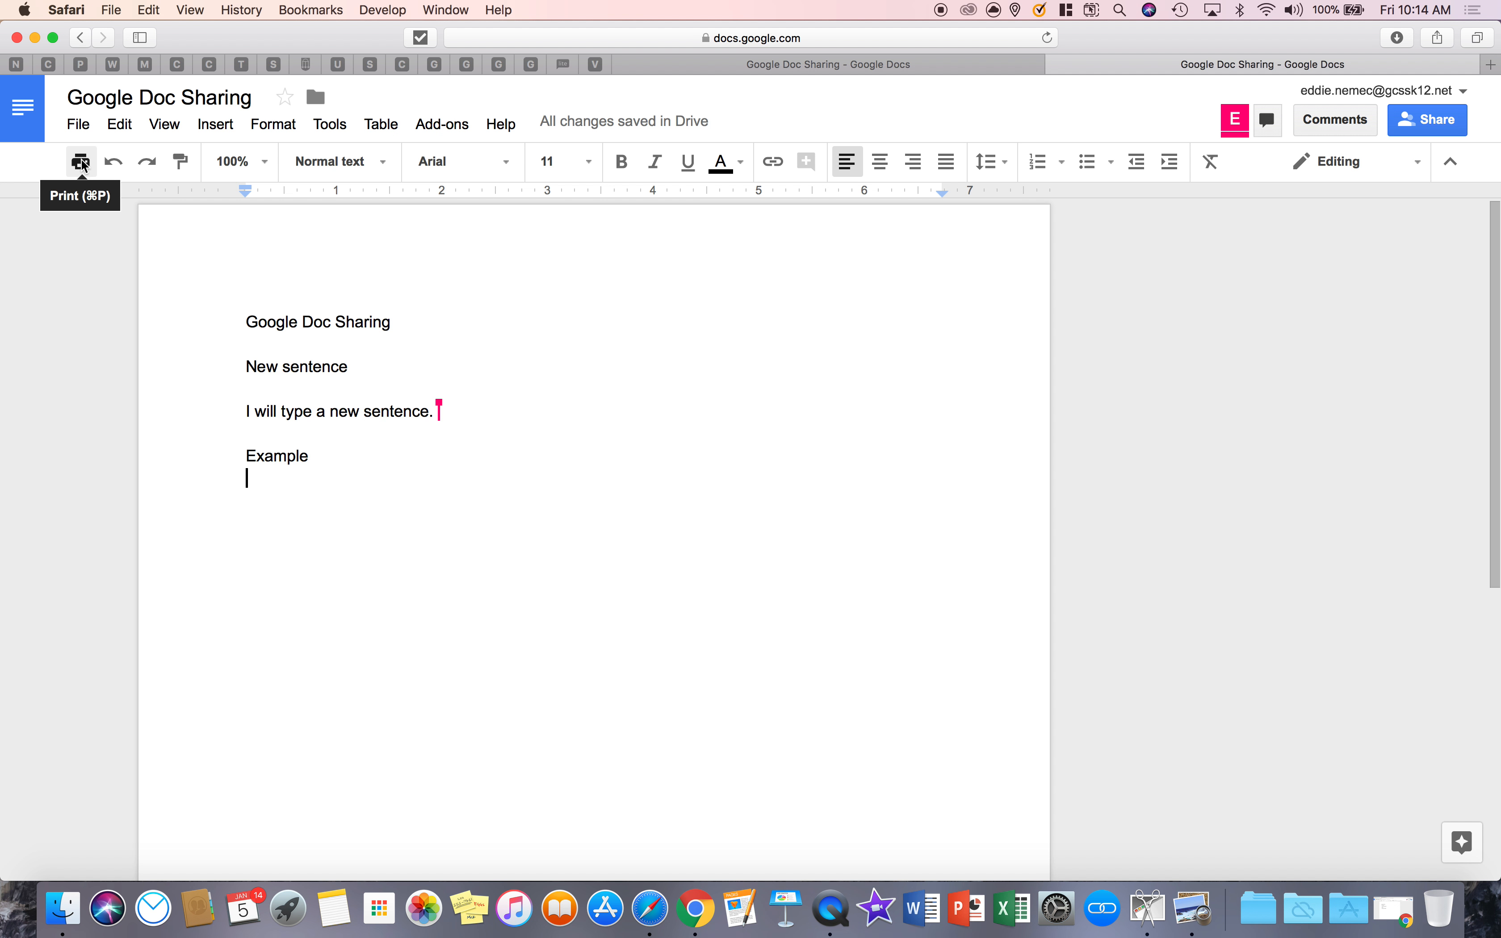
Step: Close the print dialog unprinted, undo the stray typed 'New', and bring up Version history
click(80, 161)
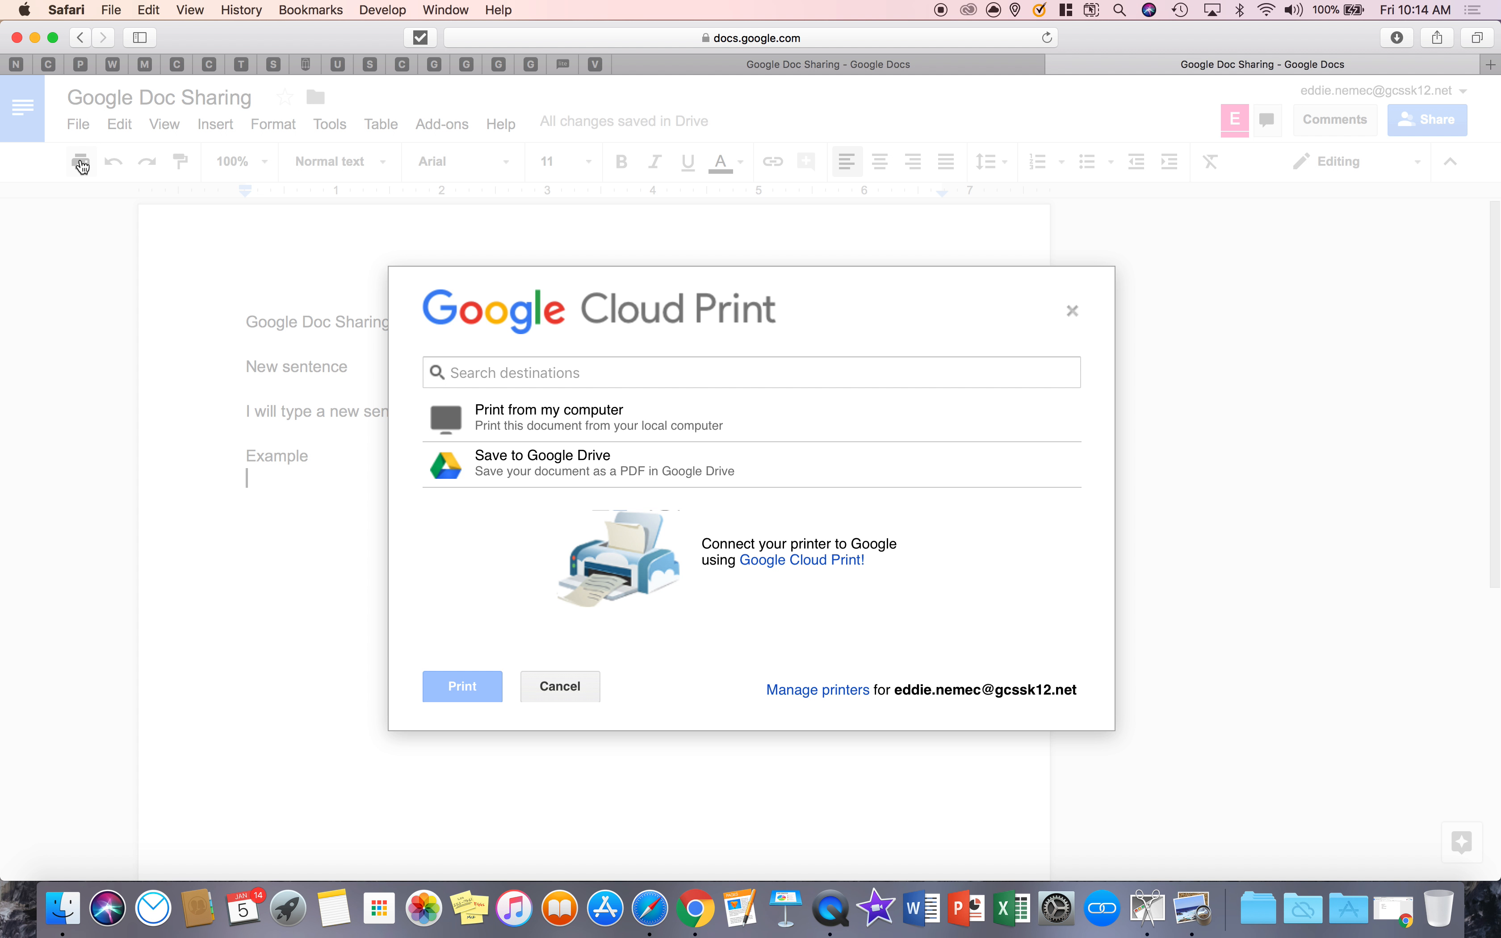
mouse_move(334, 260)
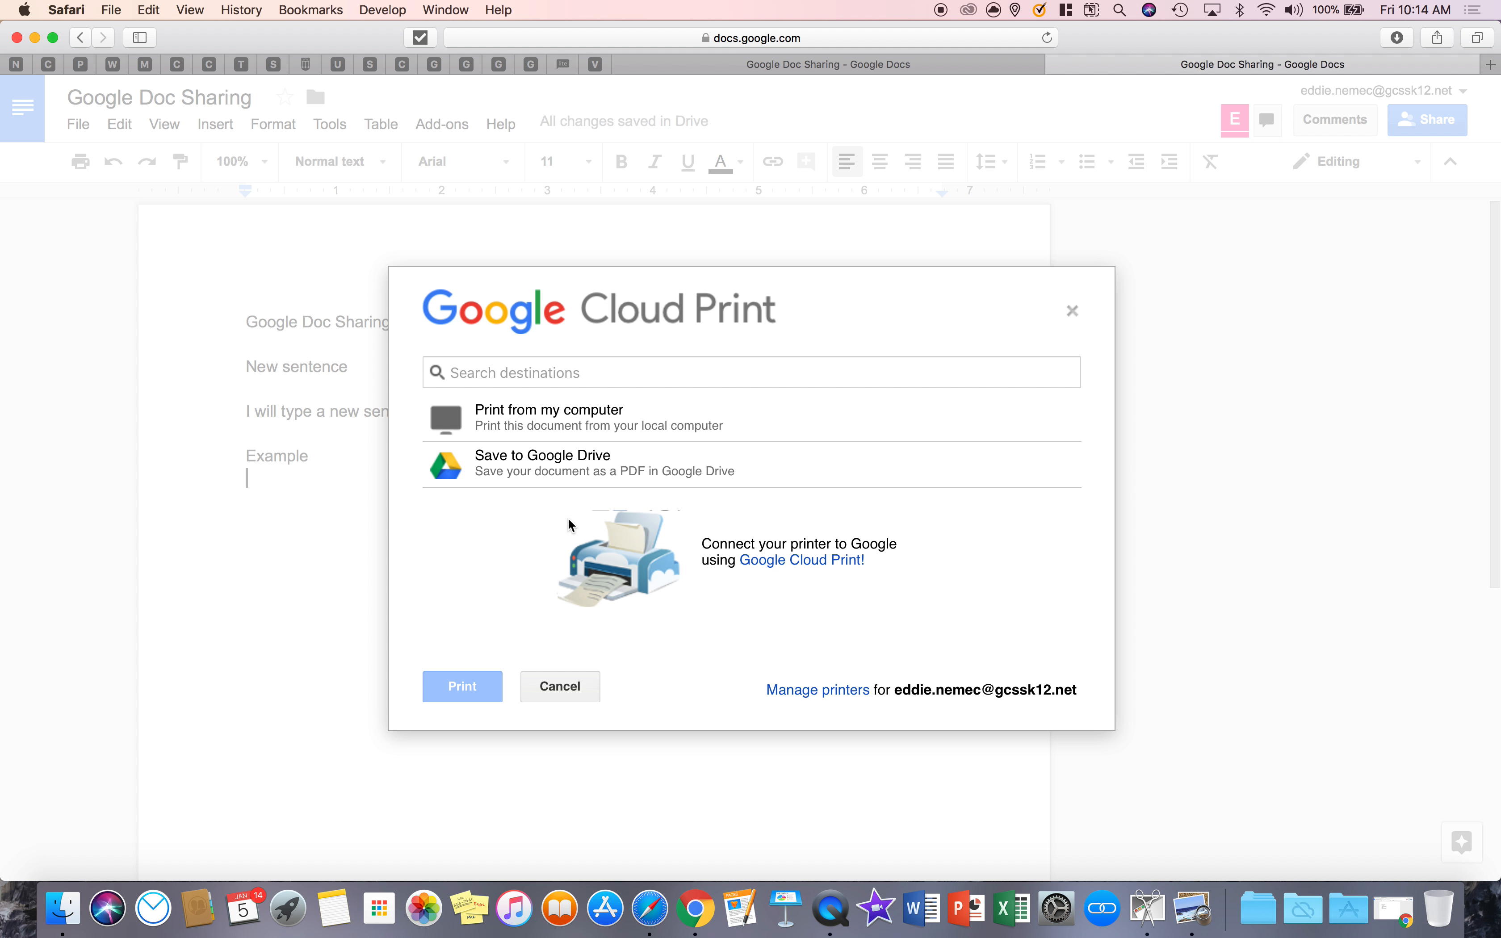
click(559, 686)
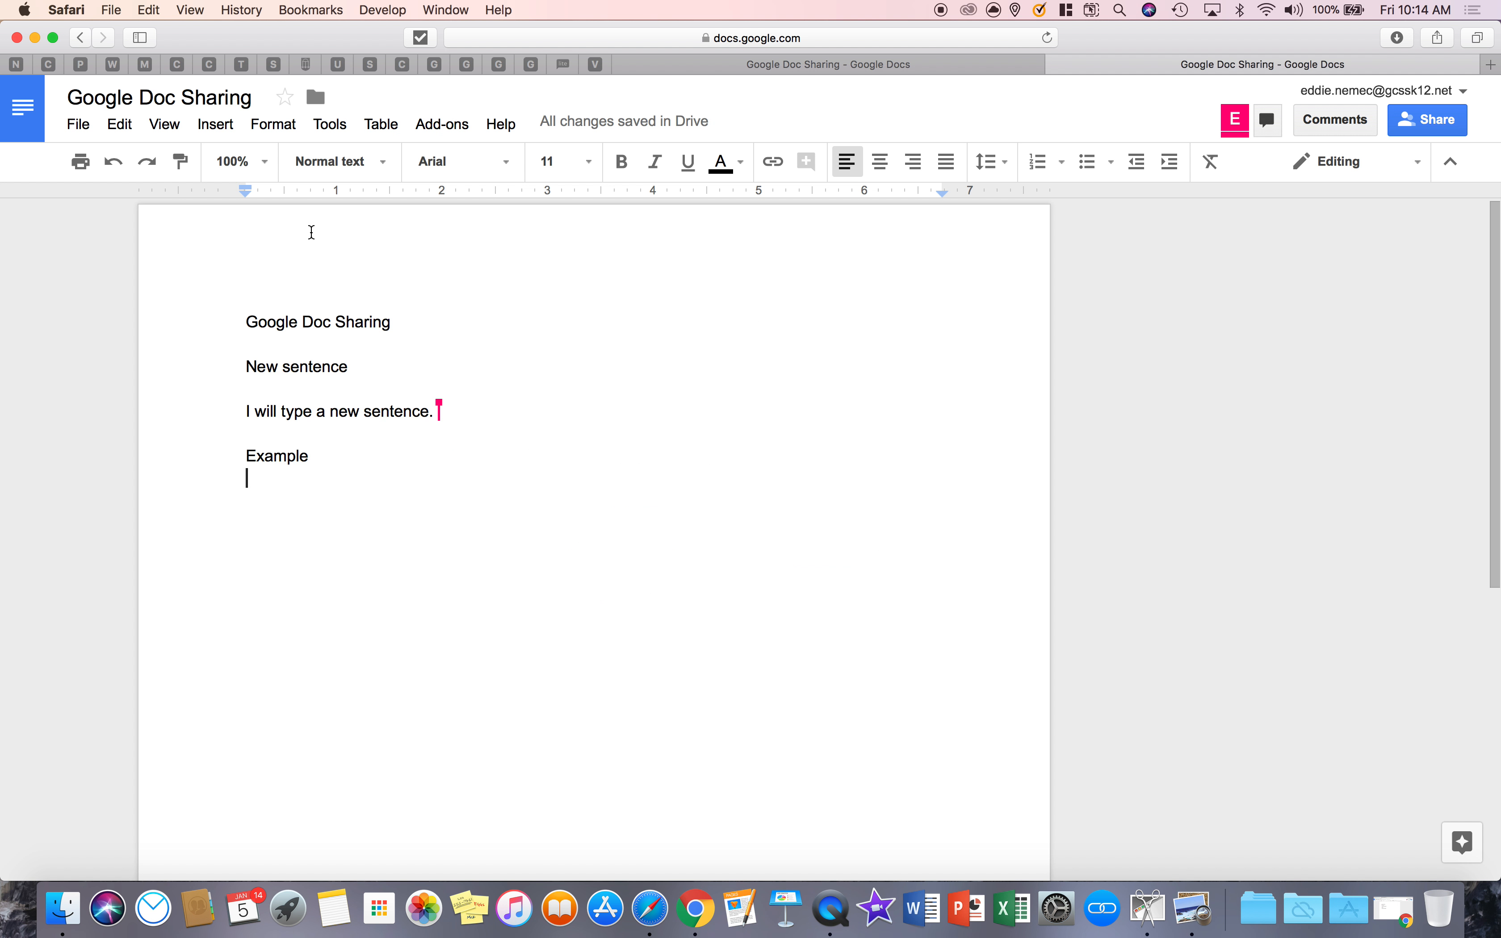
mouse_move(113, 161)
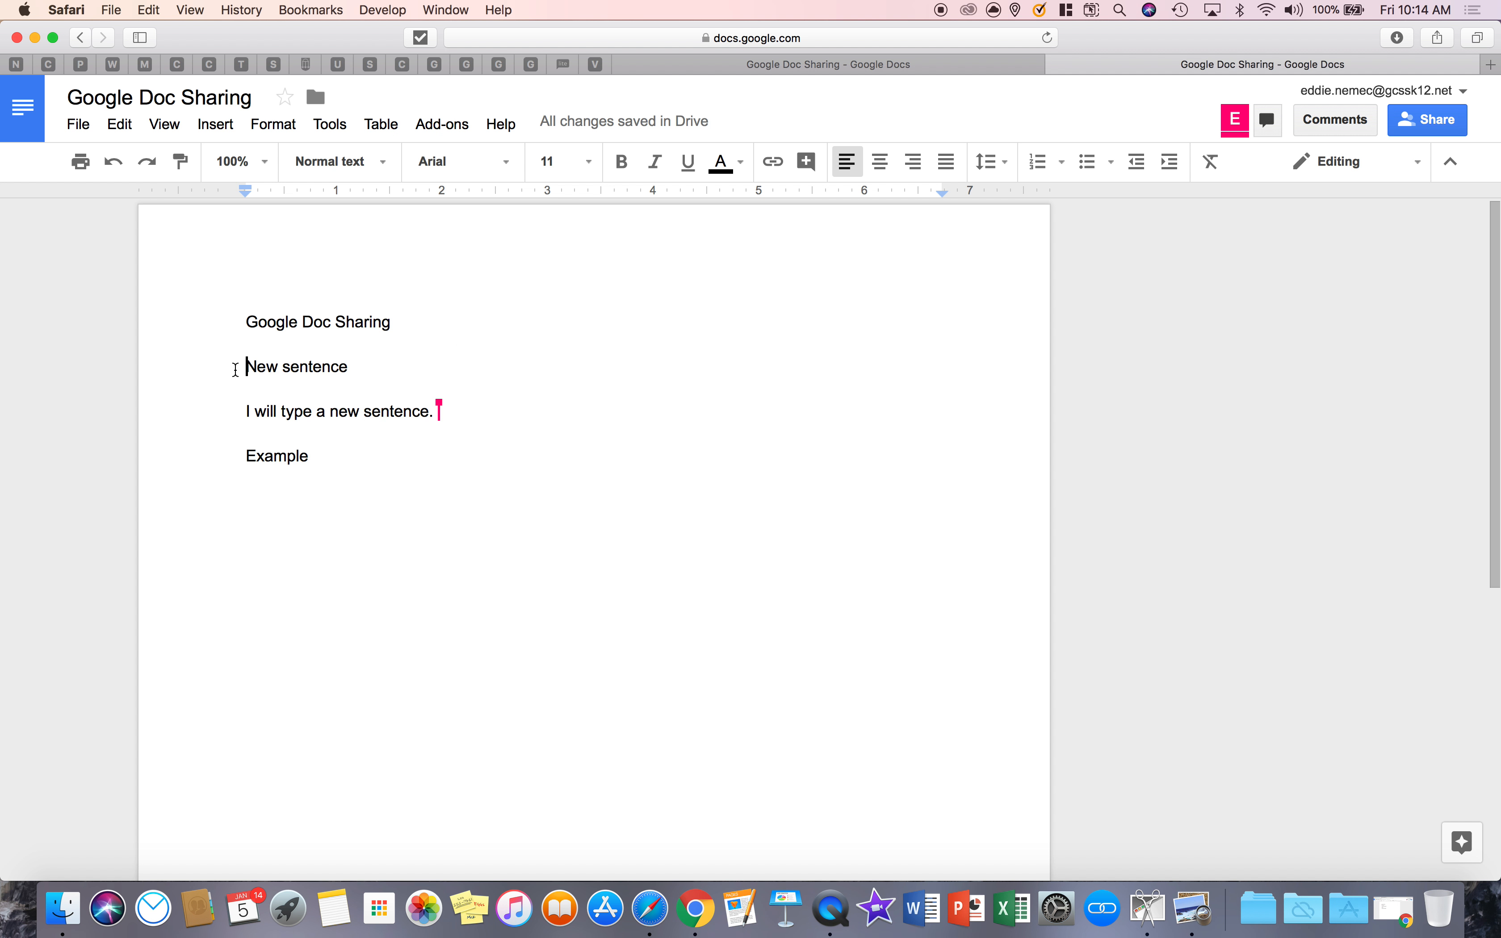
text(New)
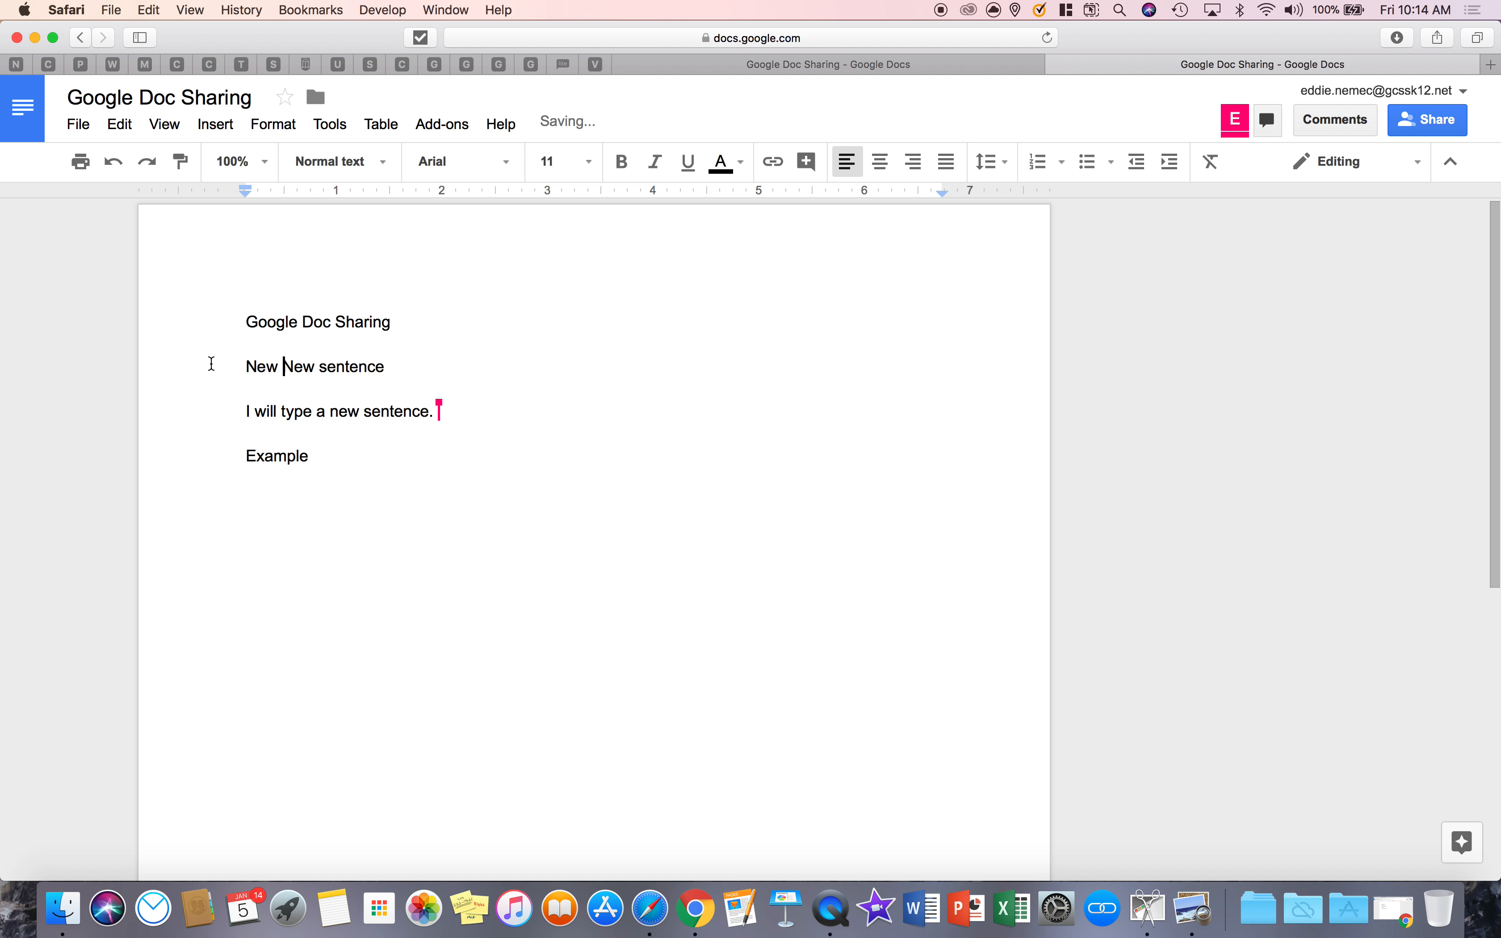
click(112, 161)
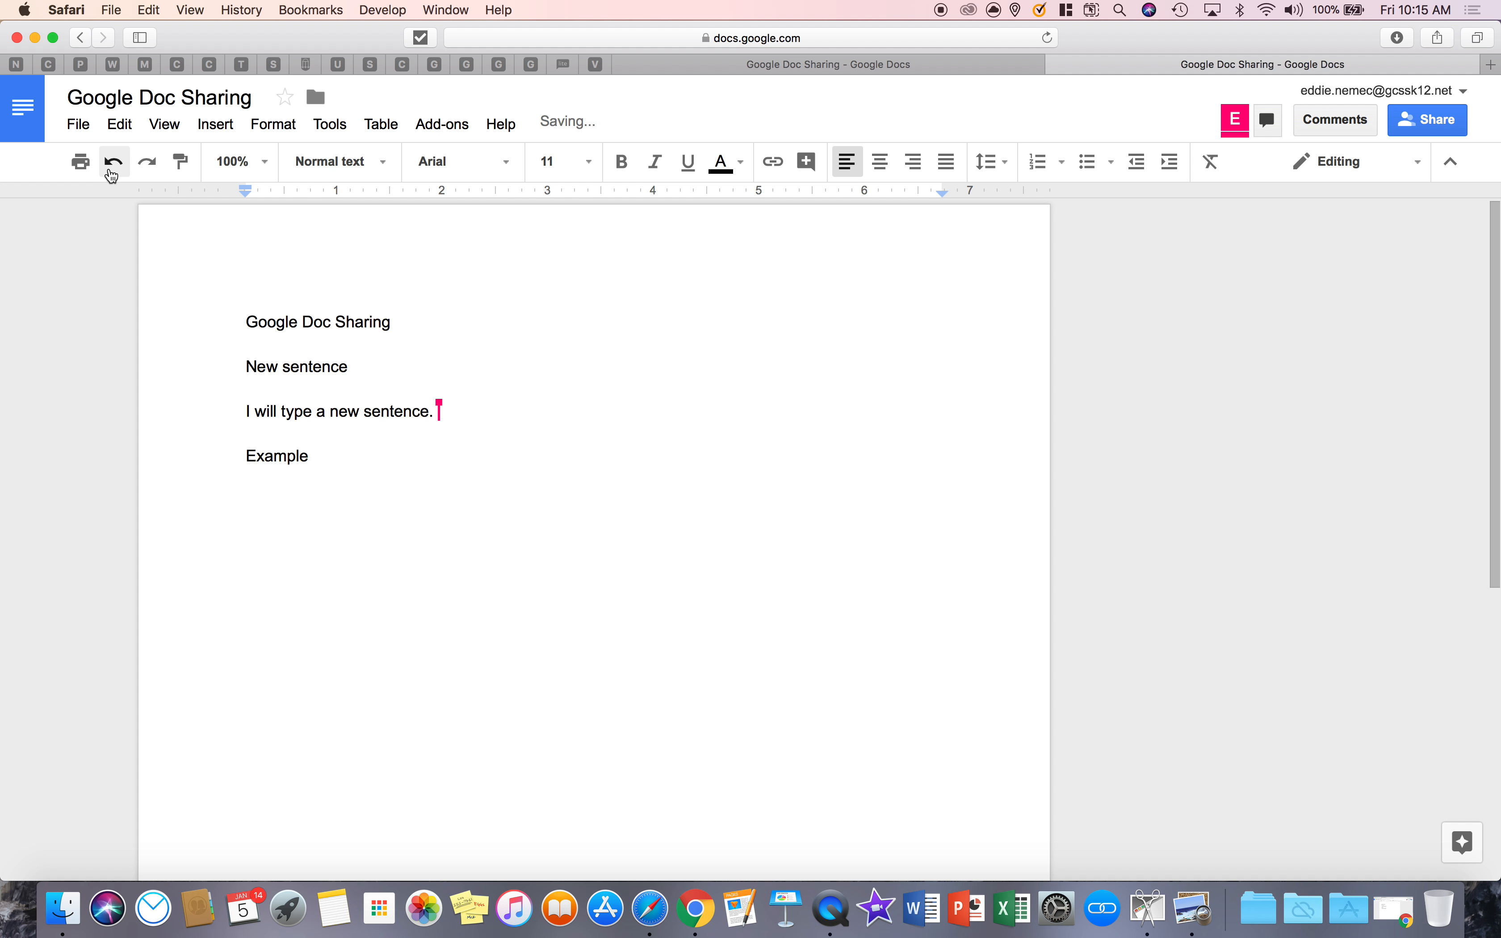
click(146, 160)
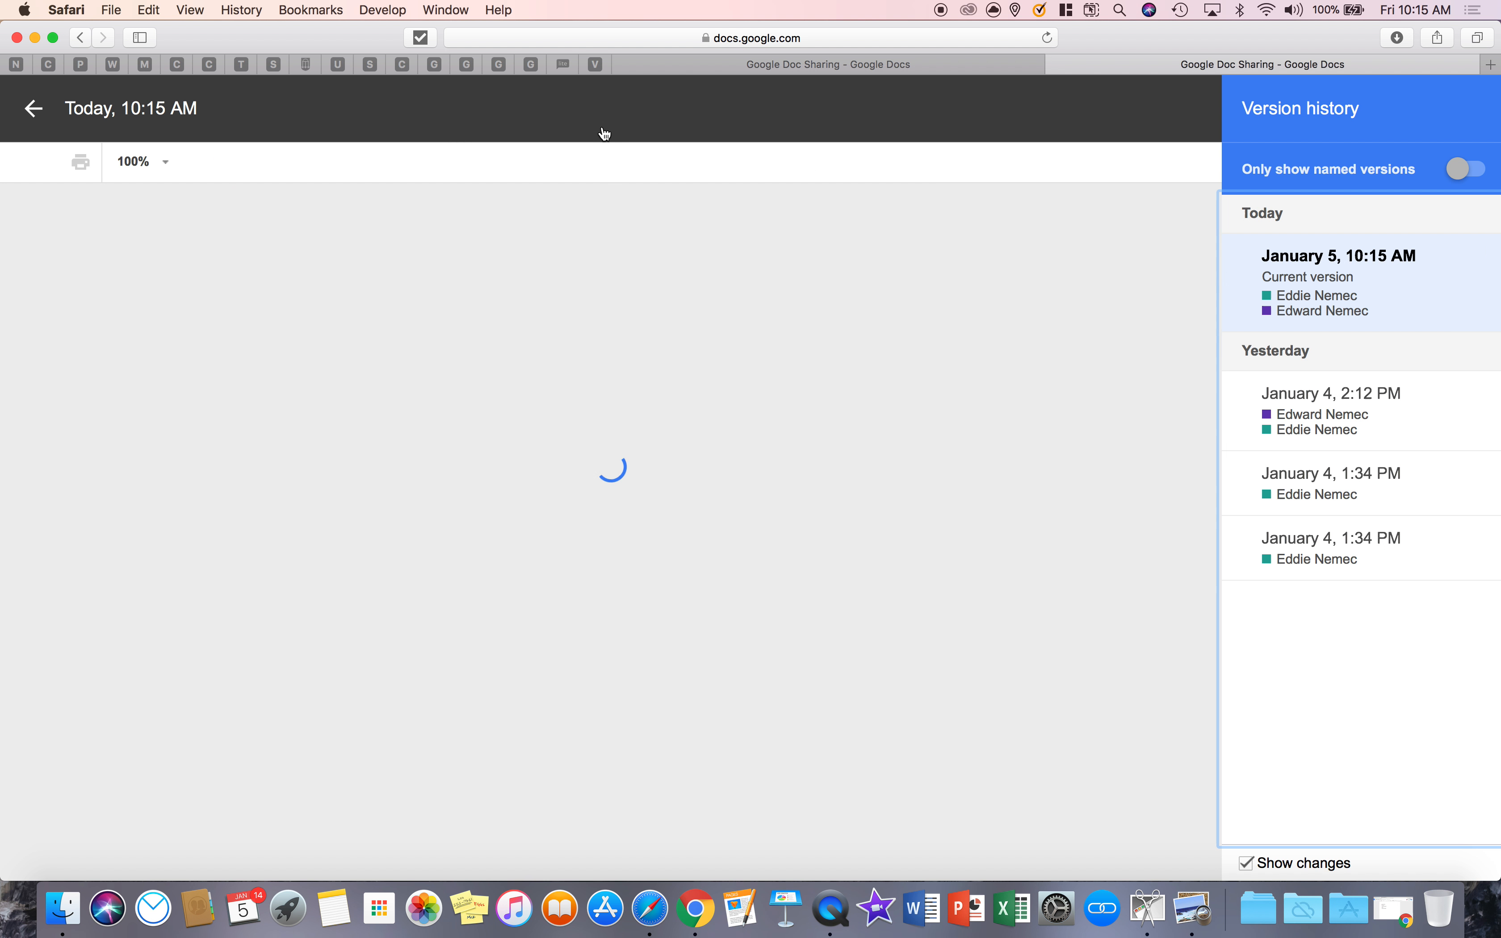
Step: Preview the January 4, 2:12 PM version and the current version, then return to editing
click(1329, 392)
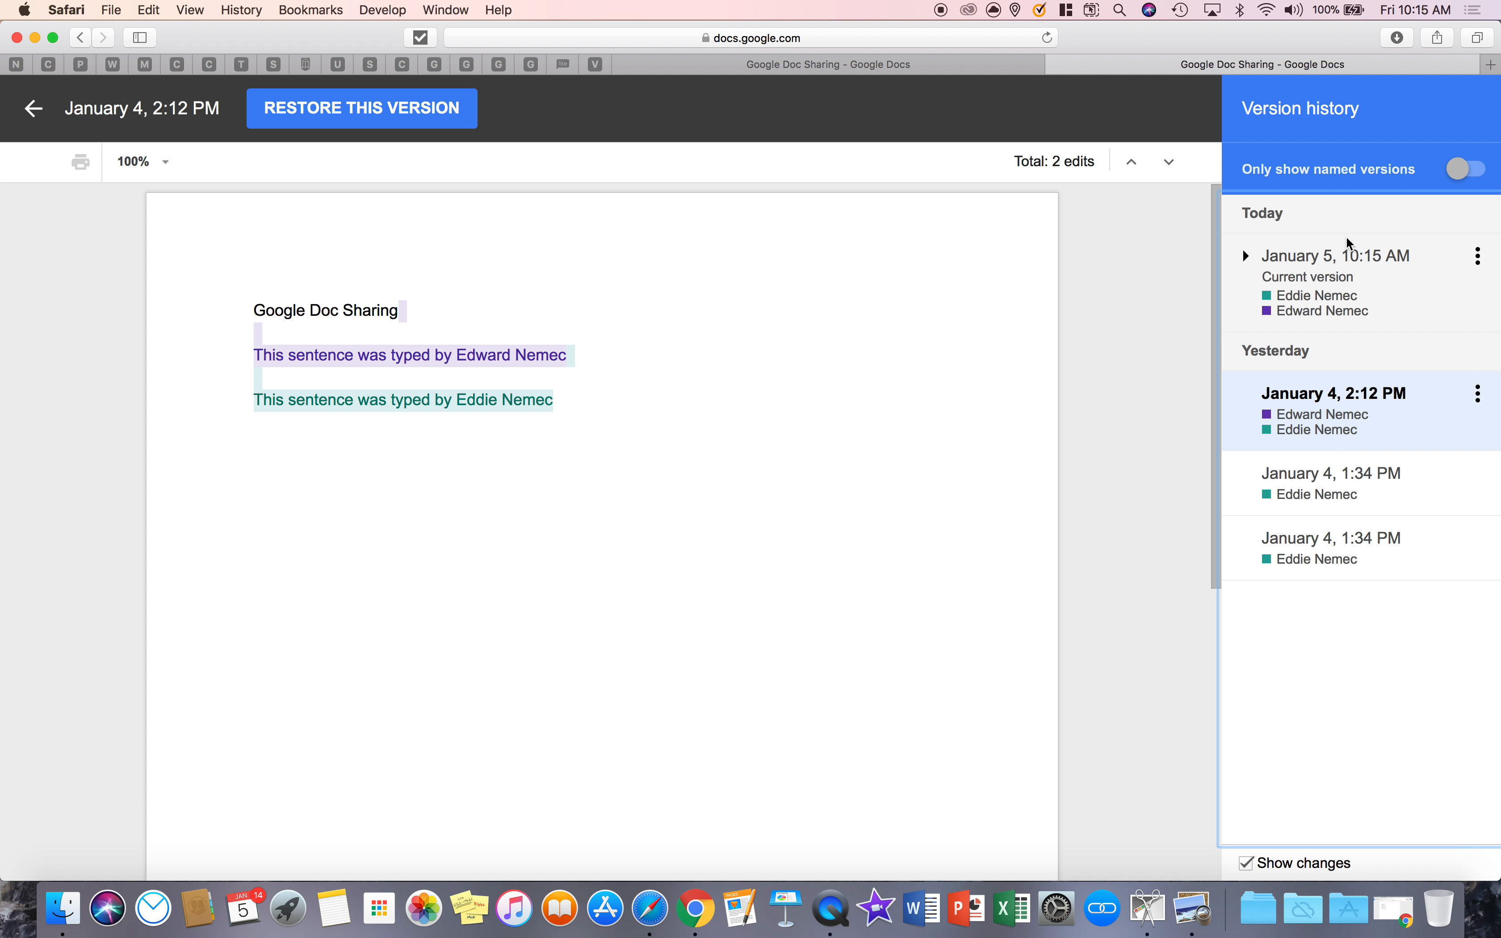
click(1337, 256)
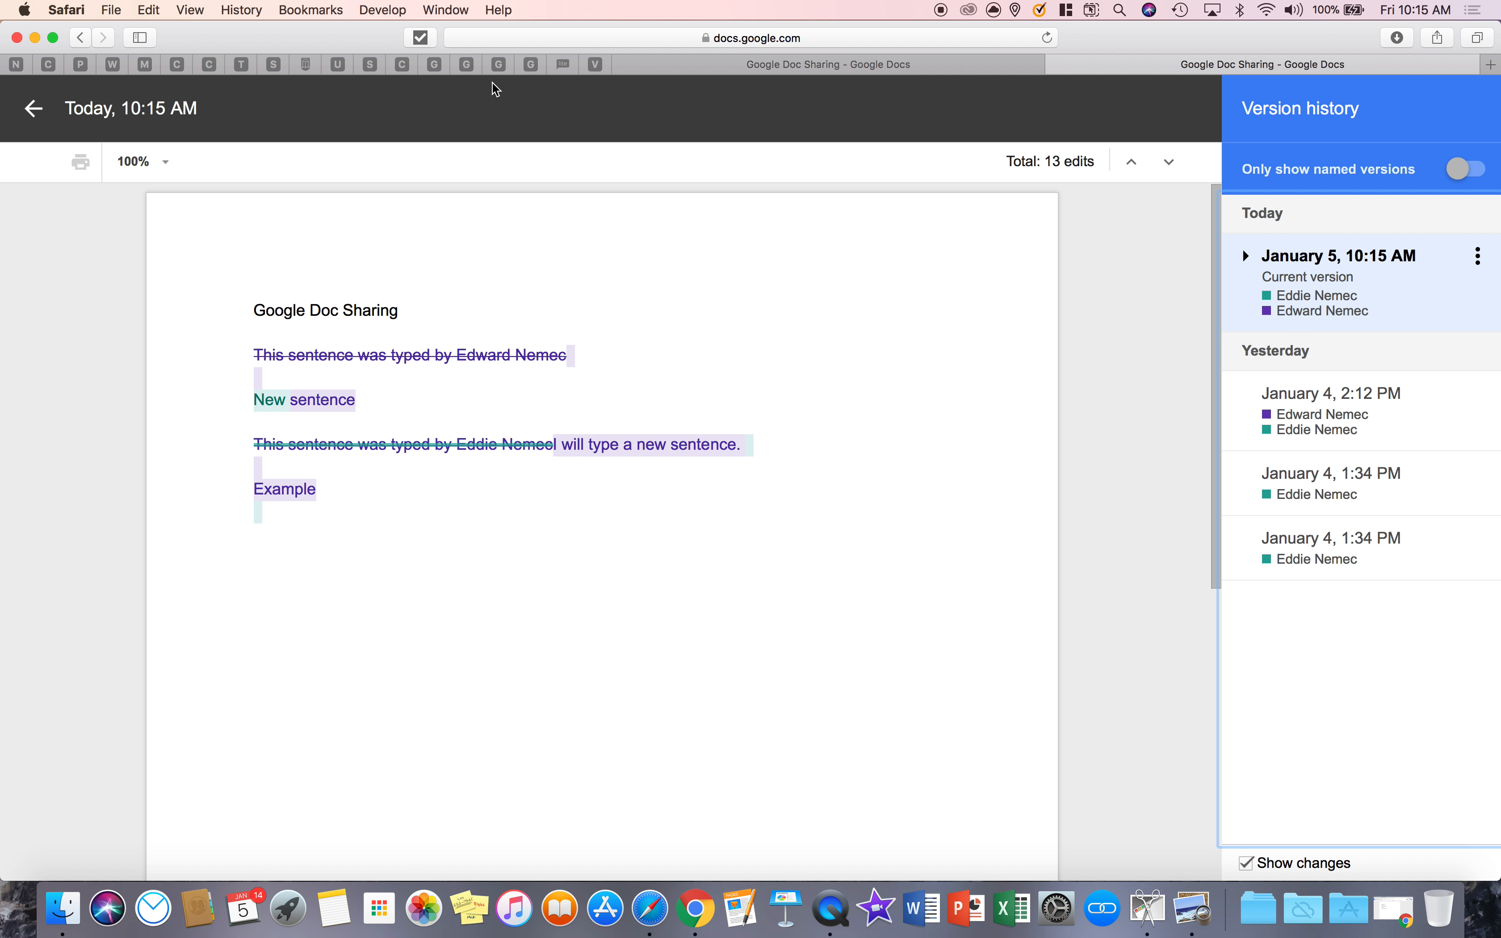
click(34, 108)
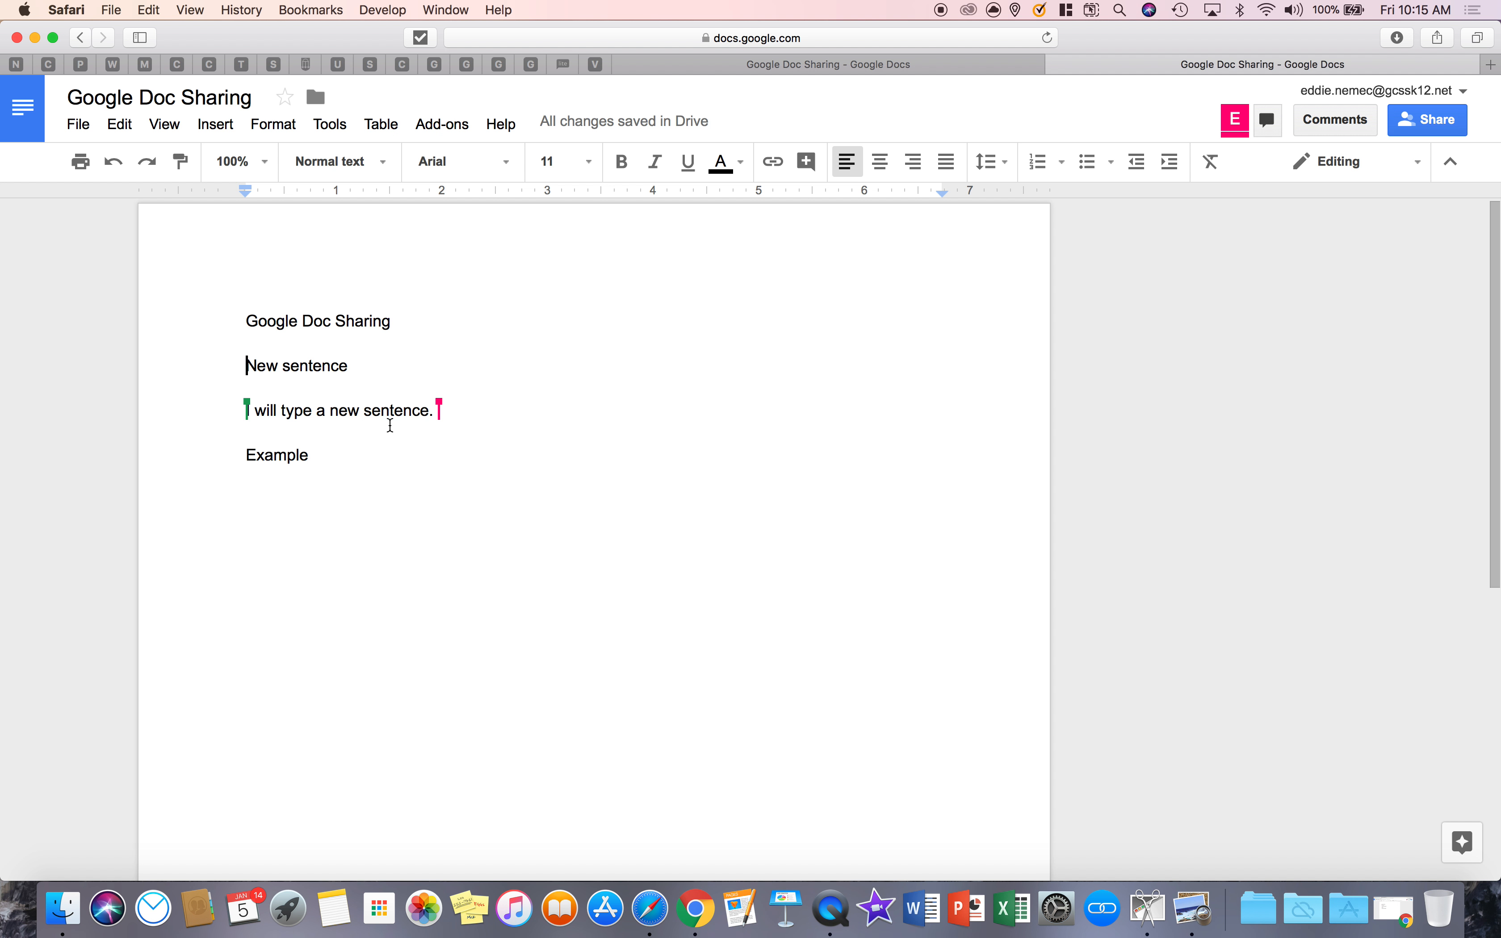
mouse_move(389, 425)
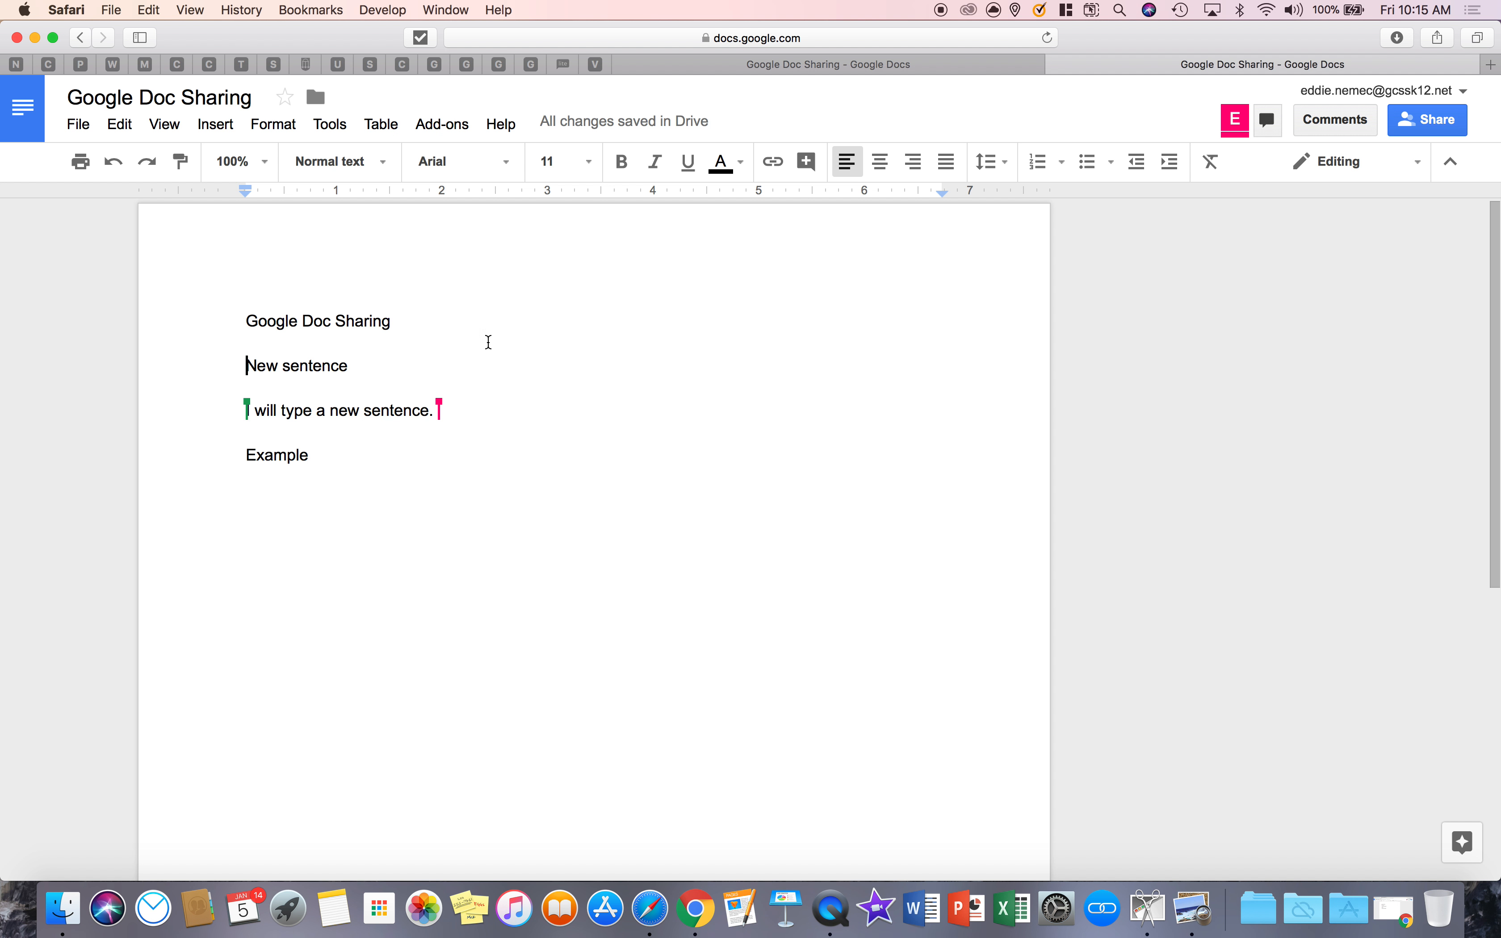
mouse_move(180, 161)
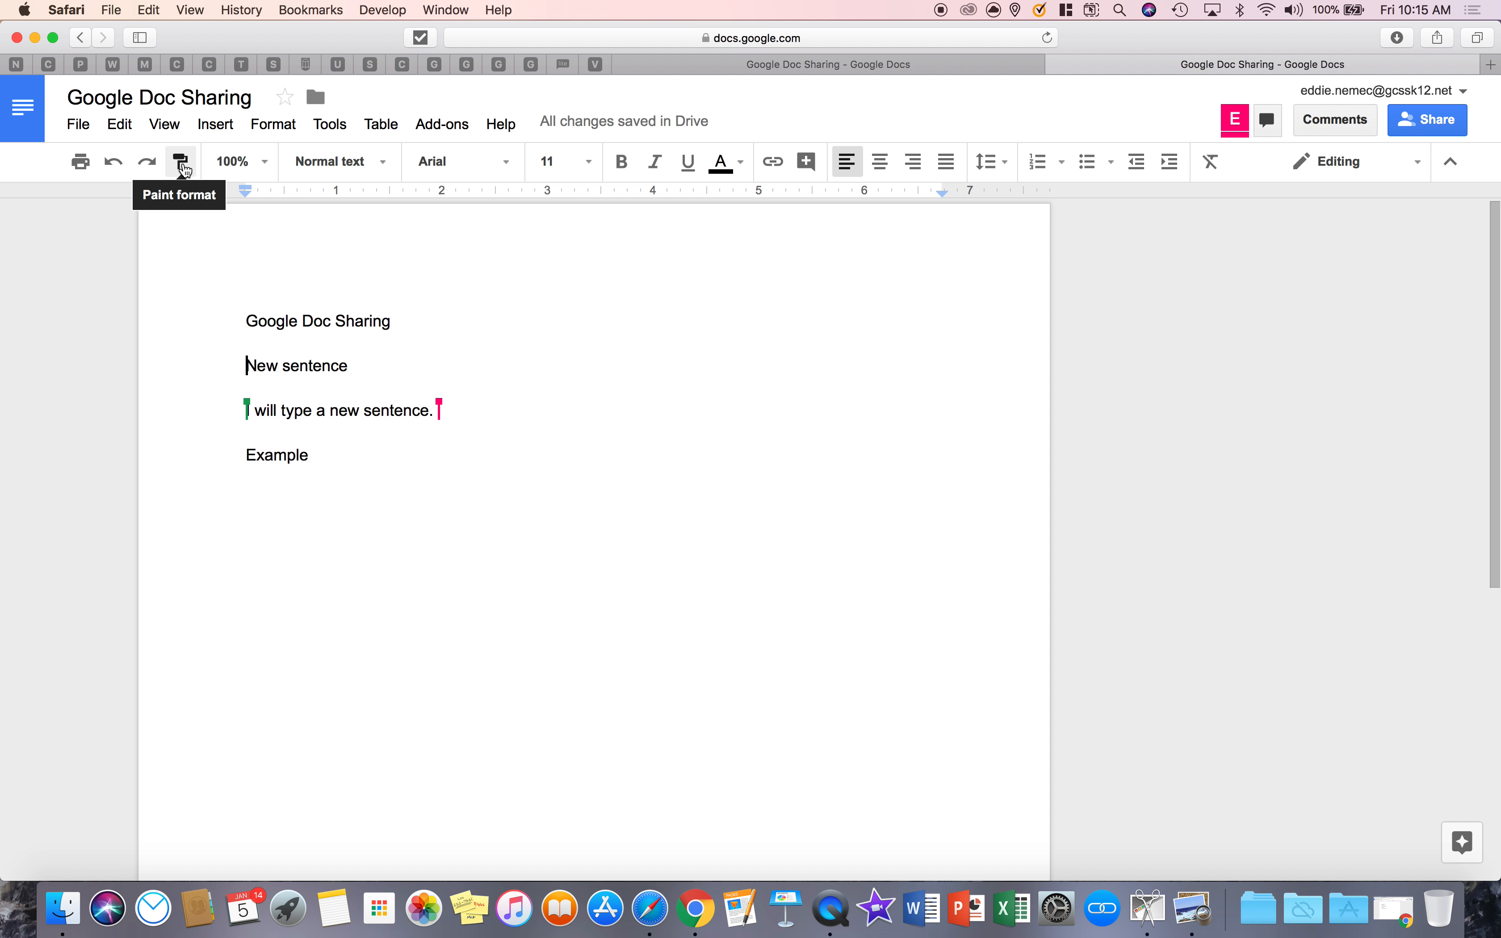
Step: Set the document title in Comic Sans MS
double_click(272, 321)
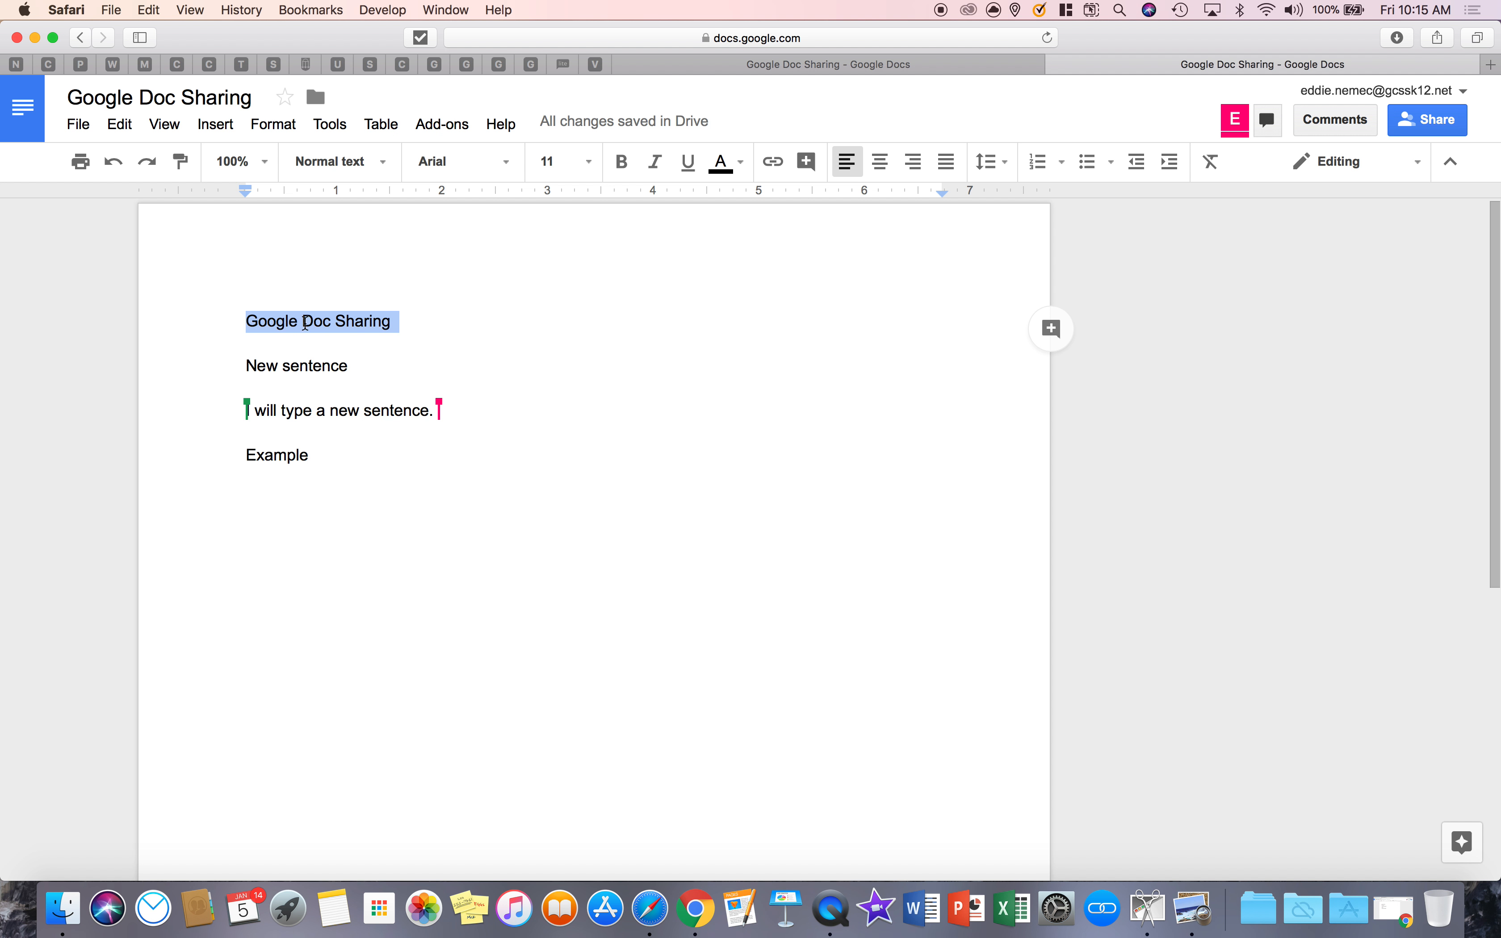
mouse_move(348, 196)
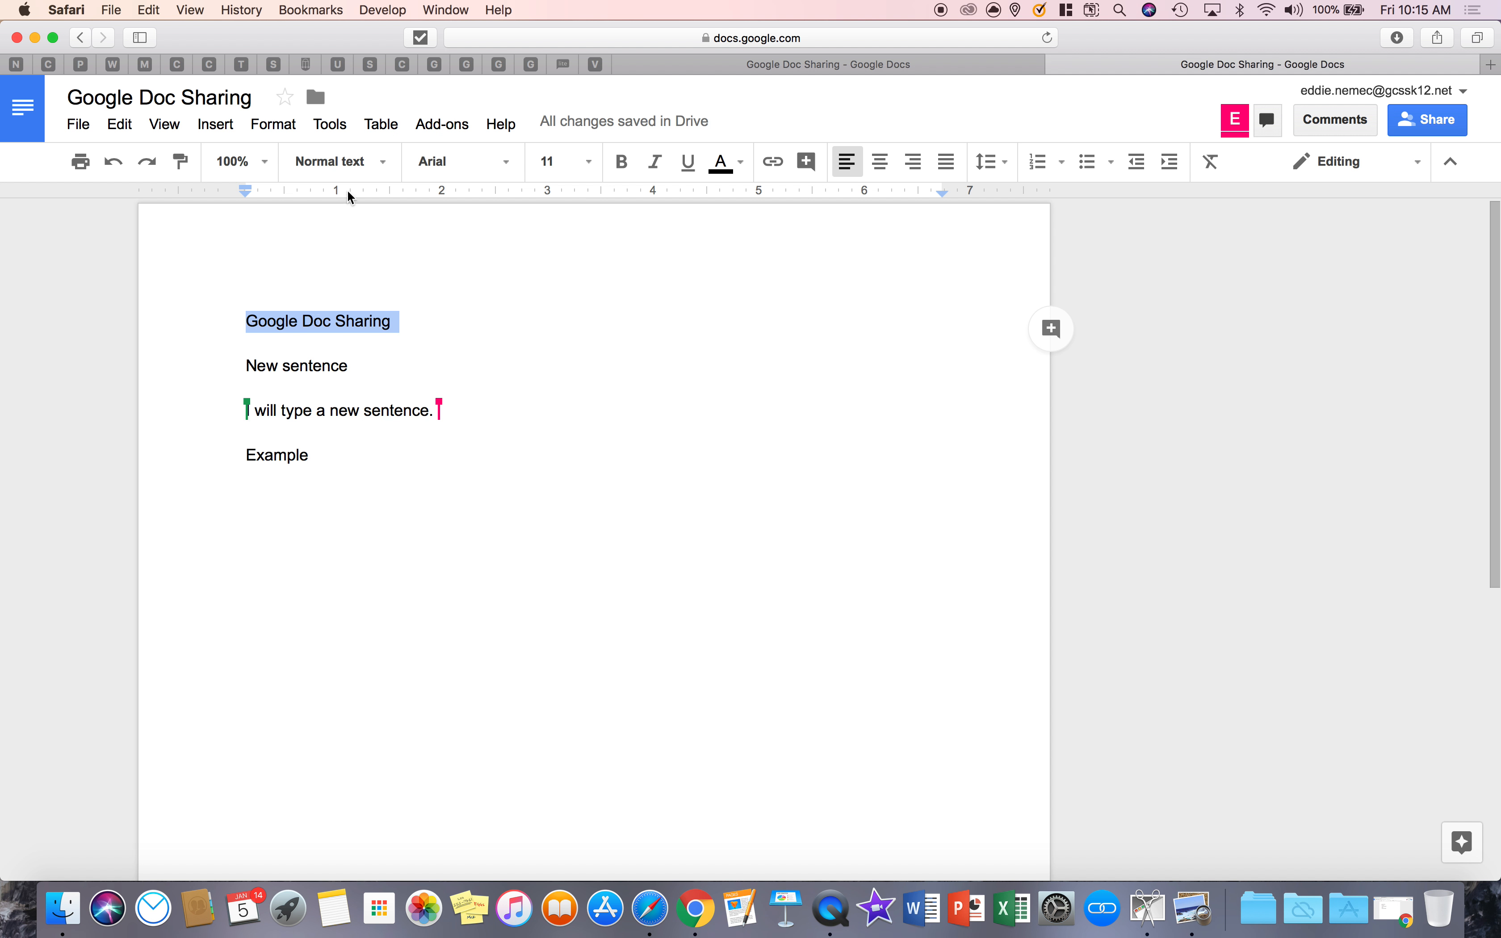
click(457, 160)
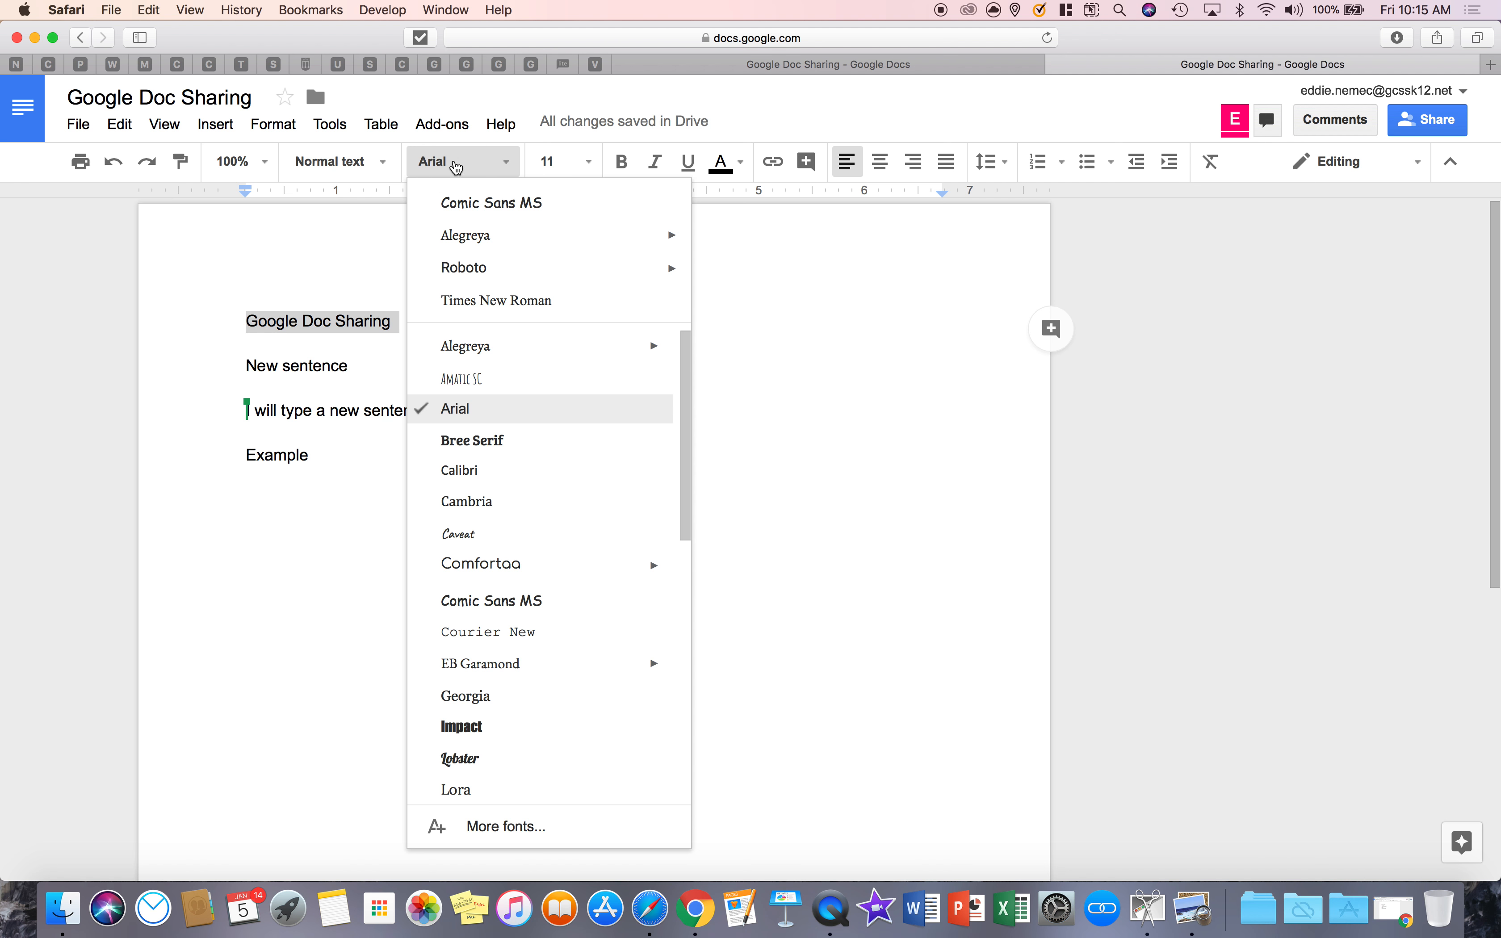
click(492, 202)
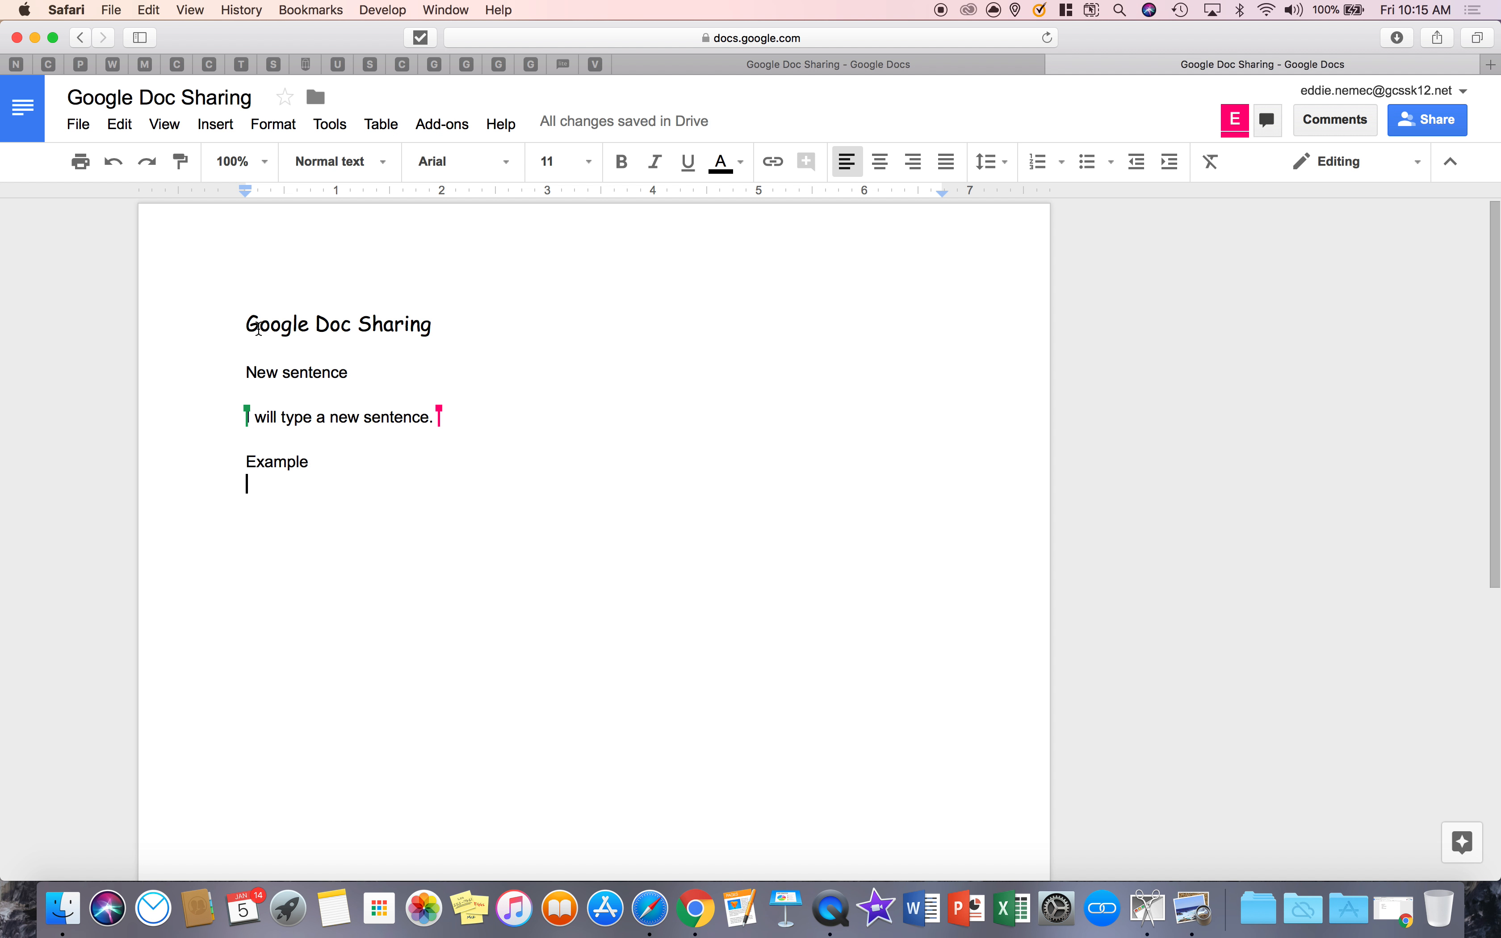
Step: Give the three body lines the title's Comic Sans font at size 14
double_click(336, 323)
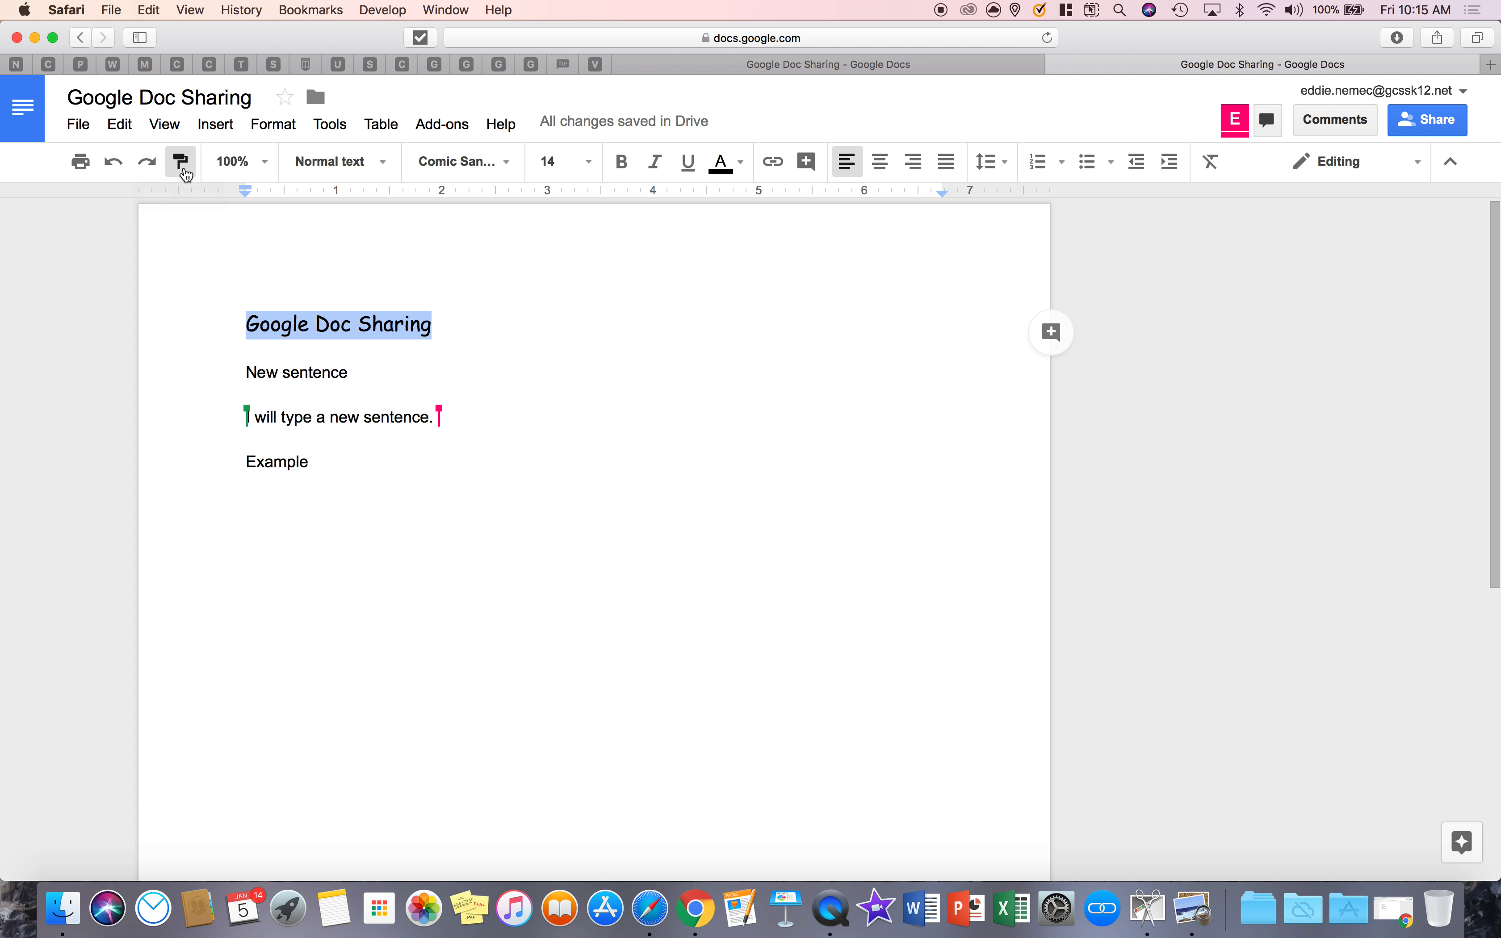
mouse_move(294, 324)
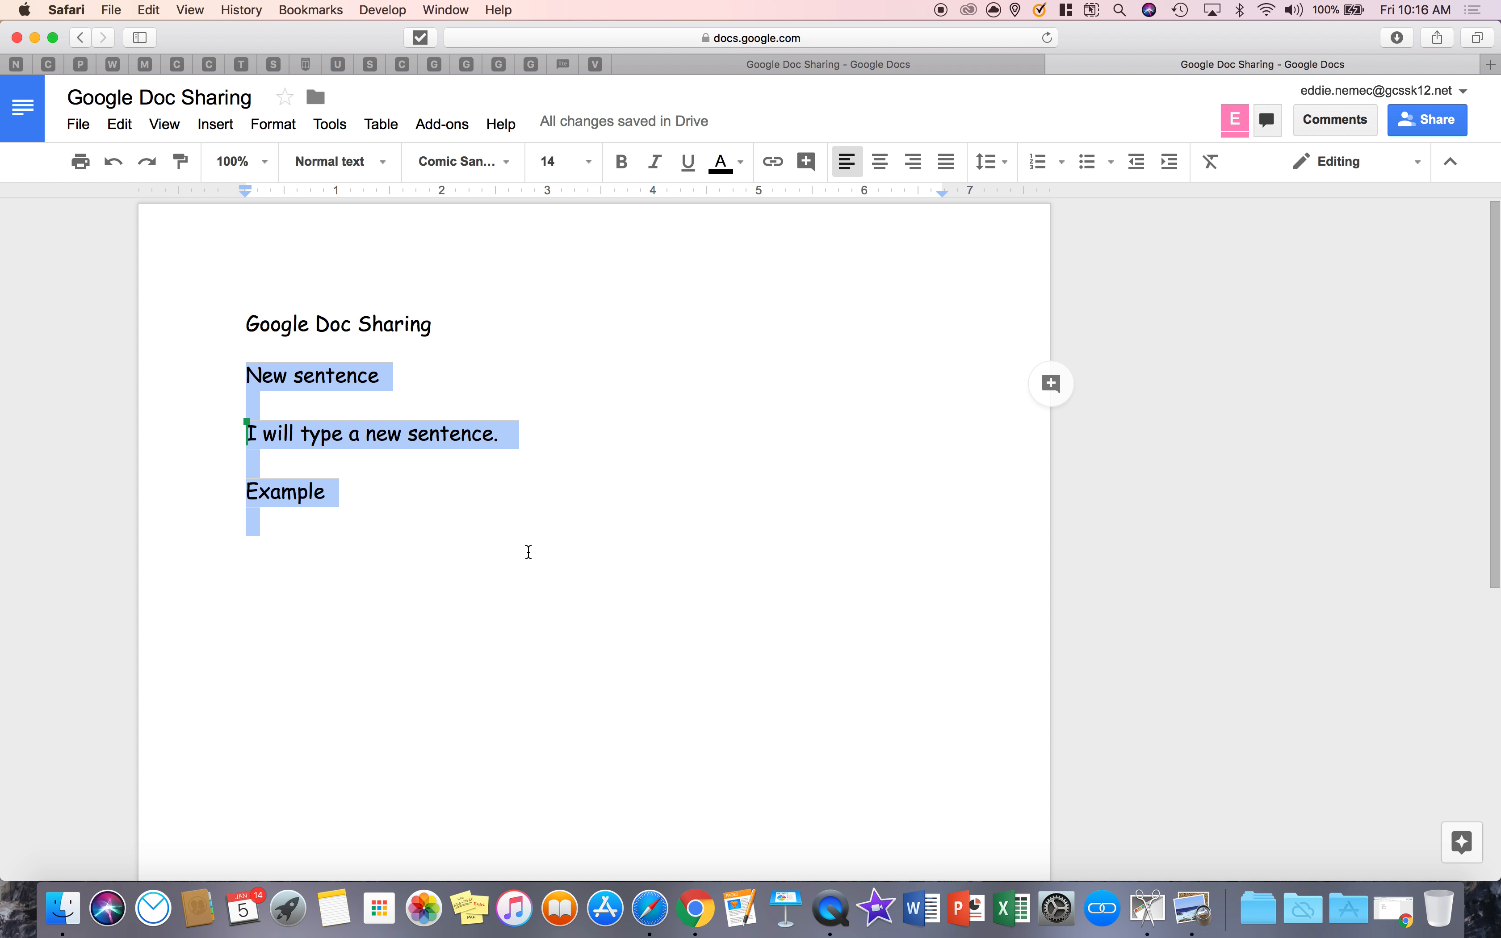
click(376, 502)
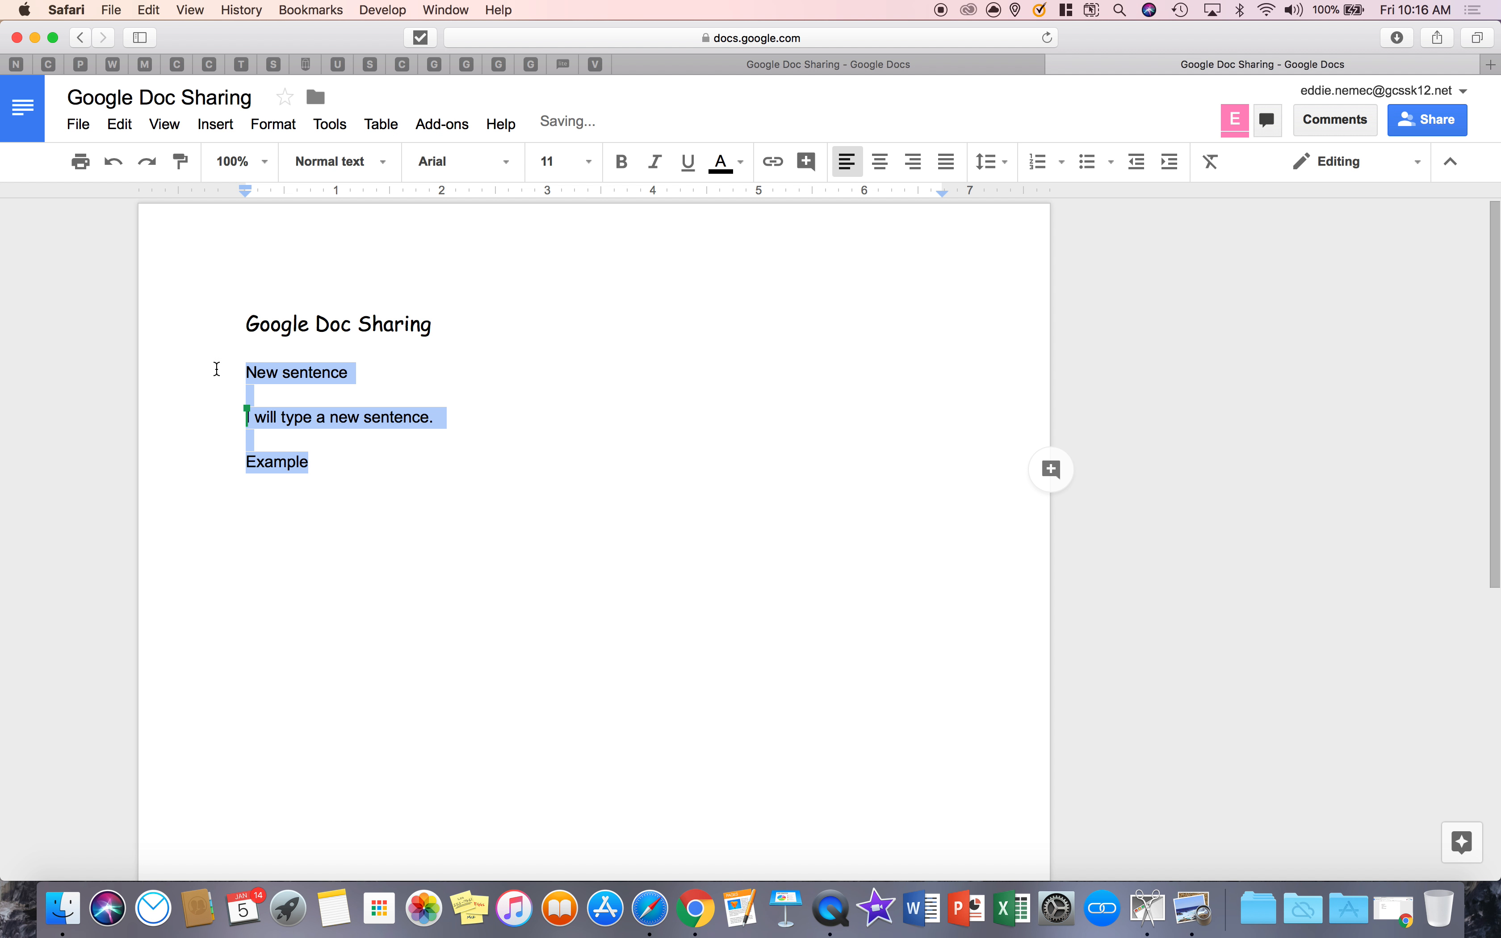
click(463, 161)
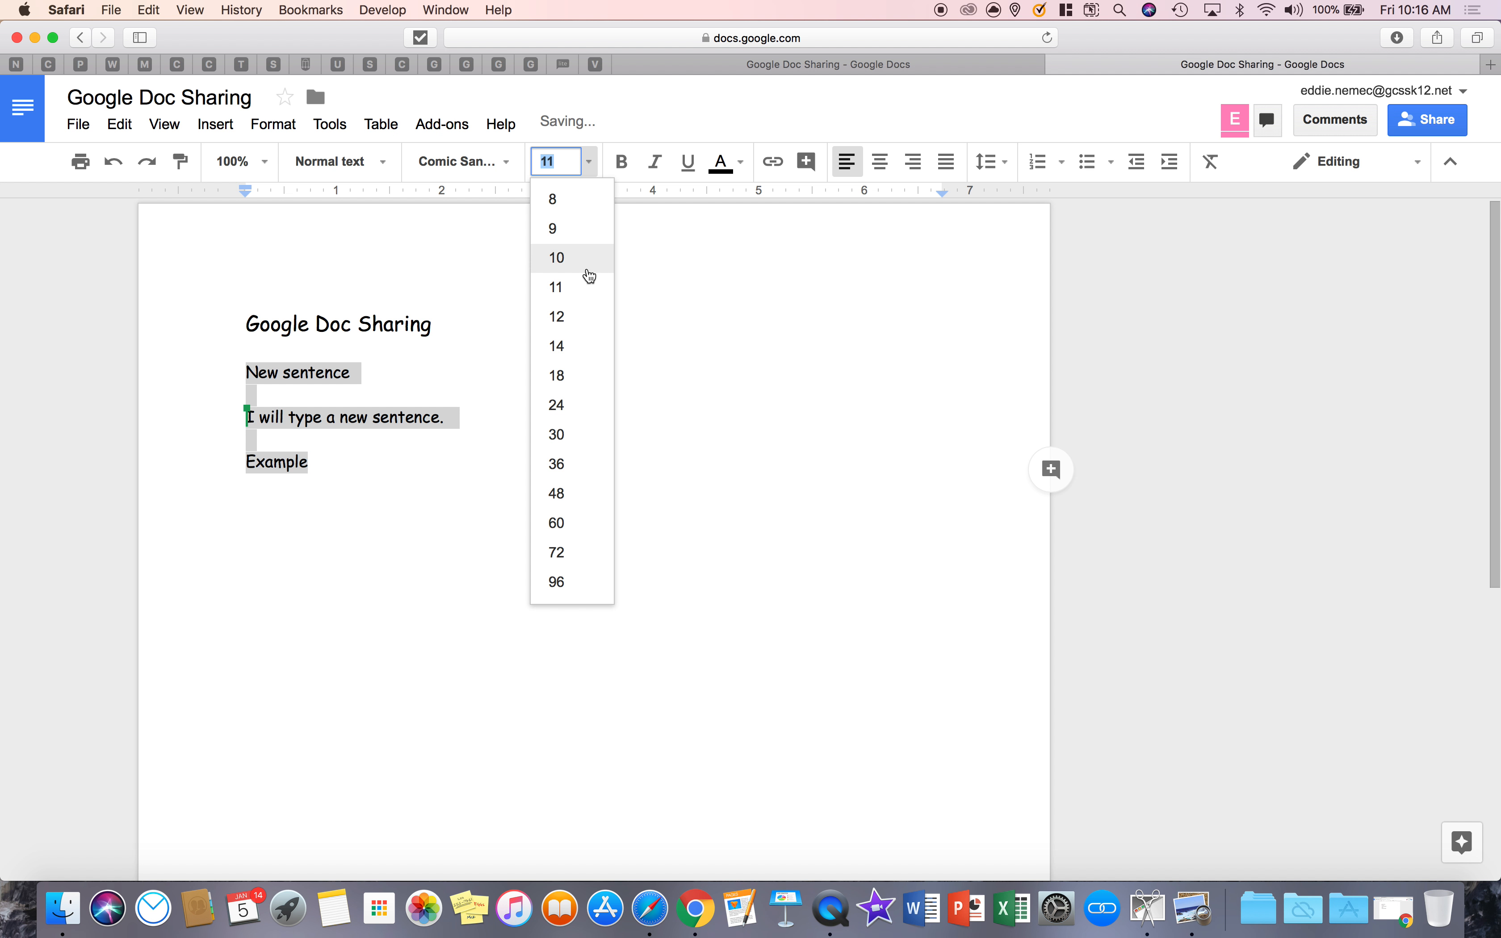
click(555, 346)
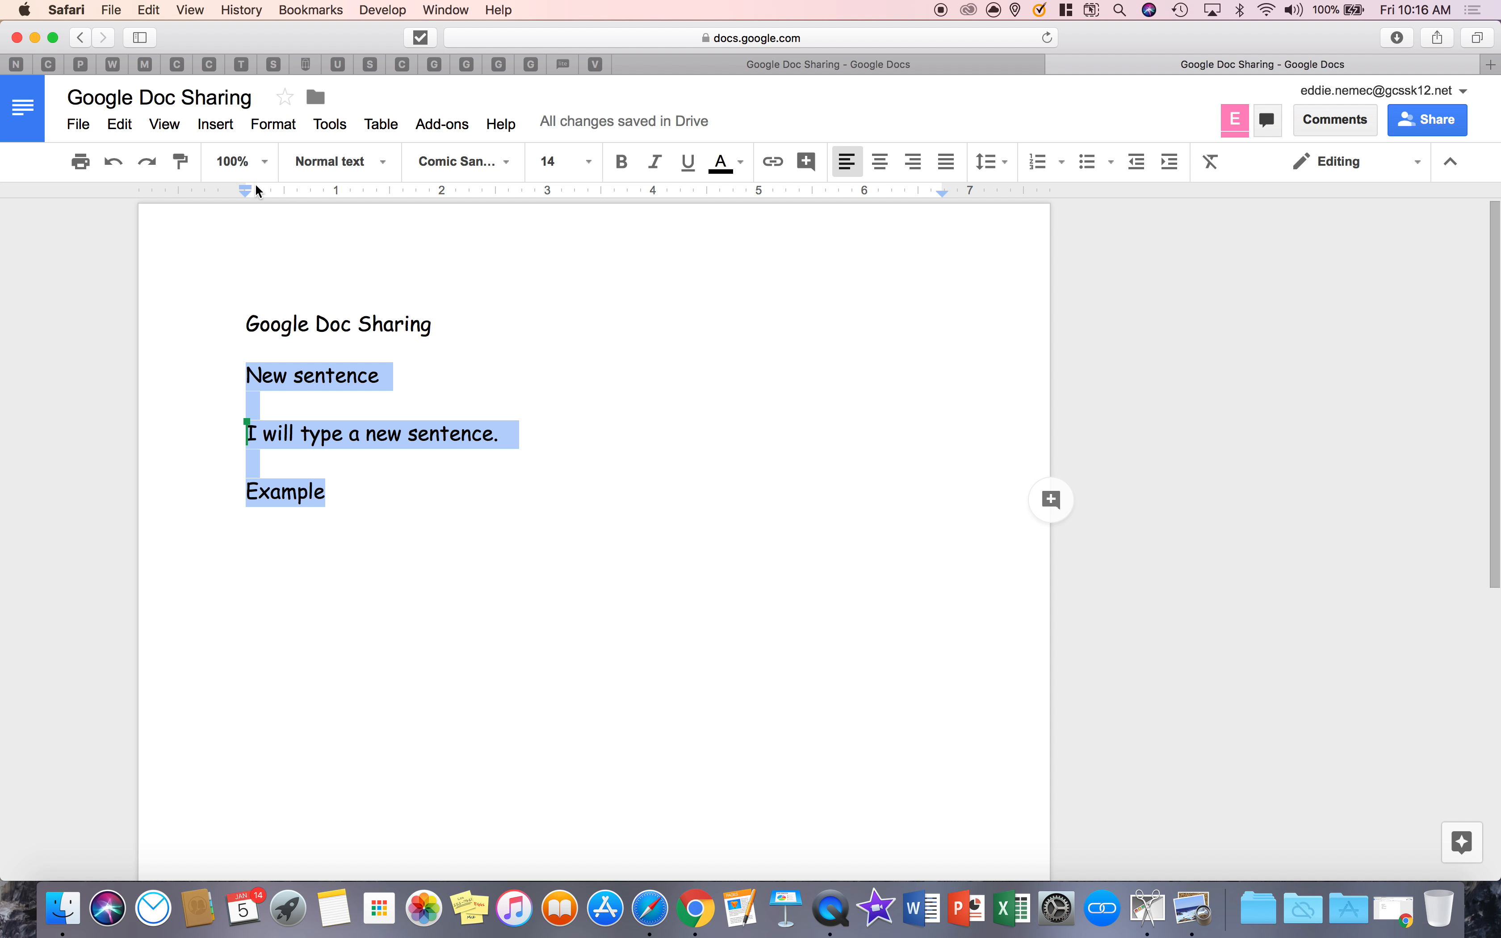
Step: Try 50%, 75%, 200% and Fit zoom levels, finishing back at 100%
click(233, 161)
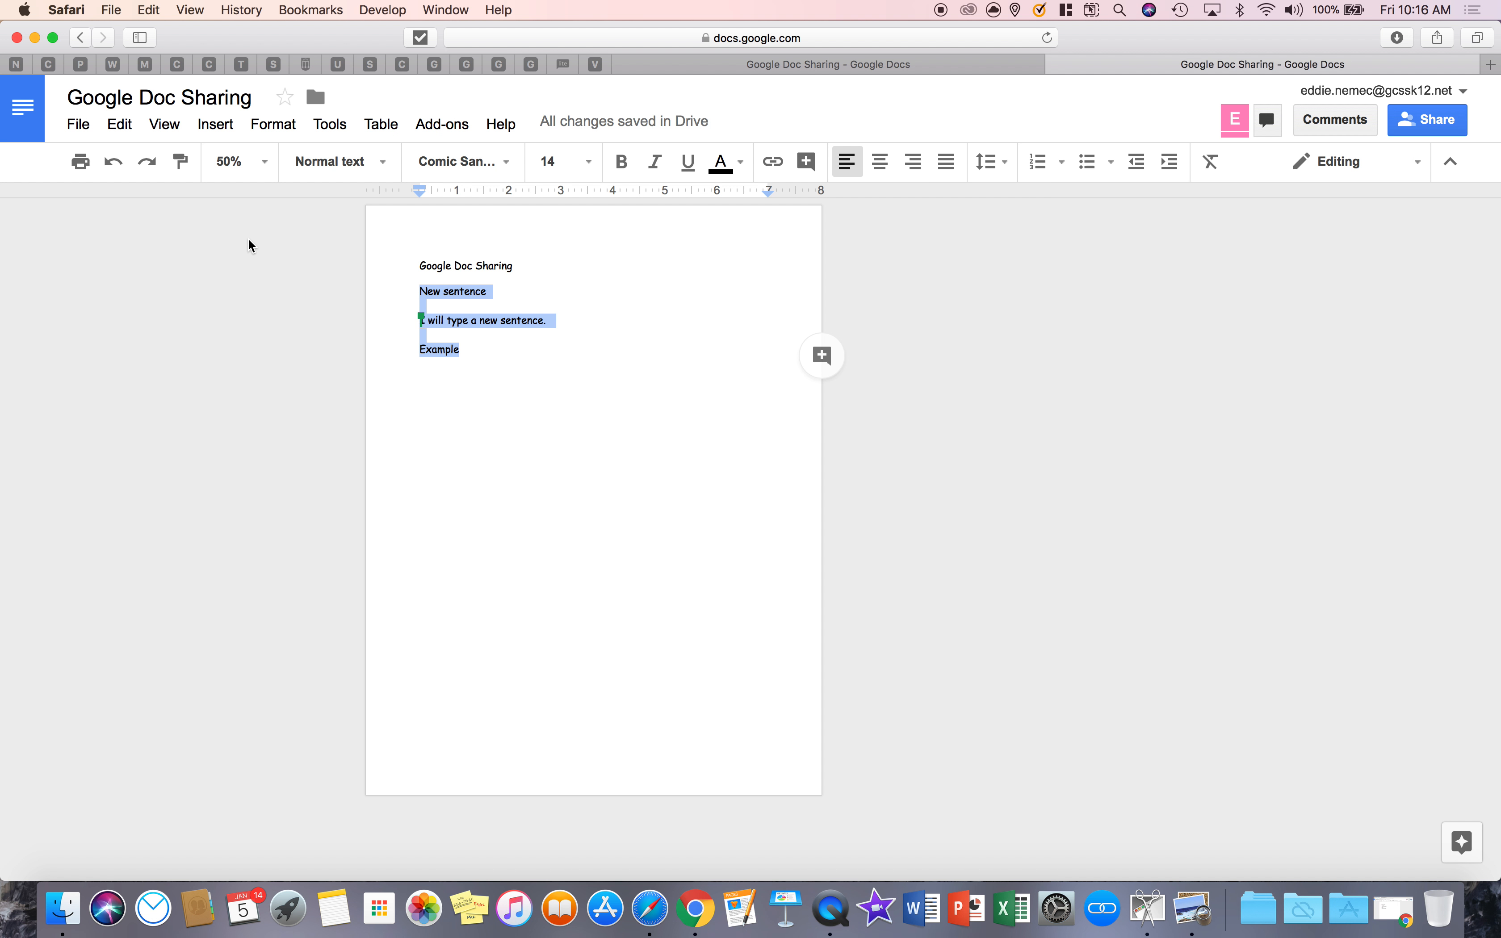
click(265, 160)
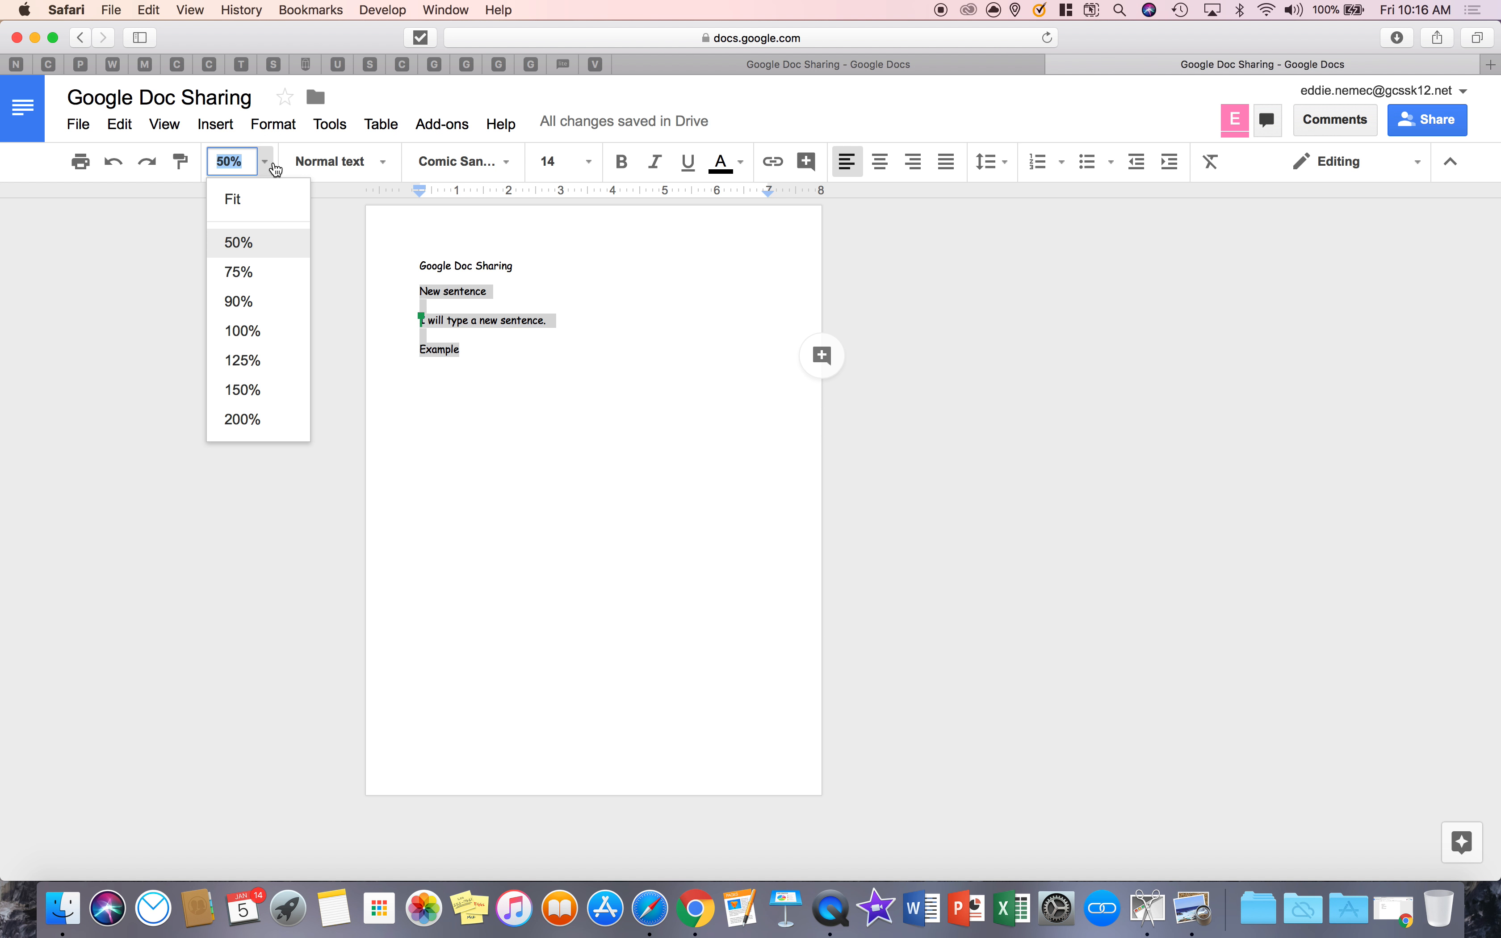
click(237, 271)
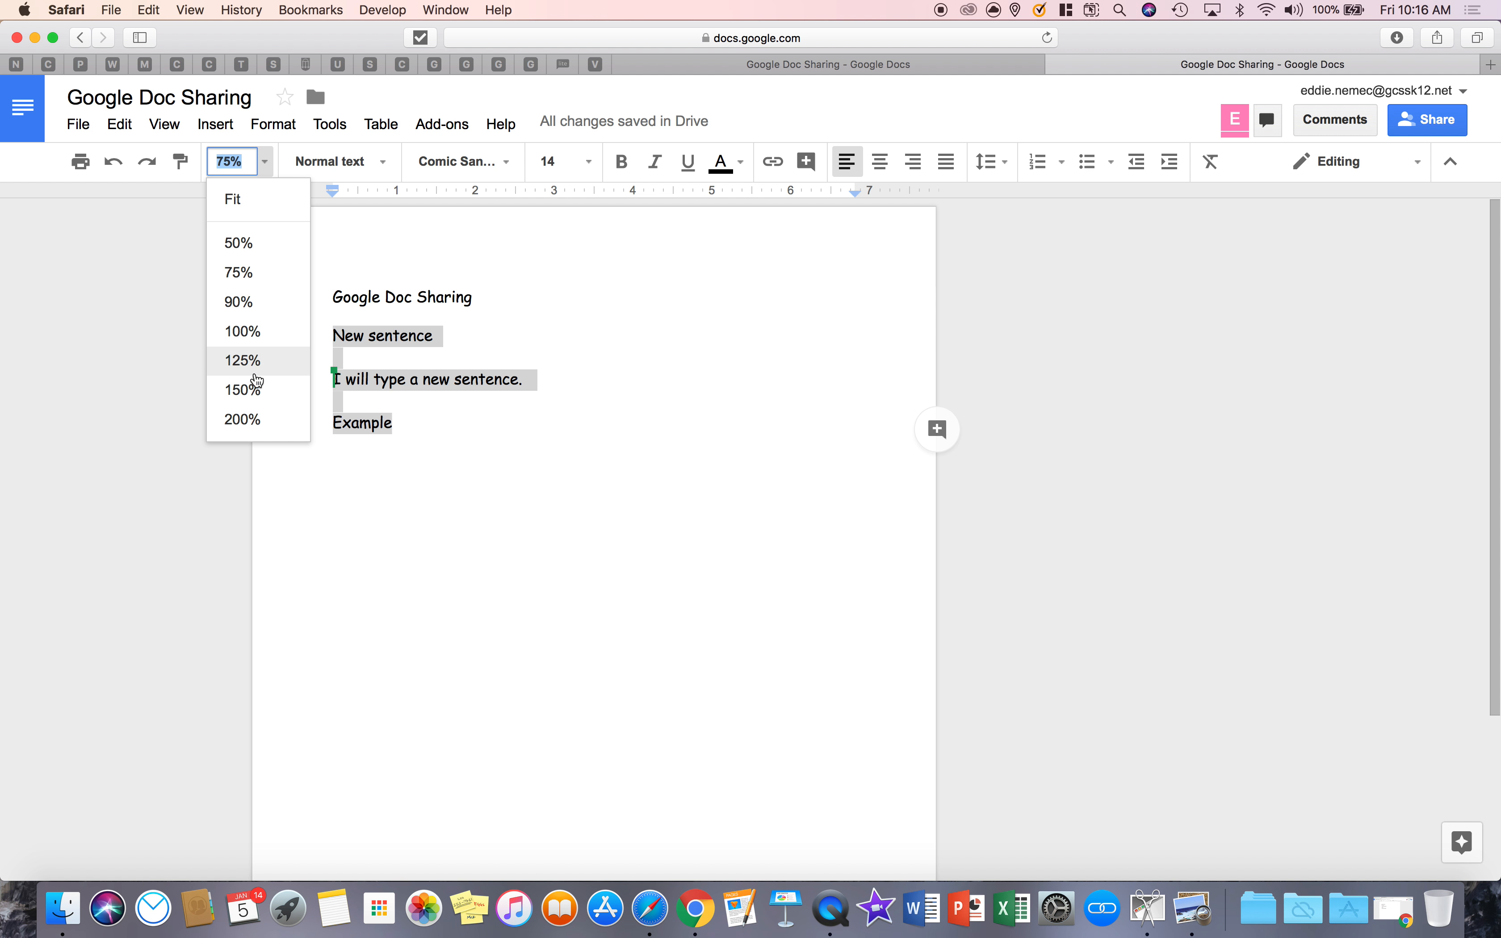
click(241, 419)
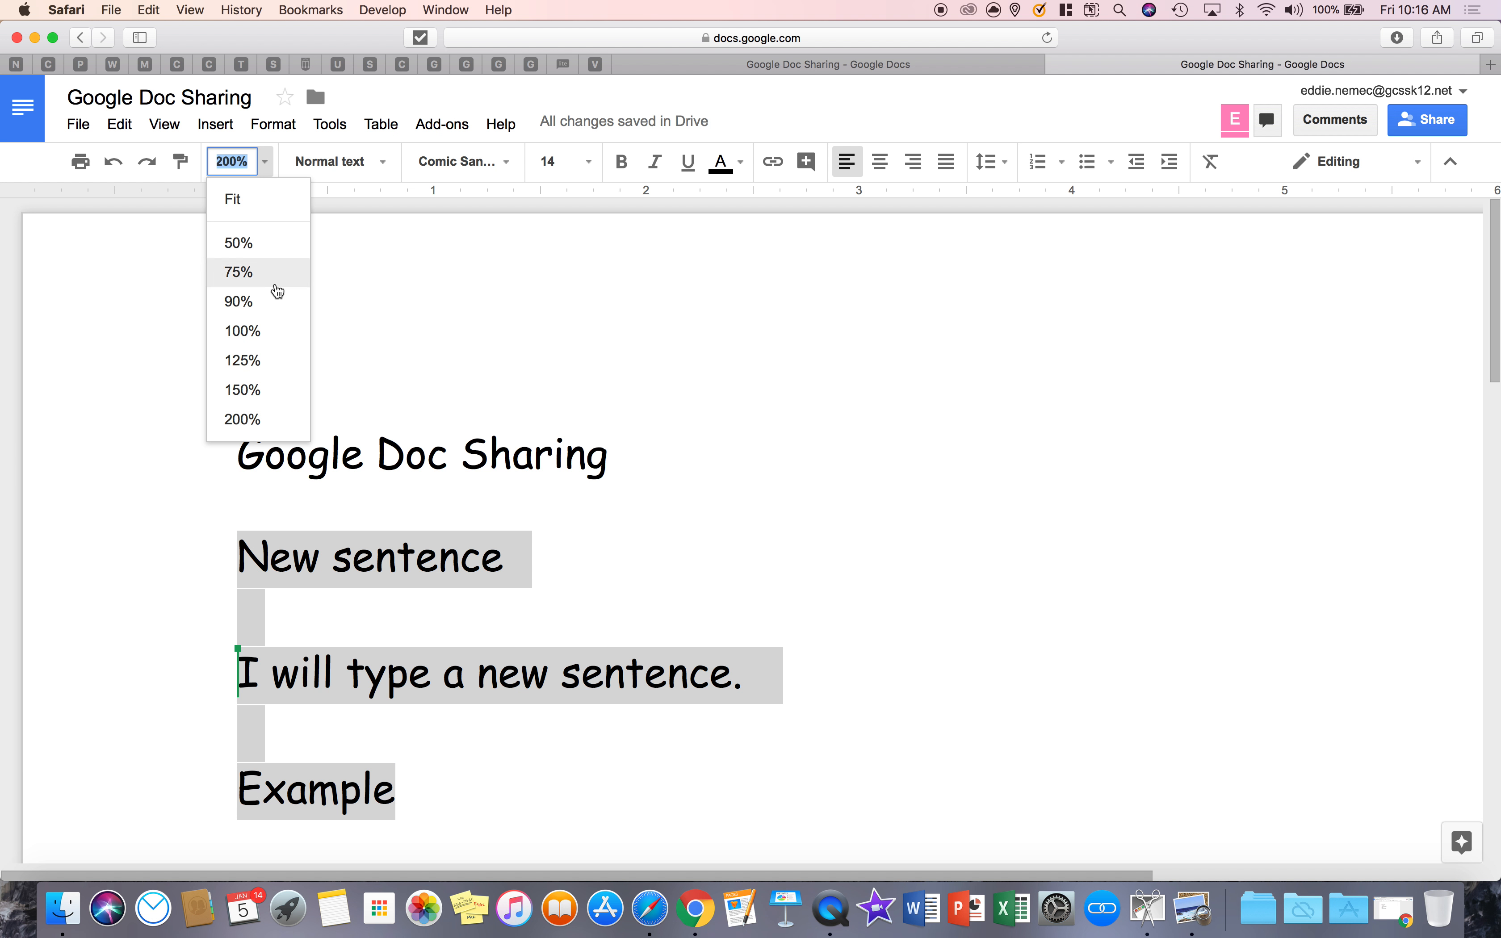
click(241, 331)
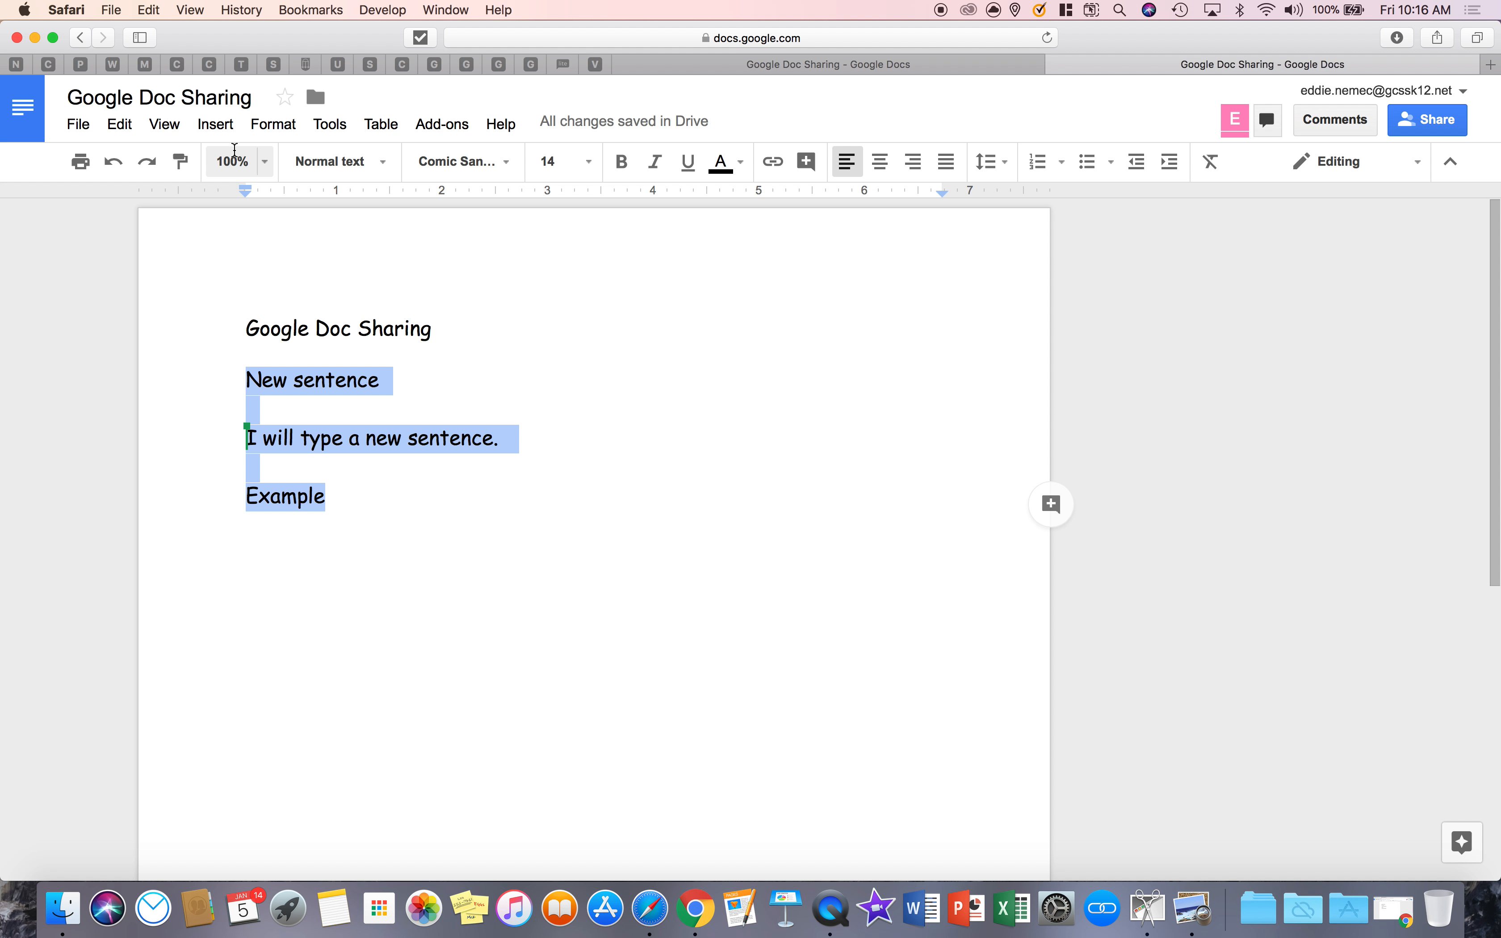
click(229, 161)
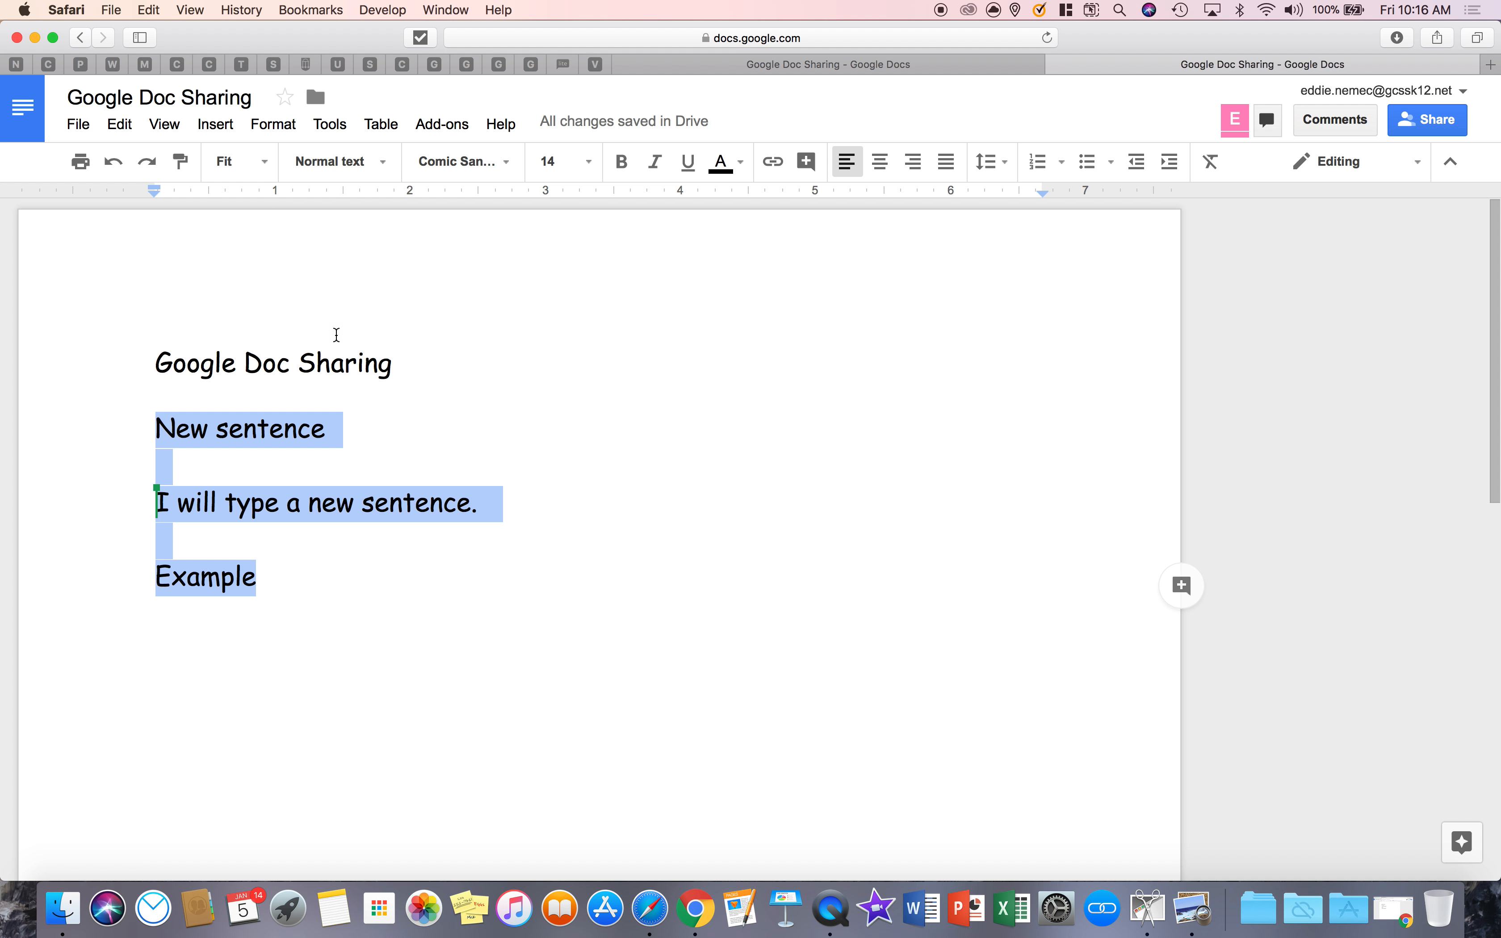
mouse_move(1127, 338)
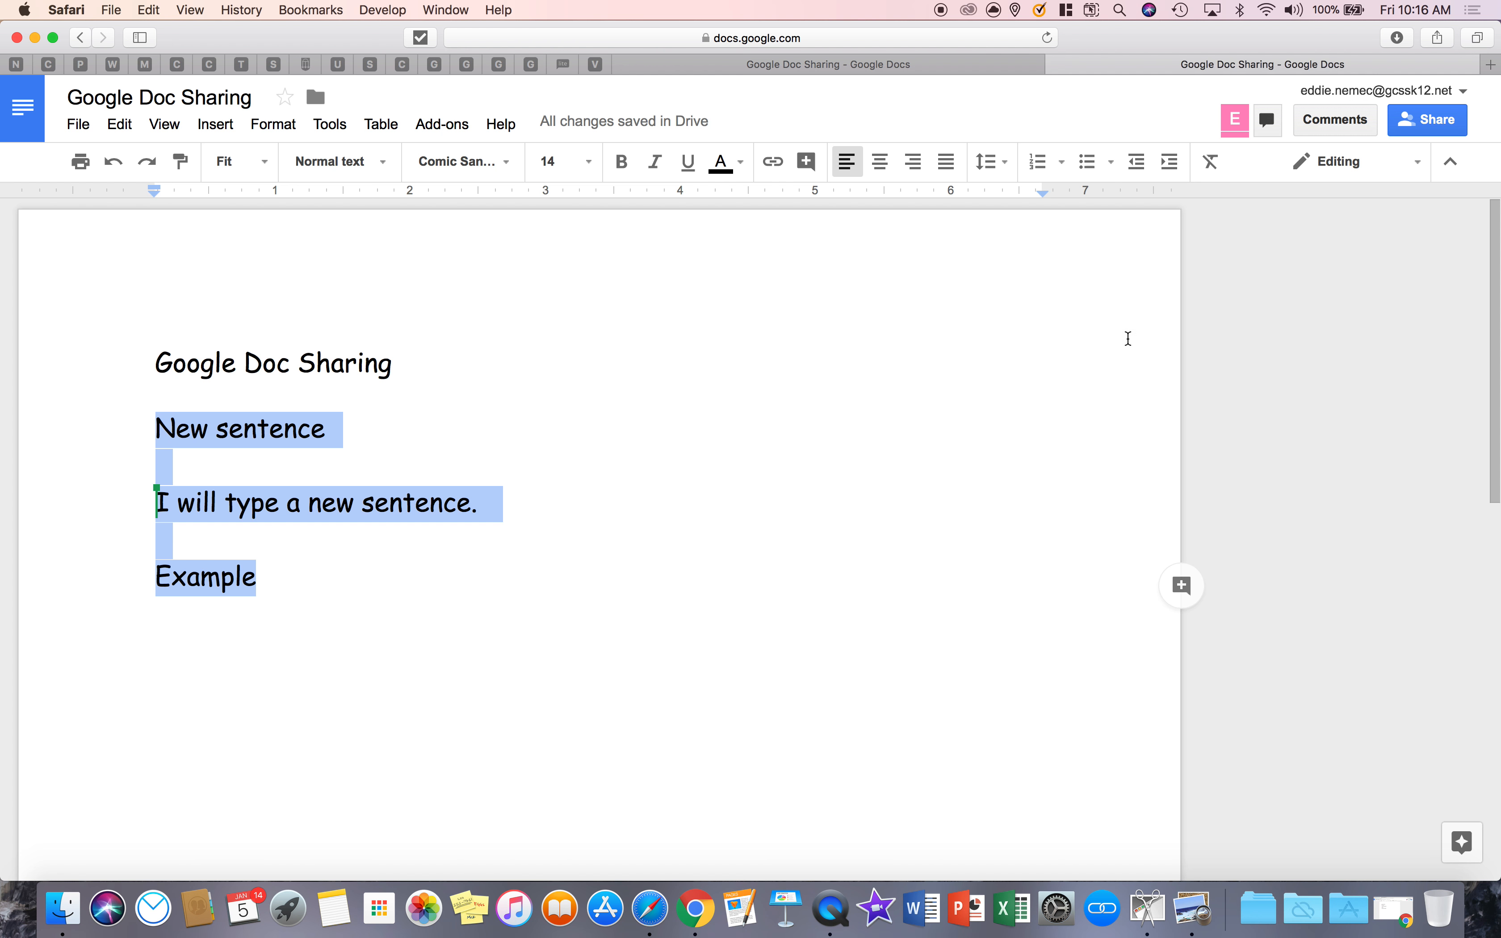
click(231, 161)
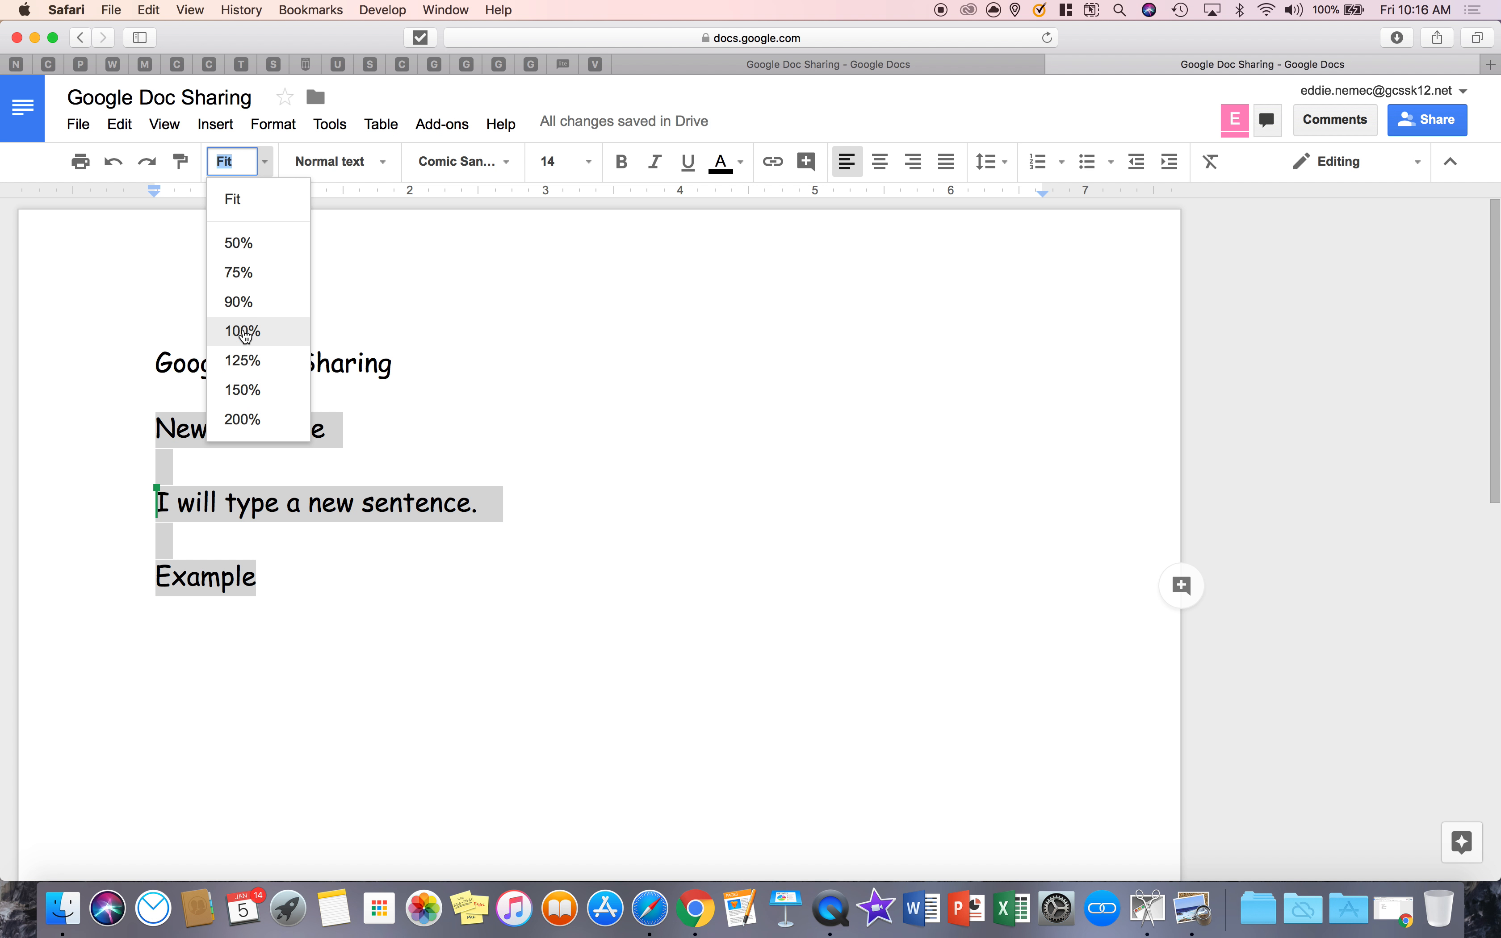
click(241, 331)
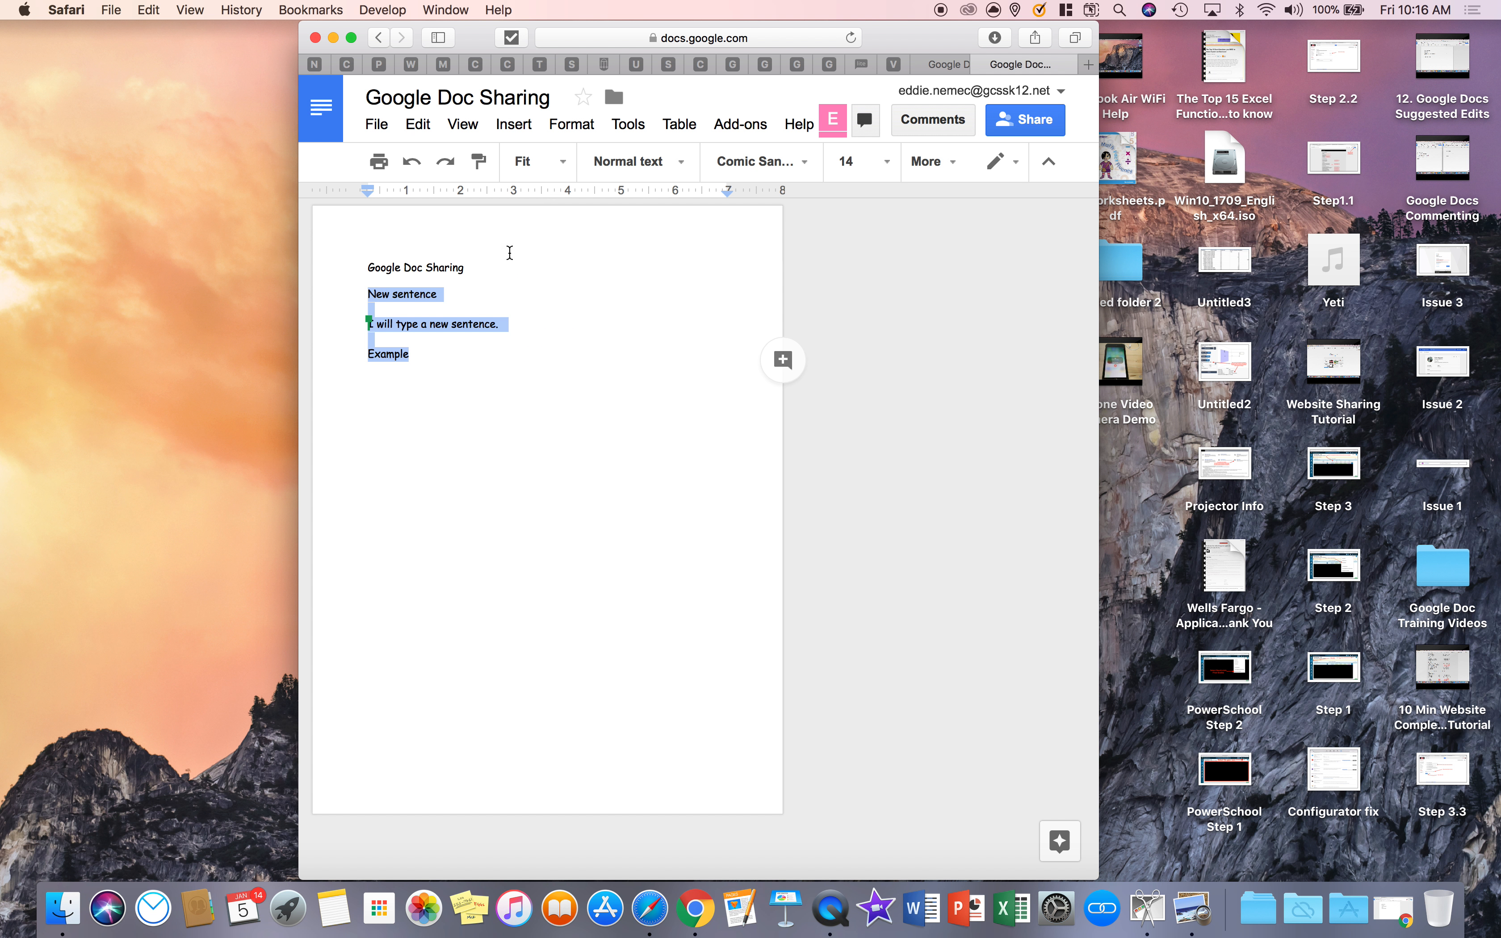
click(527, 160)
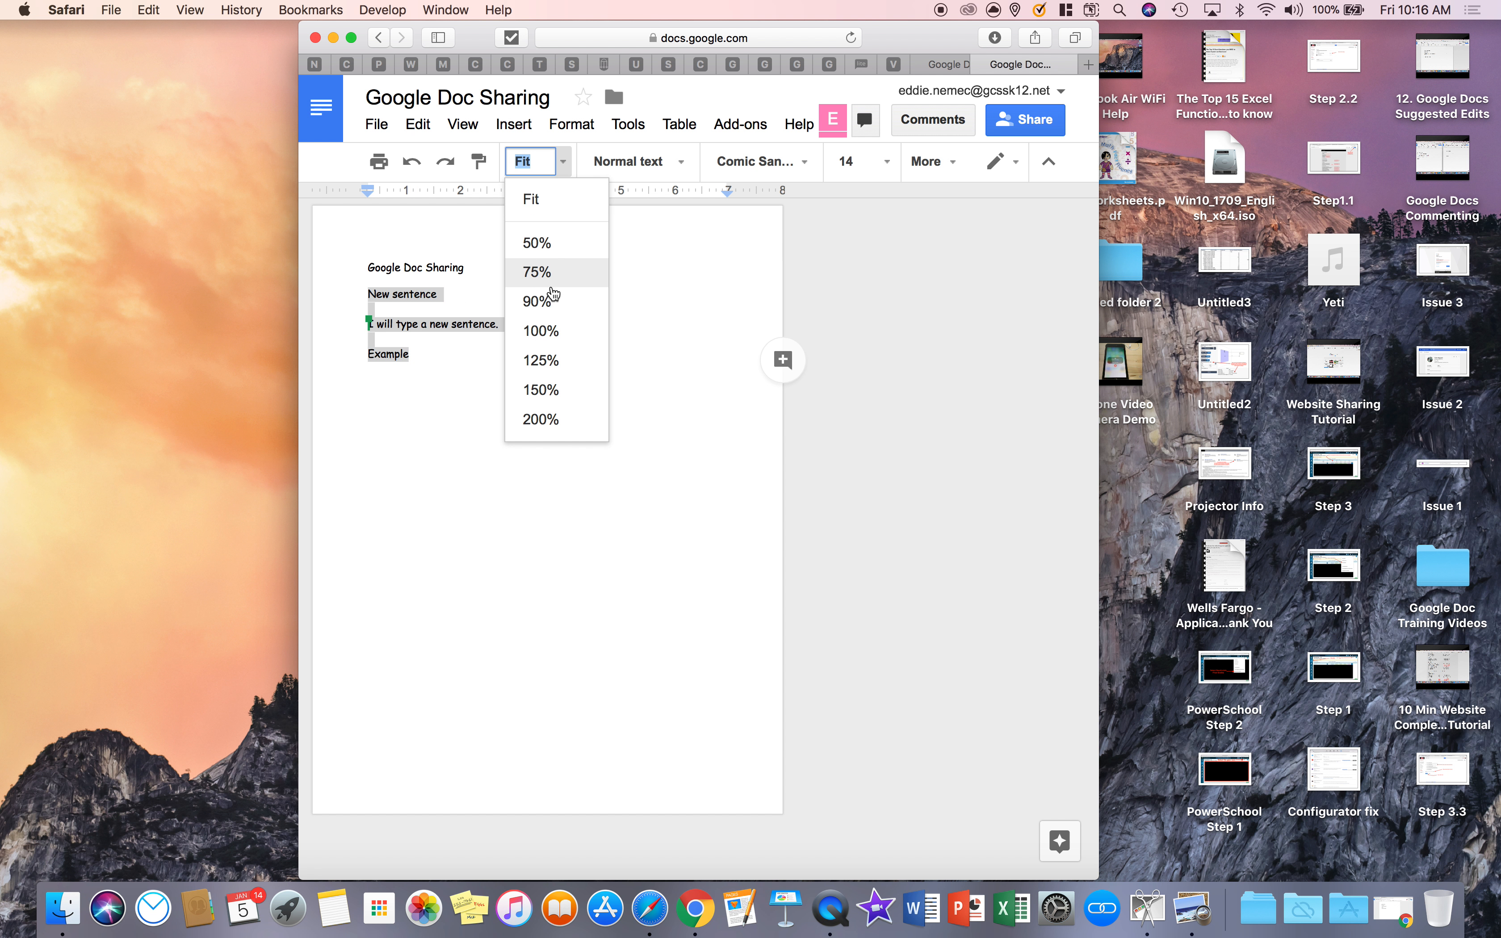
click(535, 272)
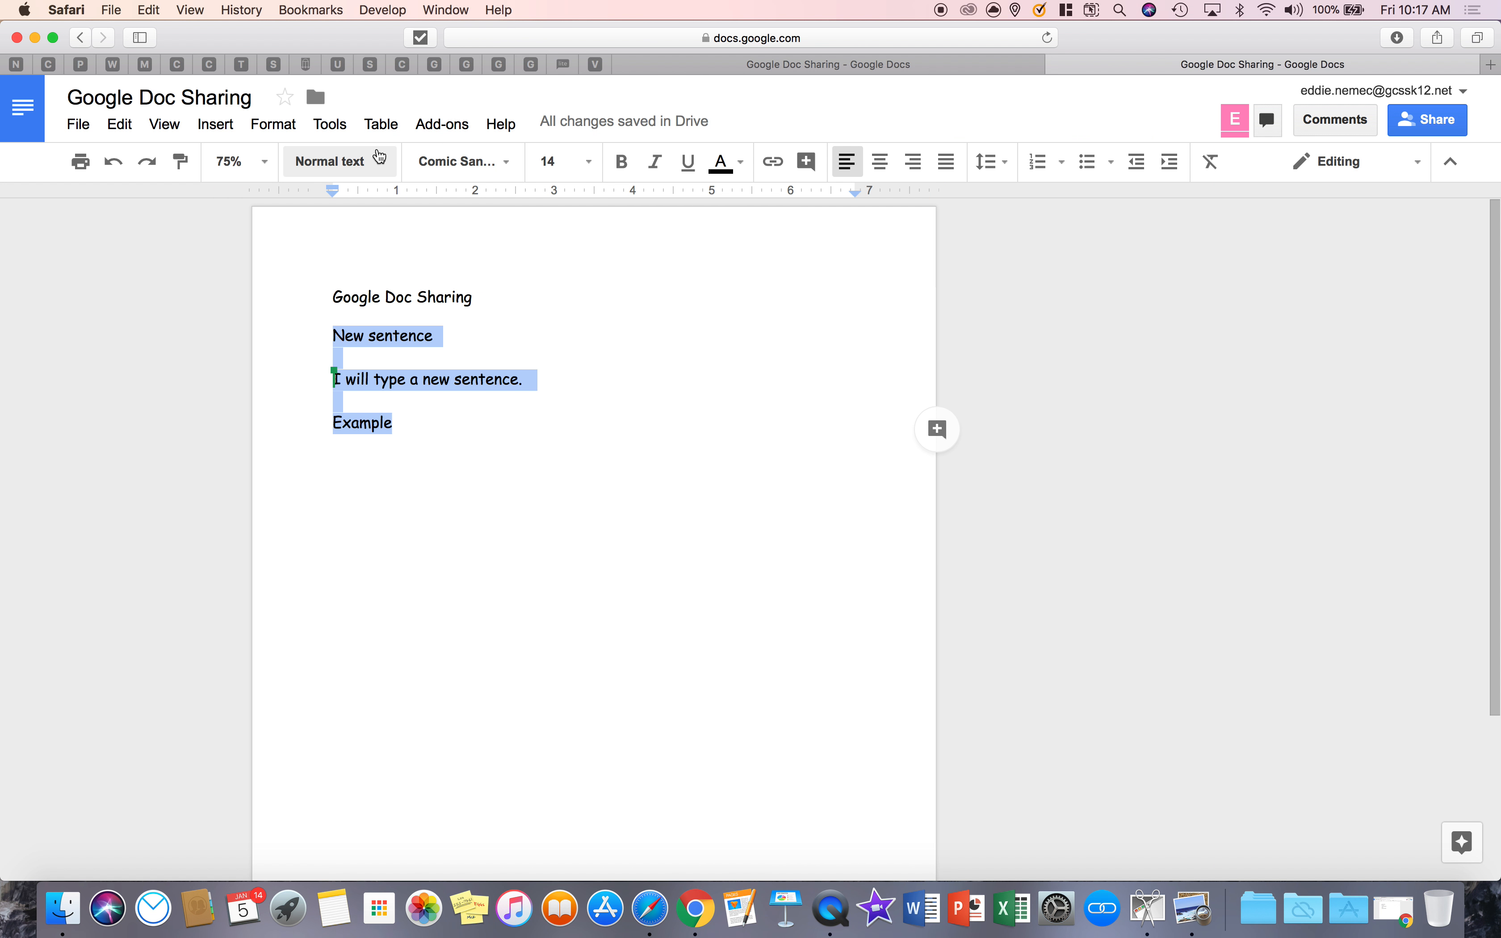
click(230, 161)
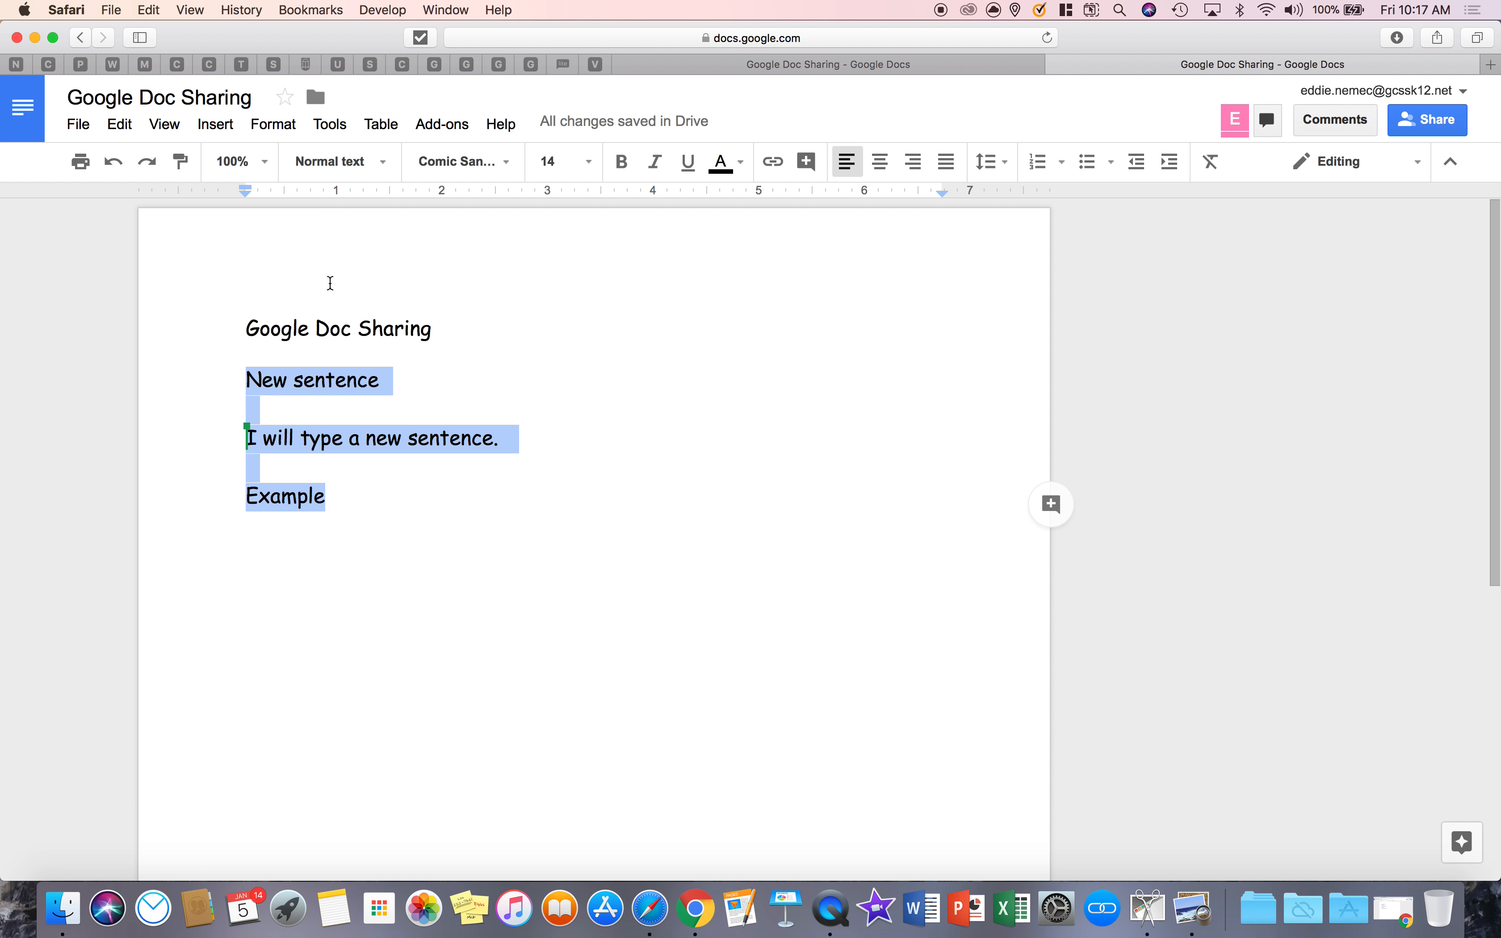
mouse_move(338, 161)
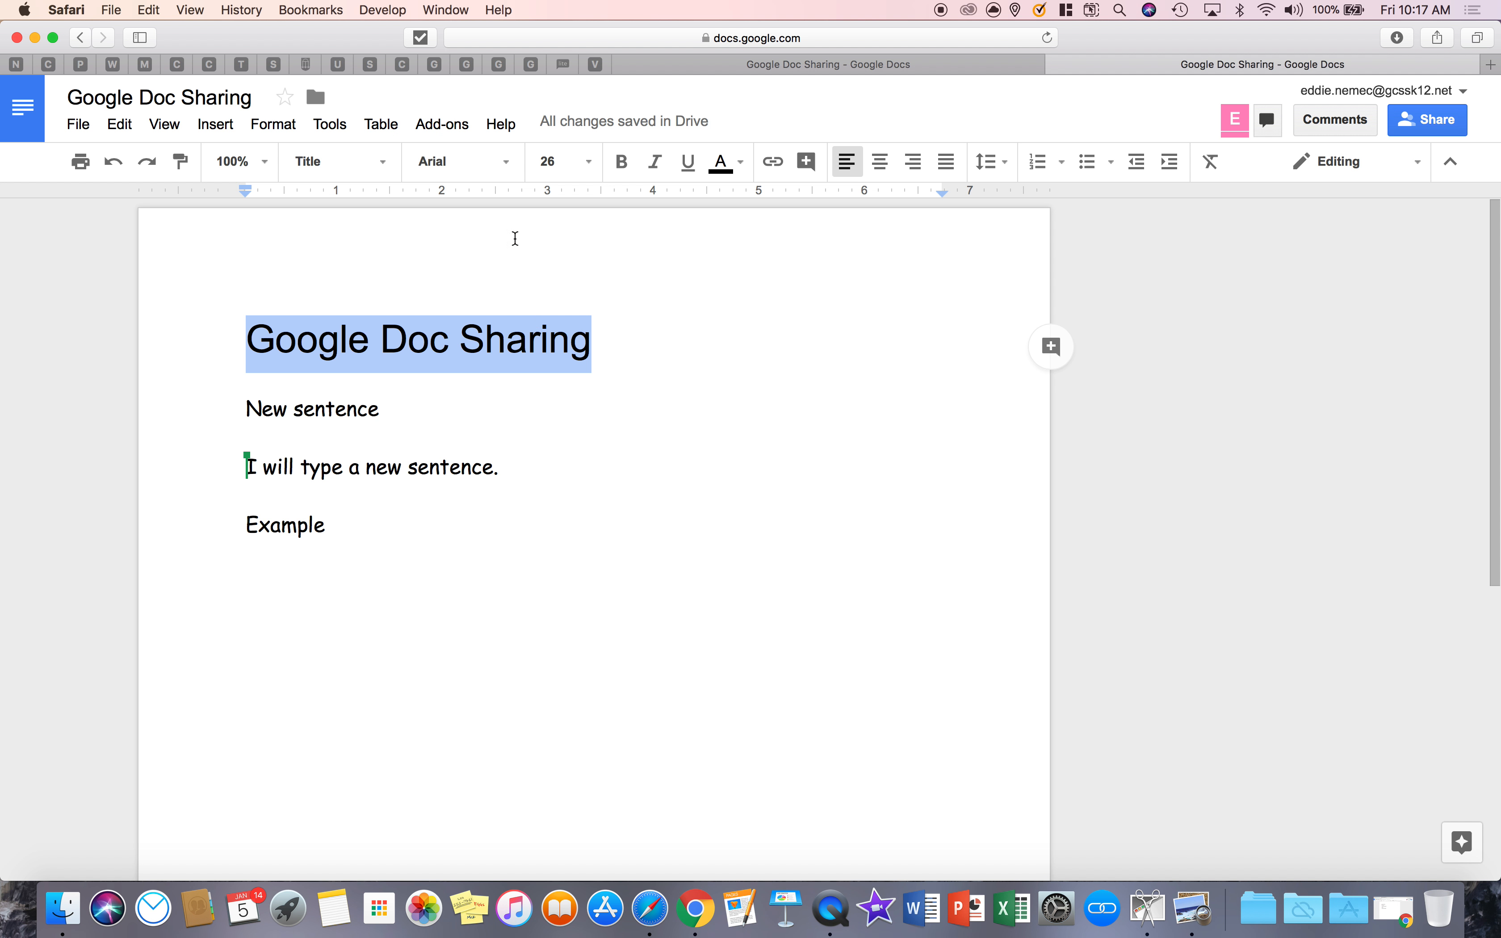
Step: Try Subtitle and Heading 1 styles on the title line, then set it back to Normal text
click(335, 161)
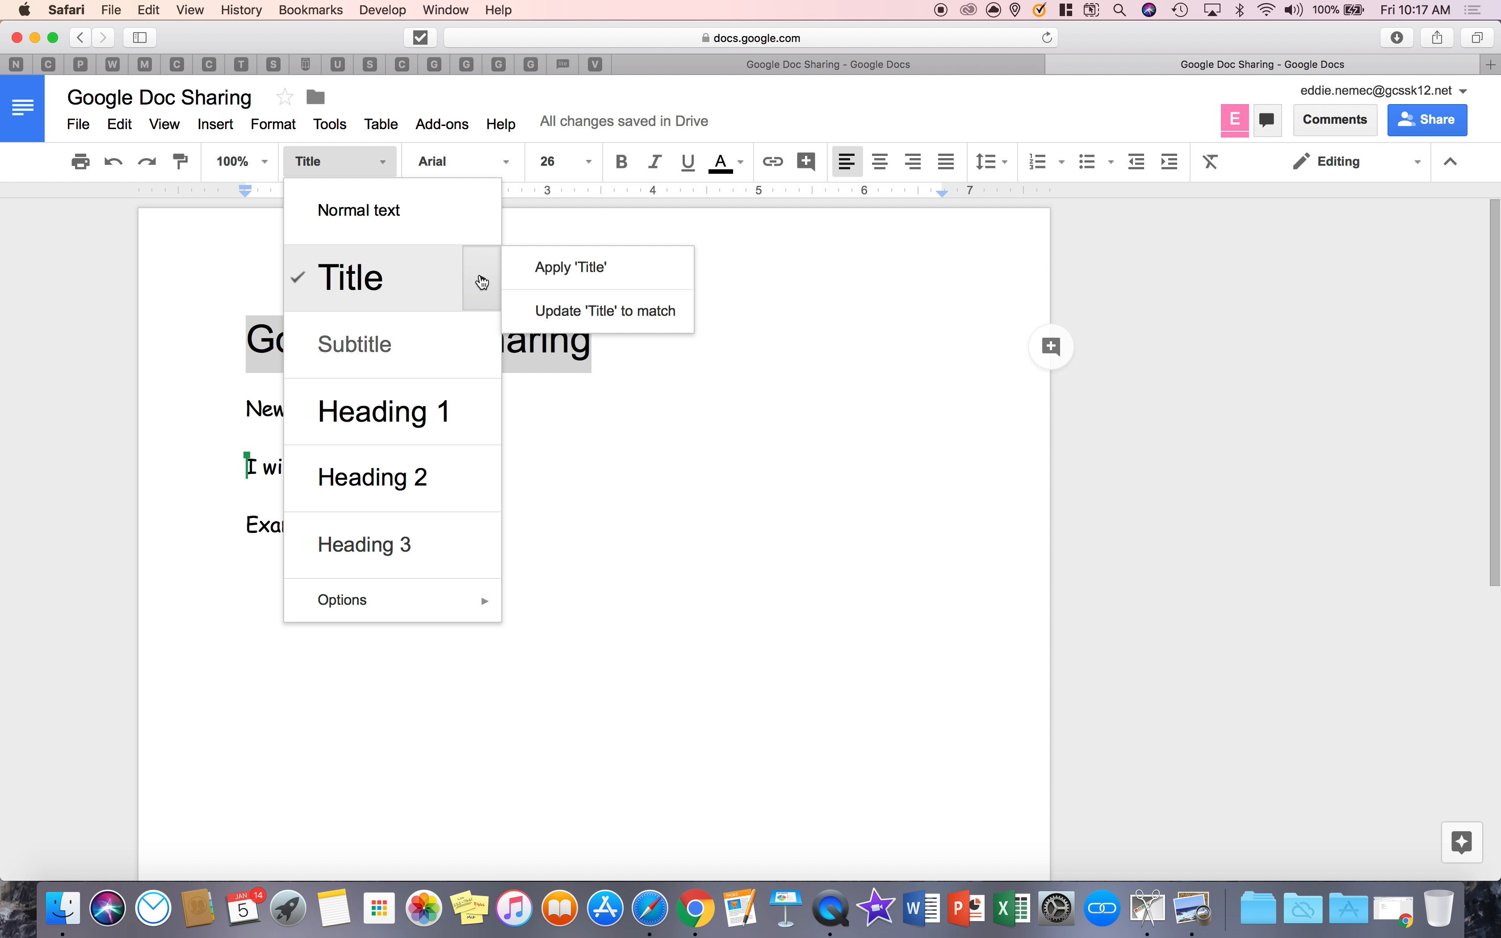
click(354, 344)
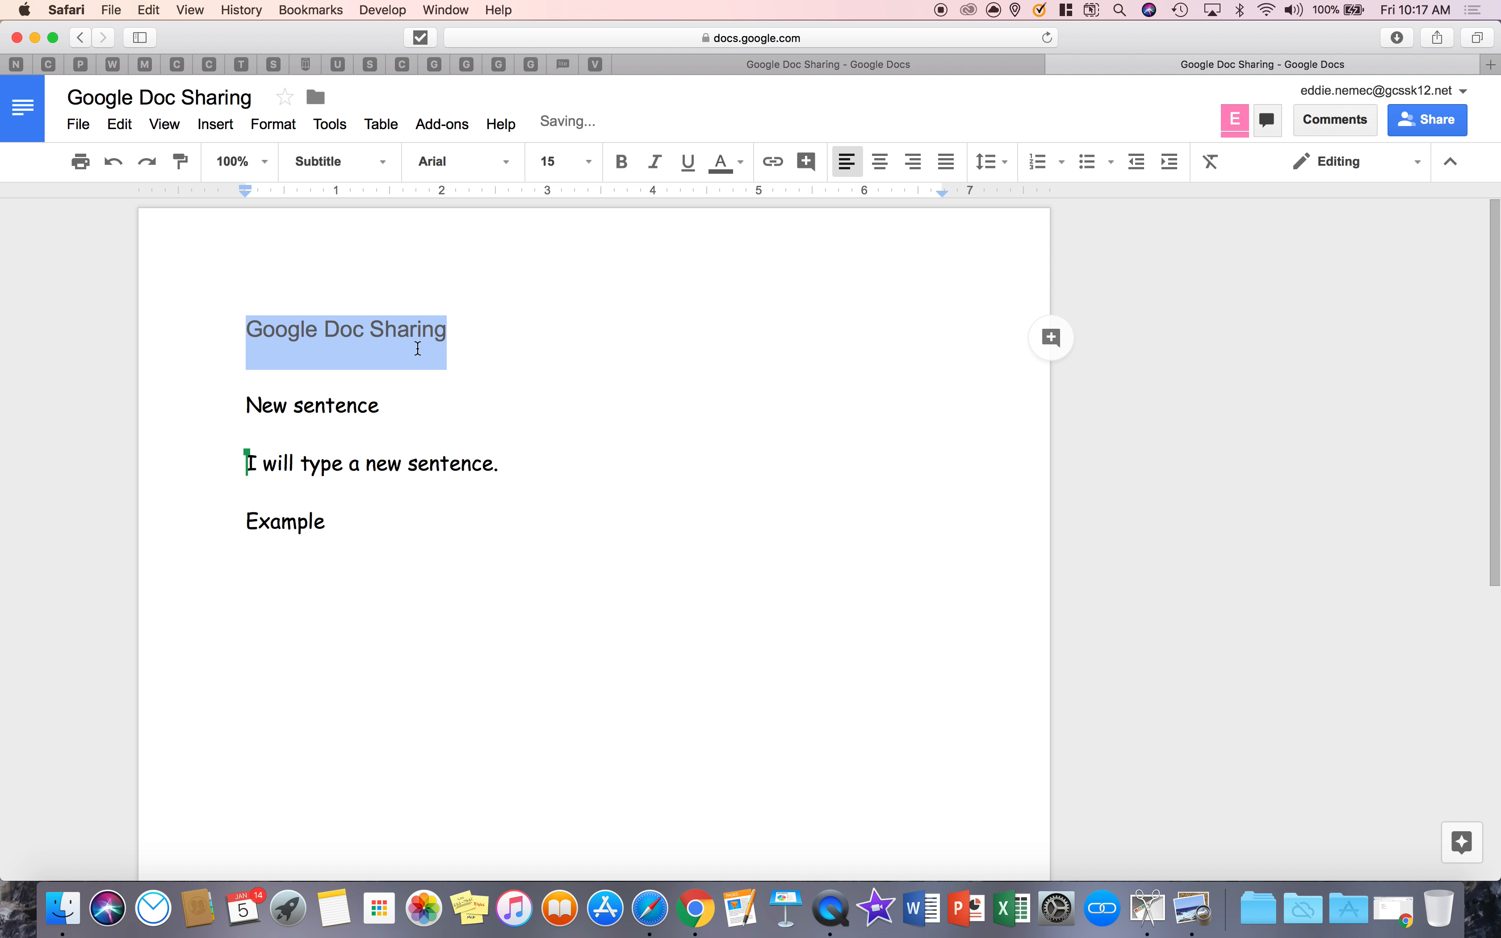
click(331, 161)
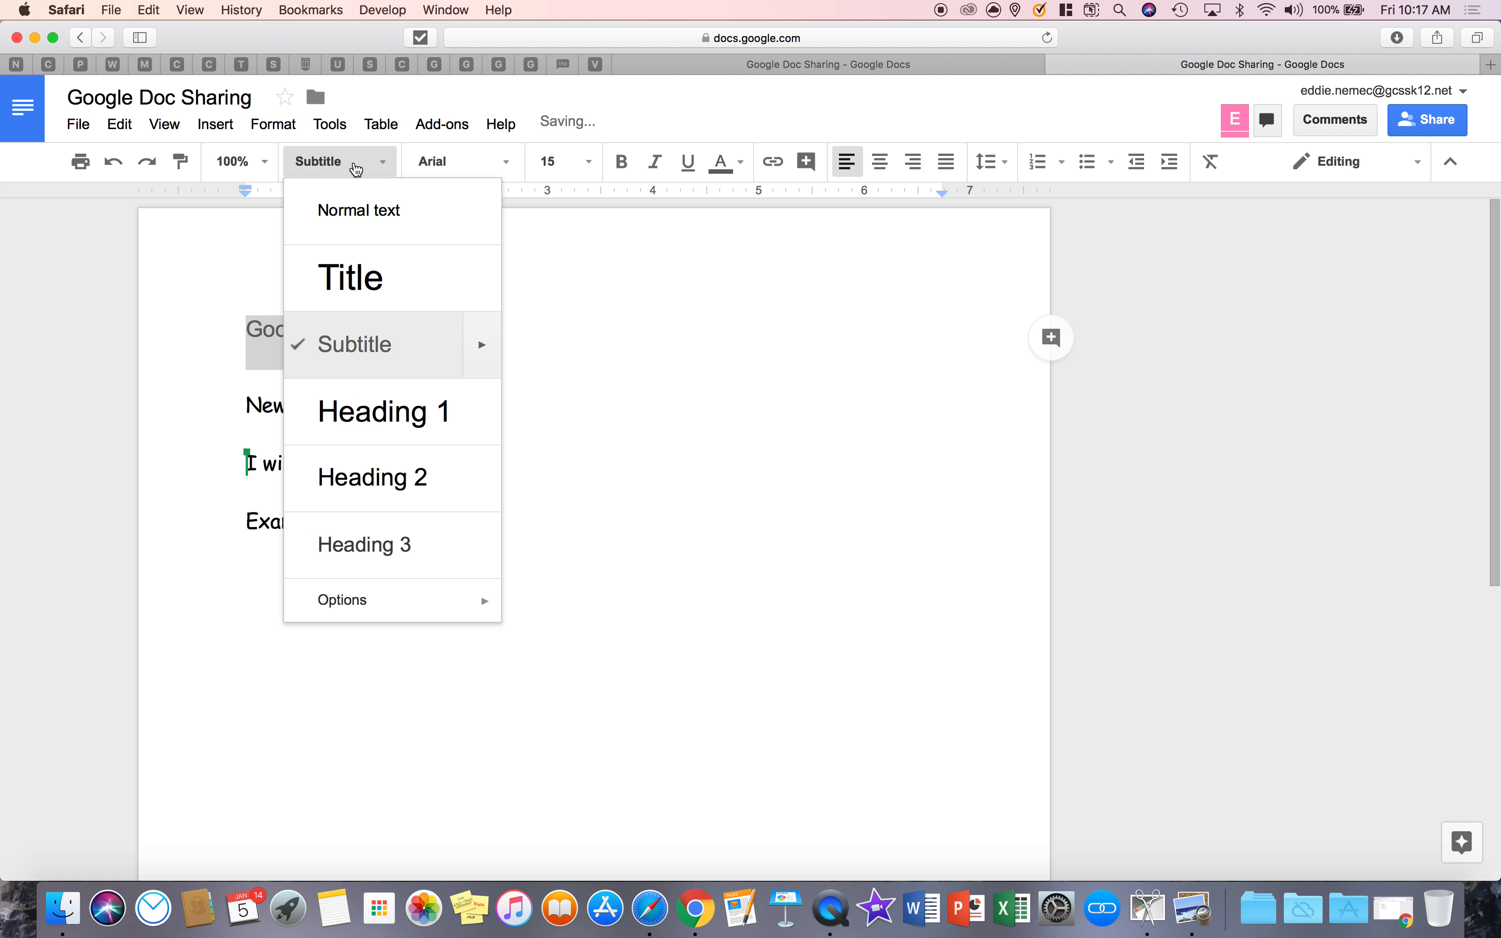
mouse_move(369, 546)
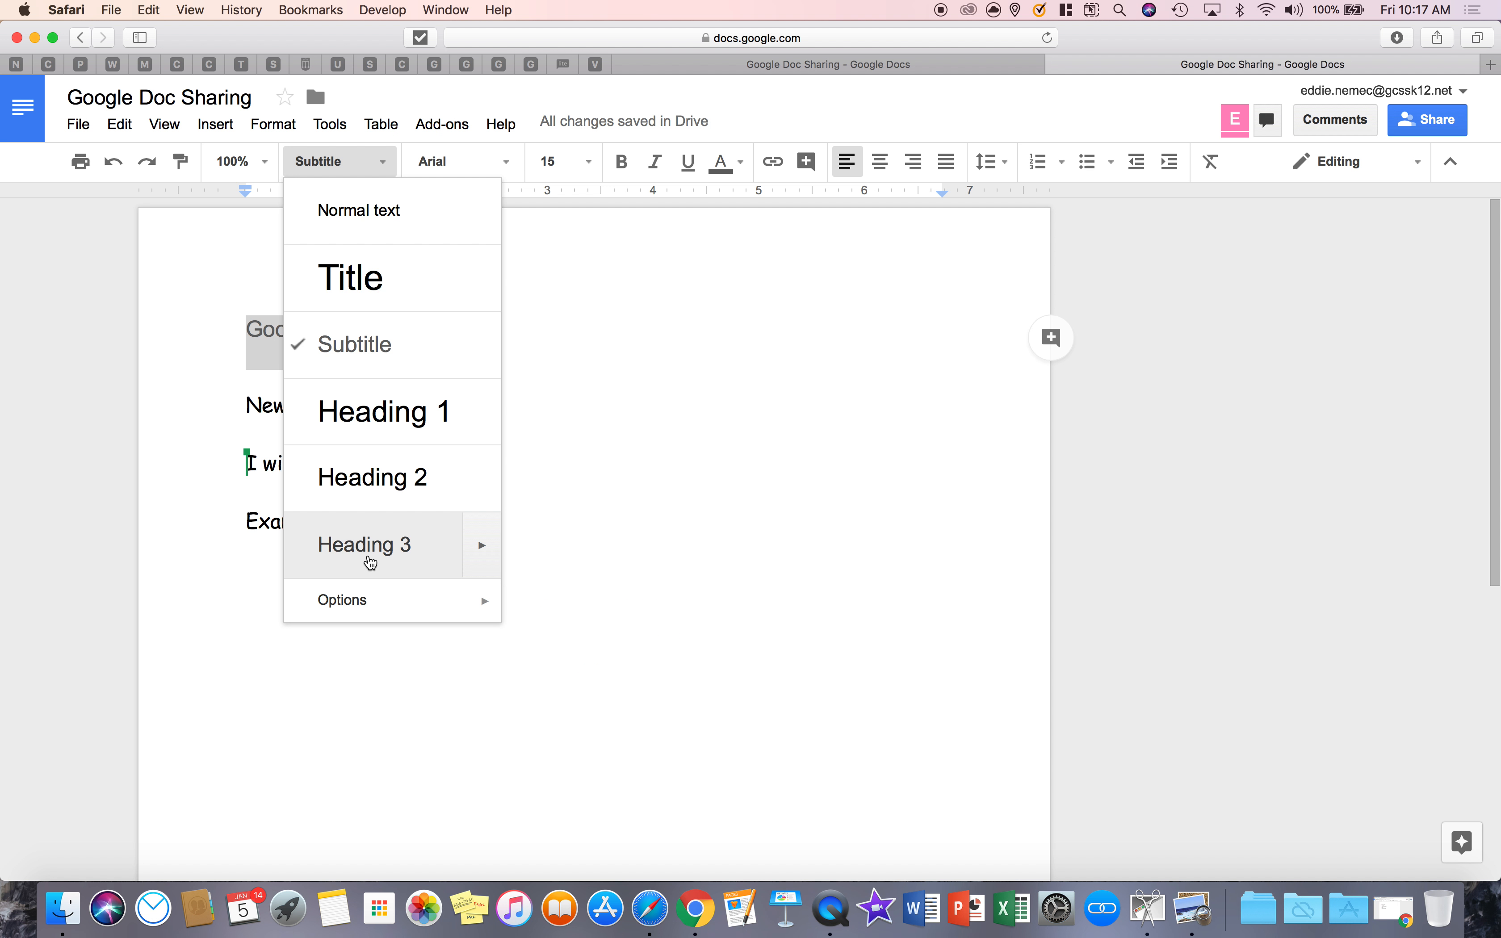
click(384, 412)
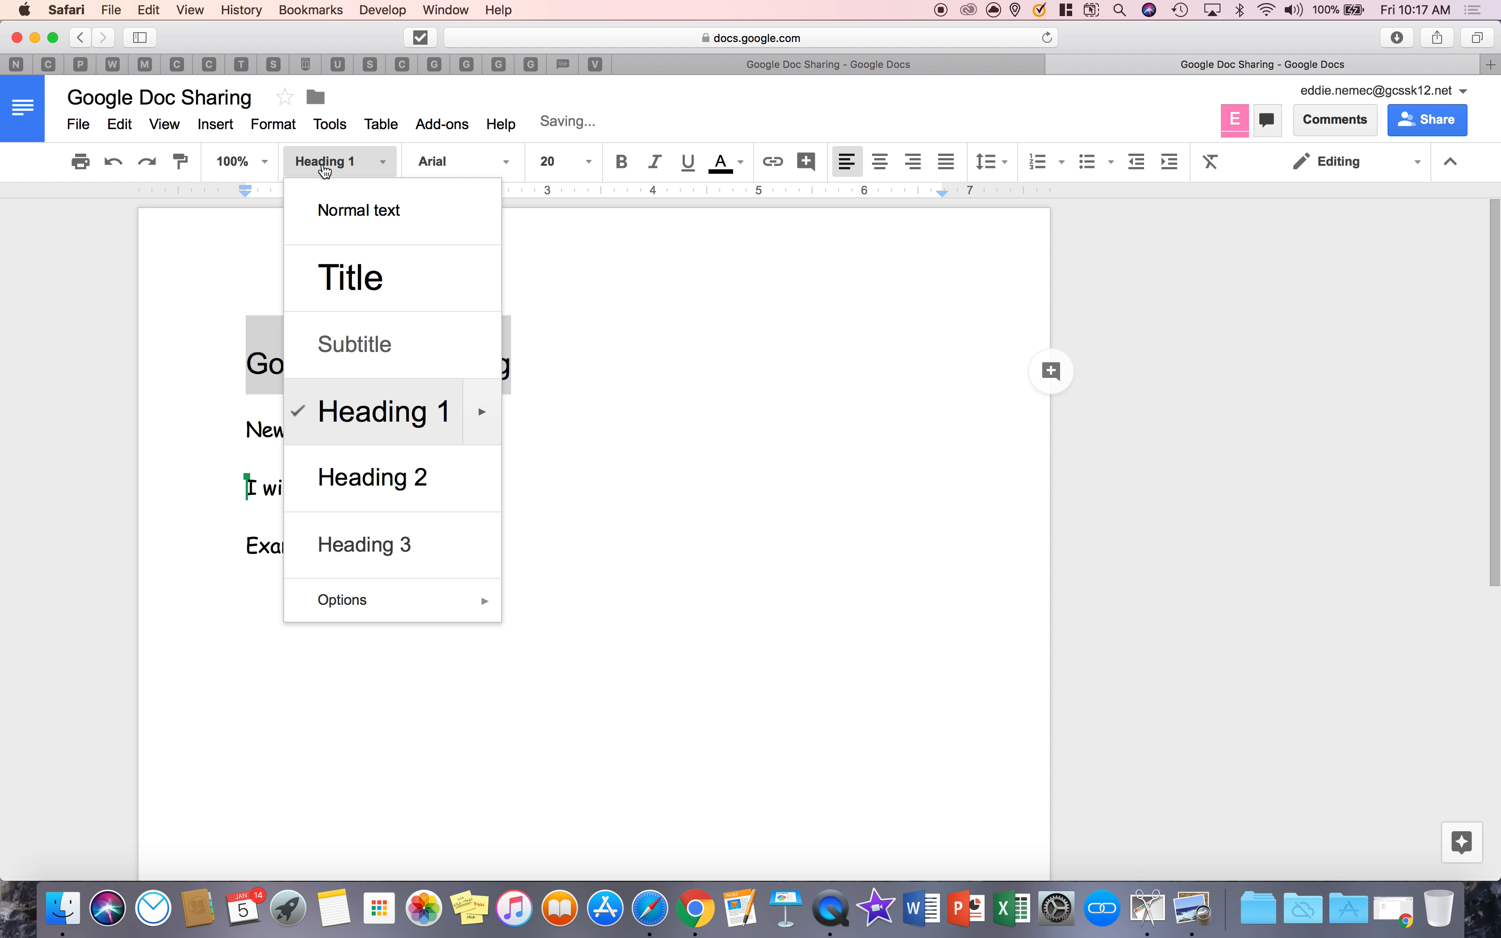
click(359, 210)
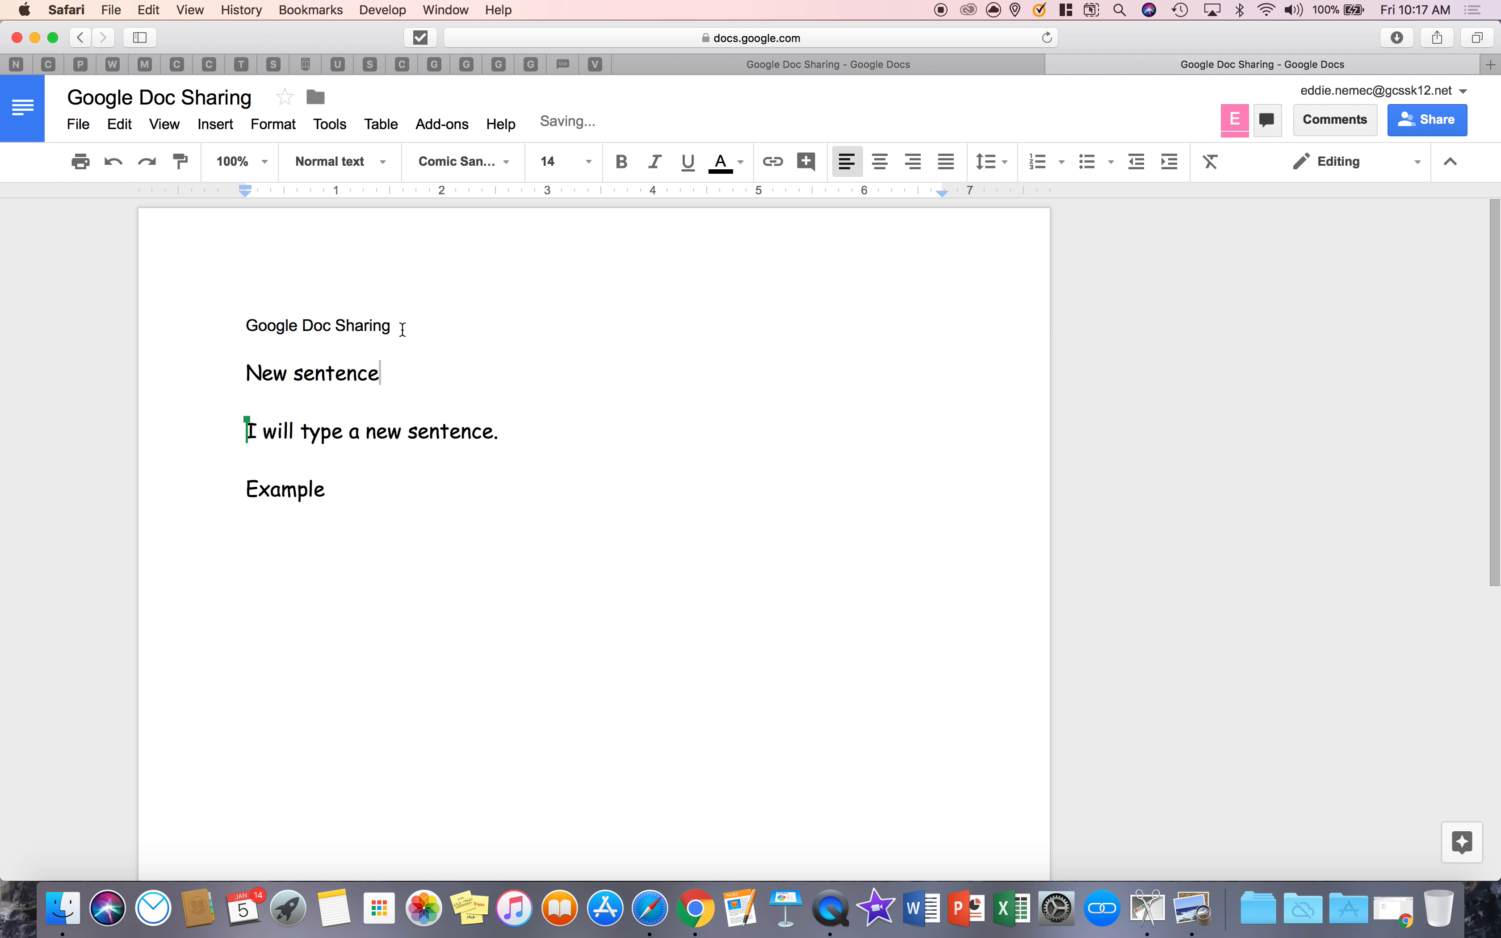
Step: Make the Google Doc Sharing line Arial 14, toggling bold, italic and underline on and off
triple_click(317, 326)
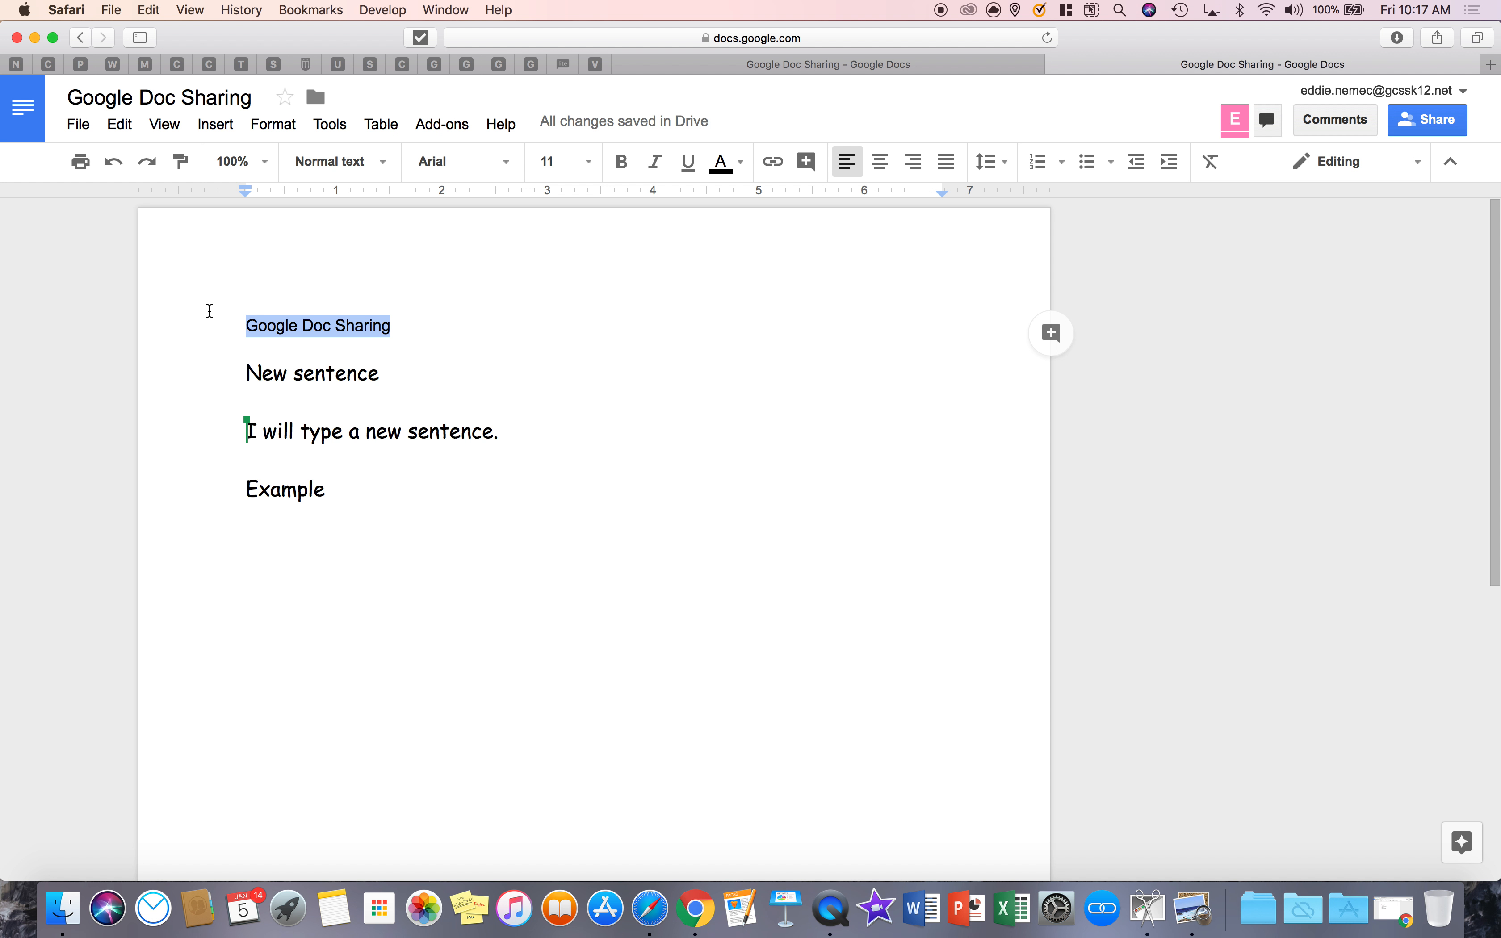
click(450, 161)
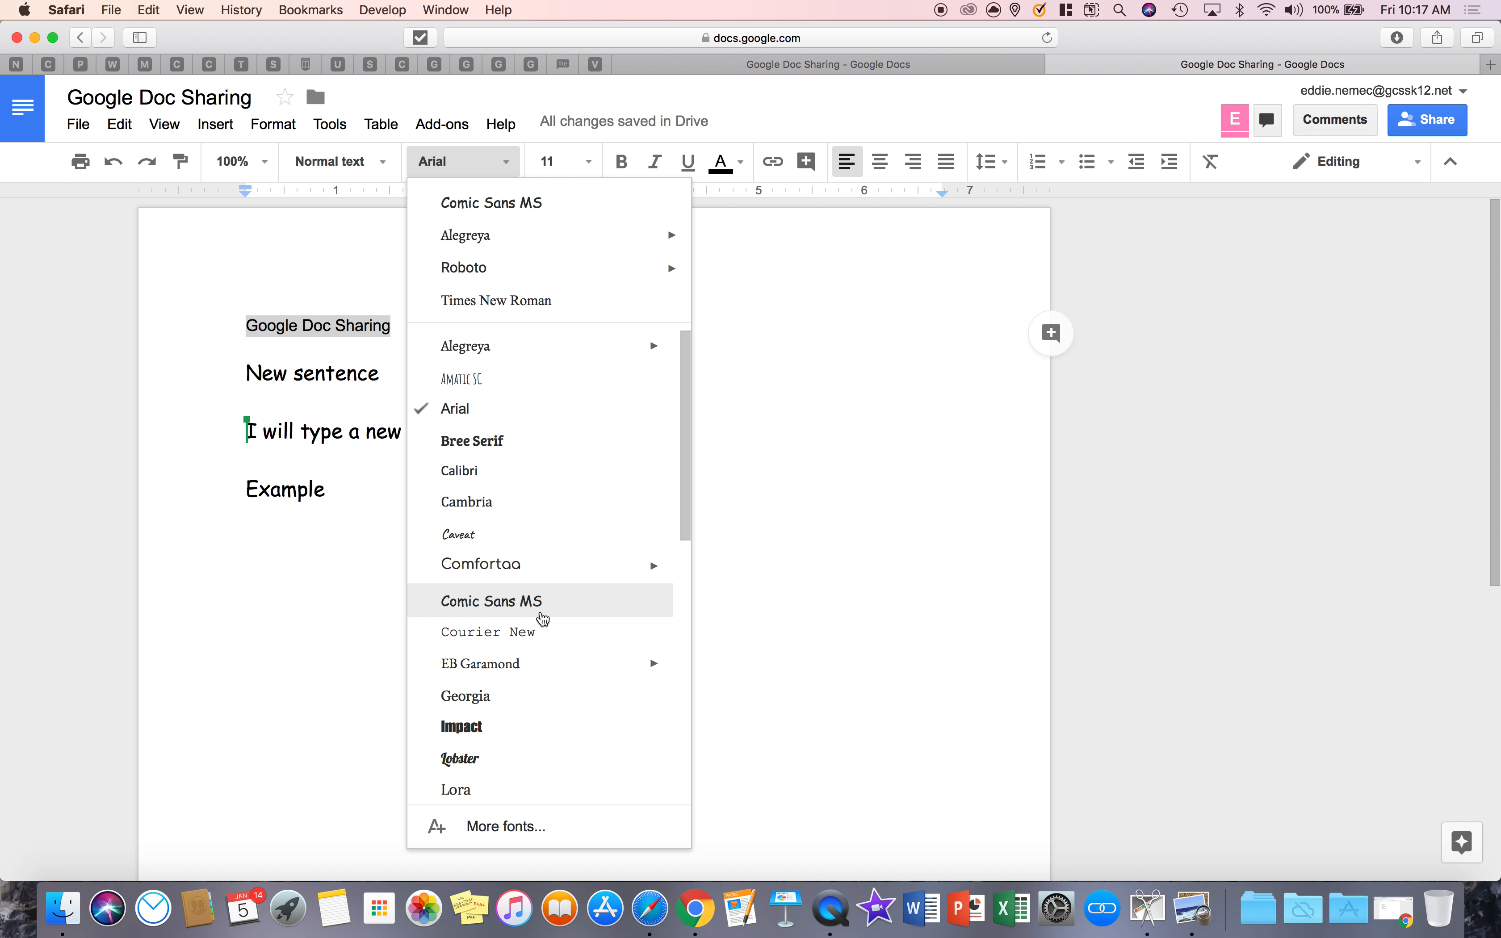
click(505, 826)
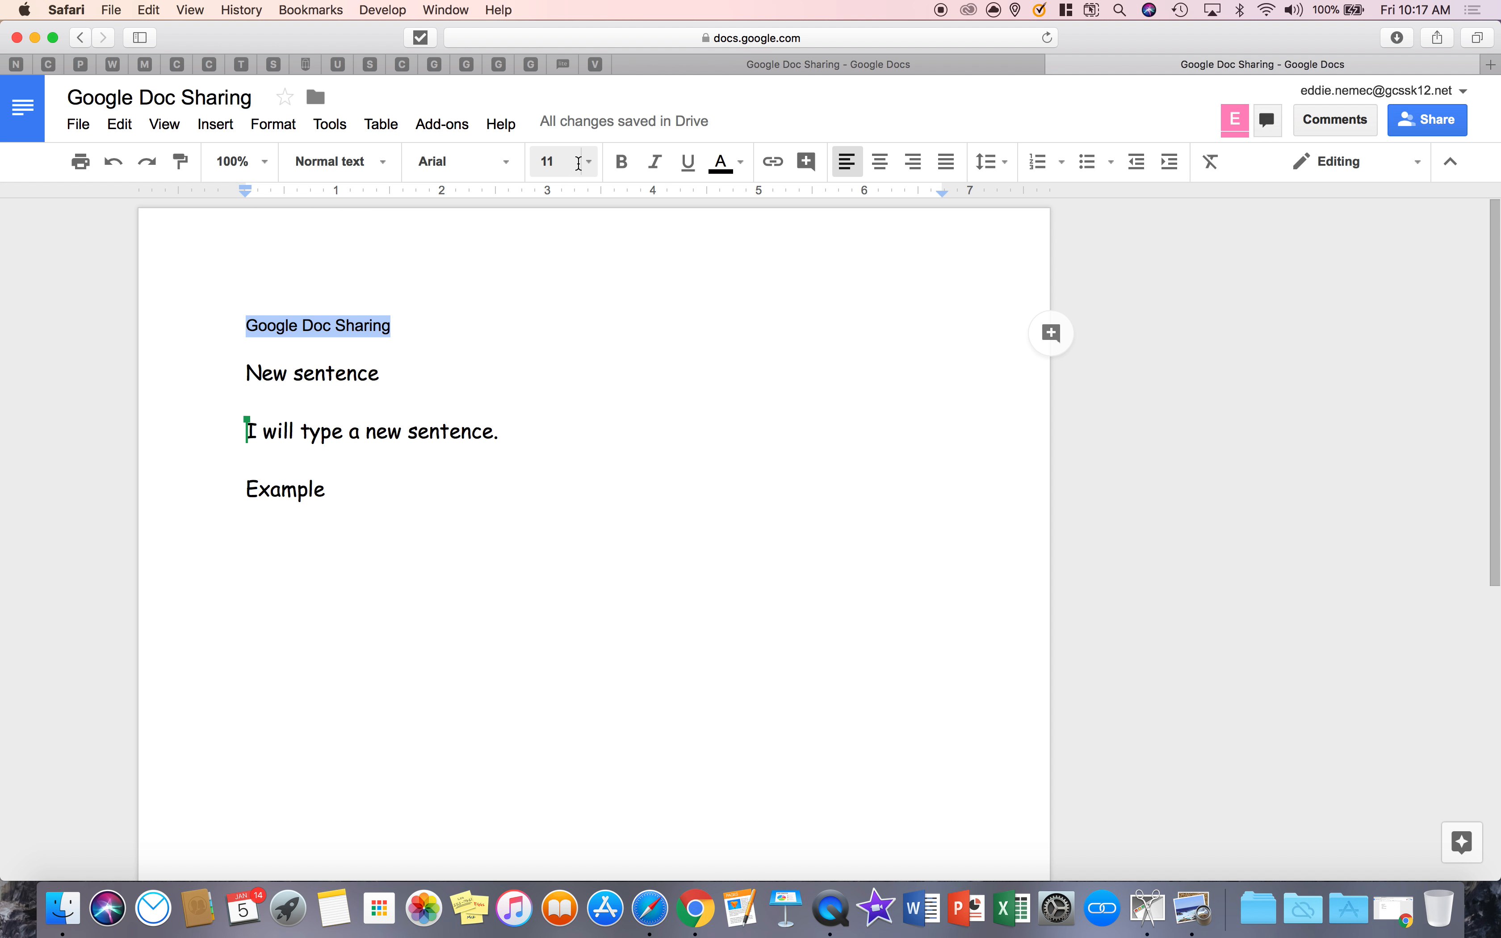
click(588, 161)
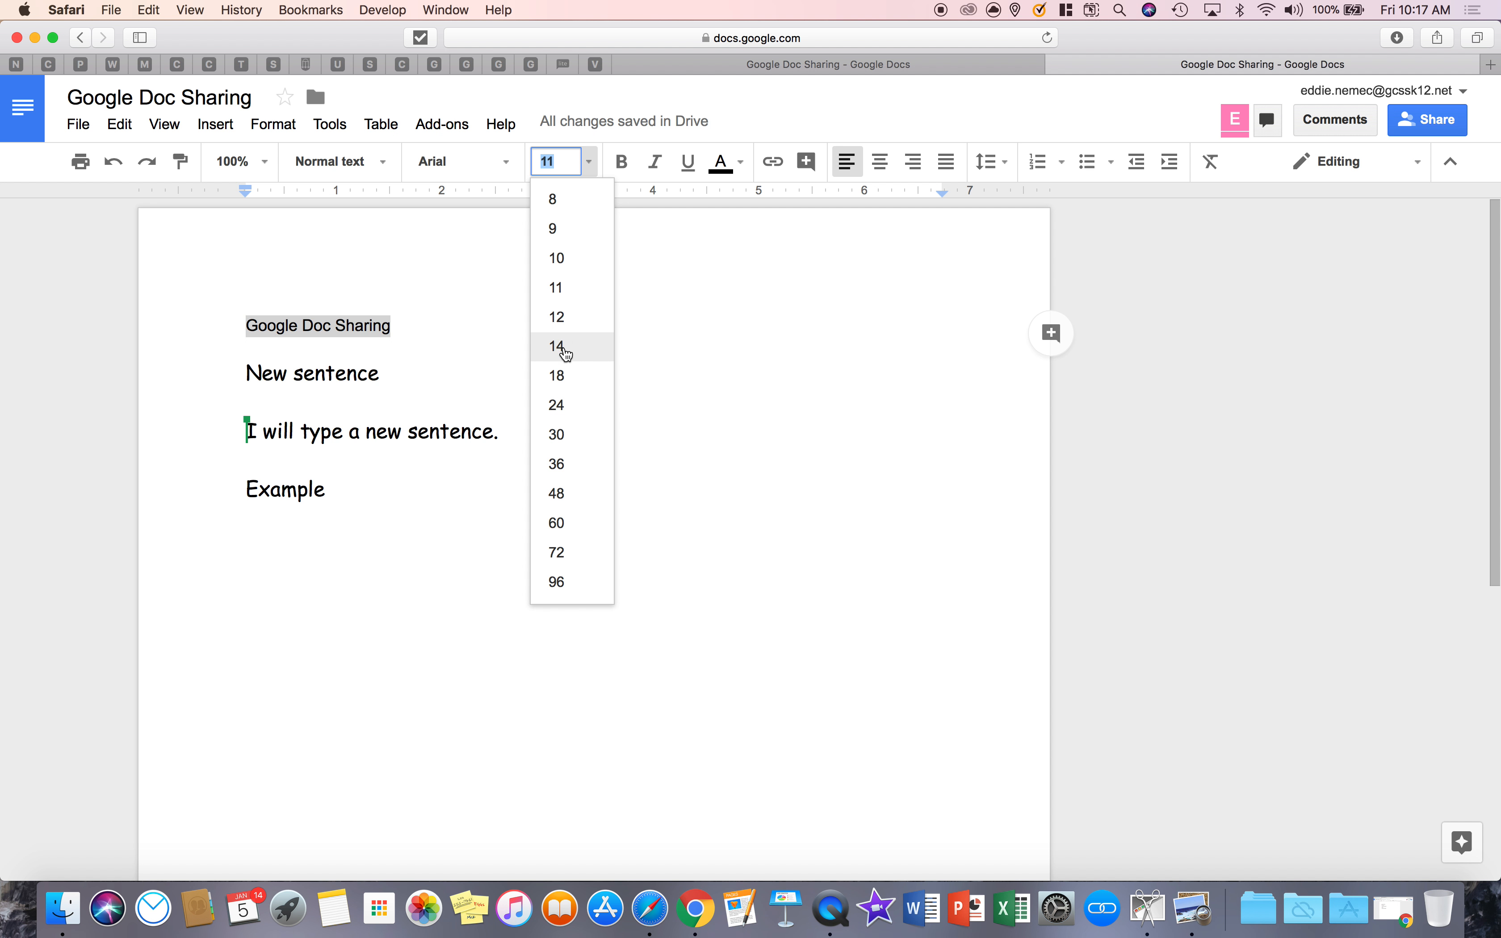
click(556, 345)
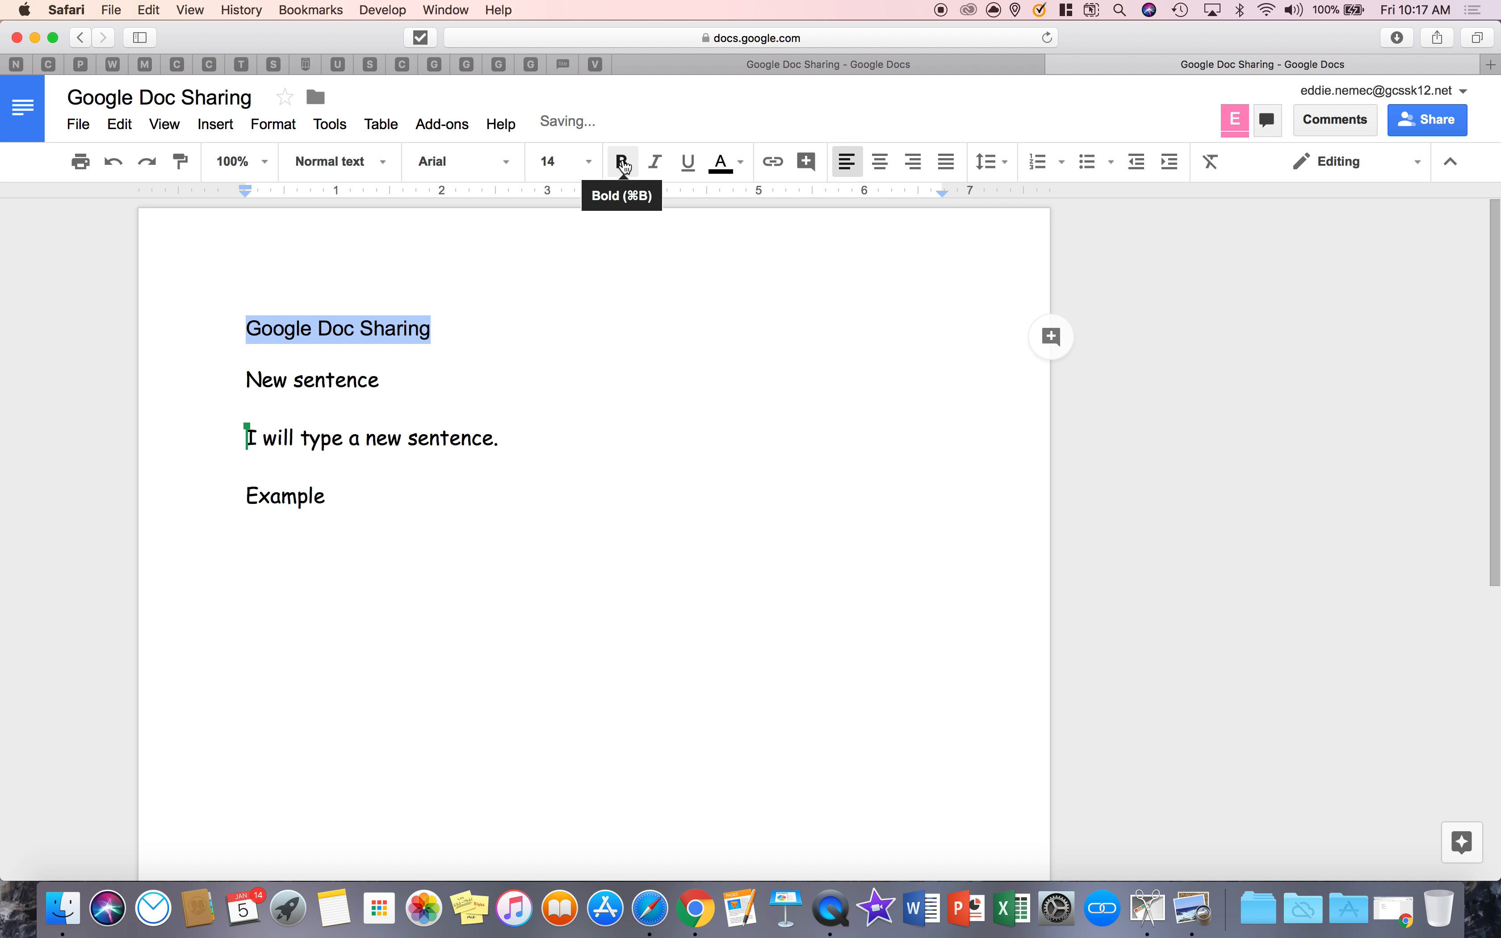
click(654, 161)
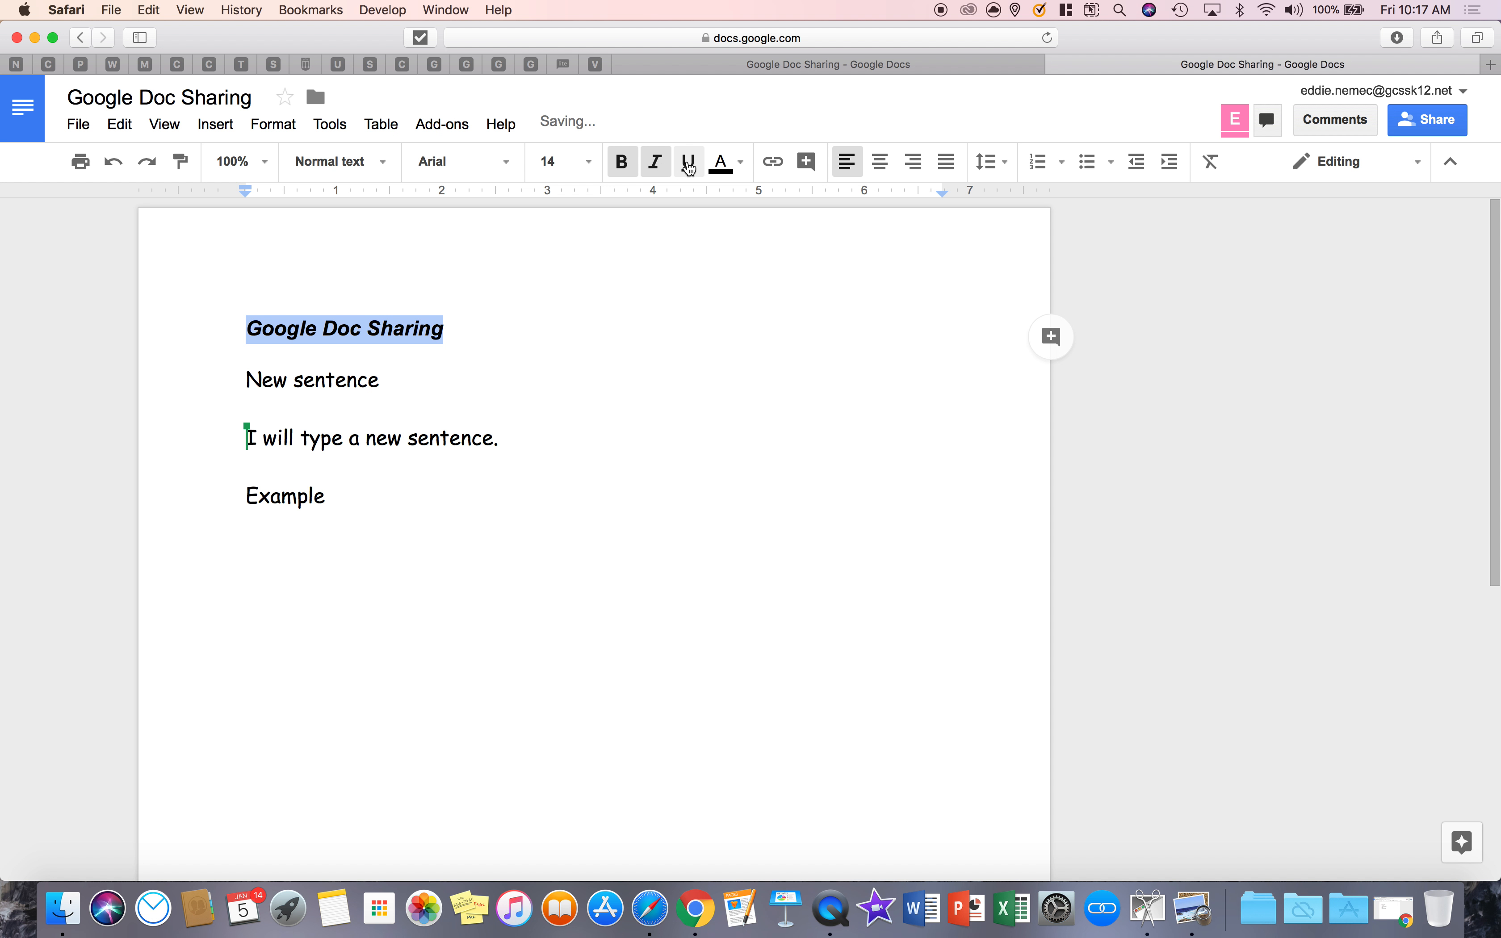
click(687, 161)
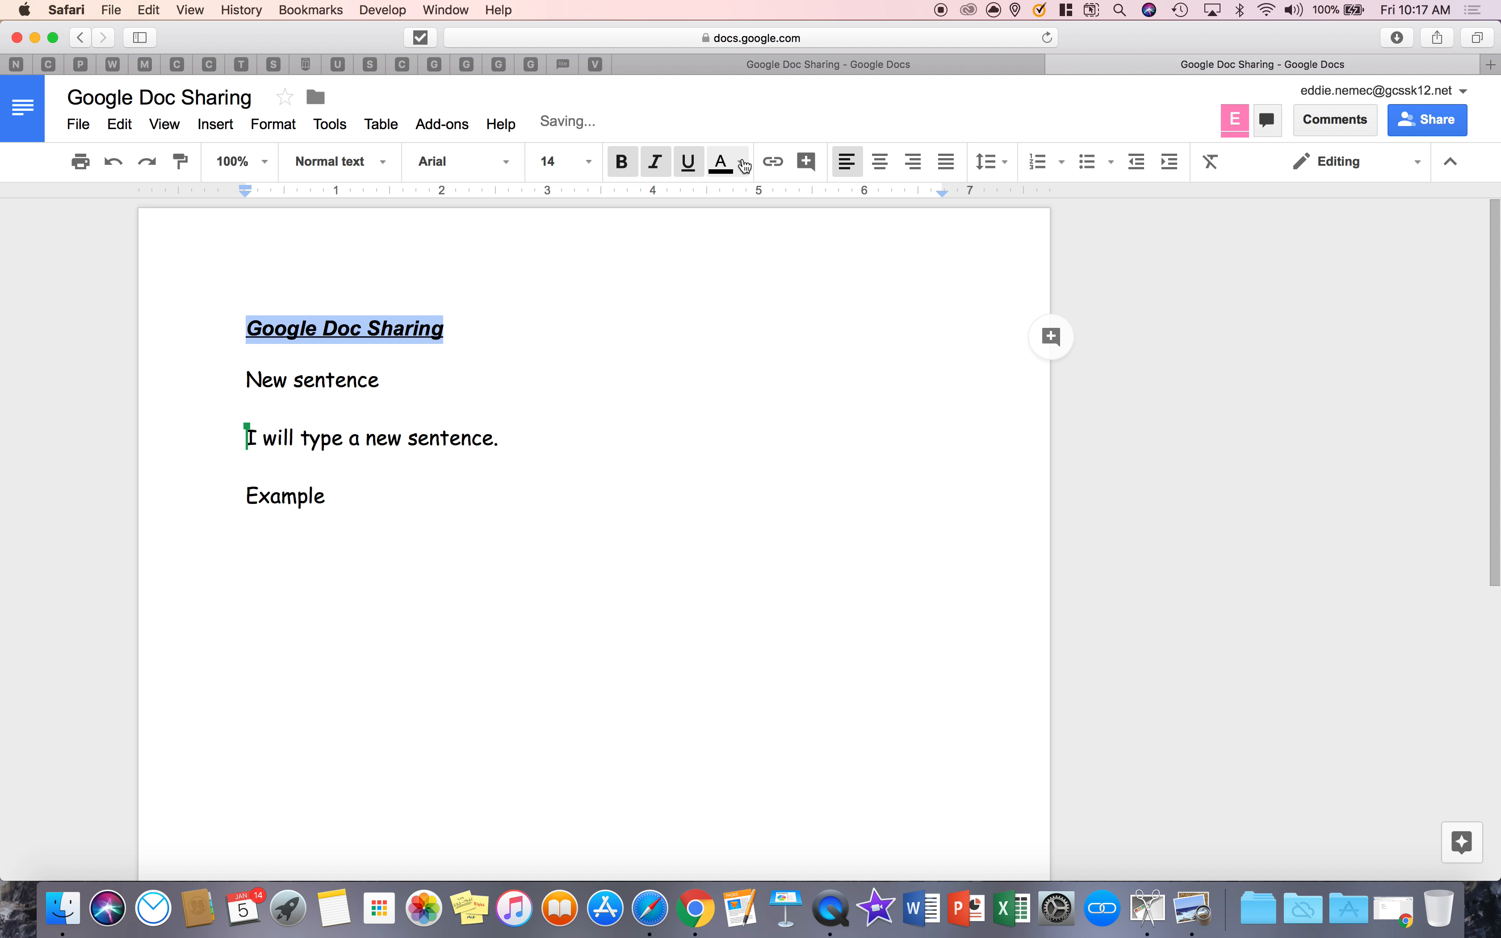
click(654, 161)
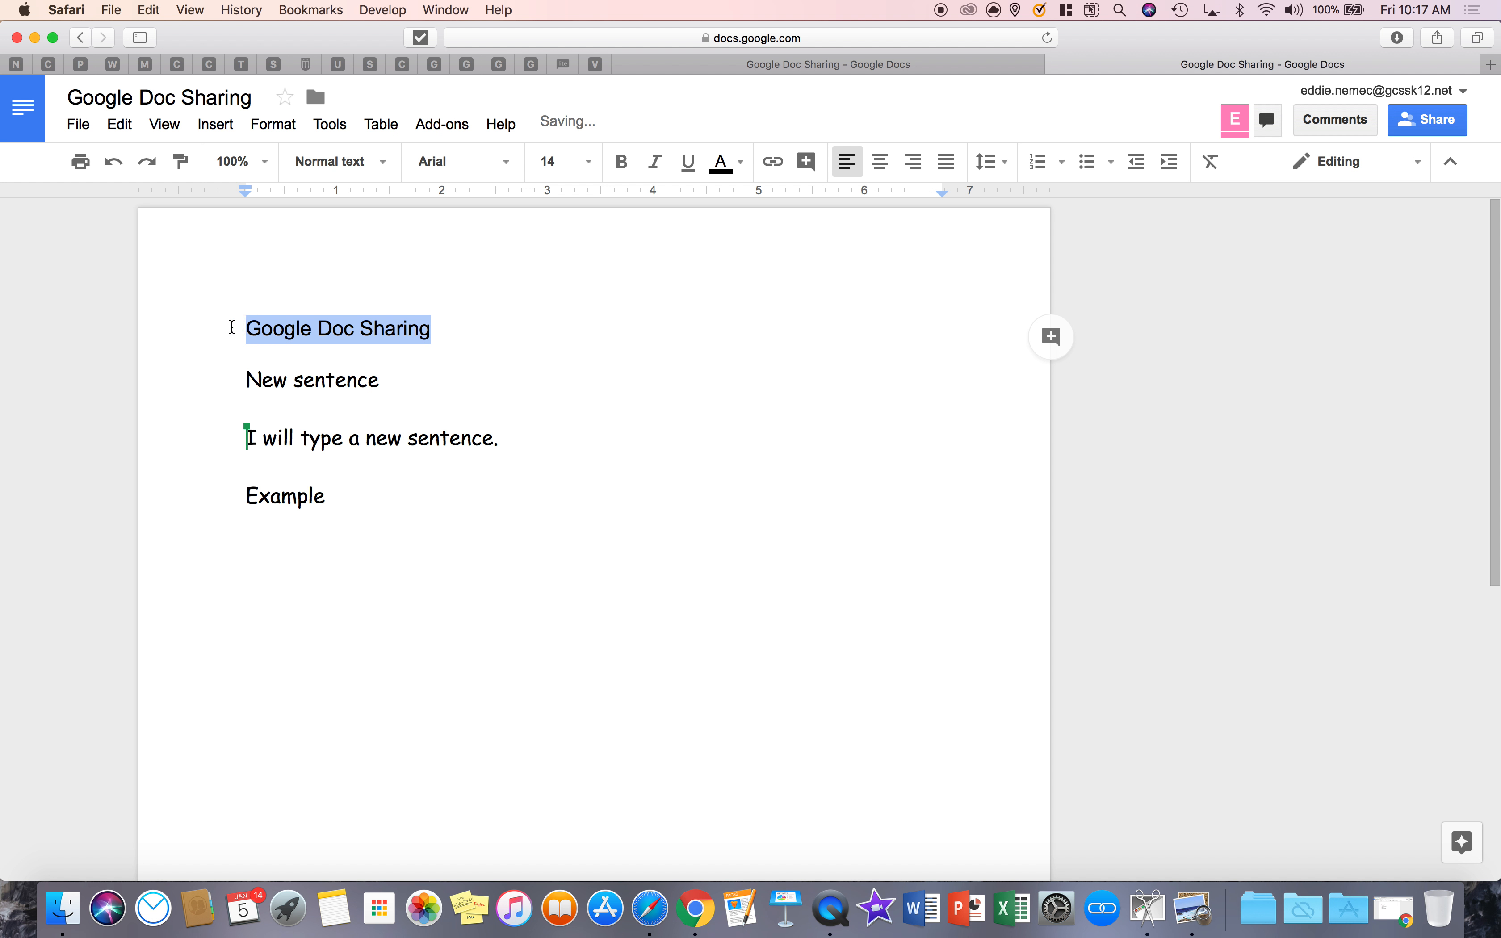
click(720, 161)
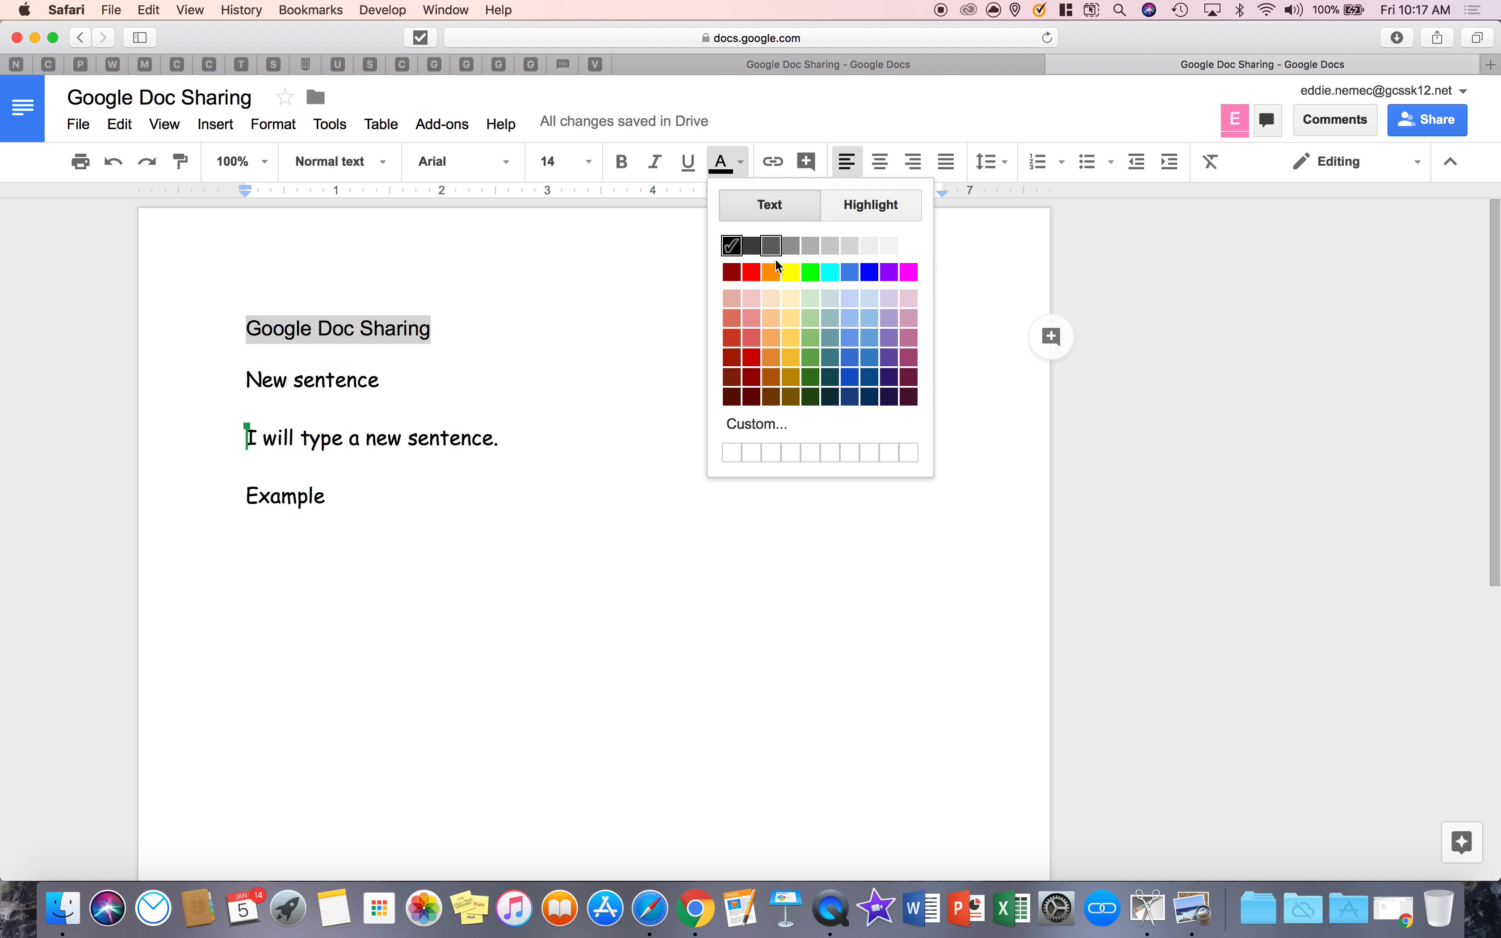
click(729, 272)
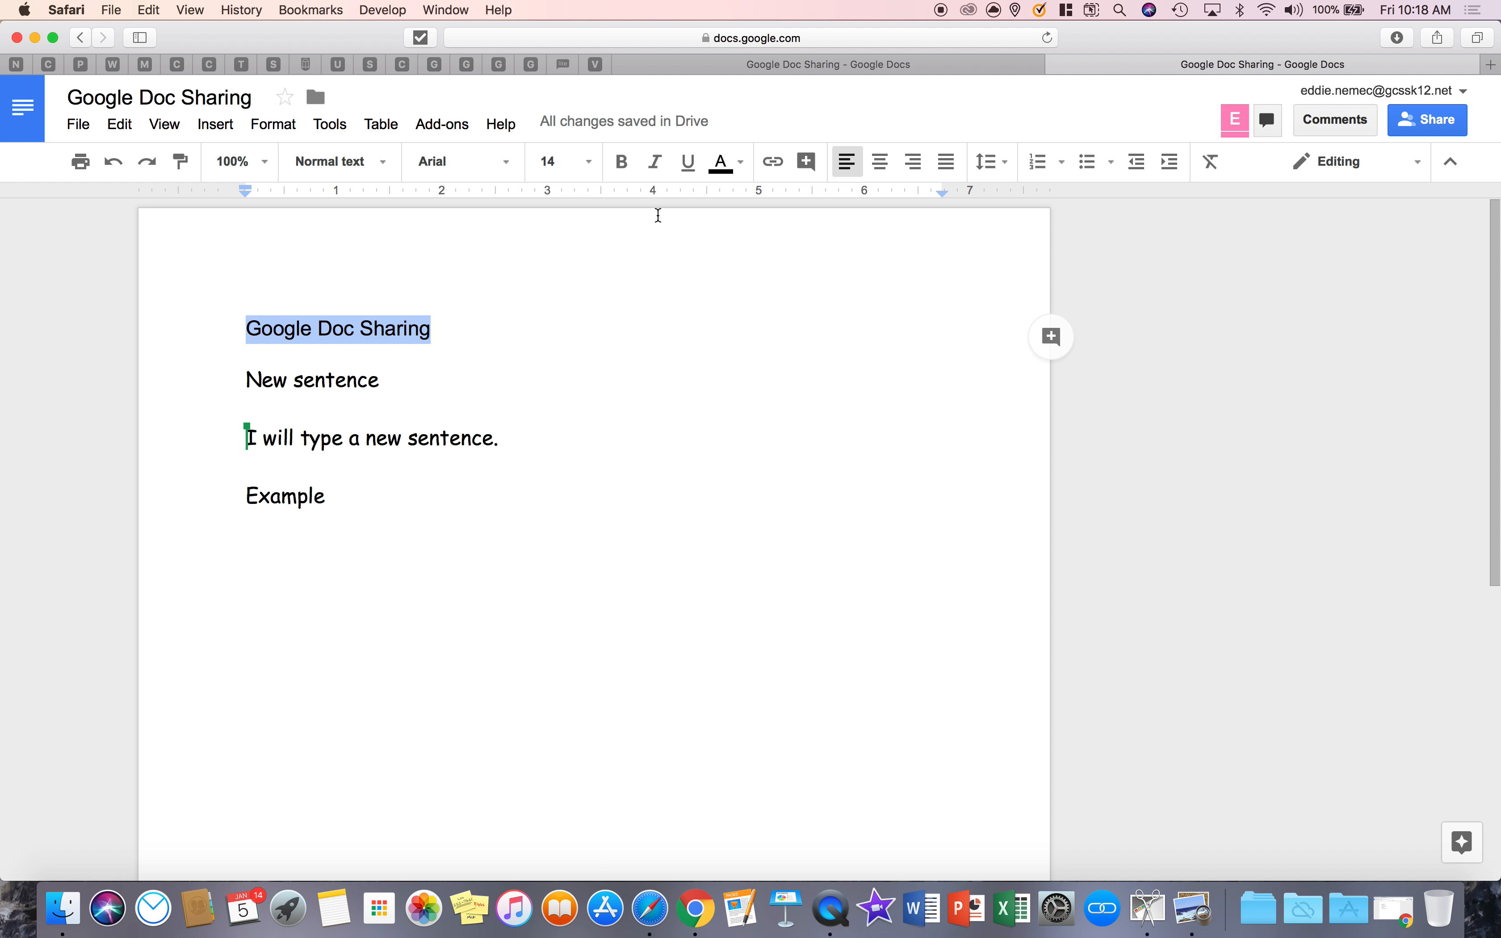
click(720, 161)
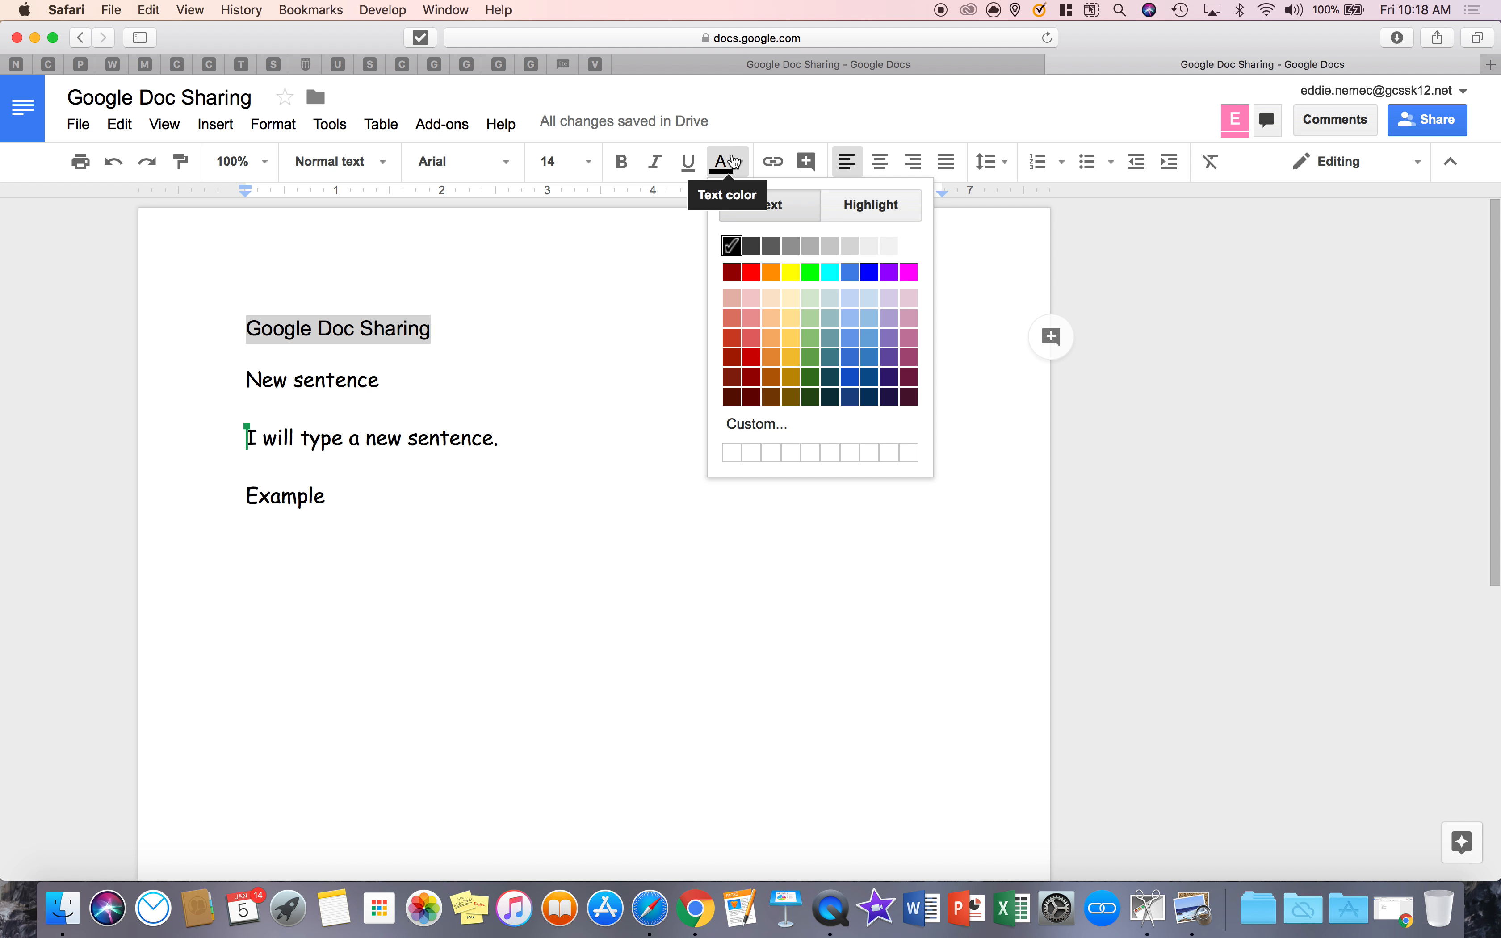
click(908, 270)
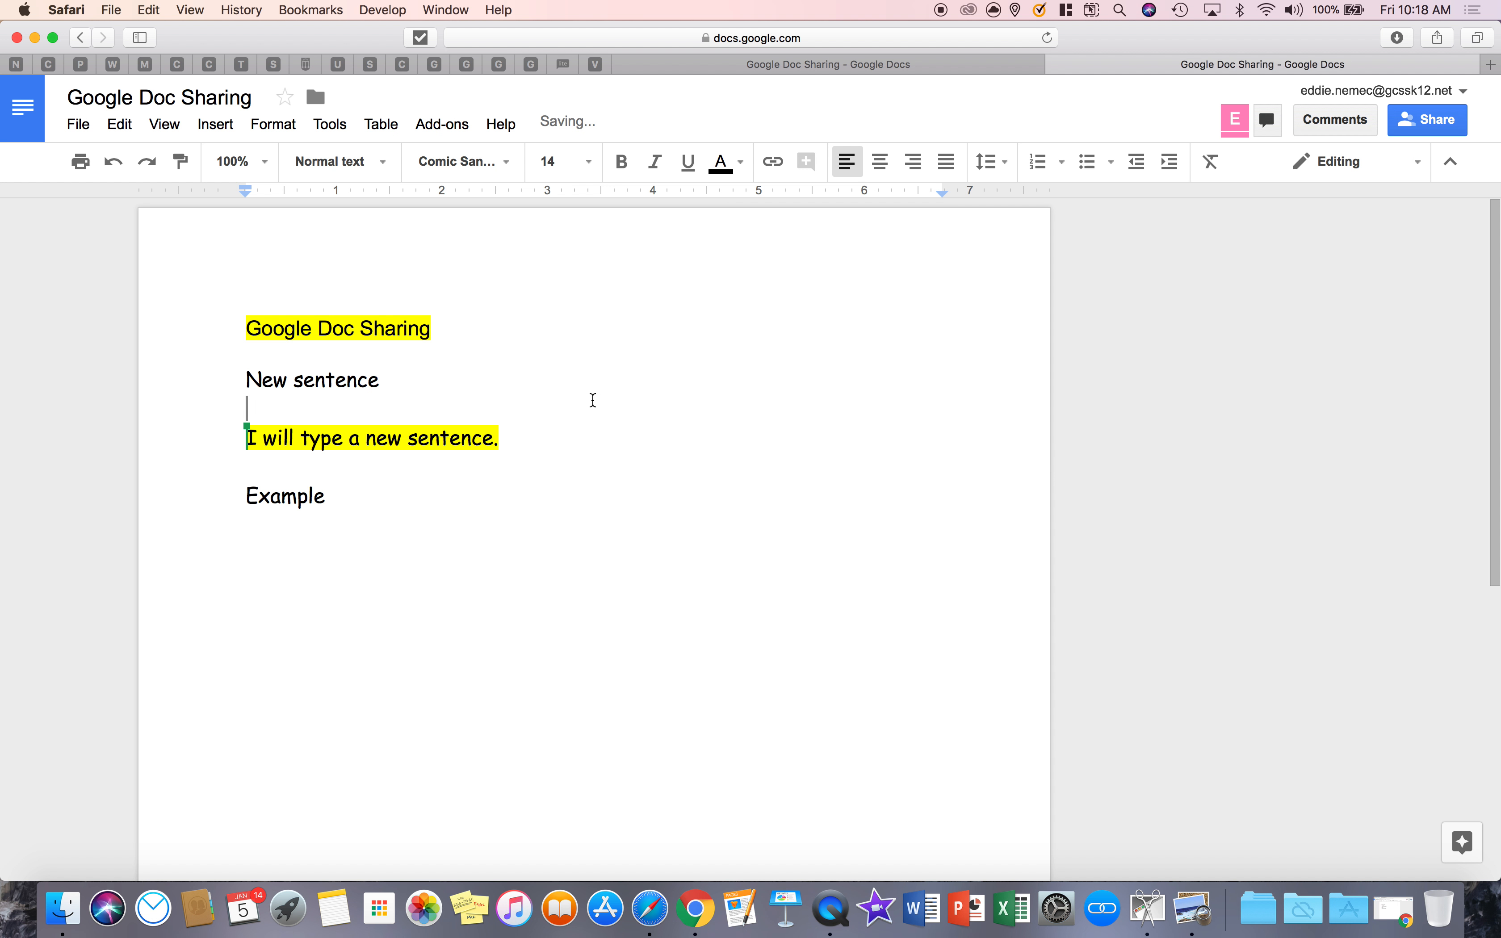
click(112, 161)
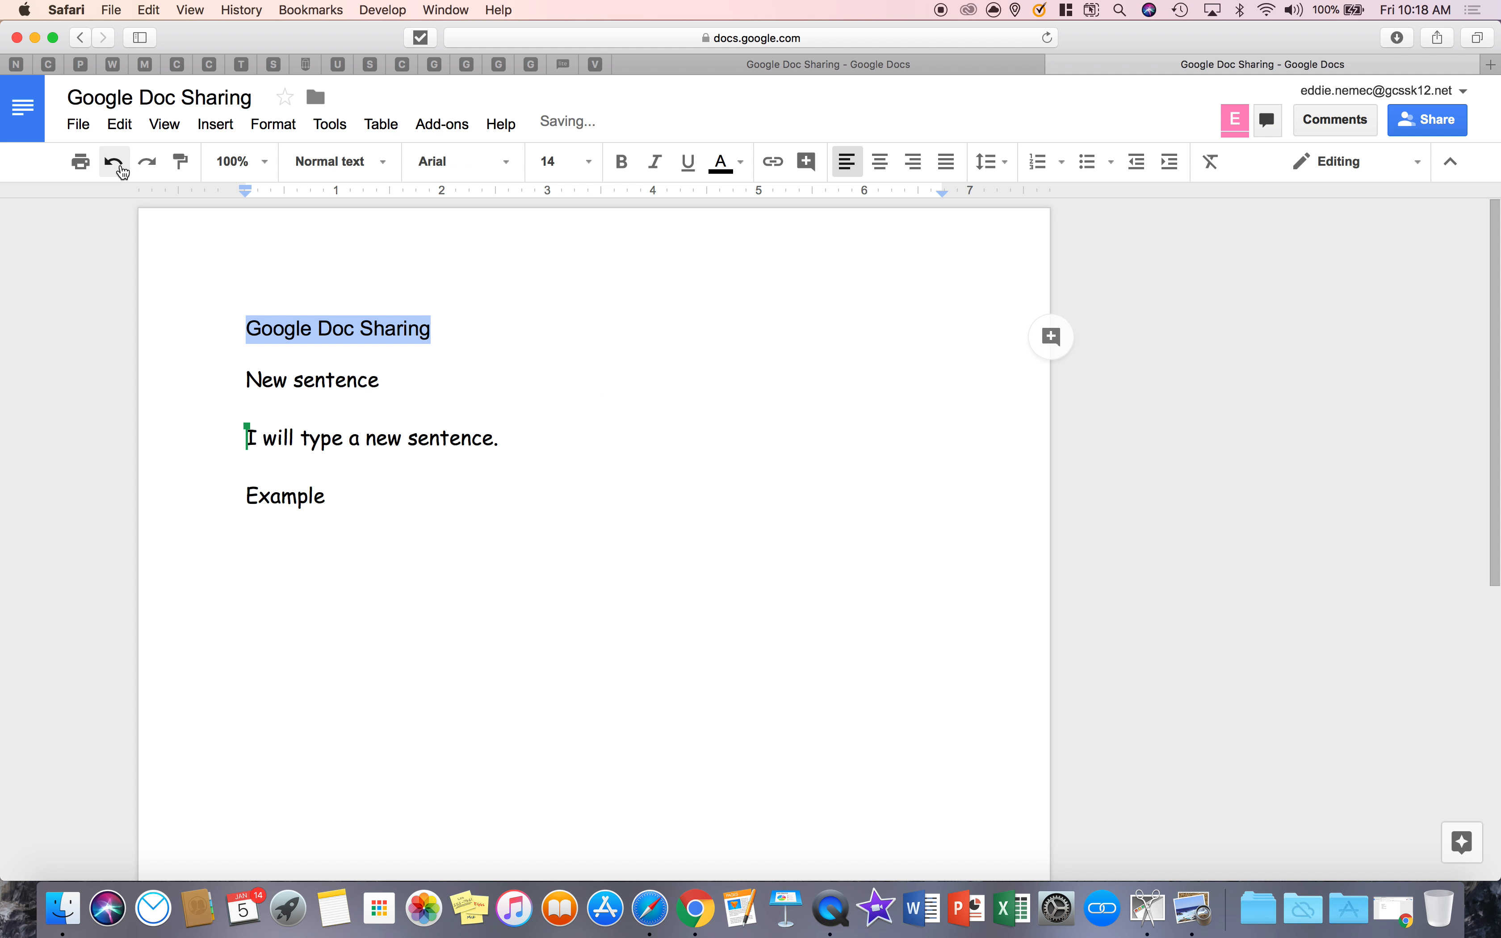
click(113, 161)
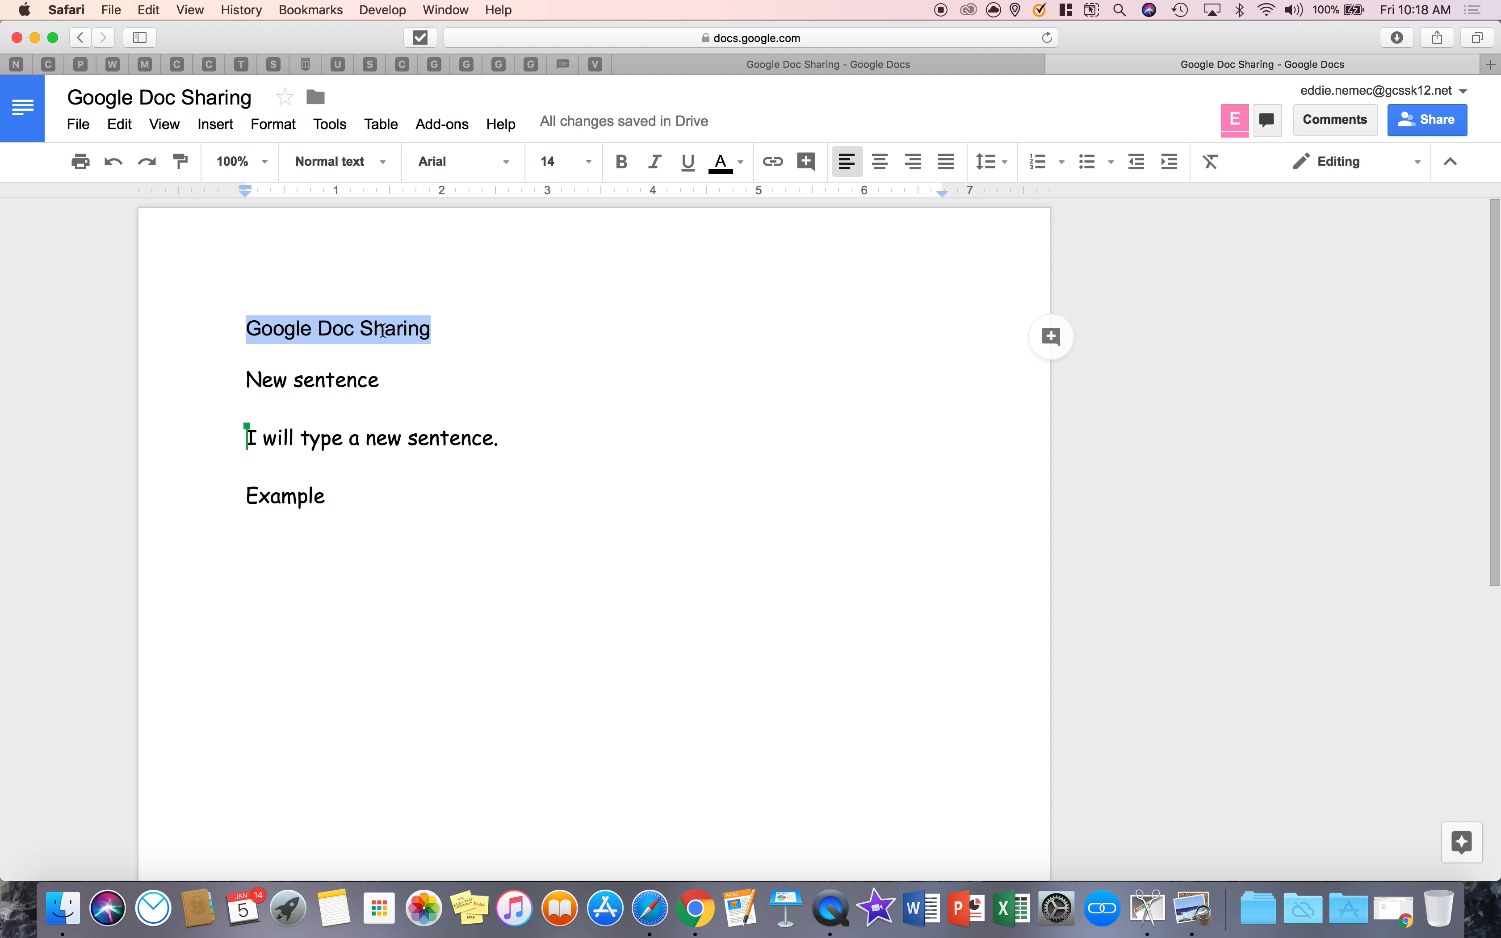
click(773, 161)
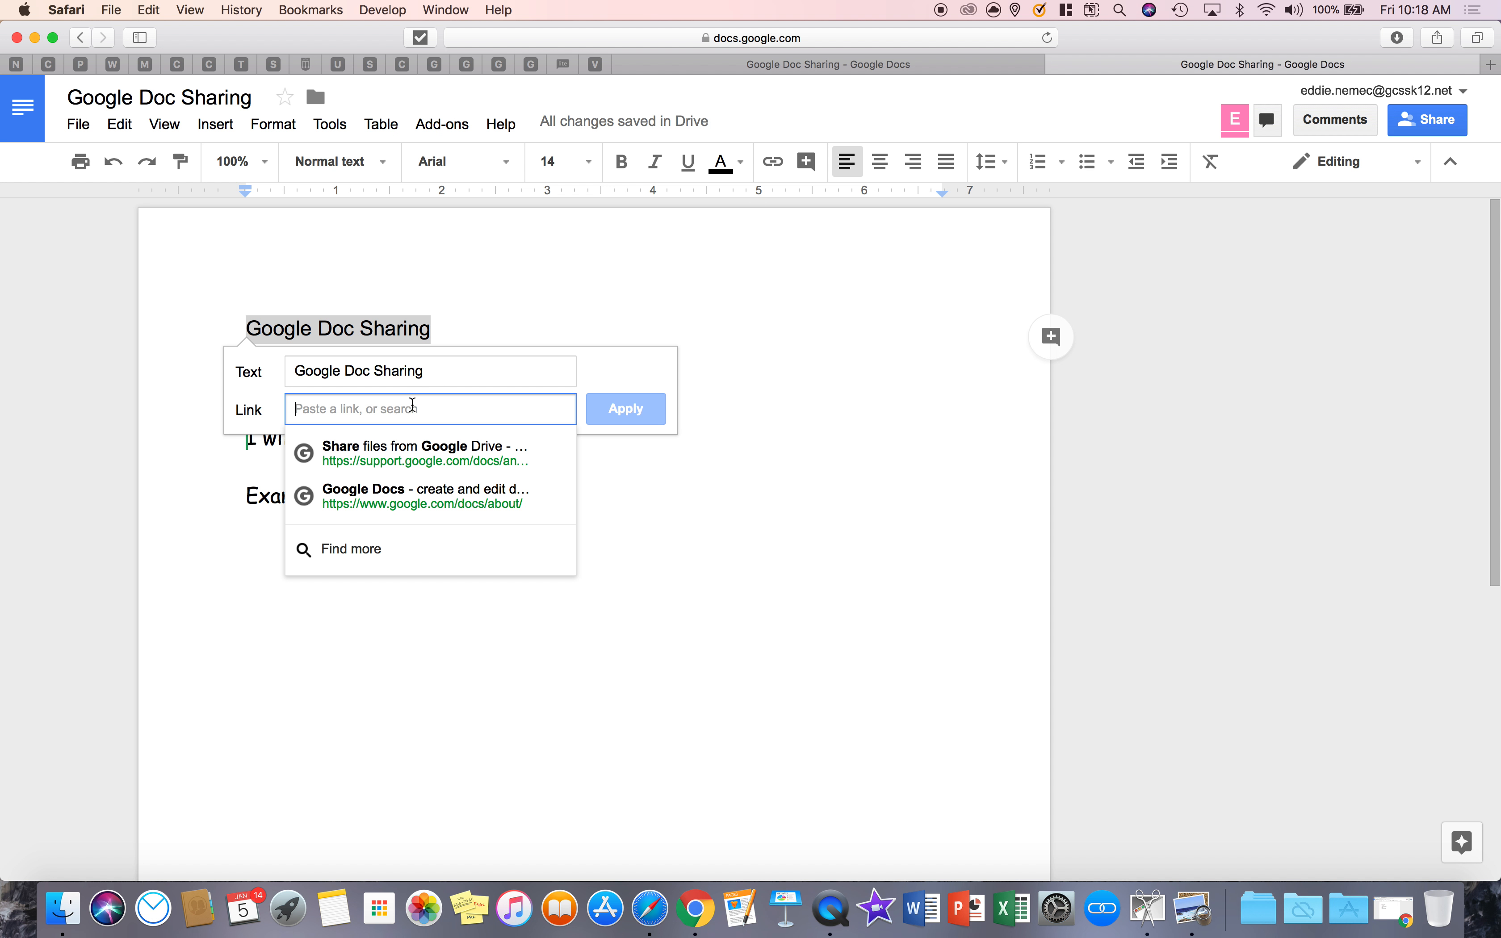
text(www.google.com)
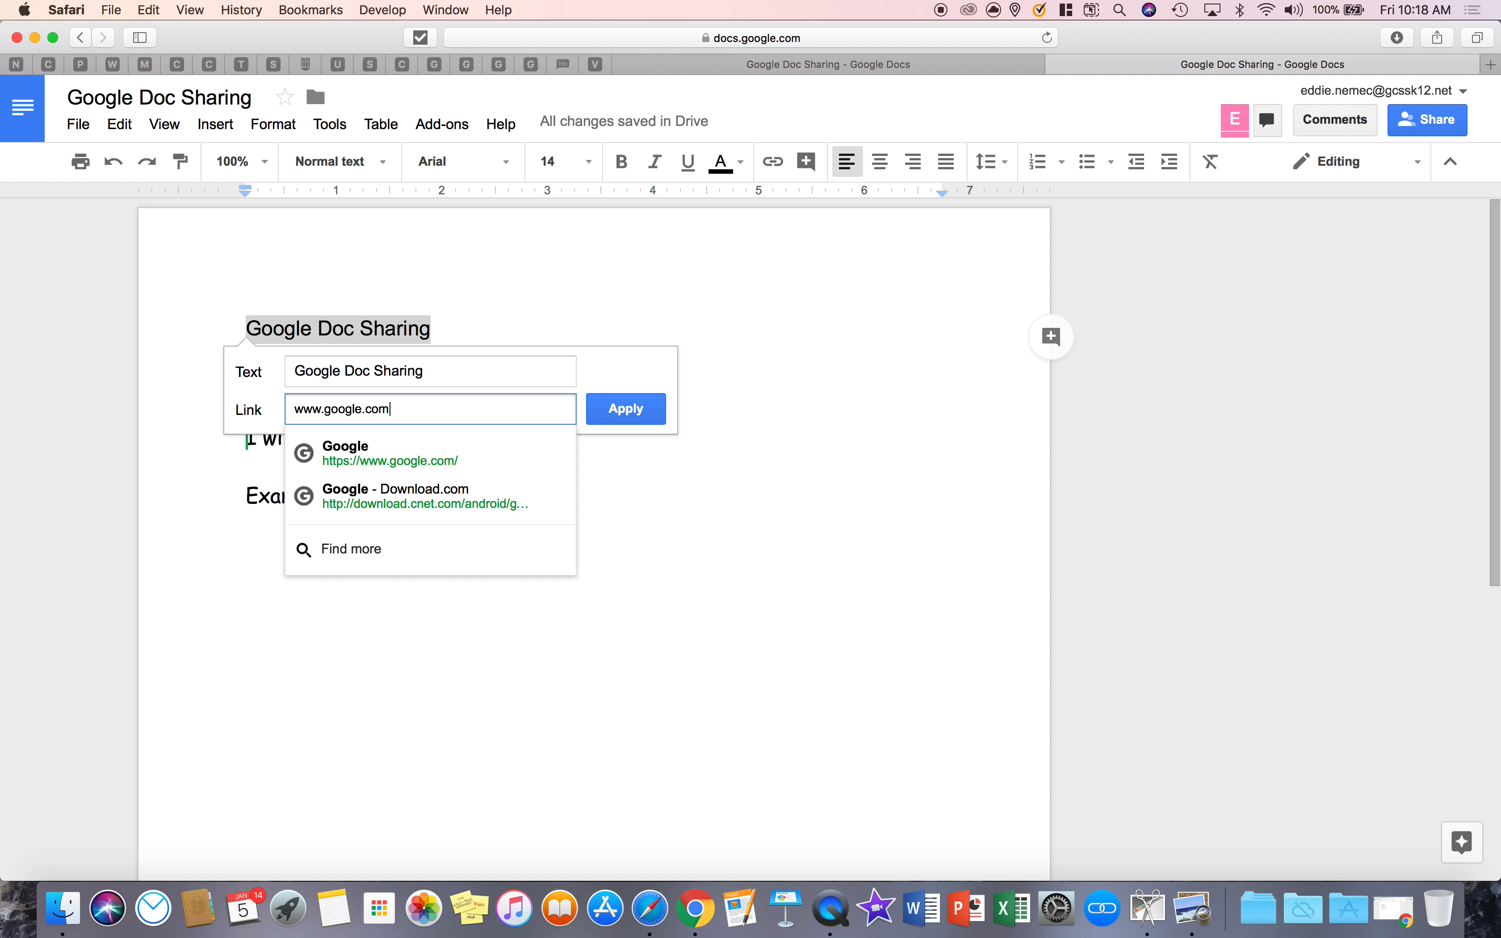
click(625, 409)
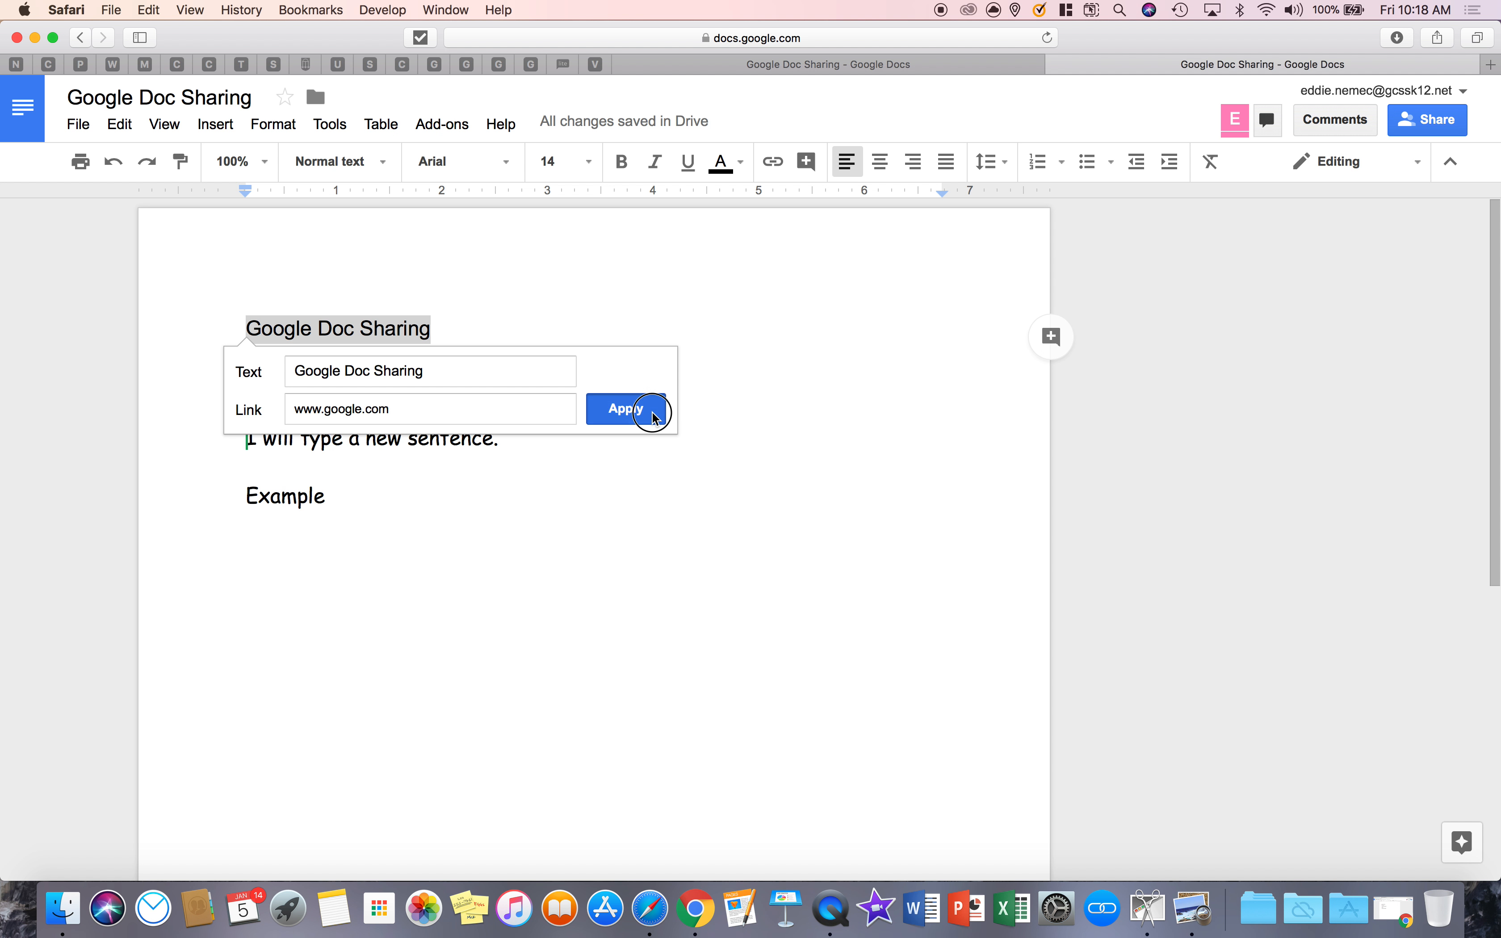
click(625, 409)
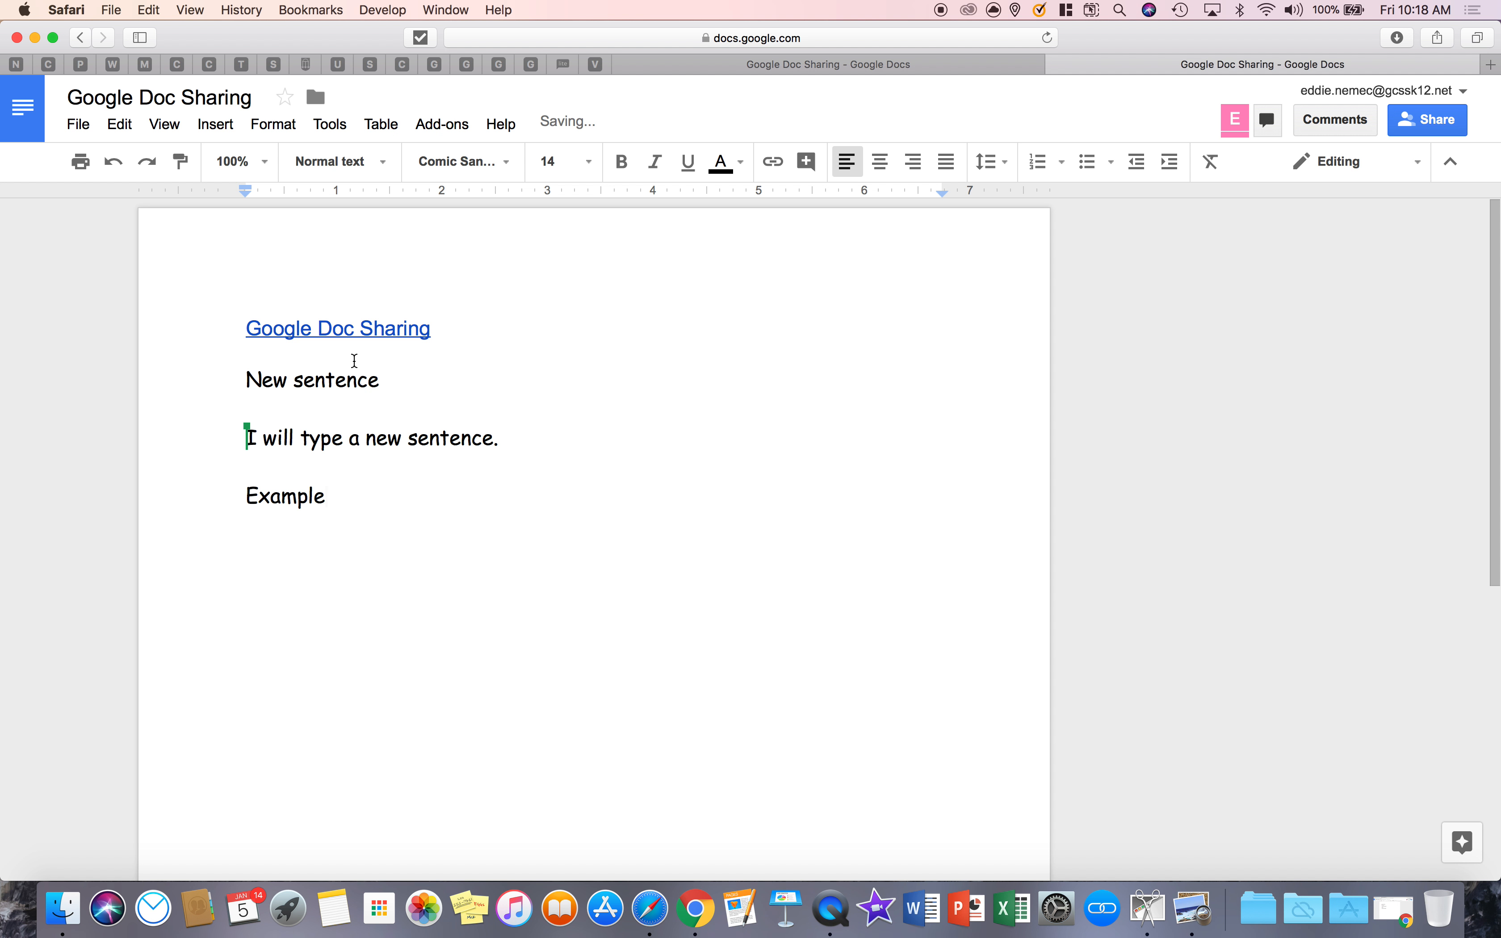
click(337, 329)
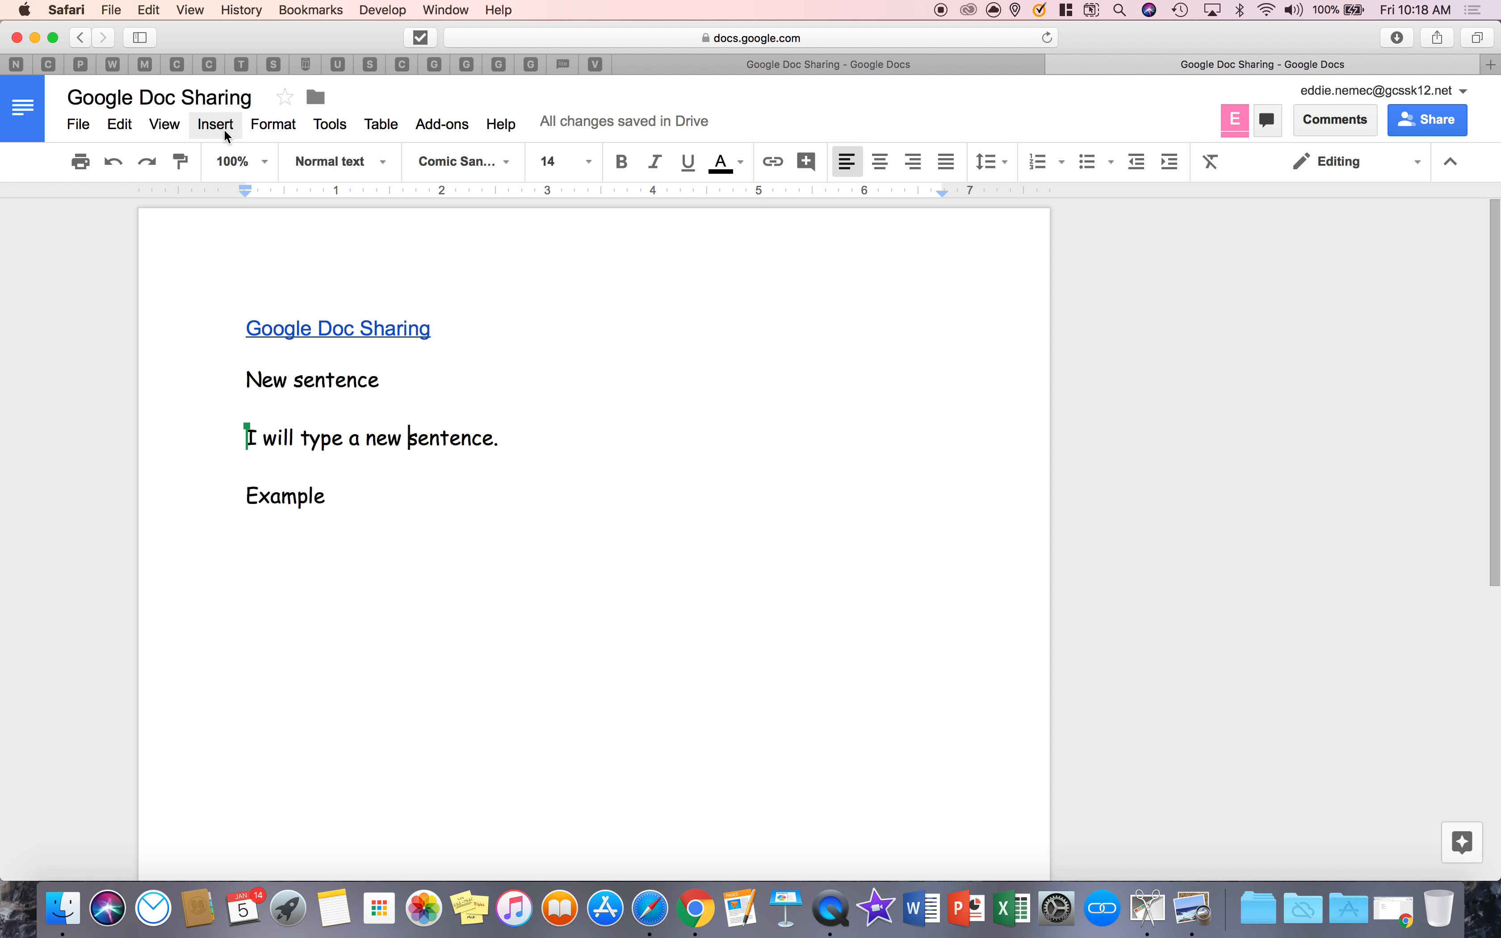
Step: Insert a bookmark on the word Example
click(214, 123)
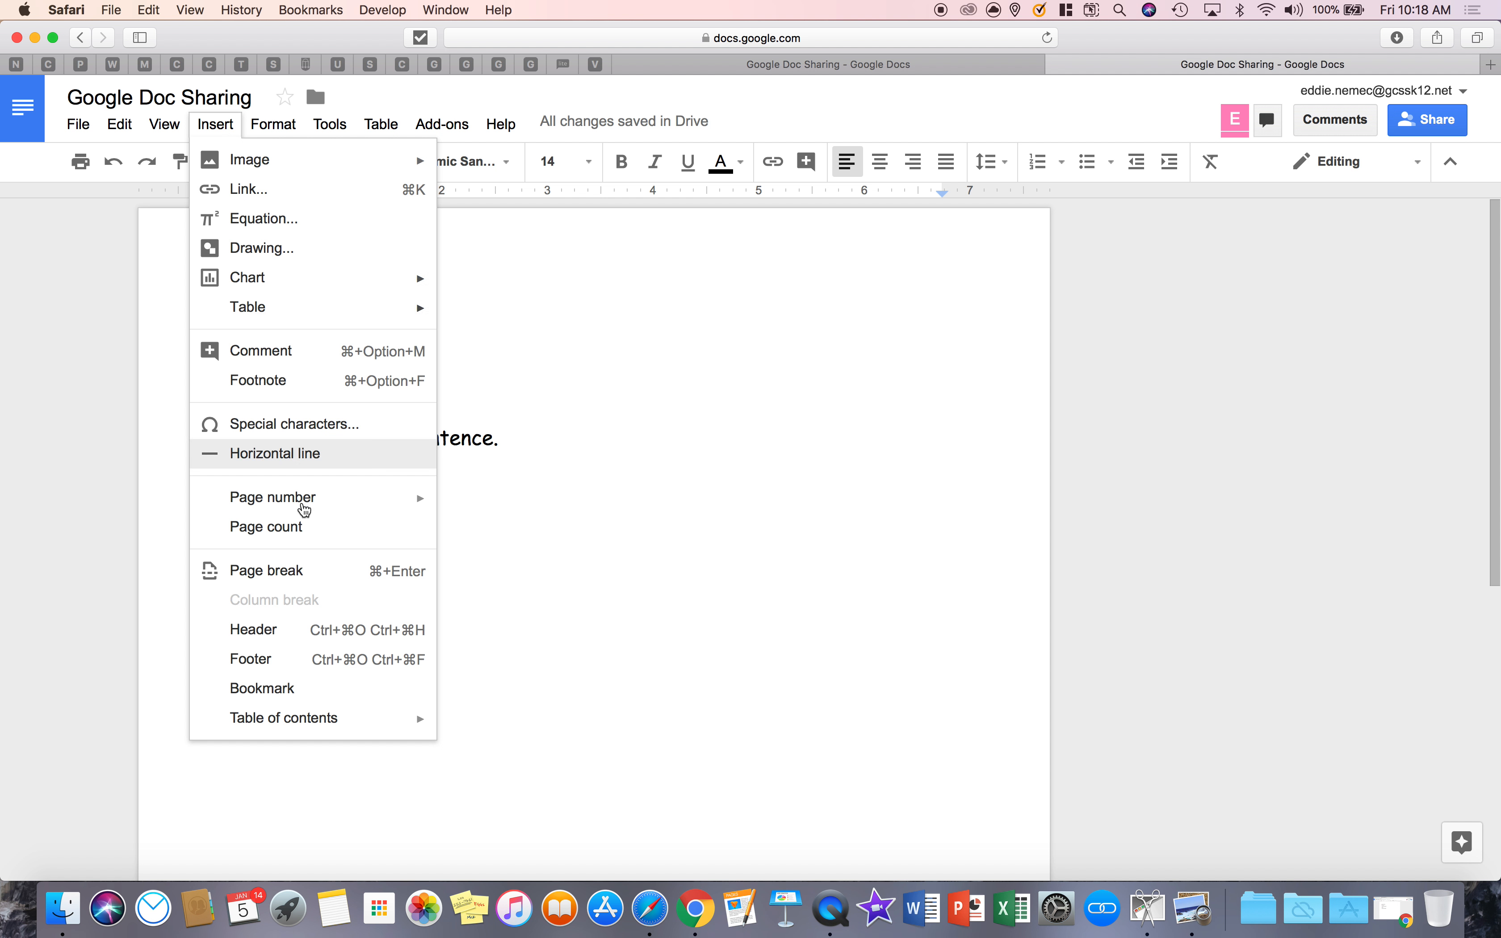
mouse_move(276, 688)
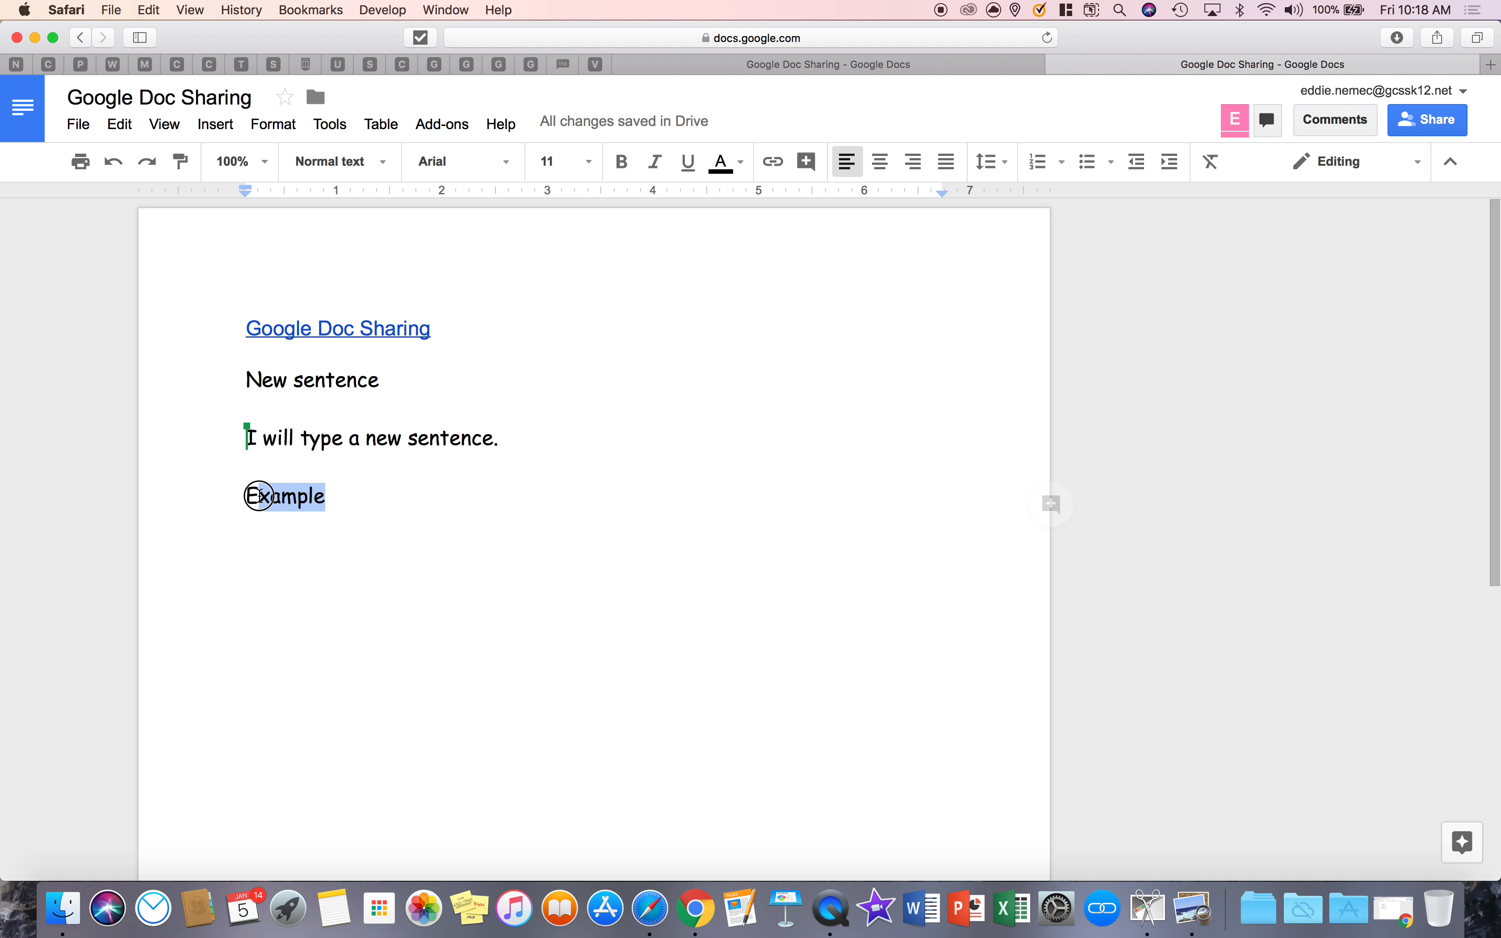
click(214, 123)
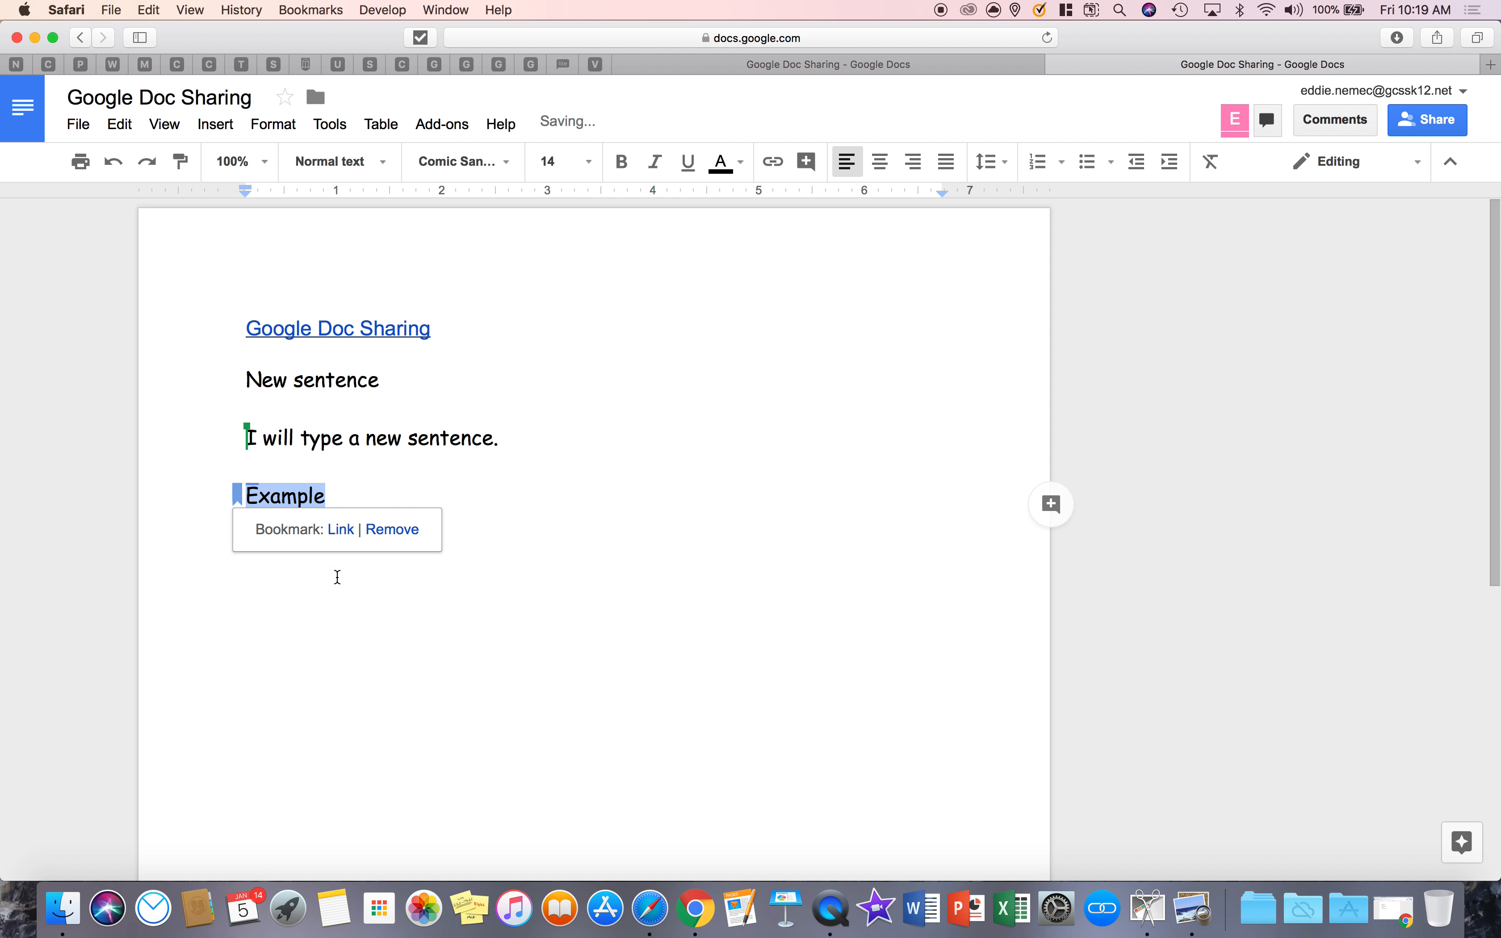
mouse_move(398, 497)
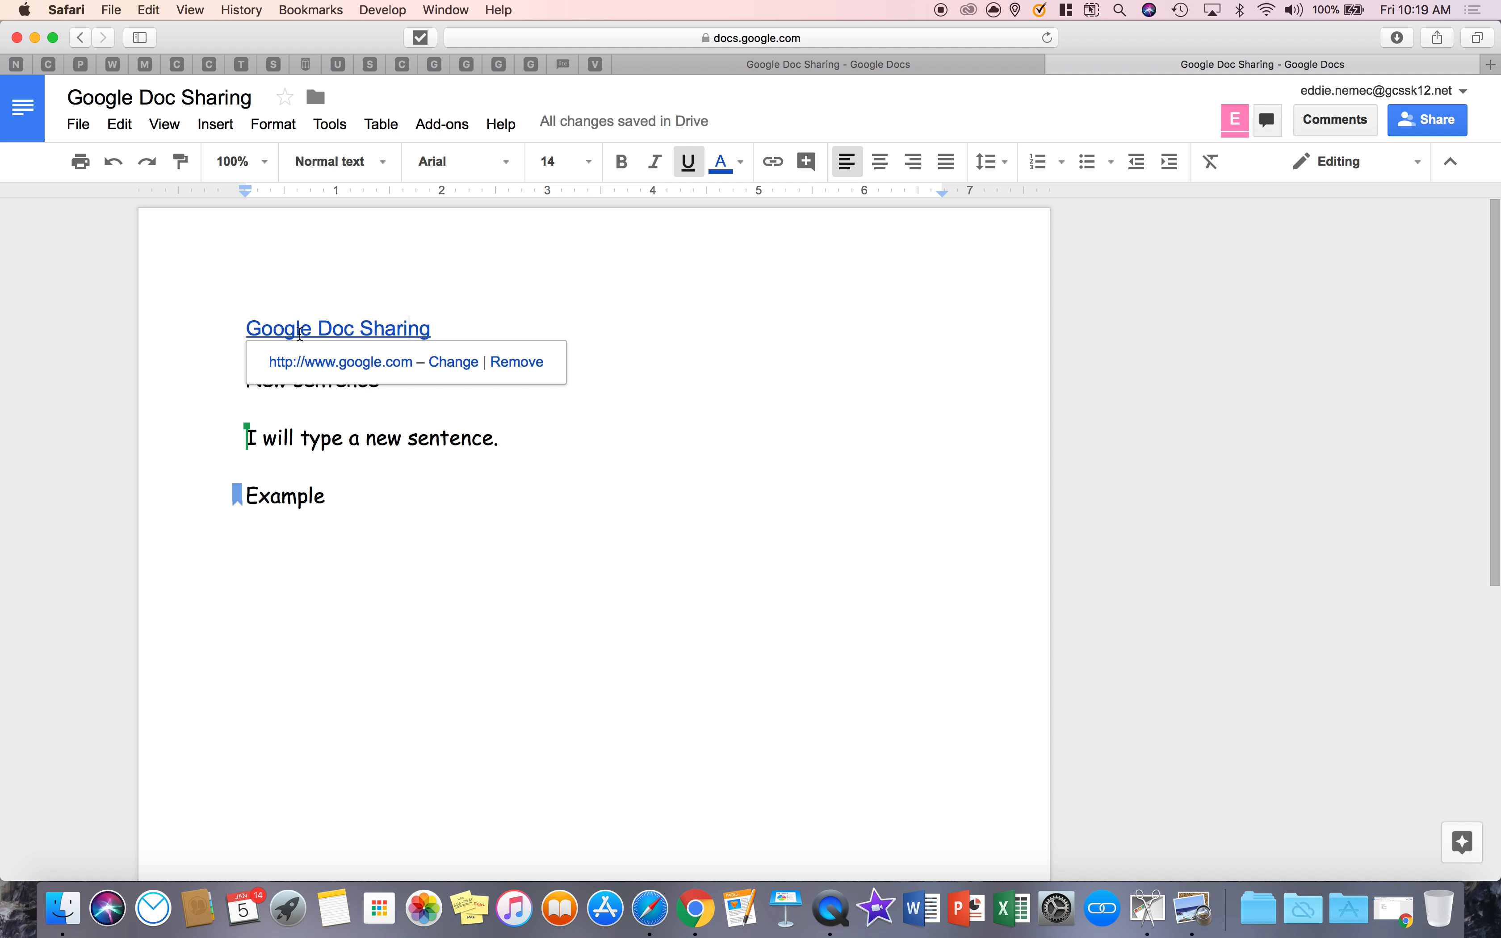
Step: Repoint the title link from google.com to the Example bookmark and apply it
click(452, 362)
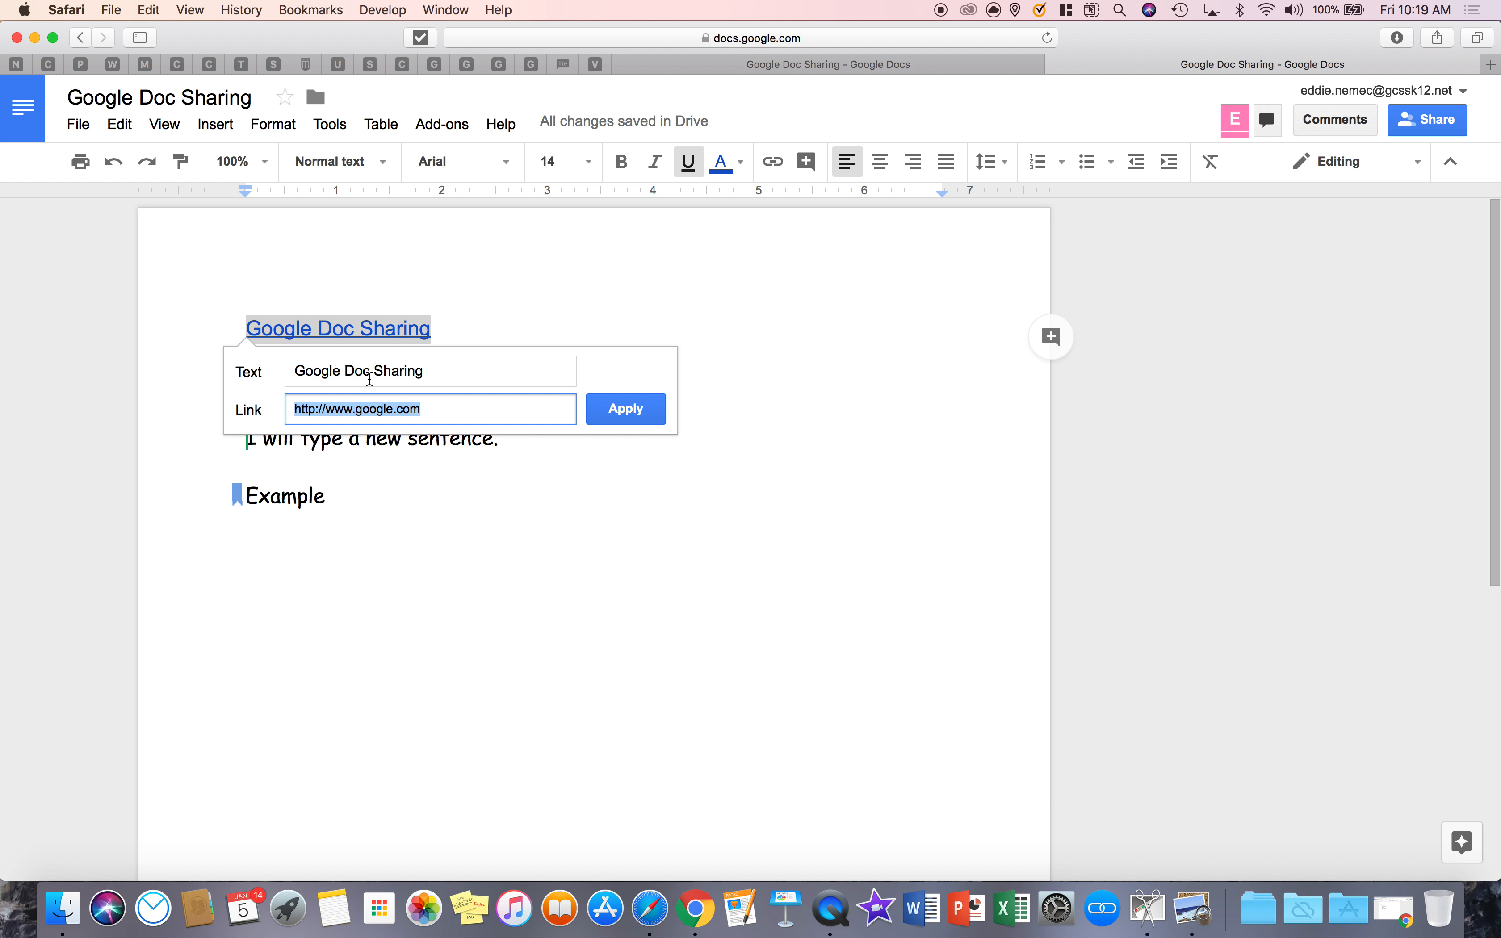
click(430, 410)
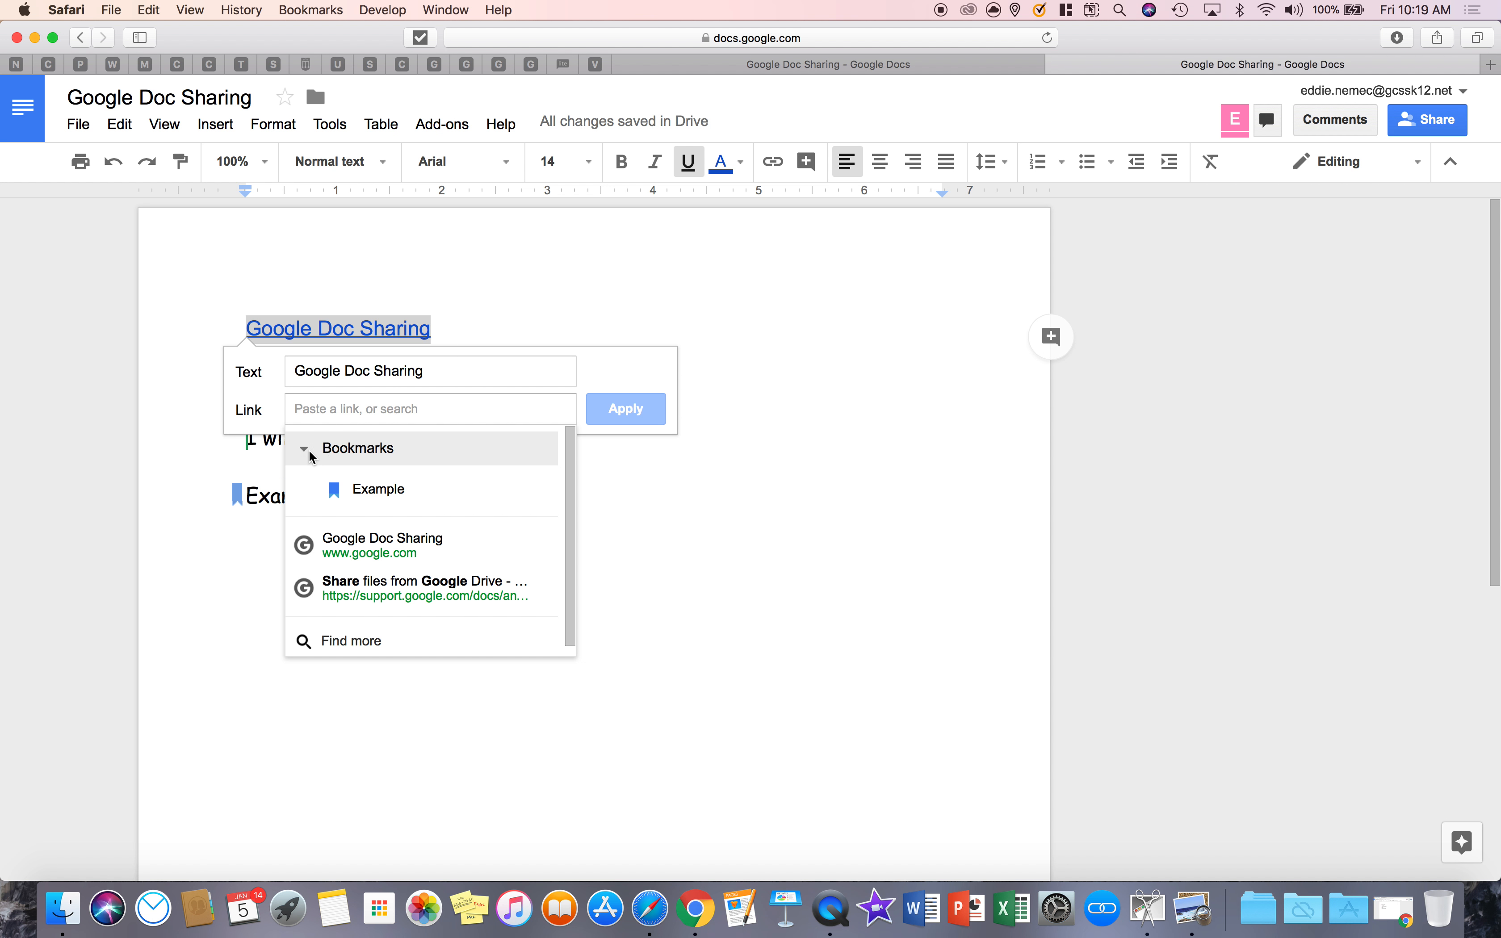
click(378, 489)
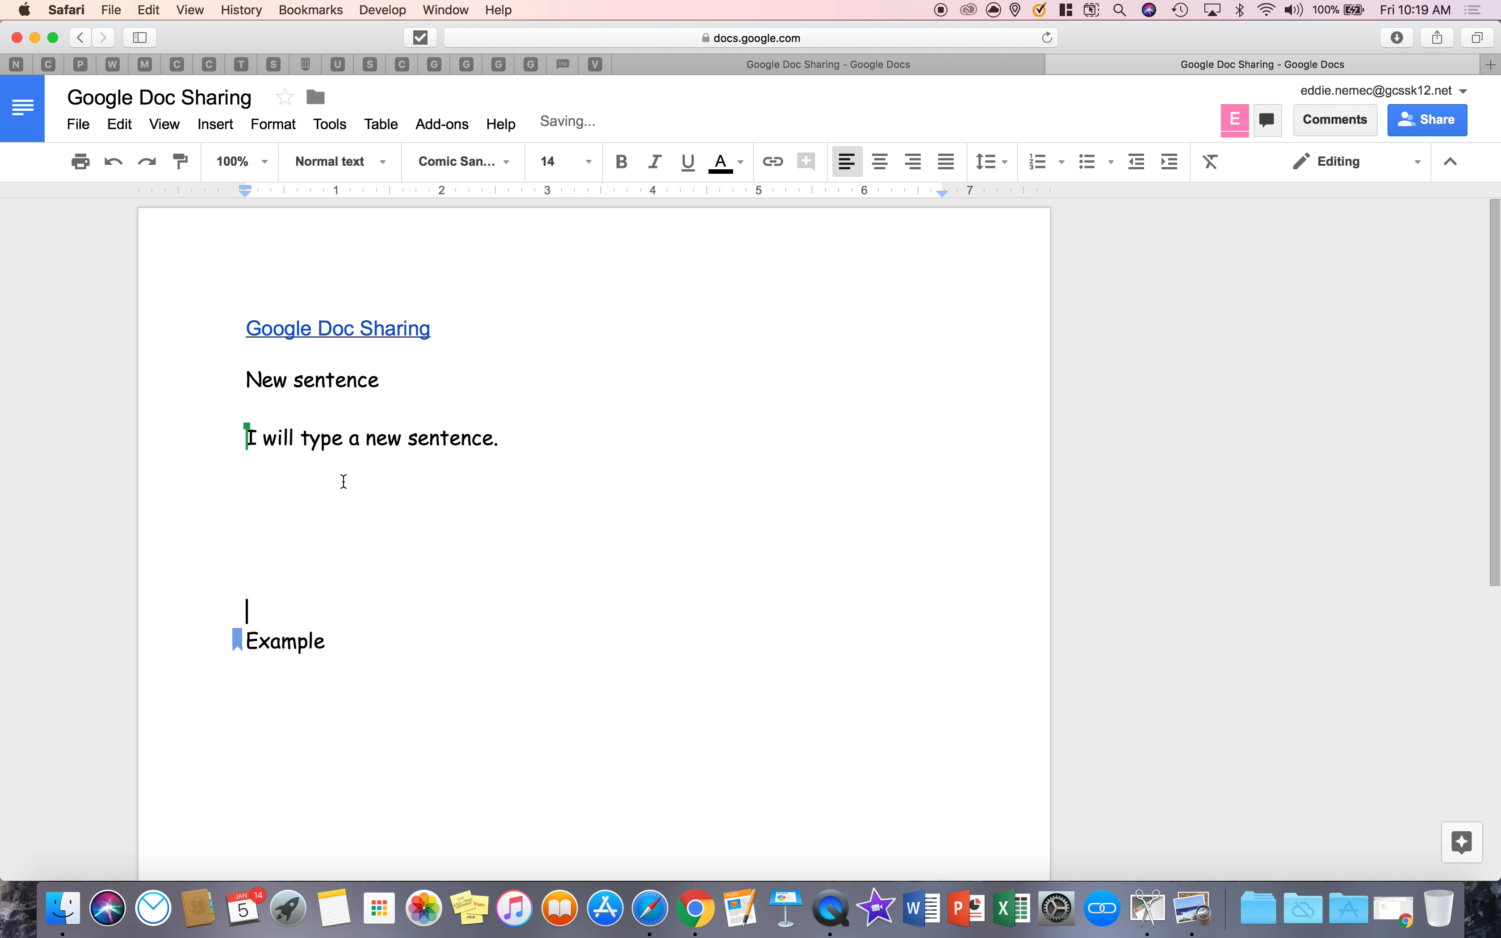
scroll(down, 3)
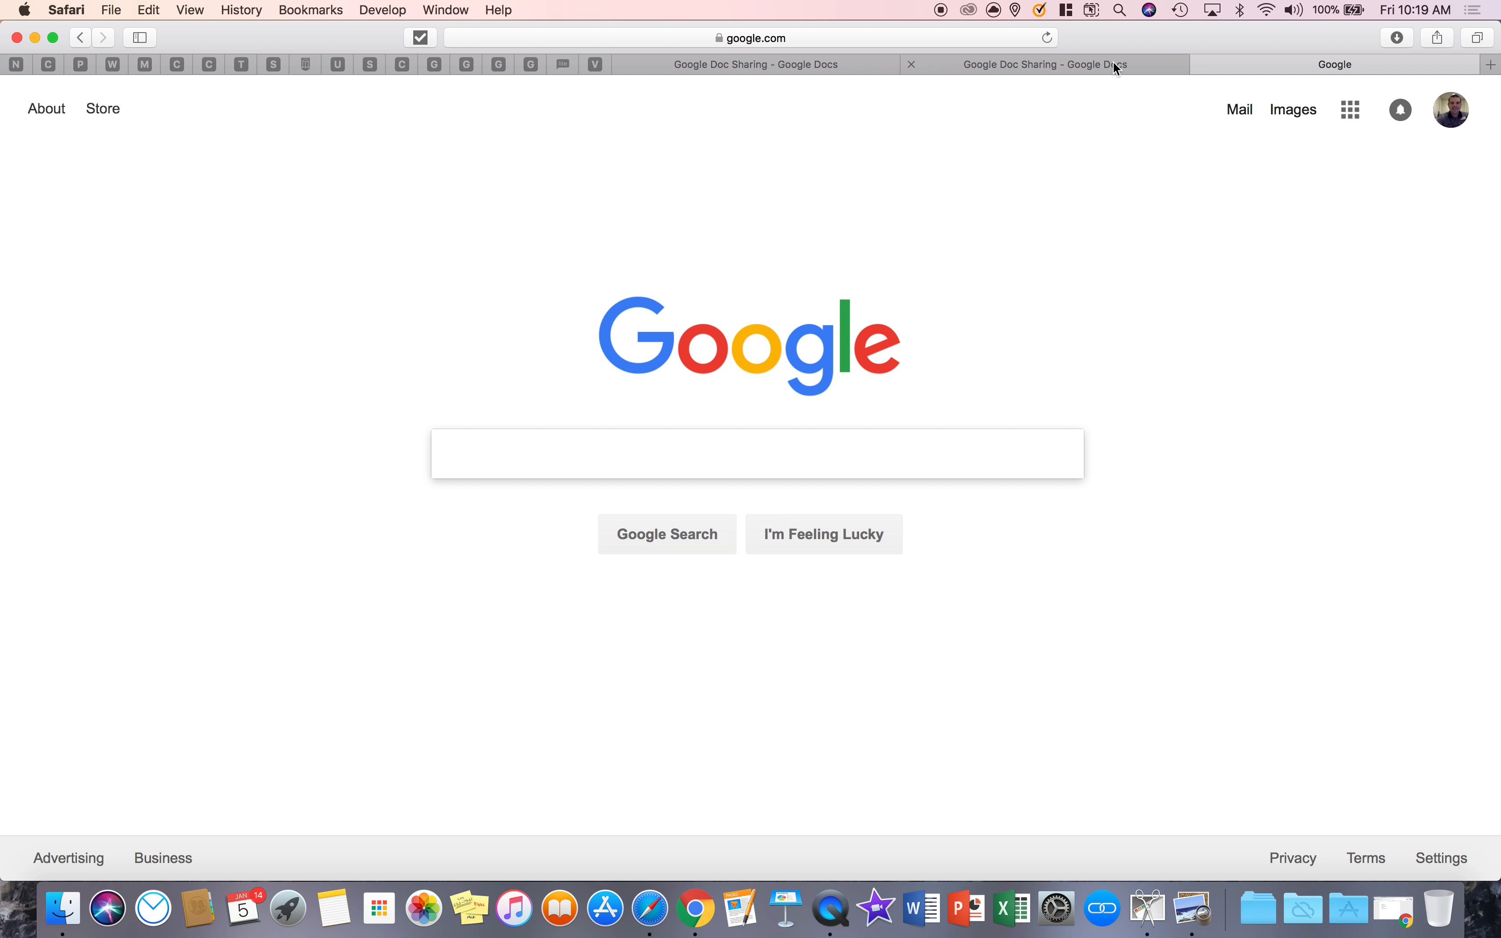
click(1043, 64)
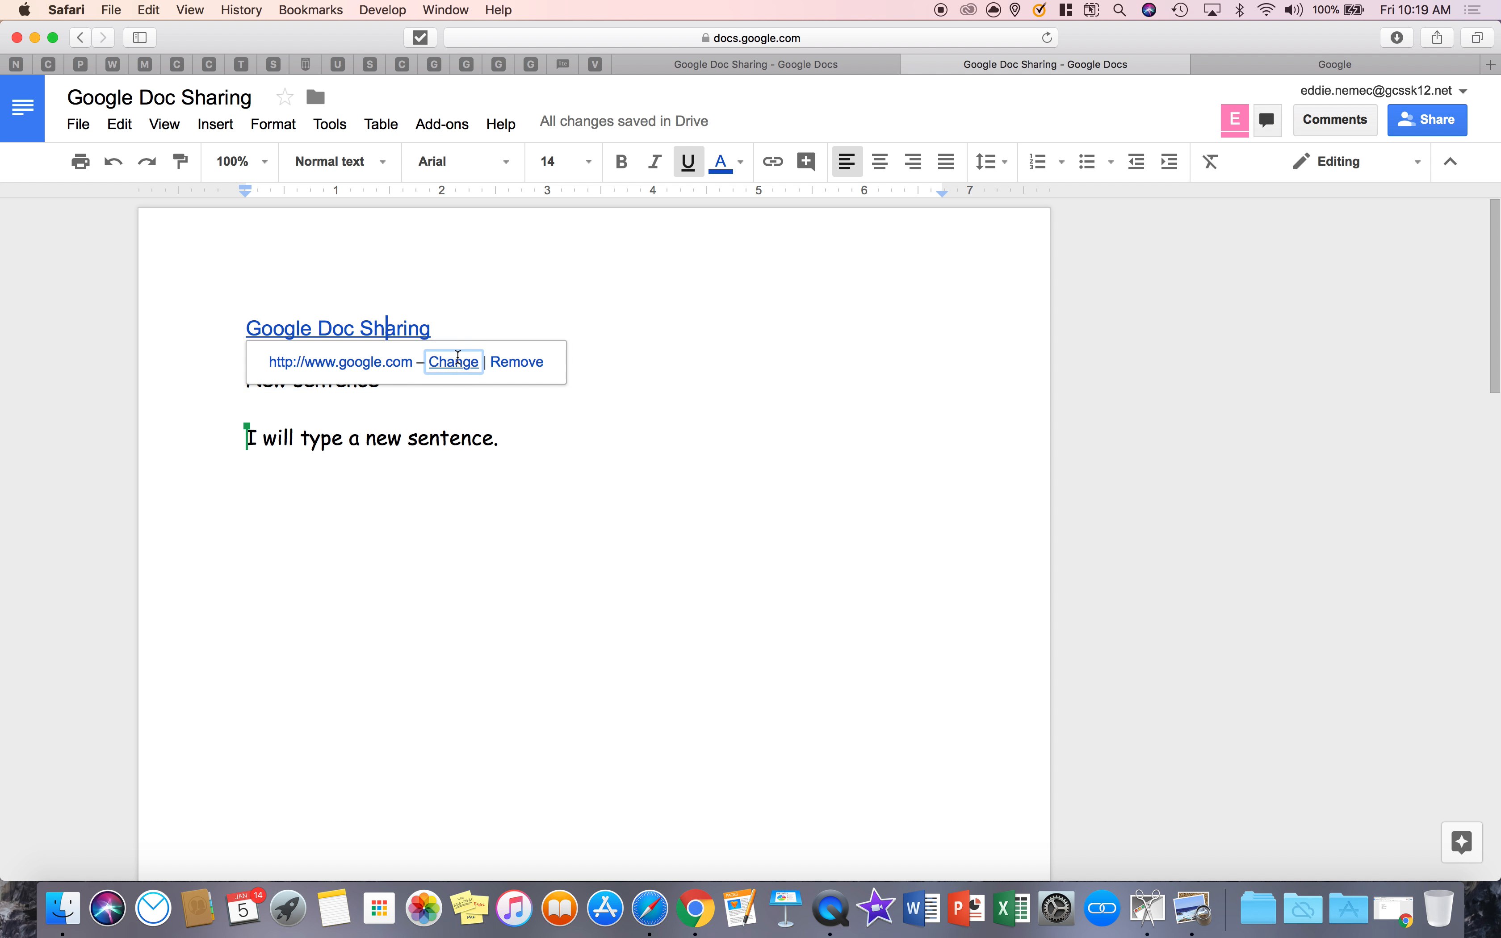
click(454, 362)
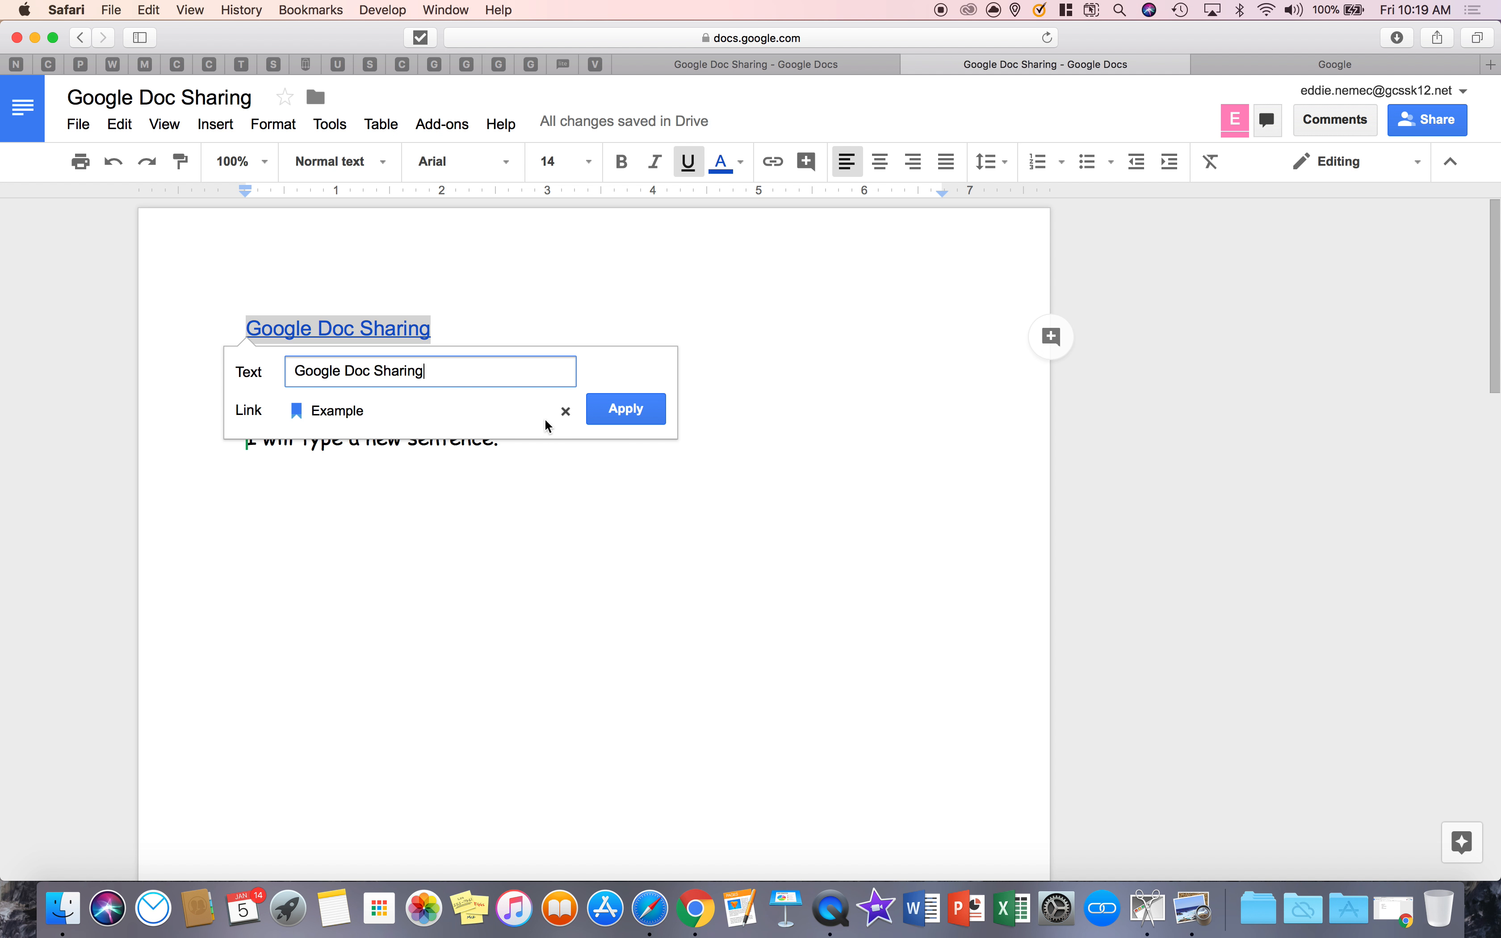
click(625, 409)
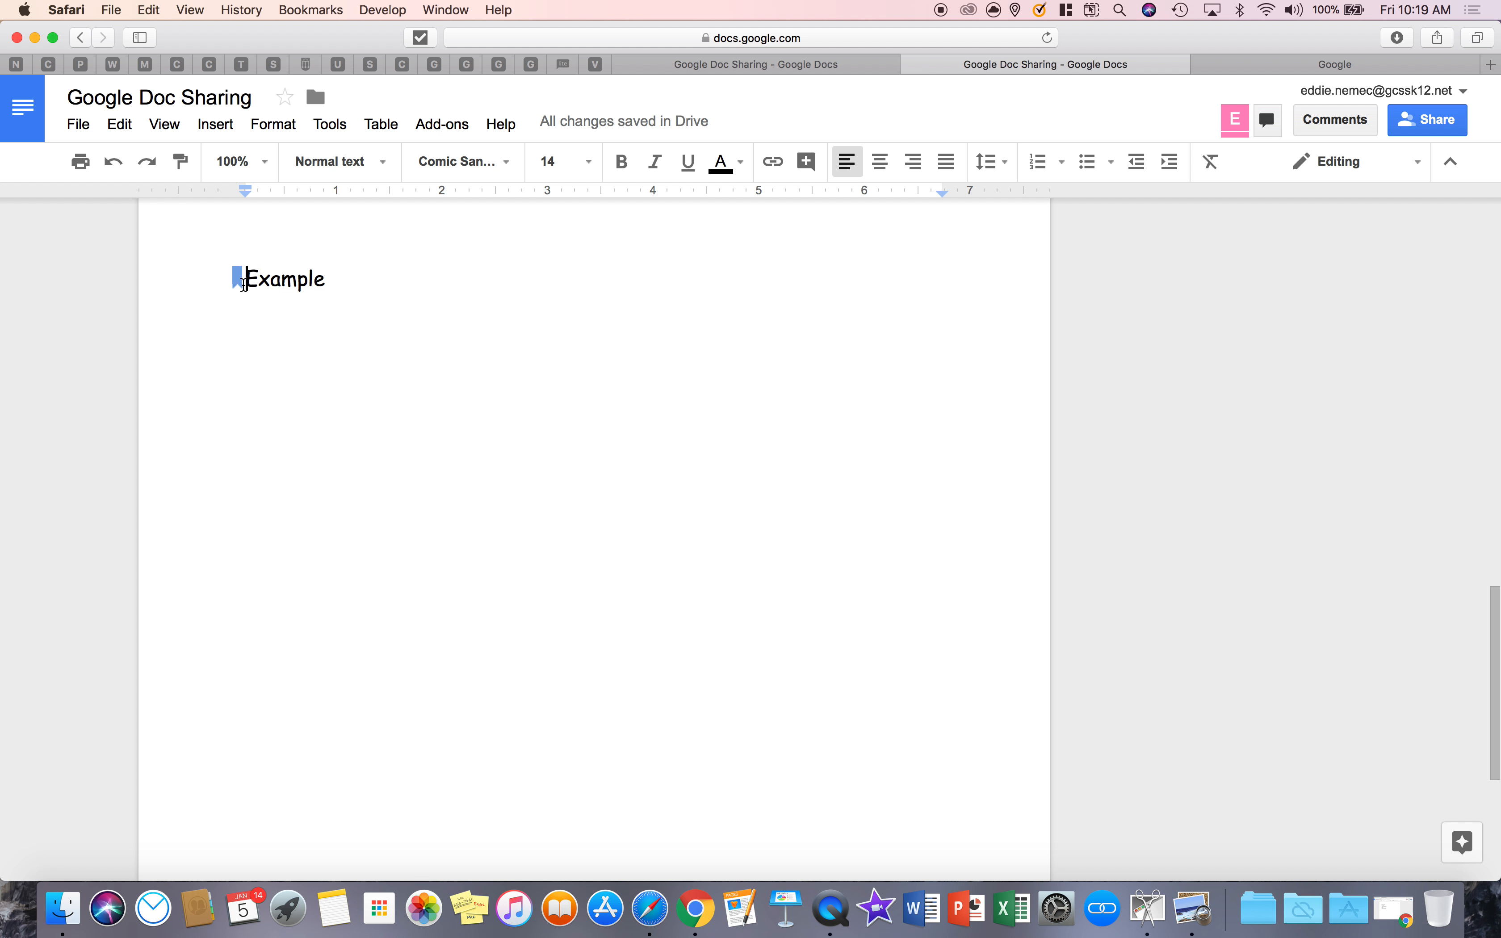
mouse_move(329, 352)
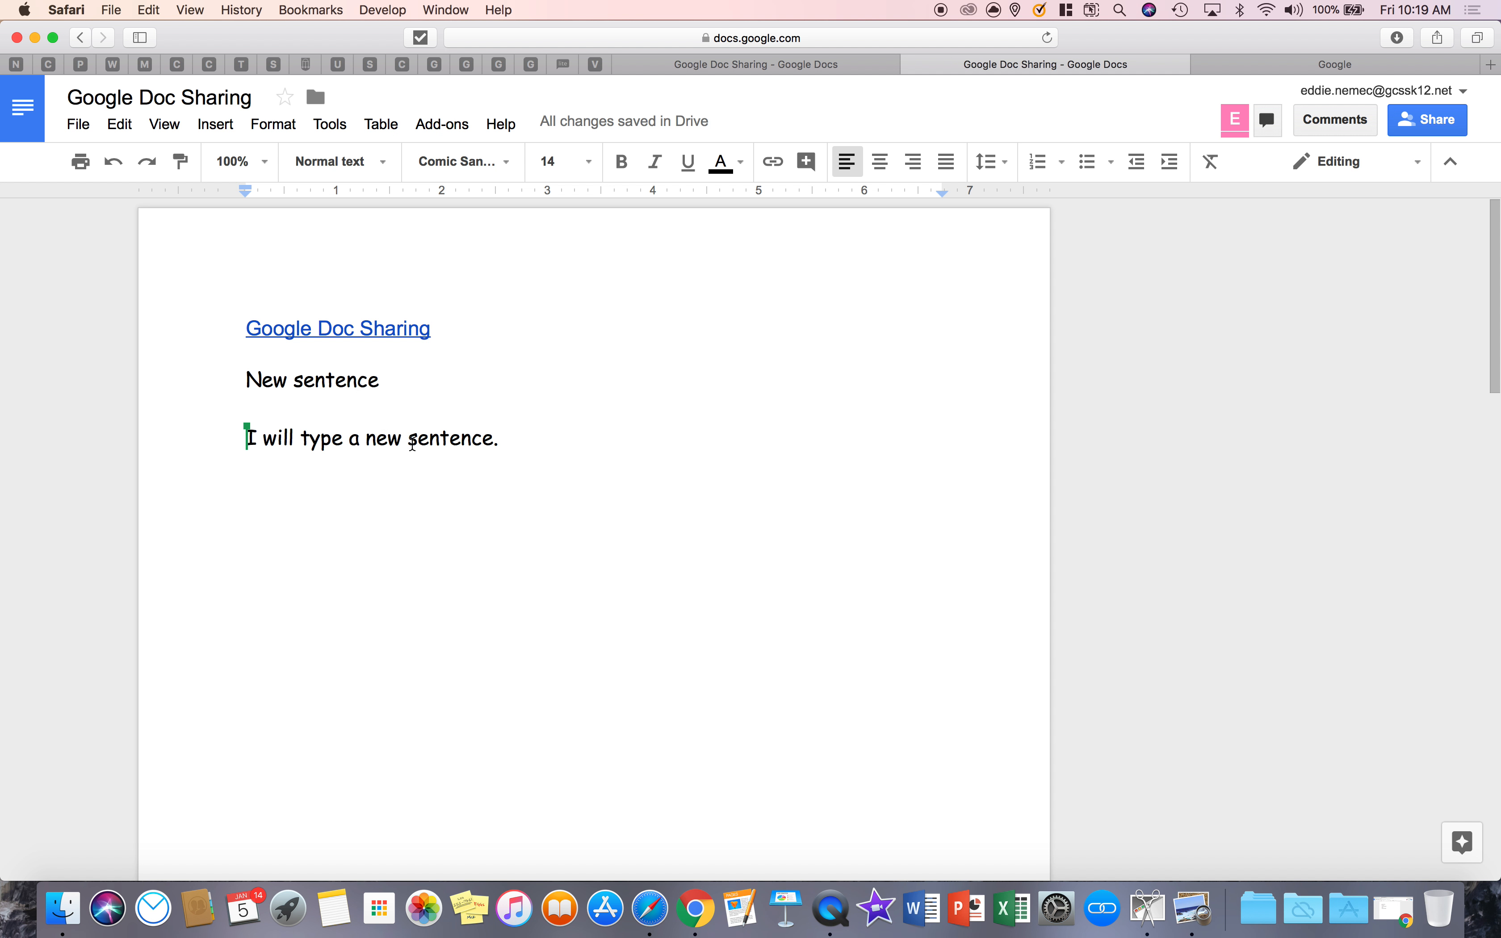
scroll(down, 3)
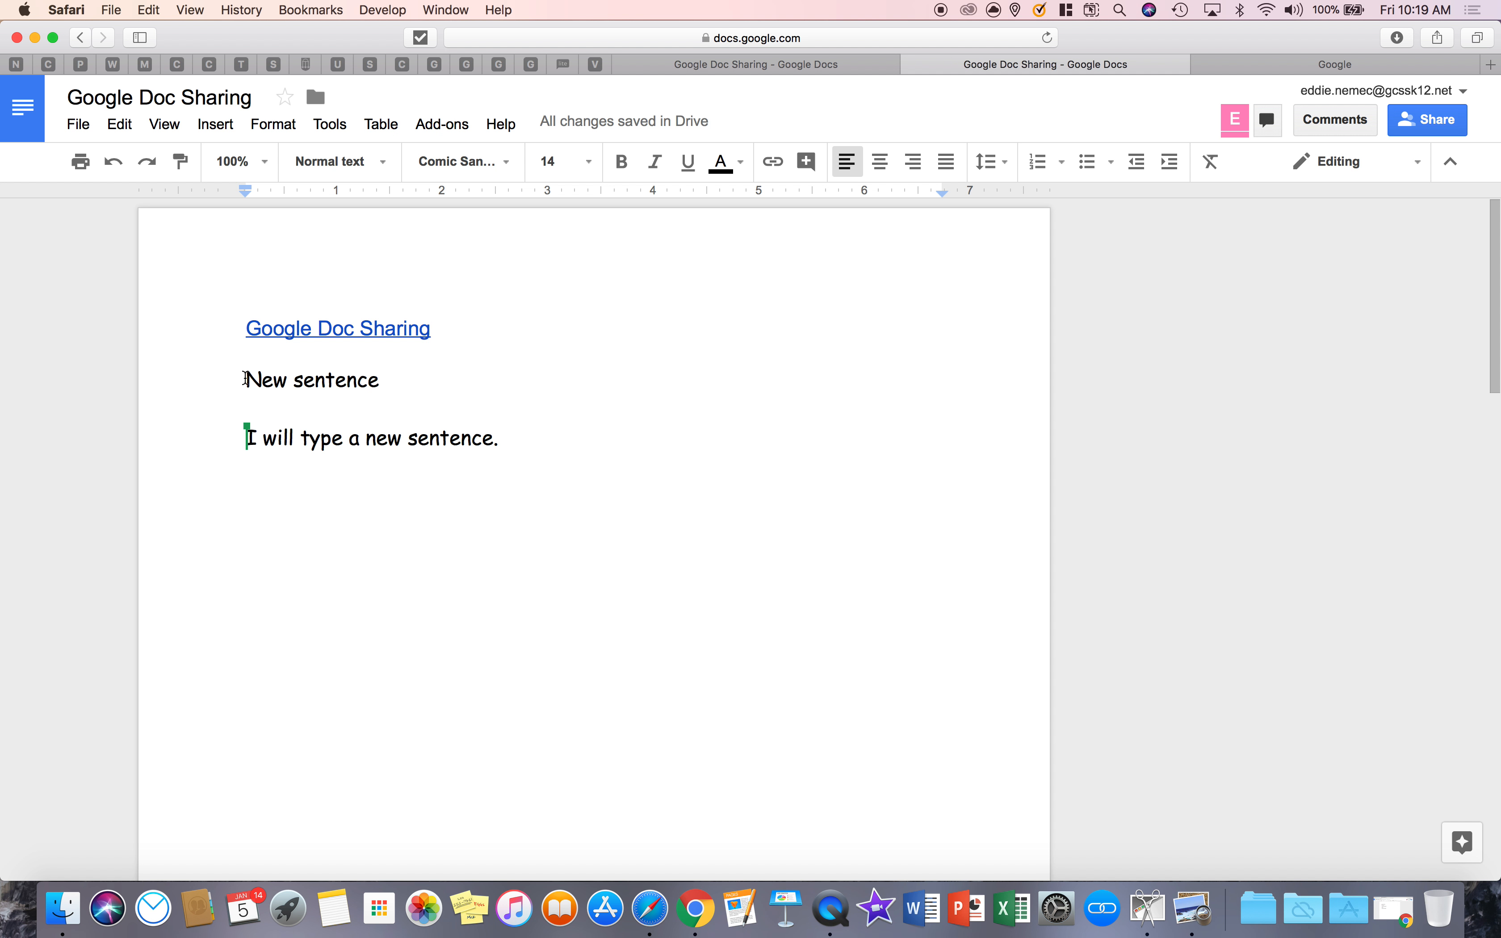
double_click(310, 380)
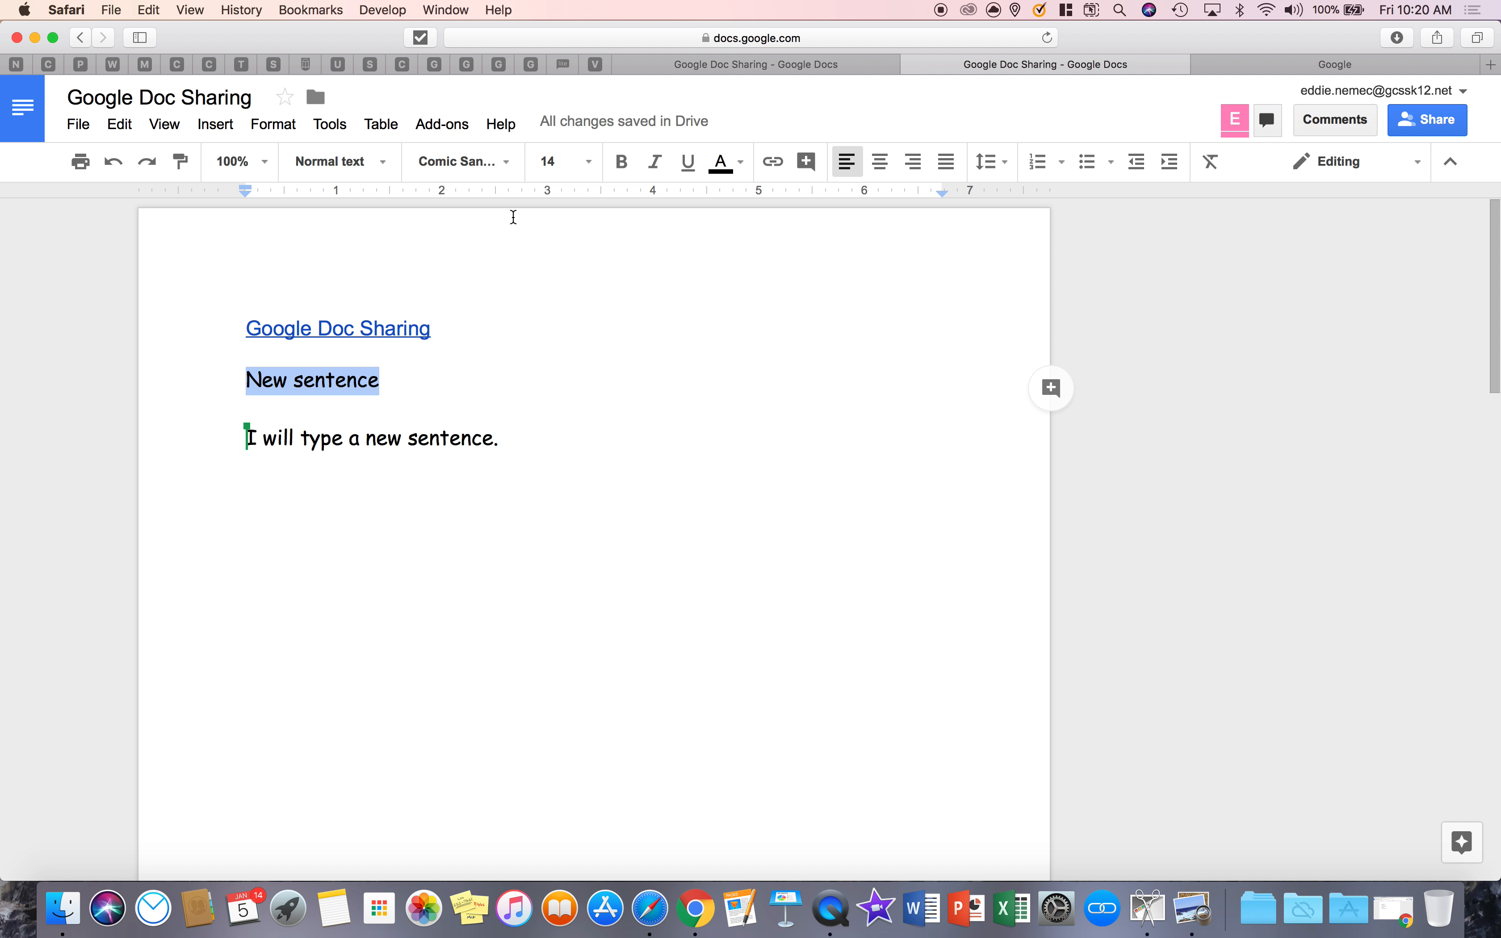
click(772, 161)
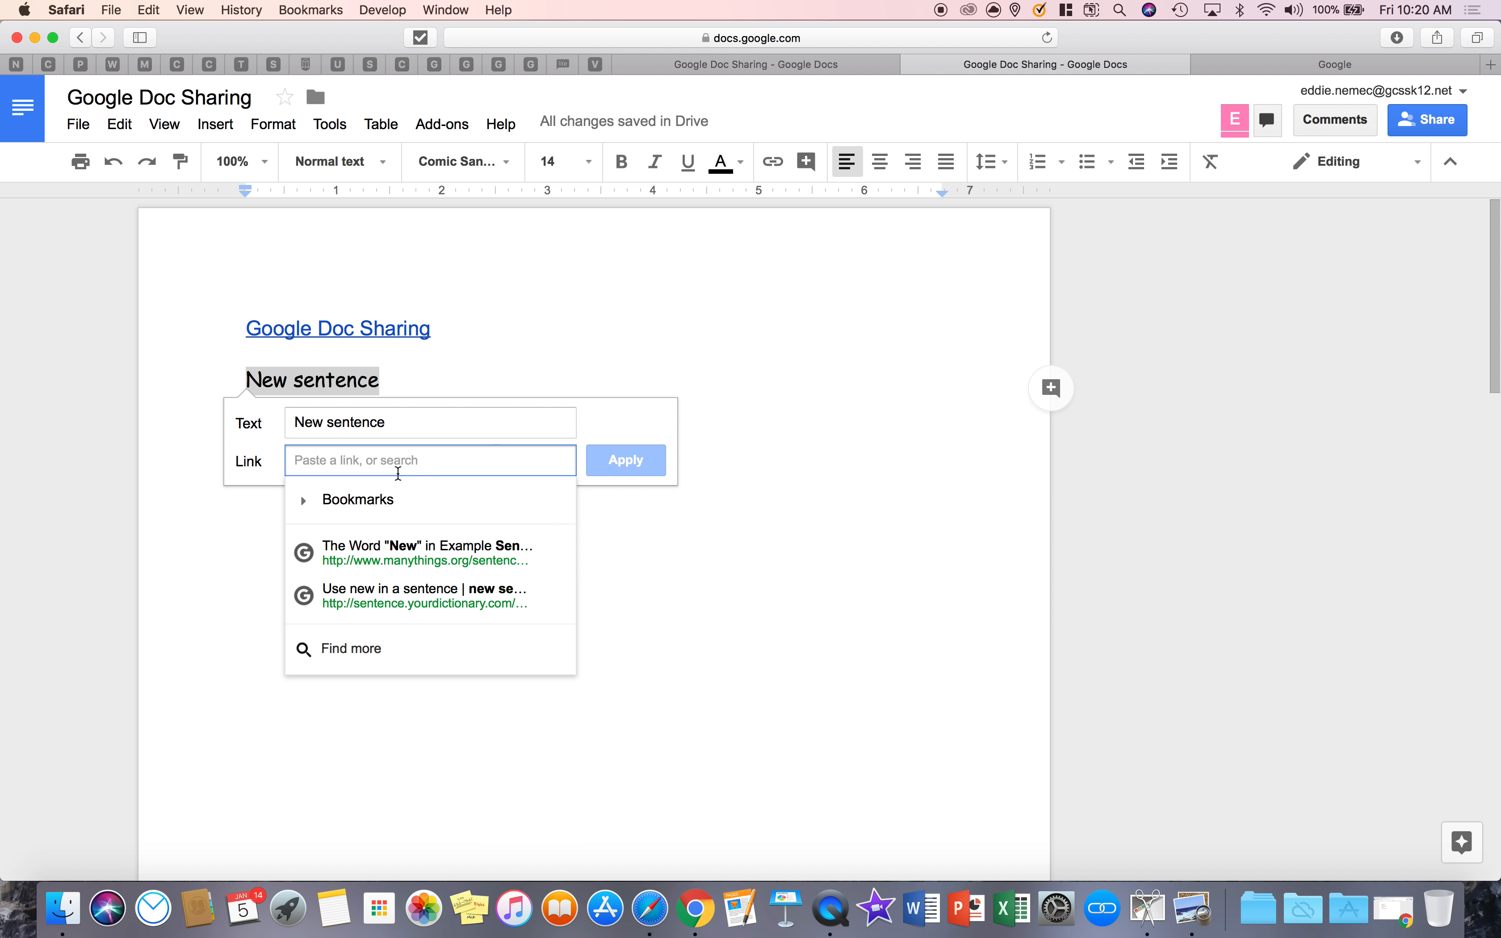
text(www.google.com)
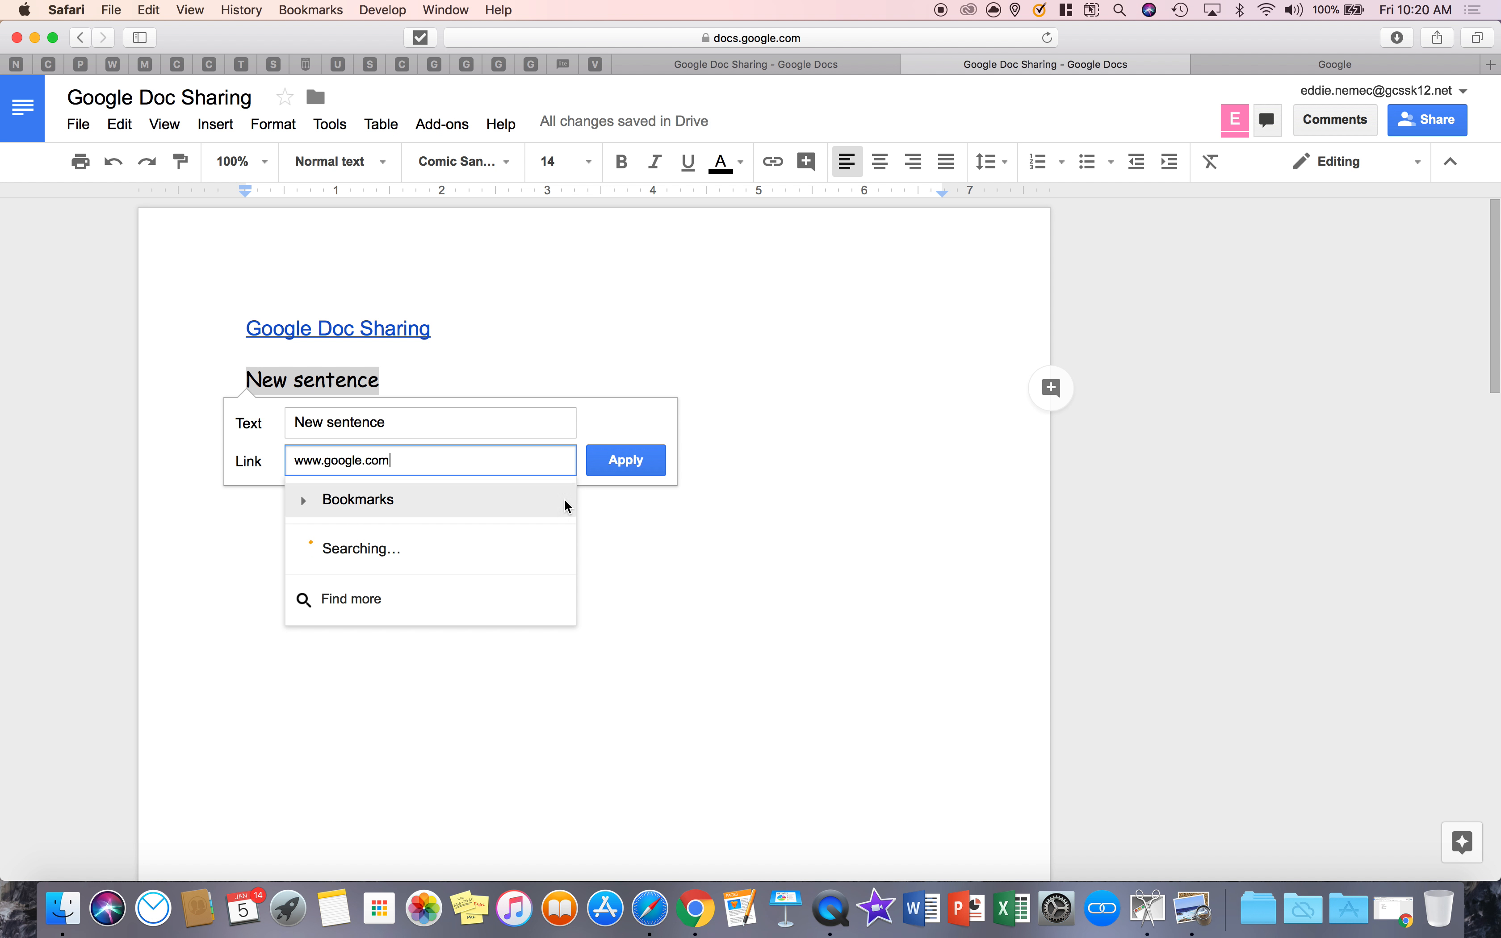
click(624, 460)
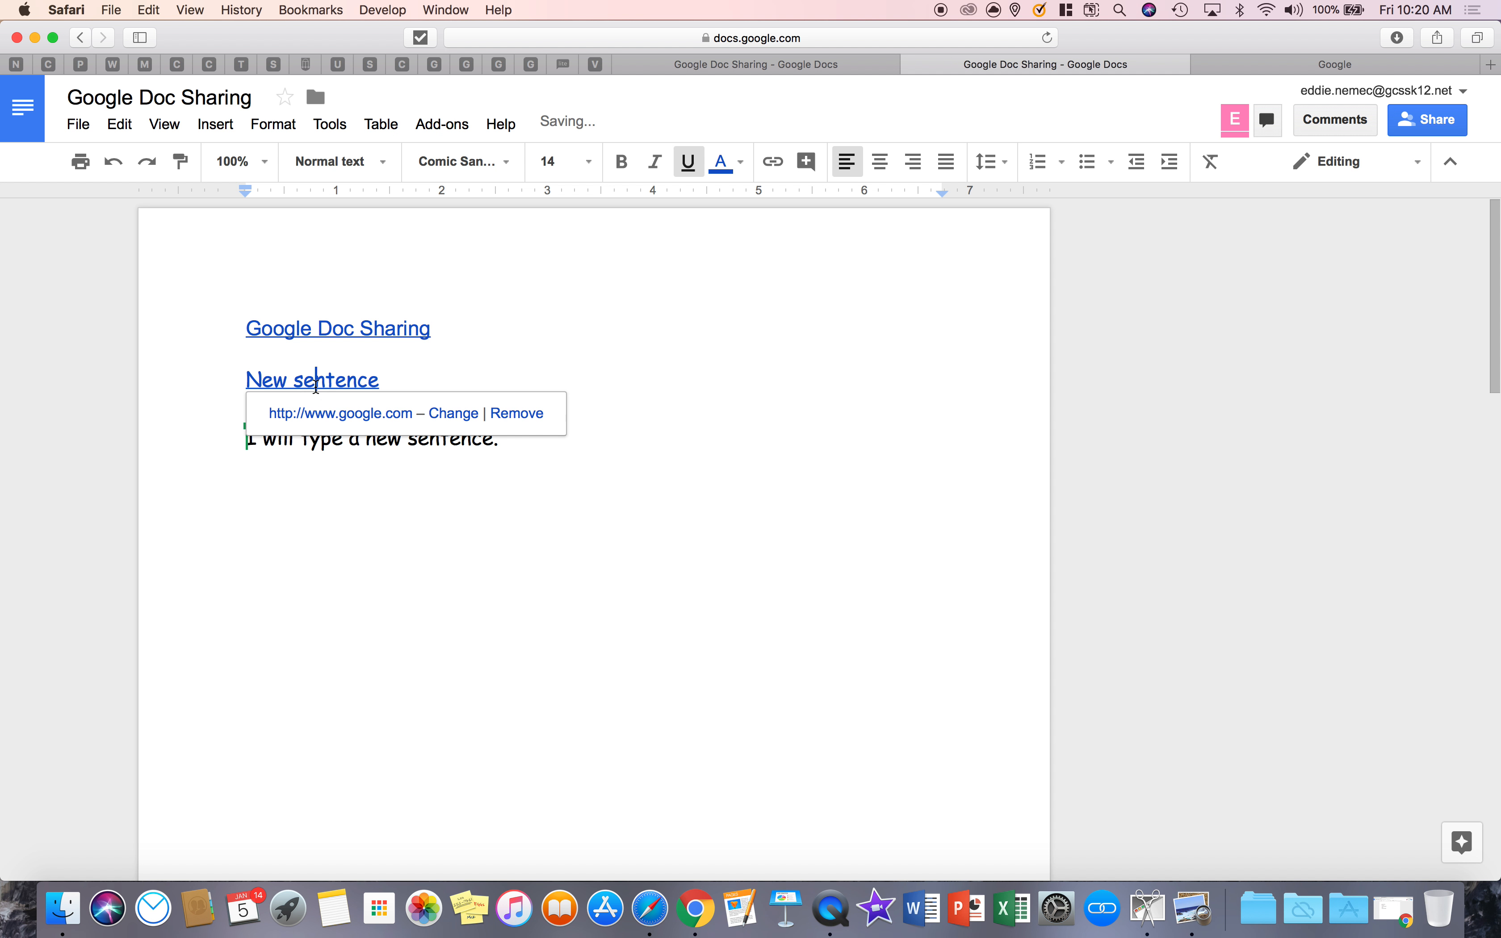
click(1368, 65)
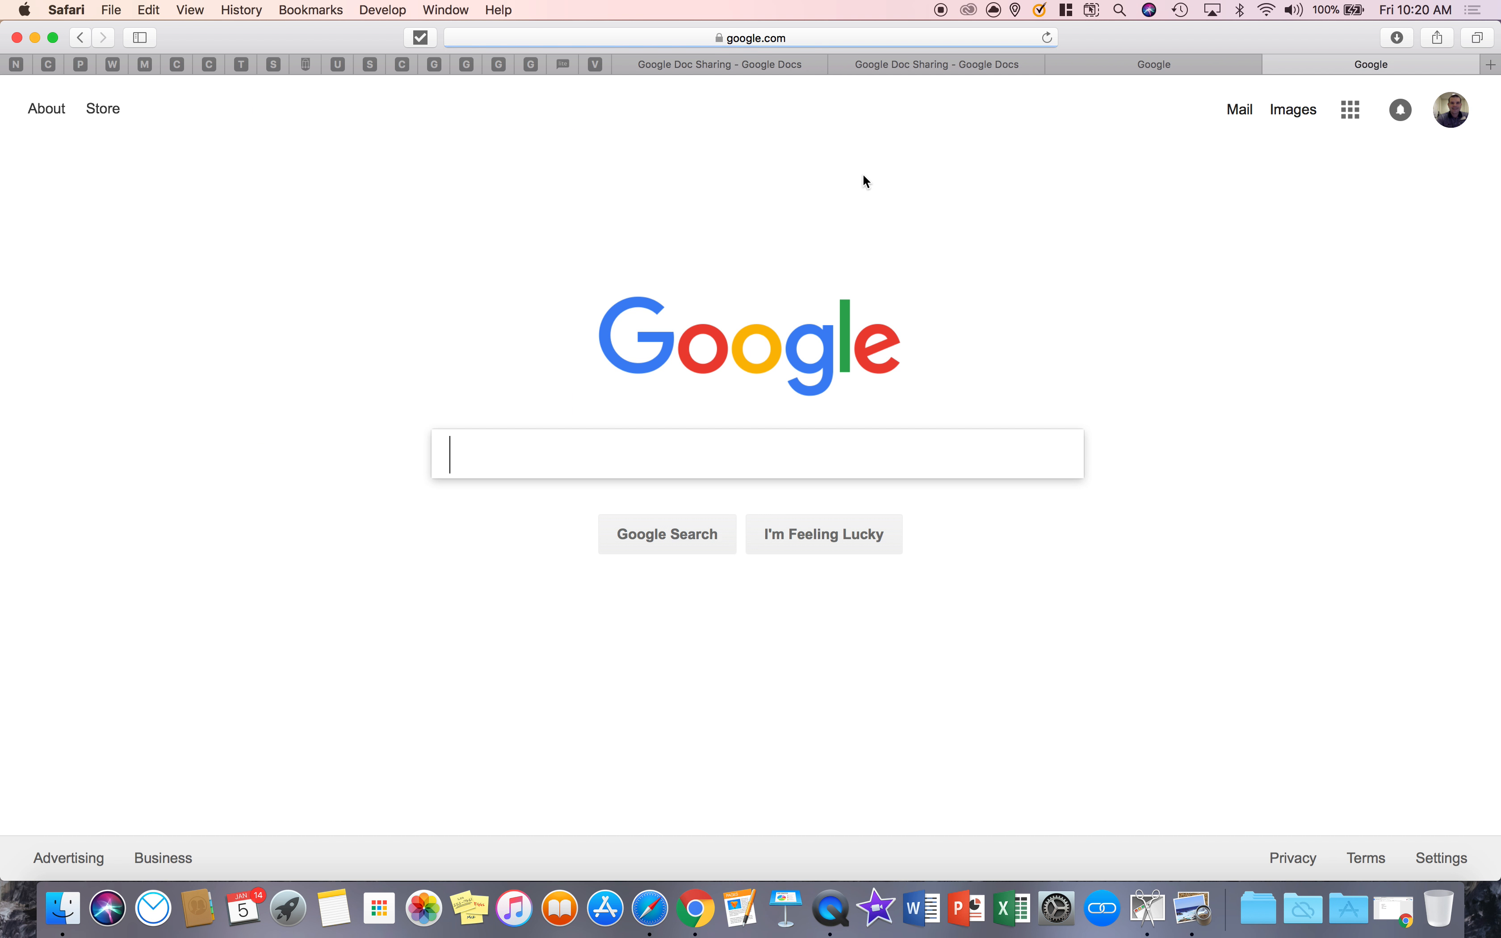
click(936, 65)
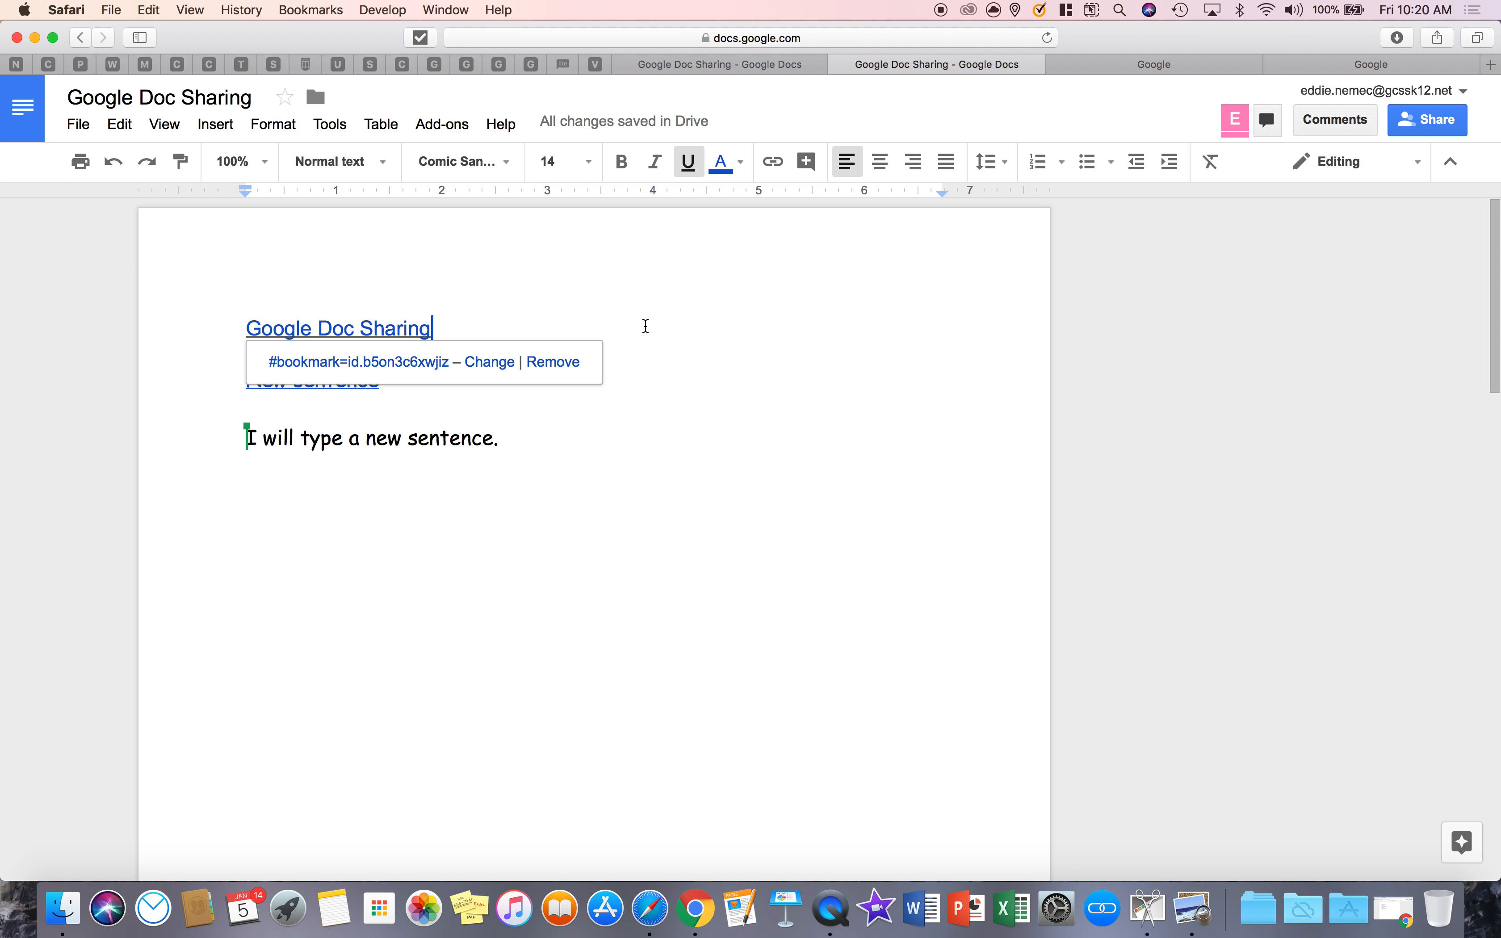
mouse_move(805, 161)
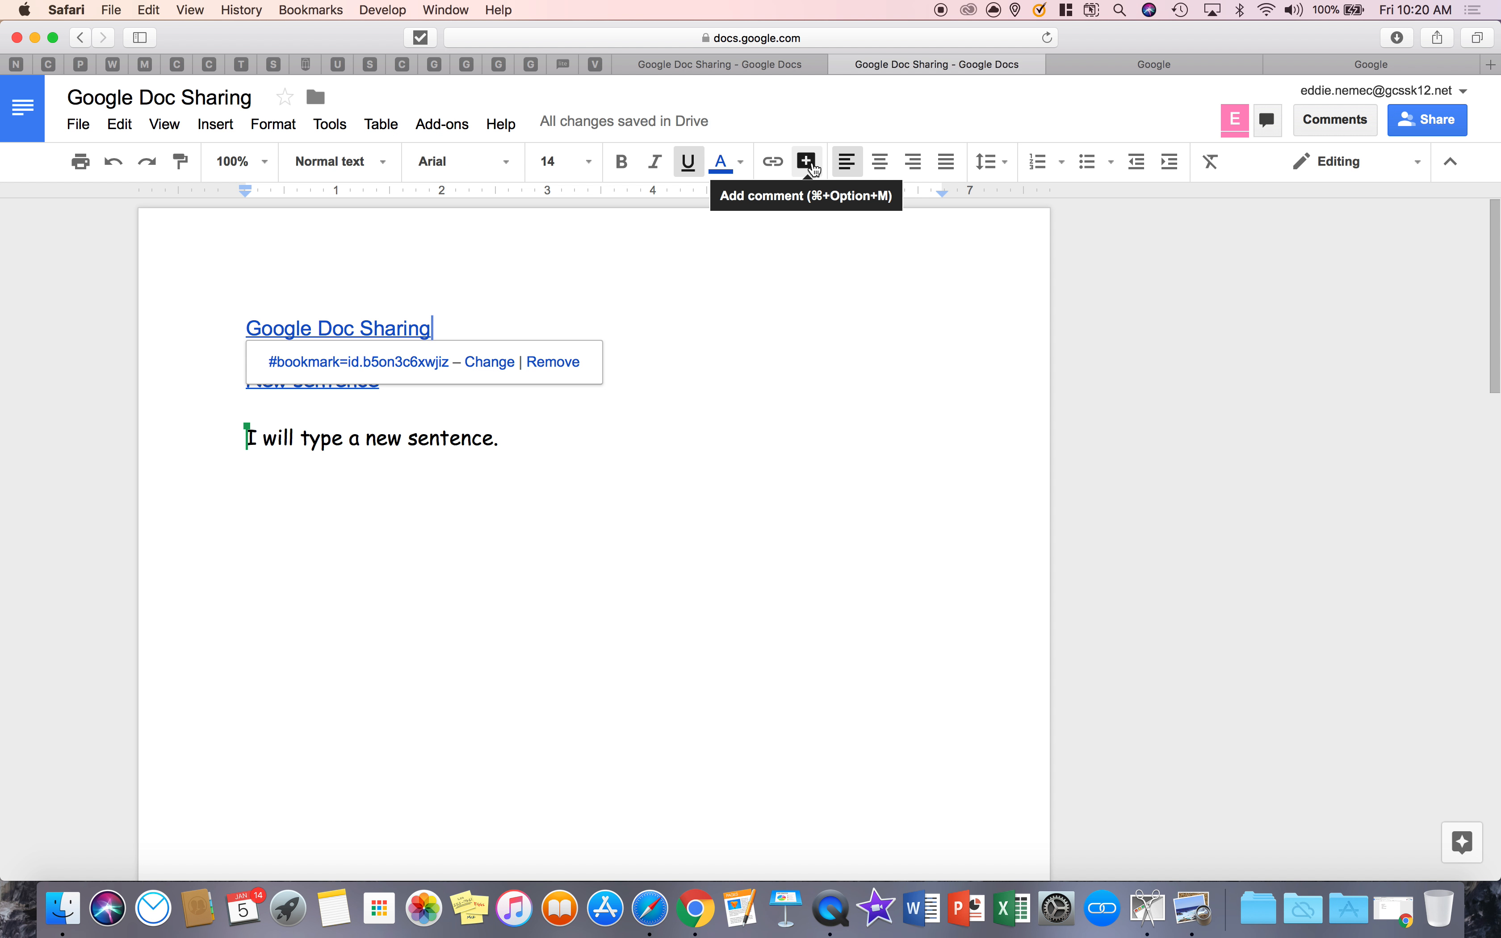
mouse_move(846, 161)
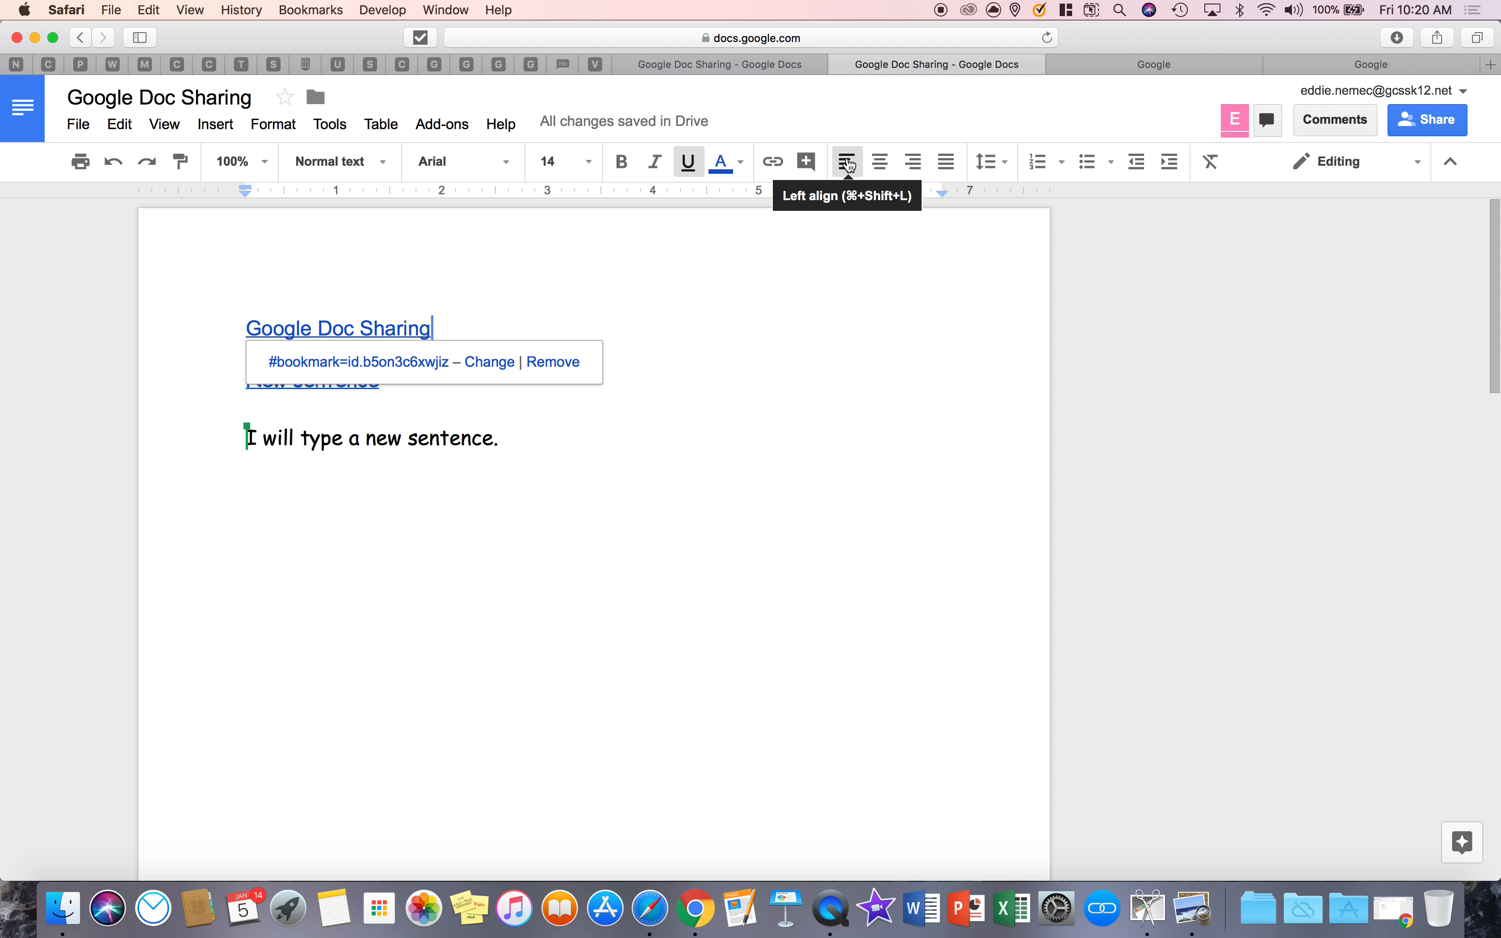
click(880, 161)
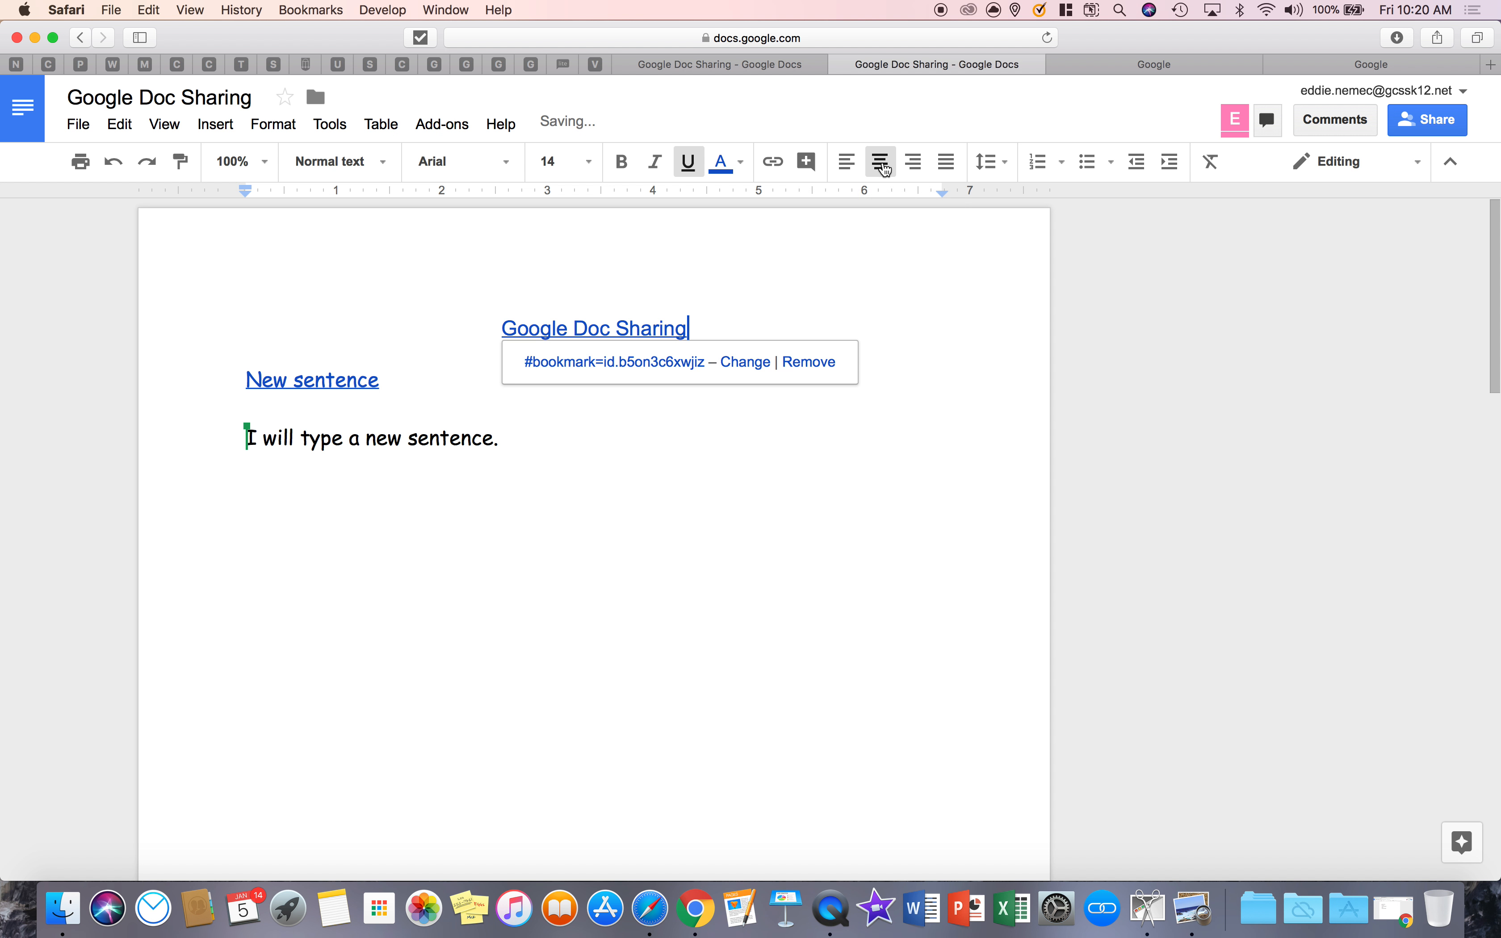
click(946, 161)
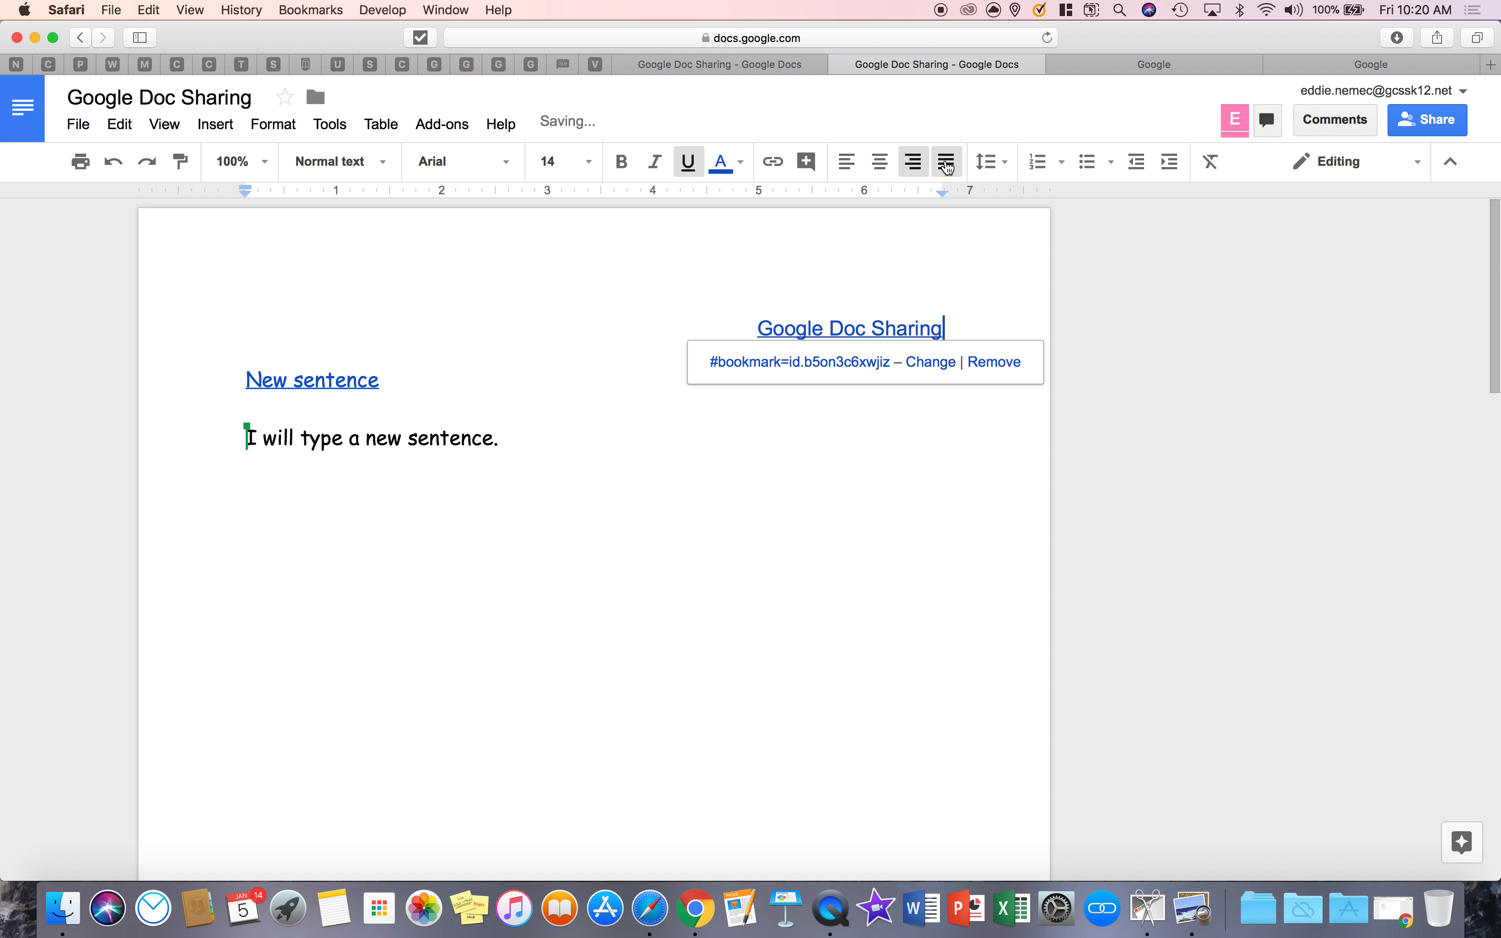
click(846, 160)
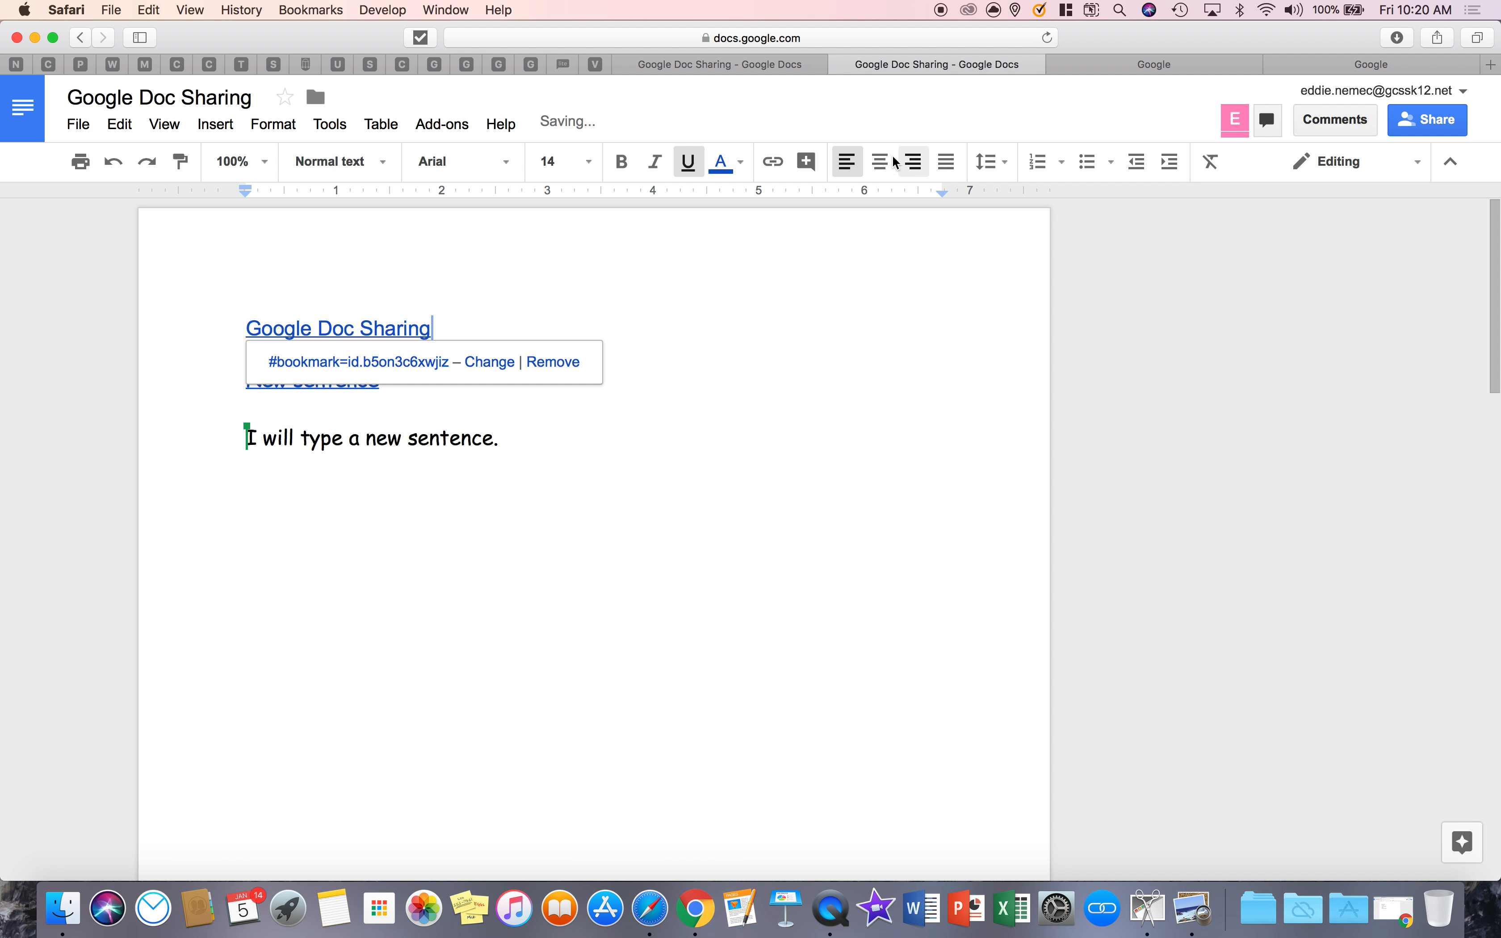
mouse_move(986, 161)
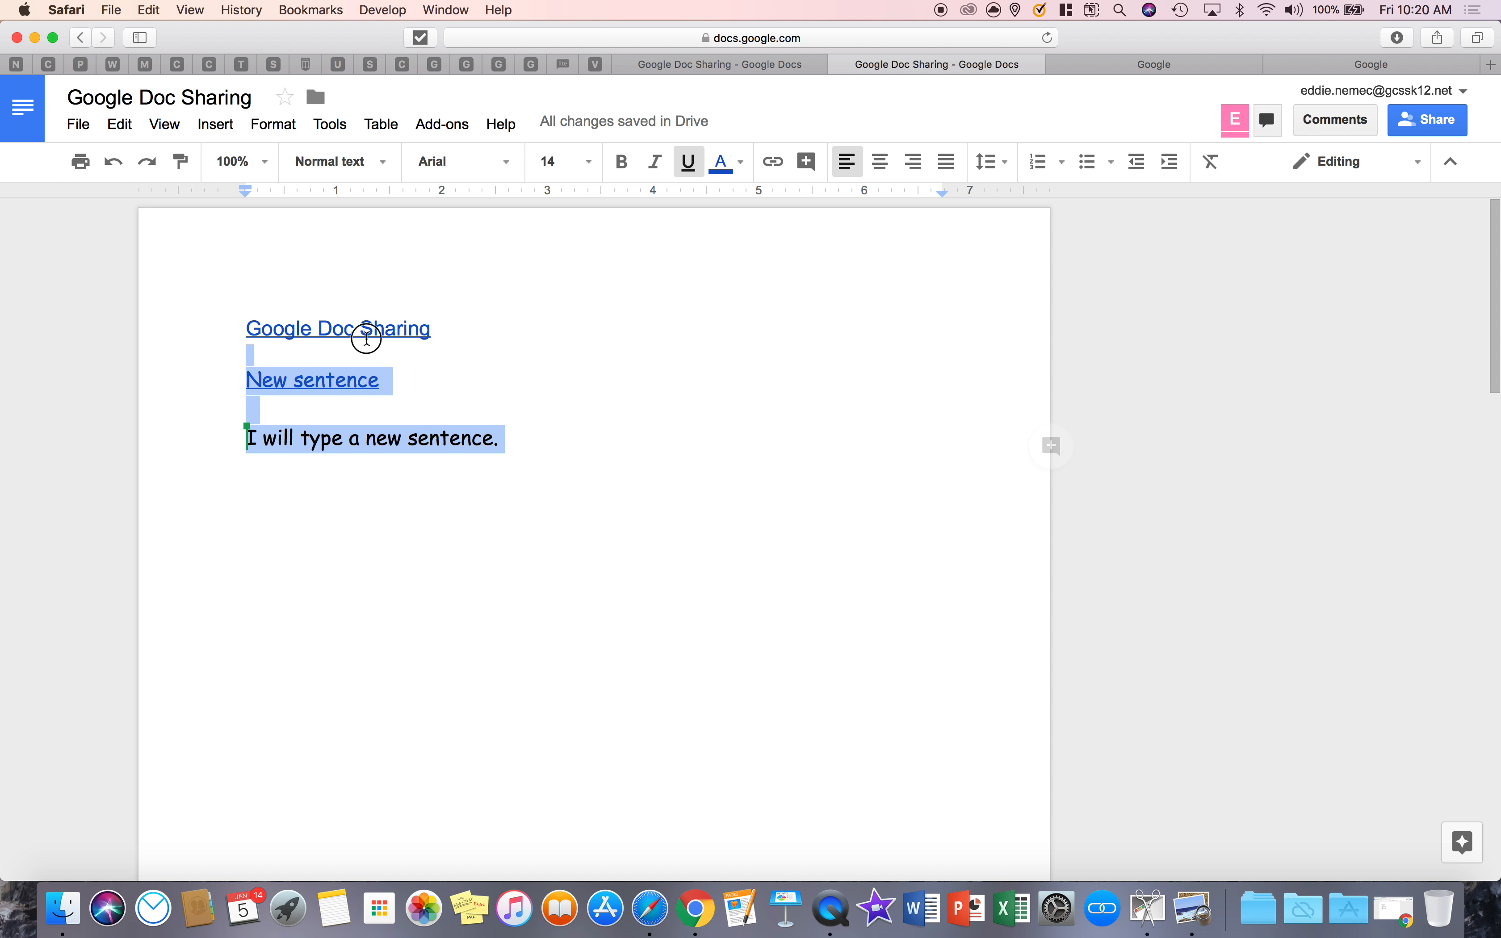
Step: Tighten then widen the line spacing of all the text and restore it
click(987, 161)
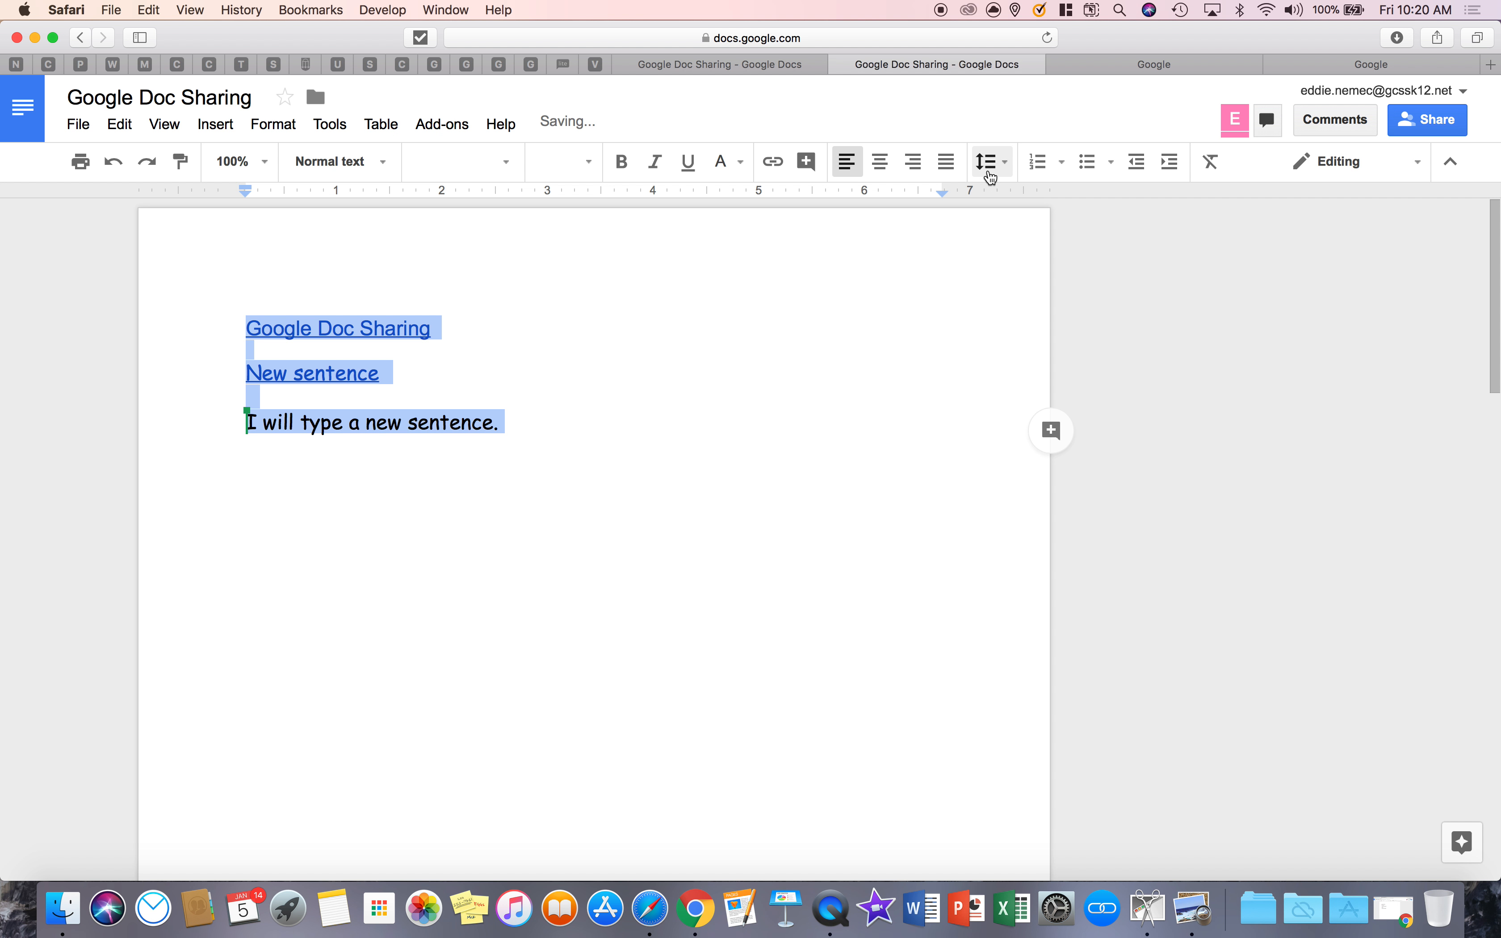
click(986, 161)
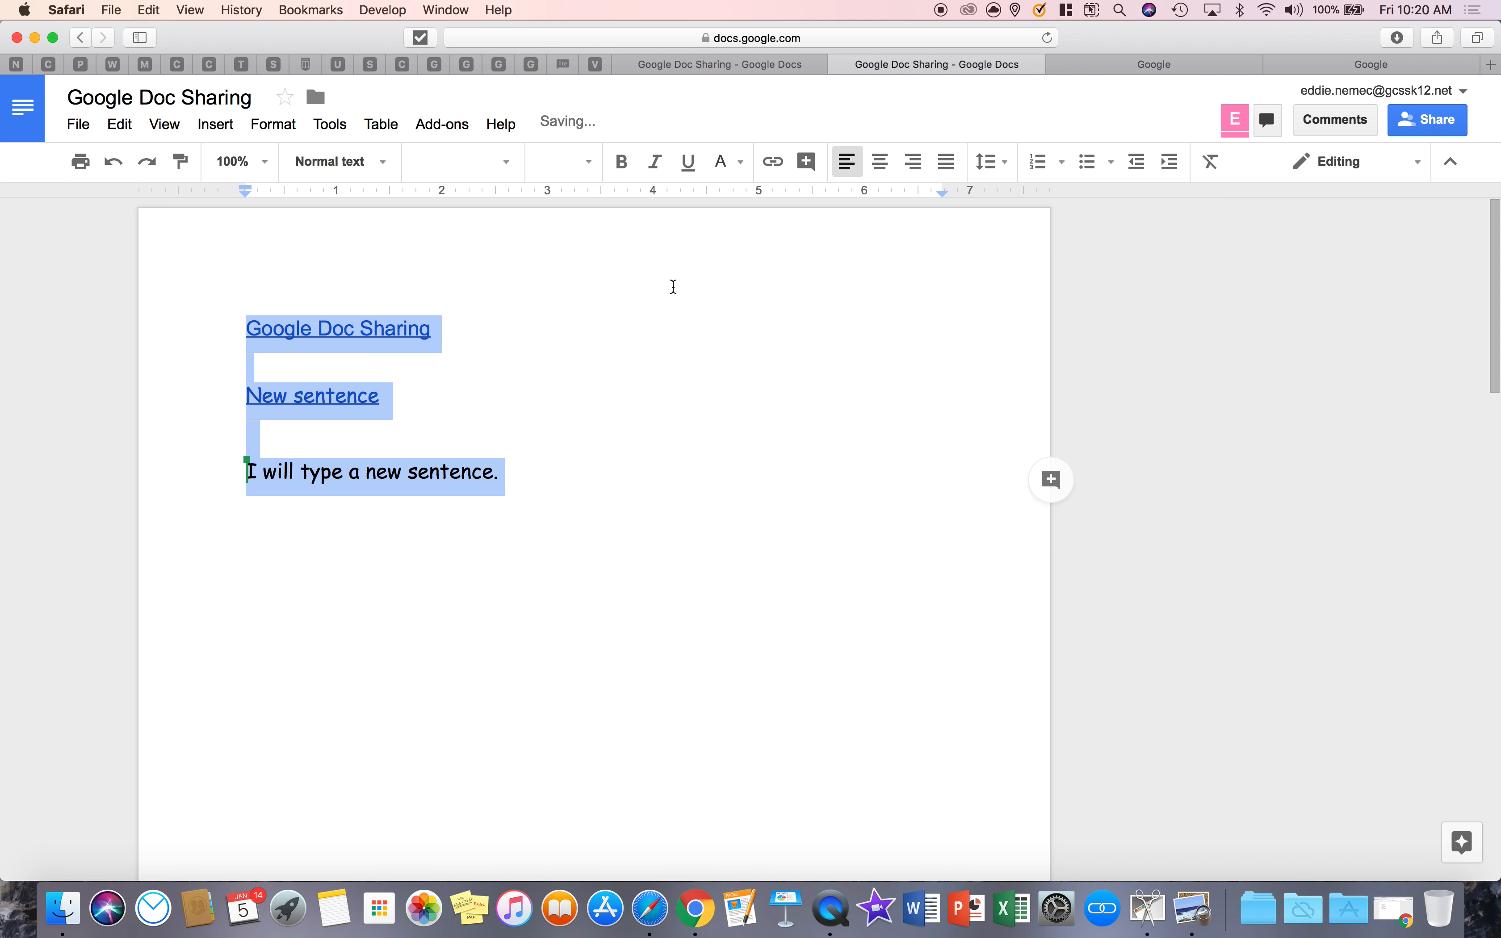
click(987, 161)
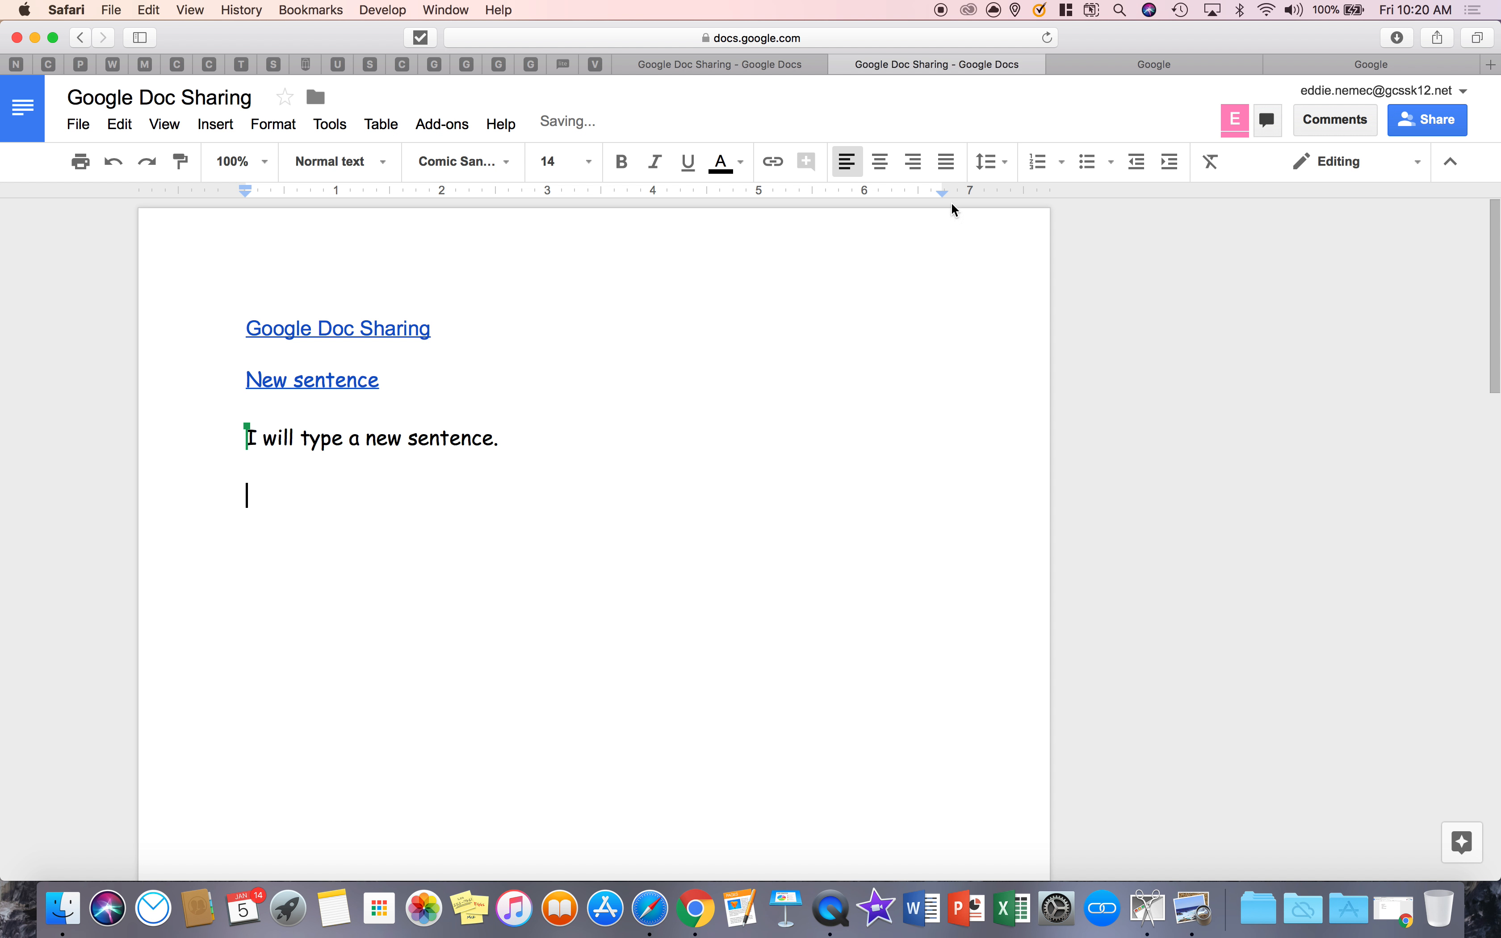
mouse_move(1037, 161)
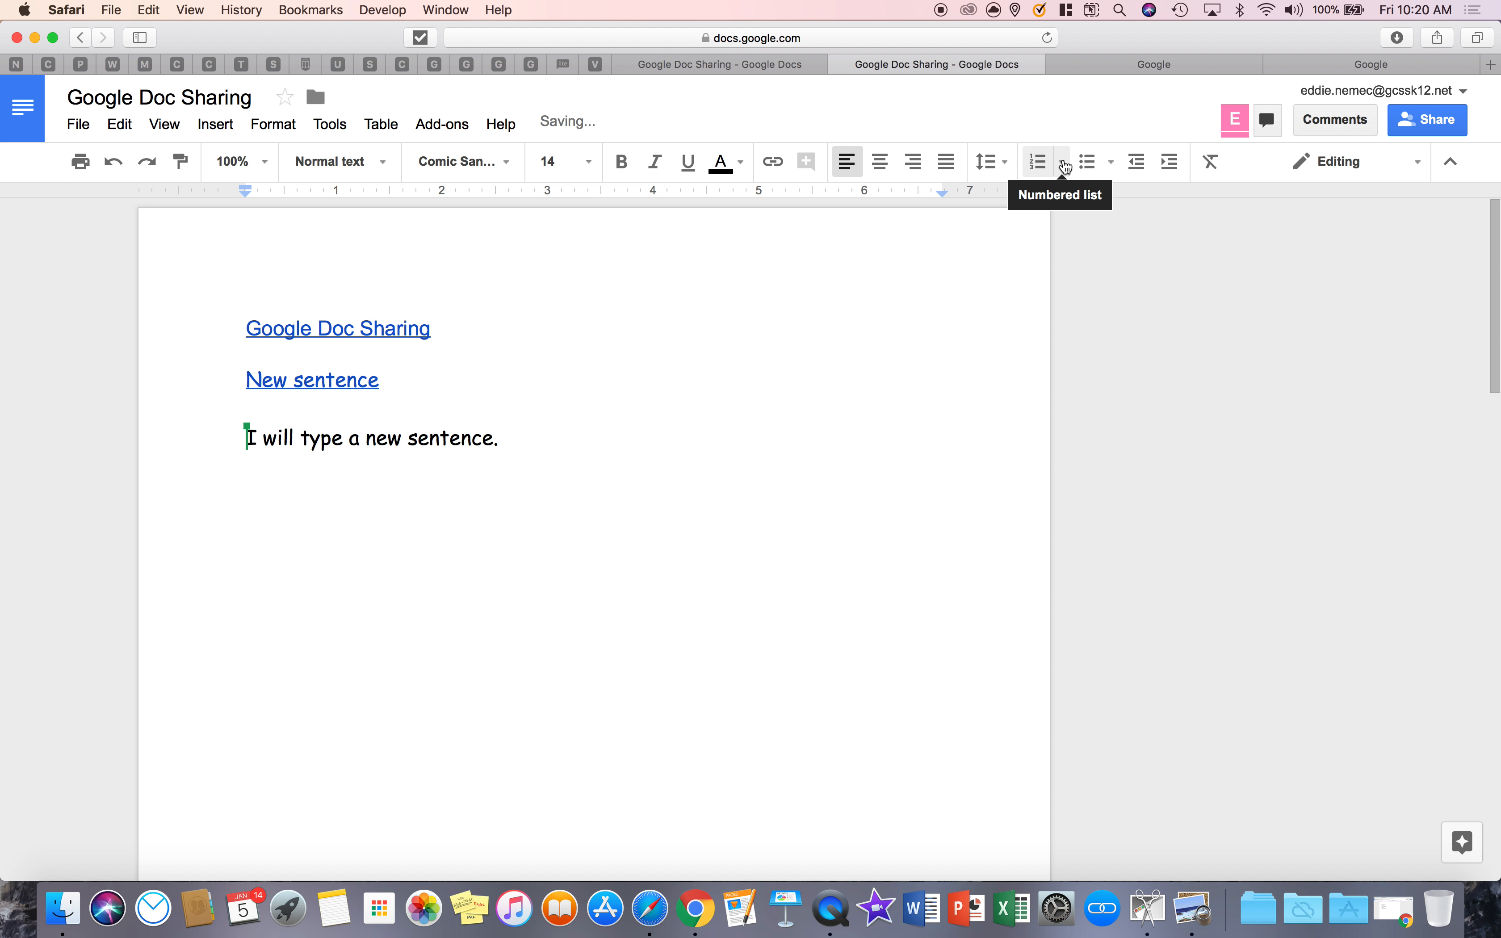
mouse_move(1108, 161)
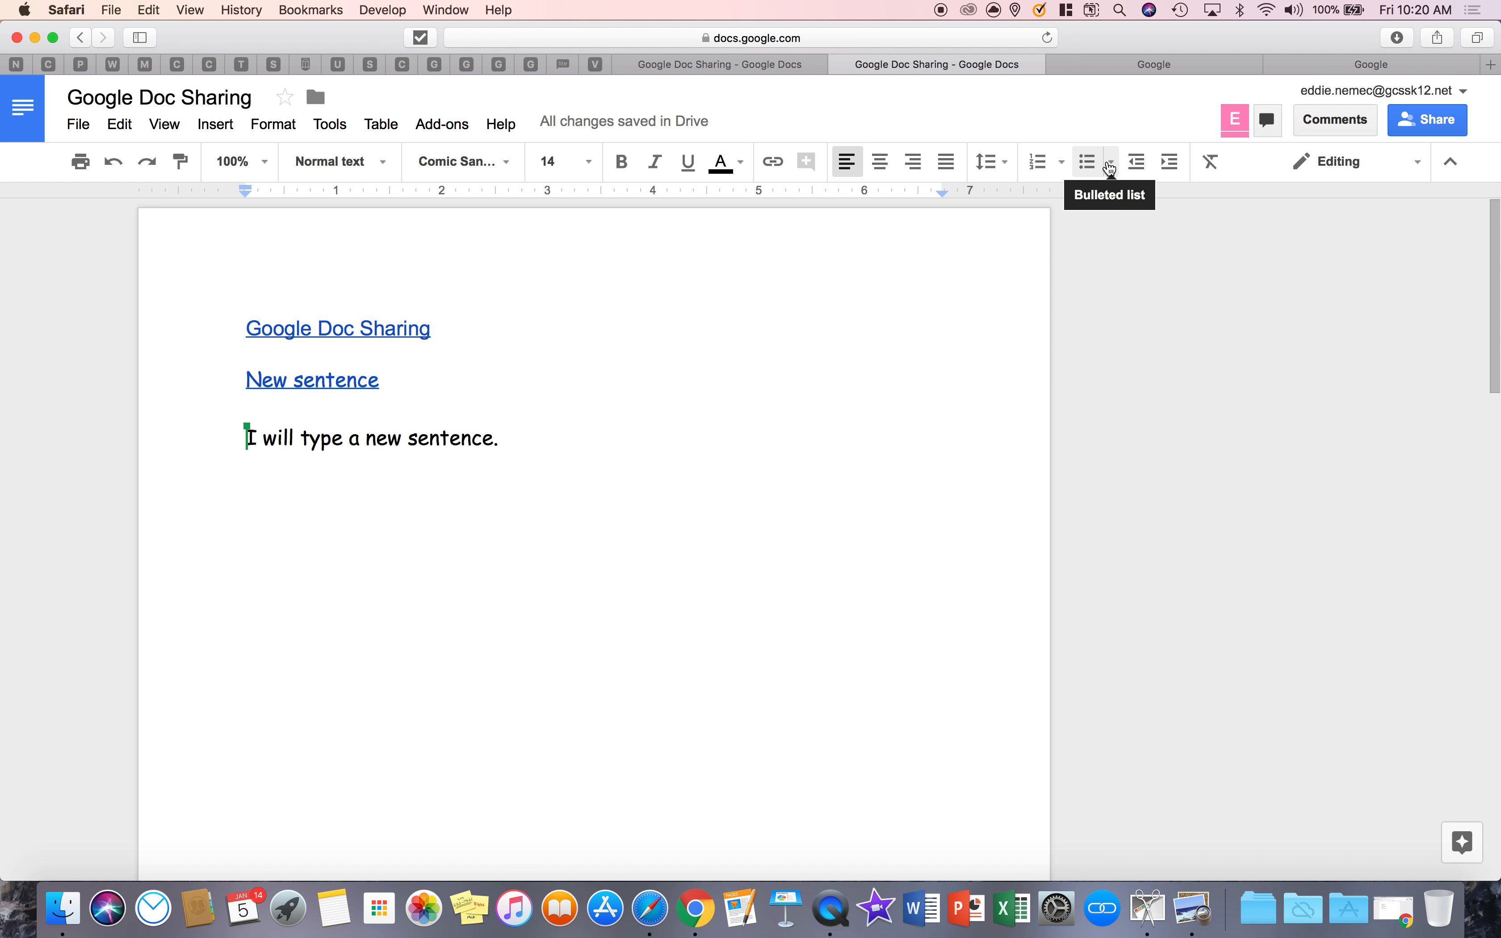
Step: Start a 1., a., i. style numbered list with periods as items, then target item 3's number
click(1058, 160)
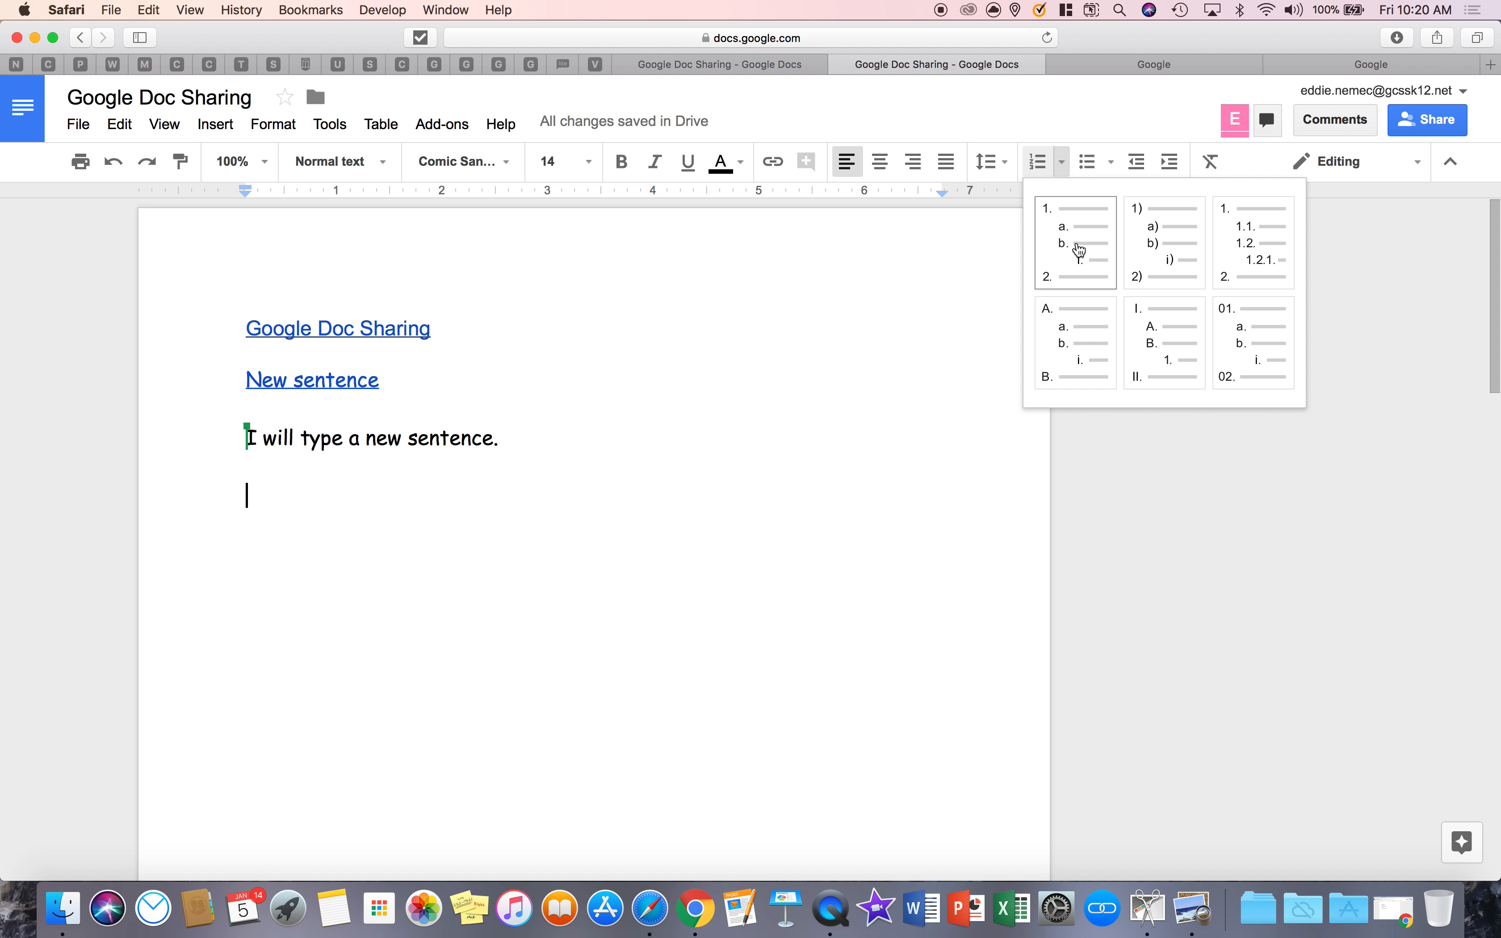
mouse_move(1082, 258)
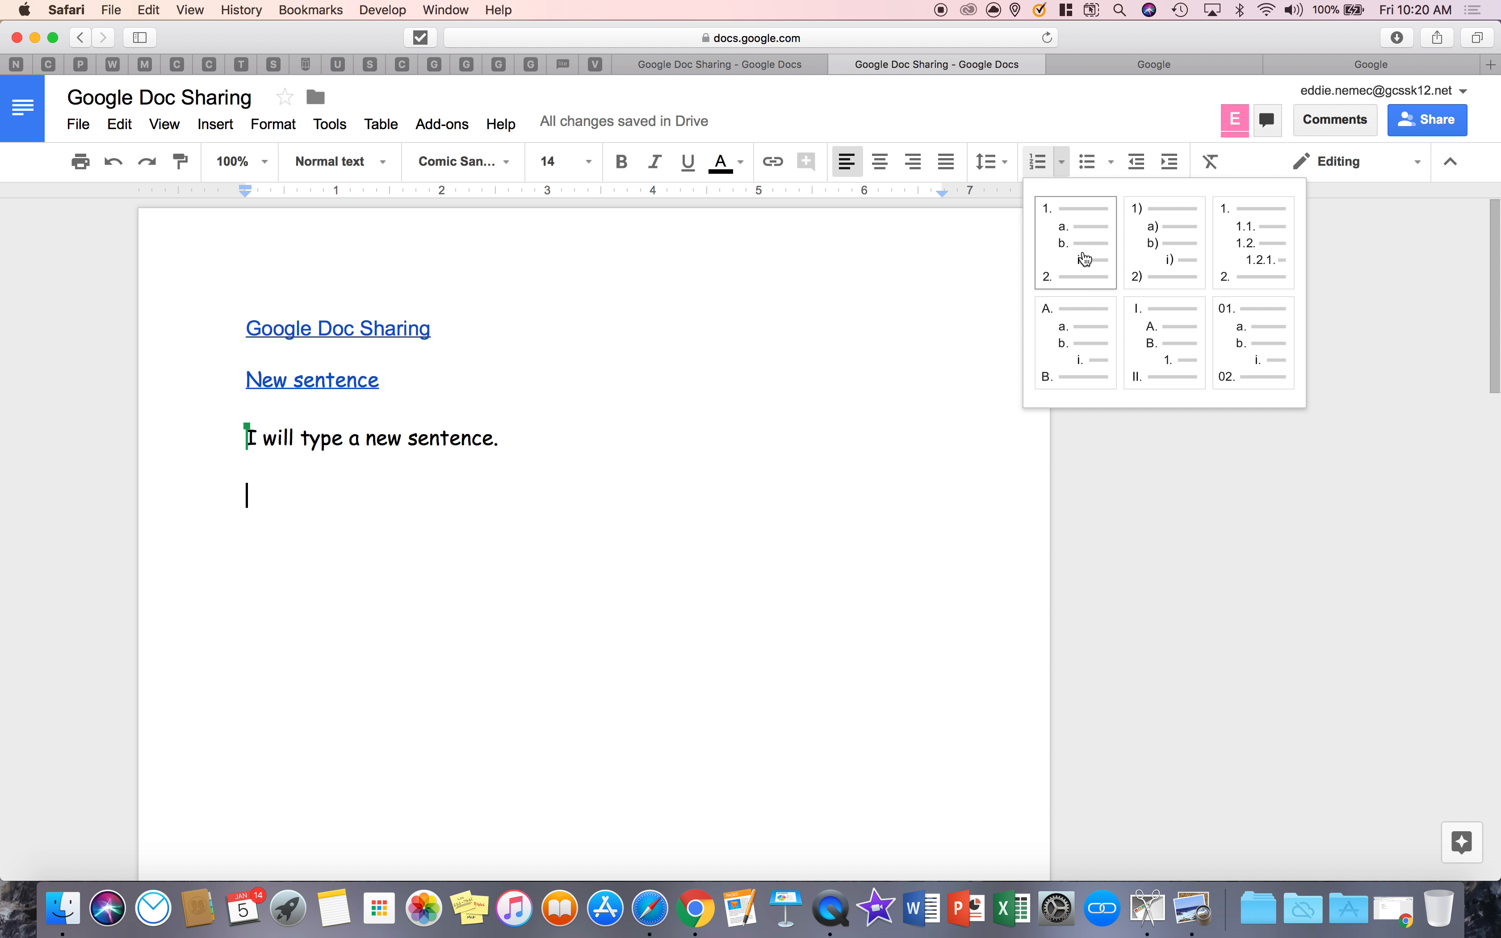
click(1073, 238)
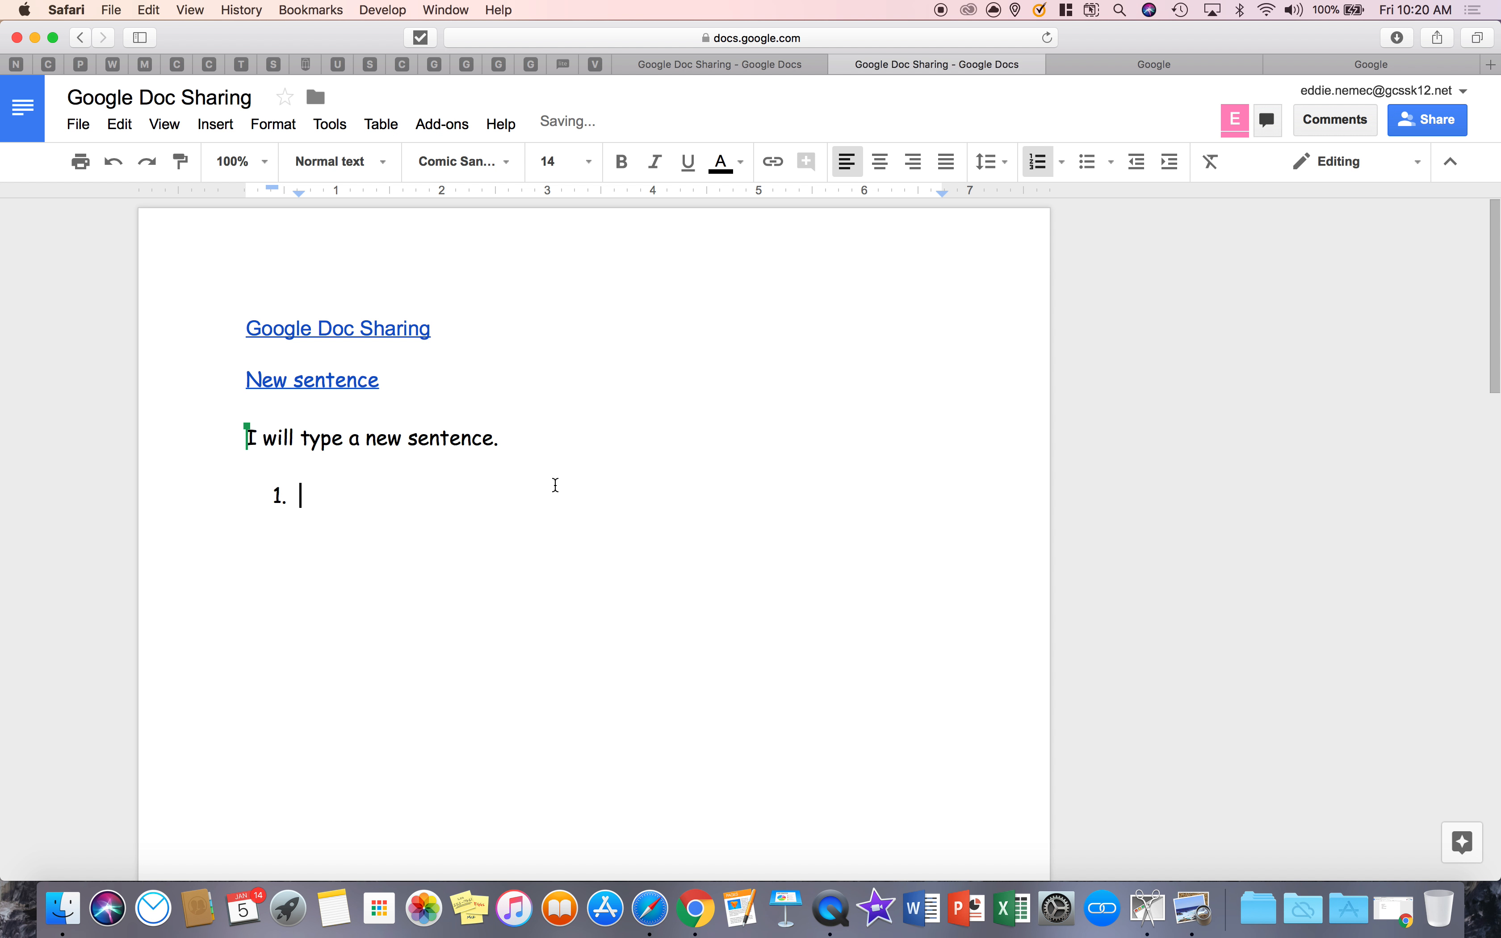
text(.)
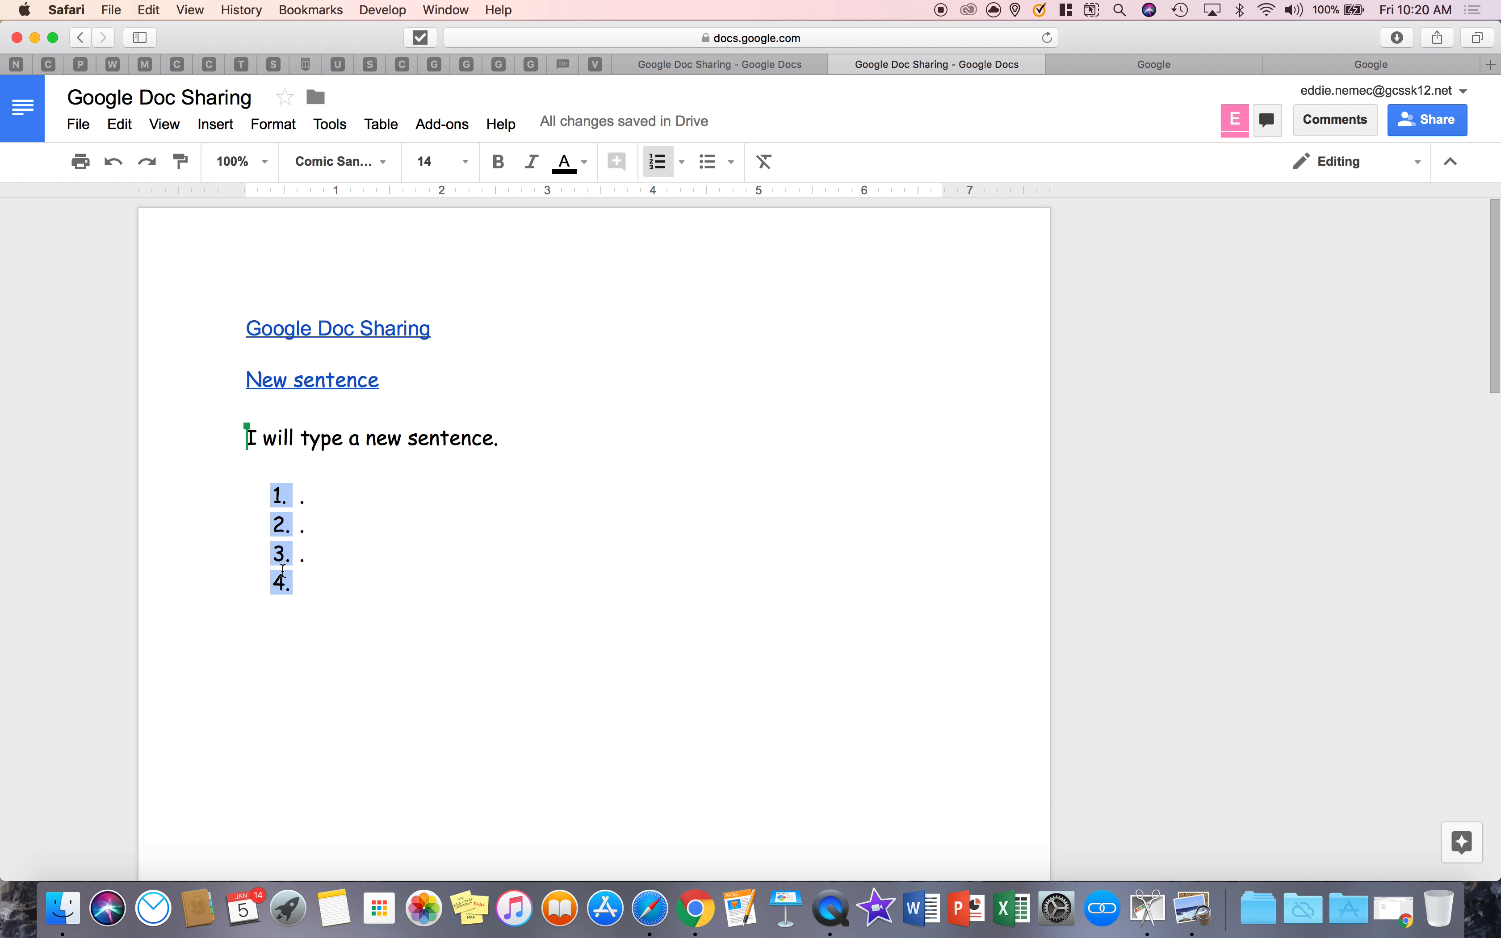
click(286, 552)
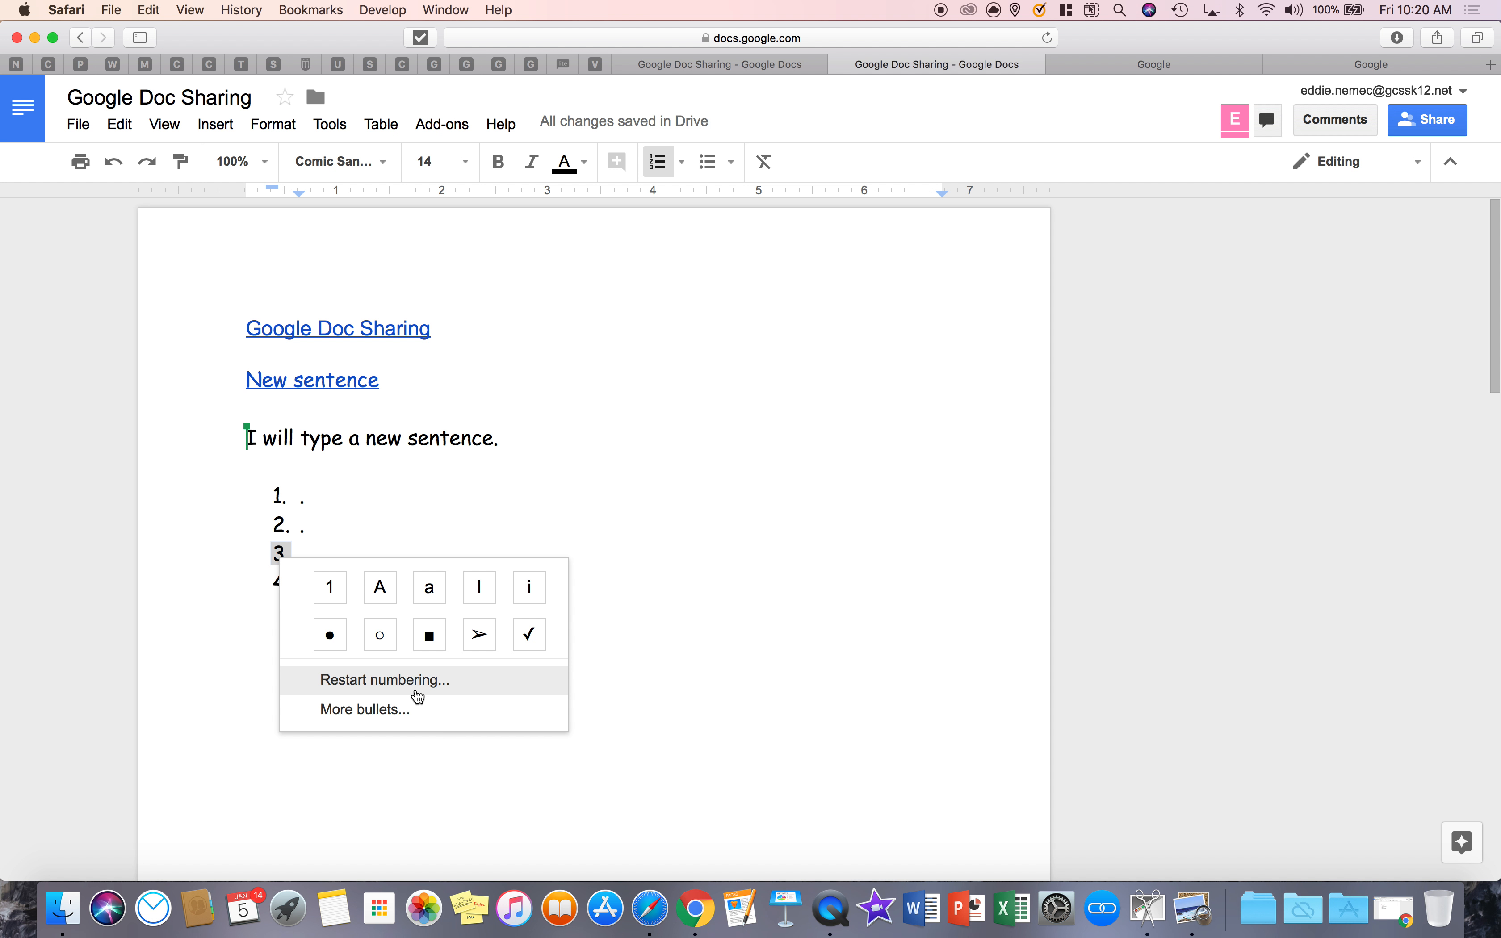
Step: Restart the numbering at 1 from the third list item
click(384, 680)
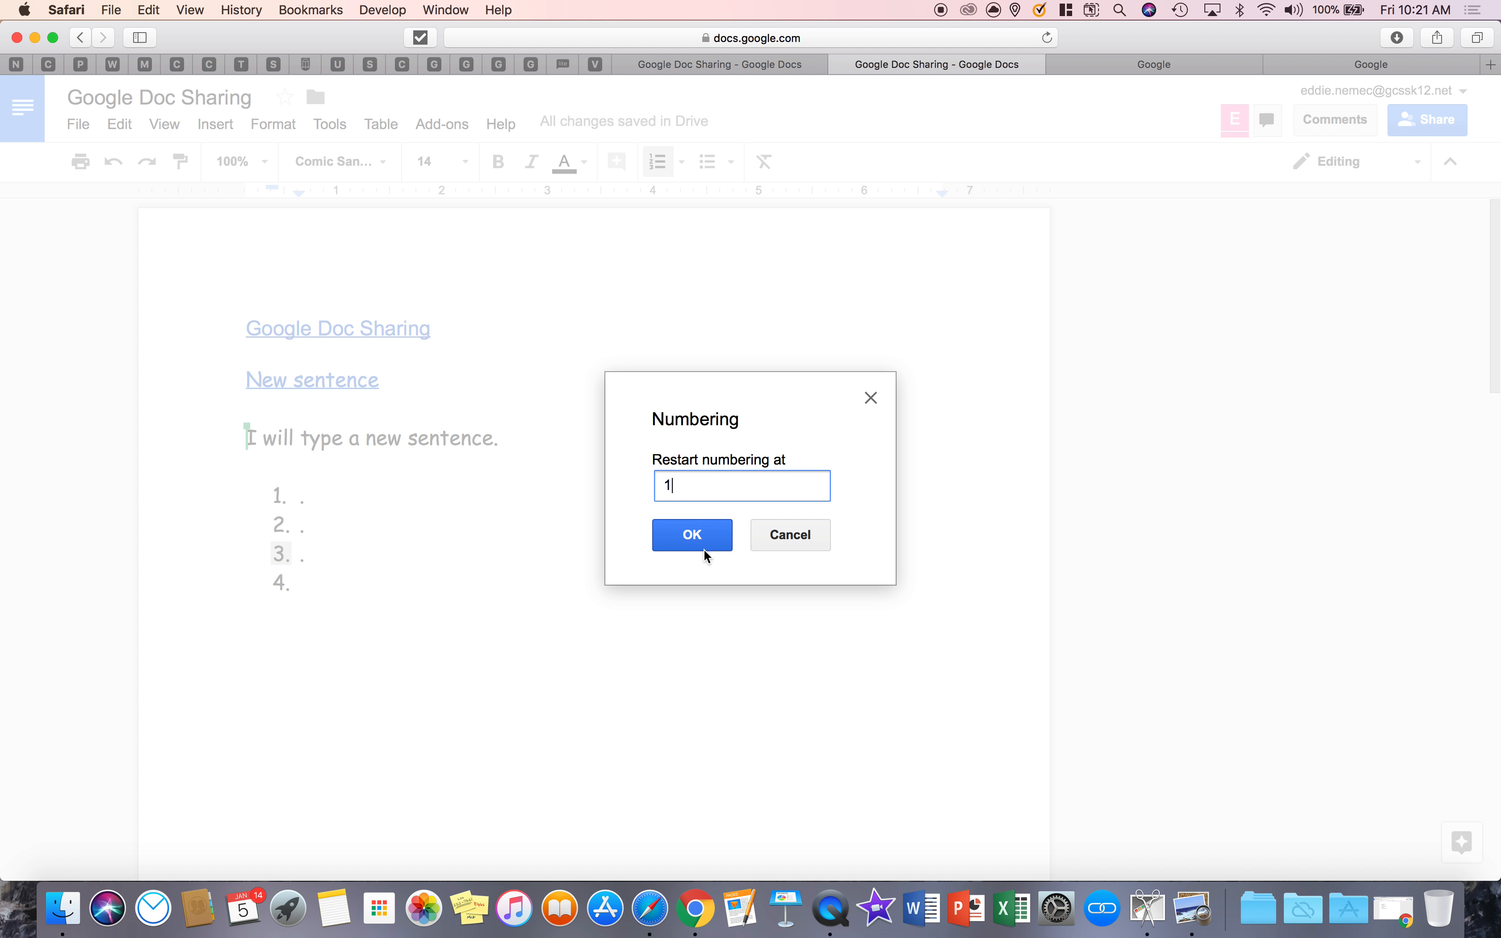
click(692, 535)
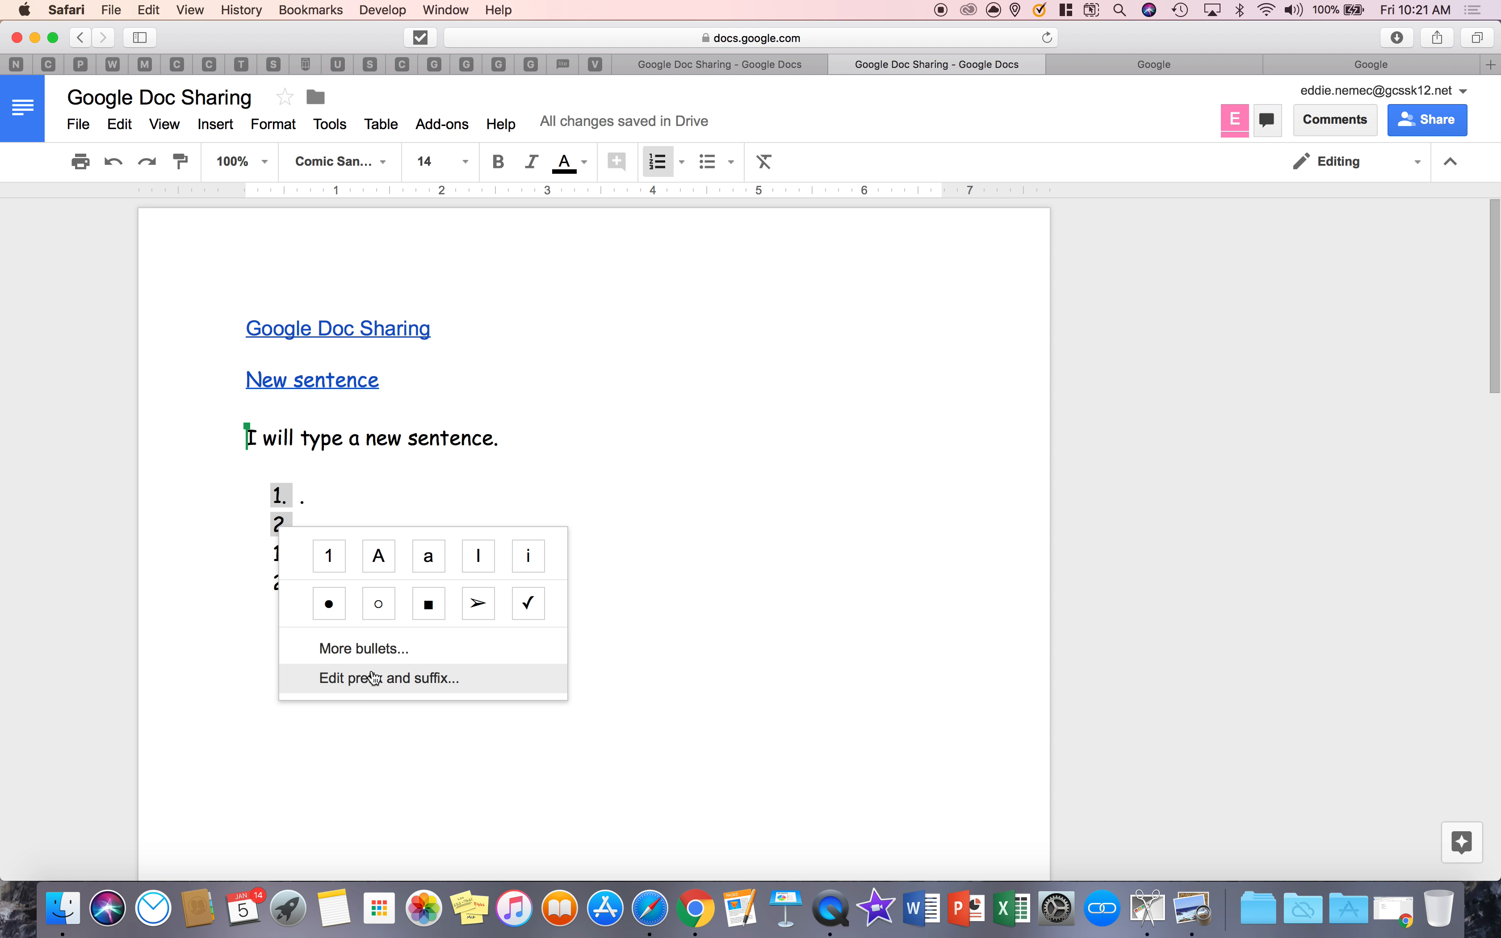
Step: Remove the period suffix after the numbers of items 1 and 2 via Edit prefix and suffix
click(389, 678)
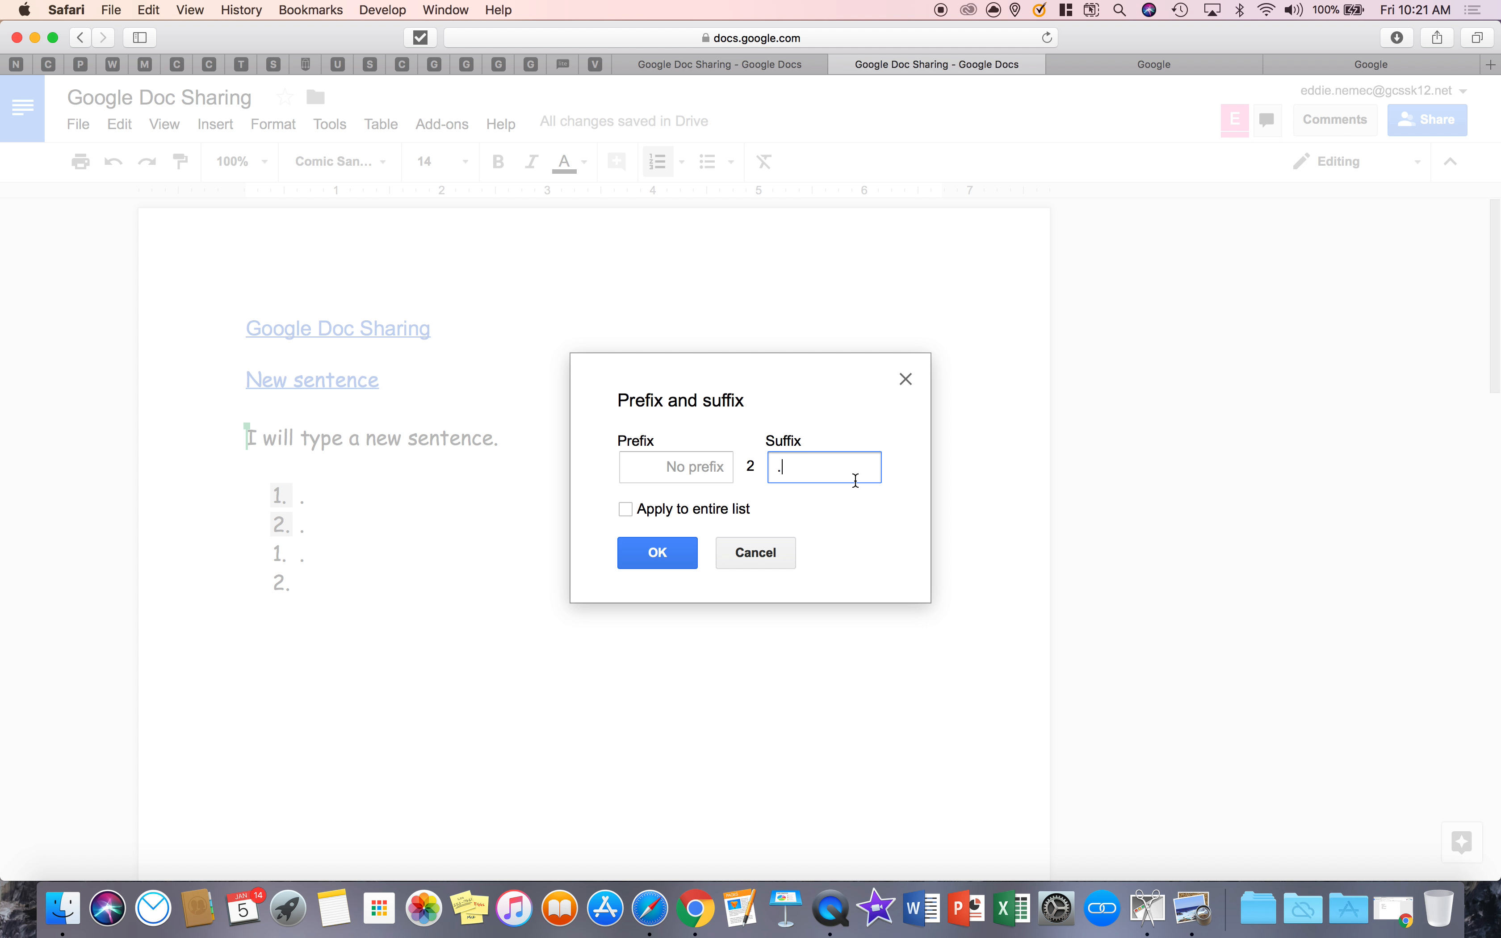
click(656, 552)
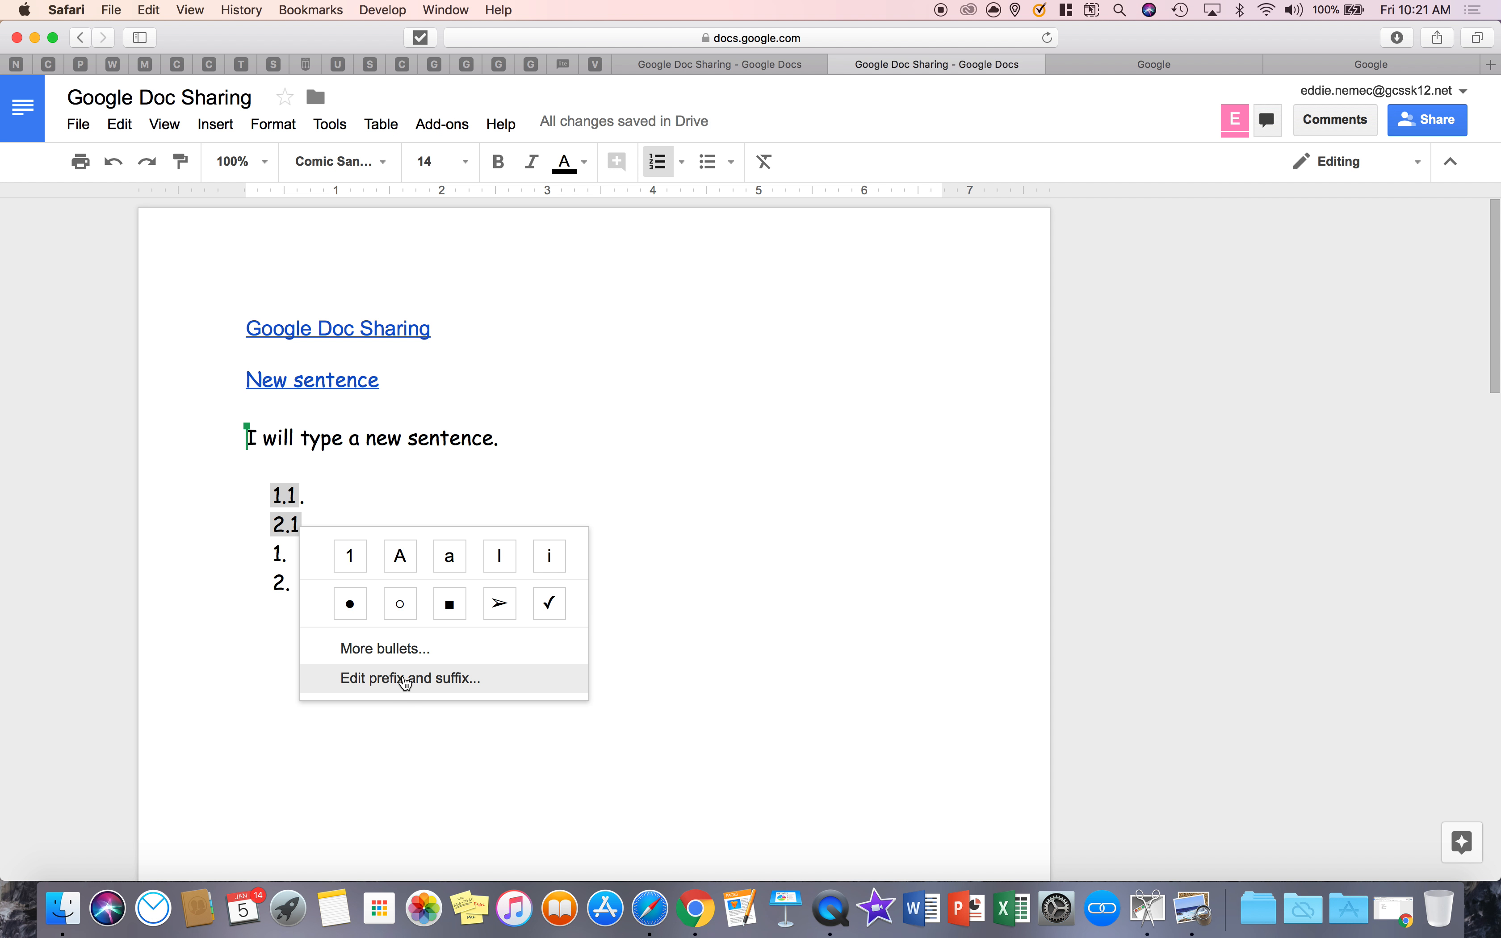
click(409, 678)
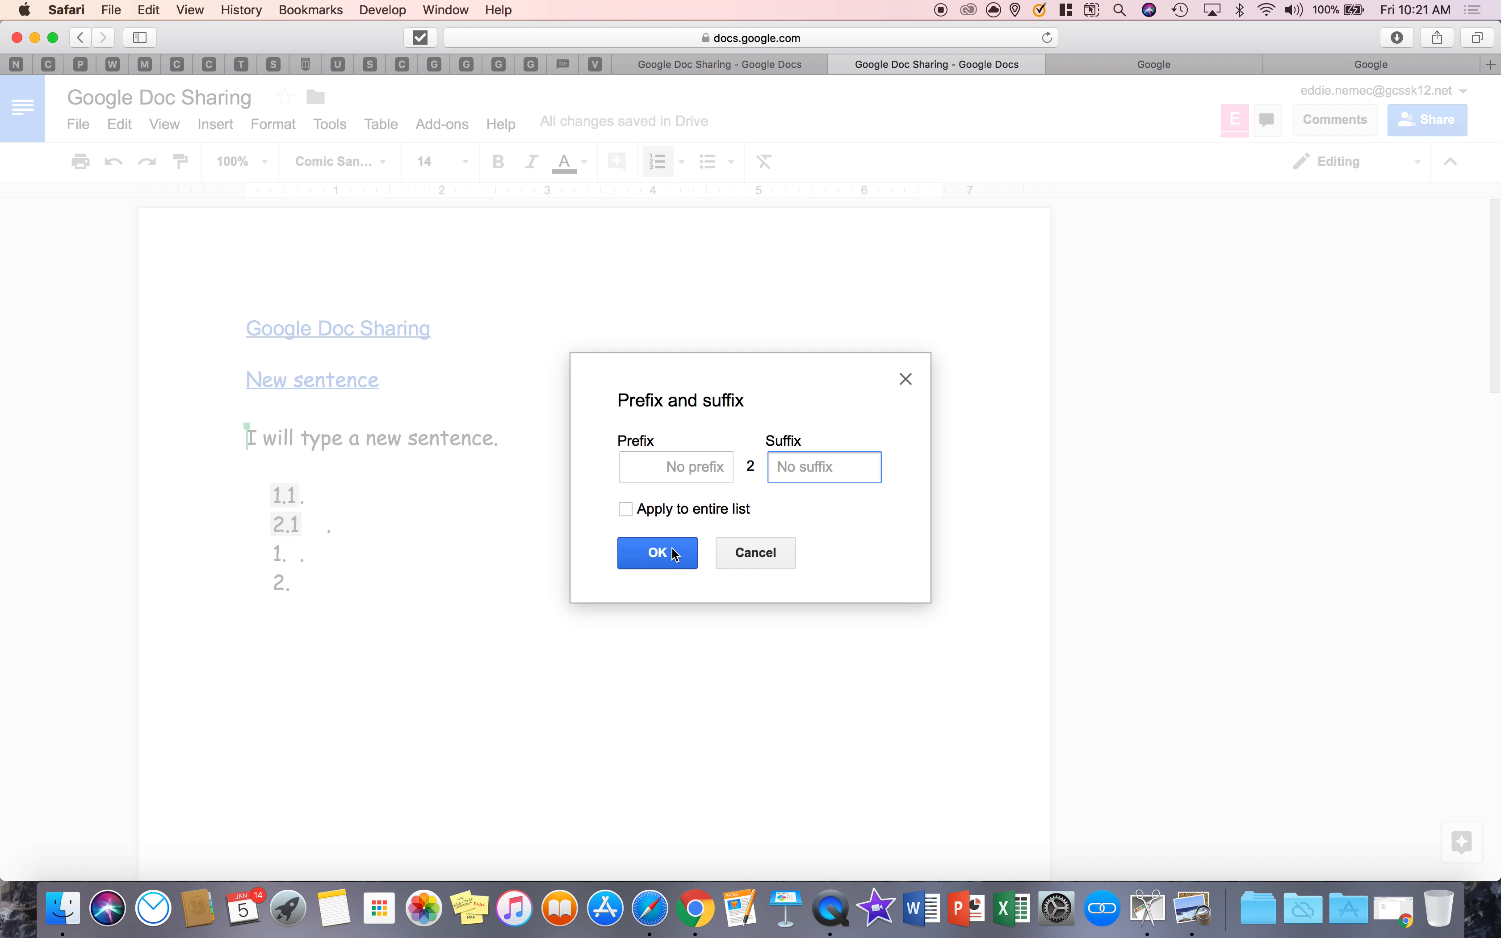
click(656, 552)
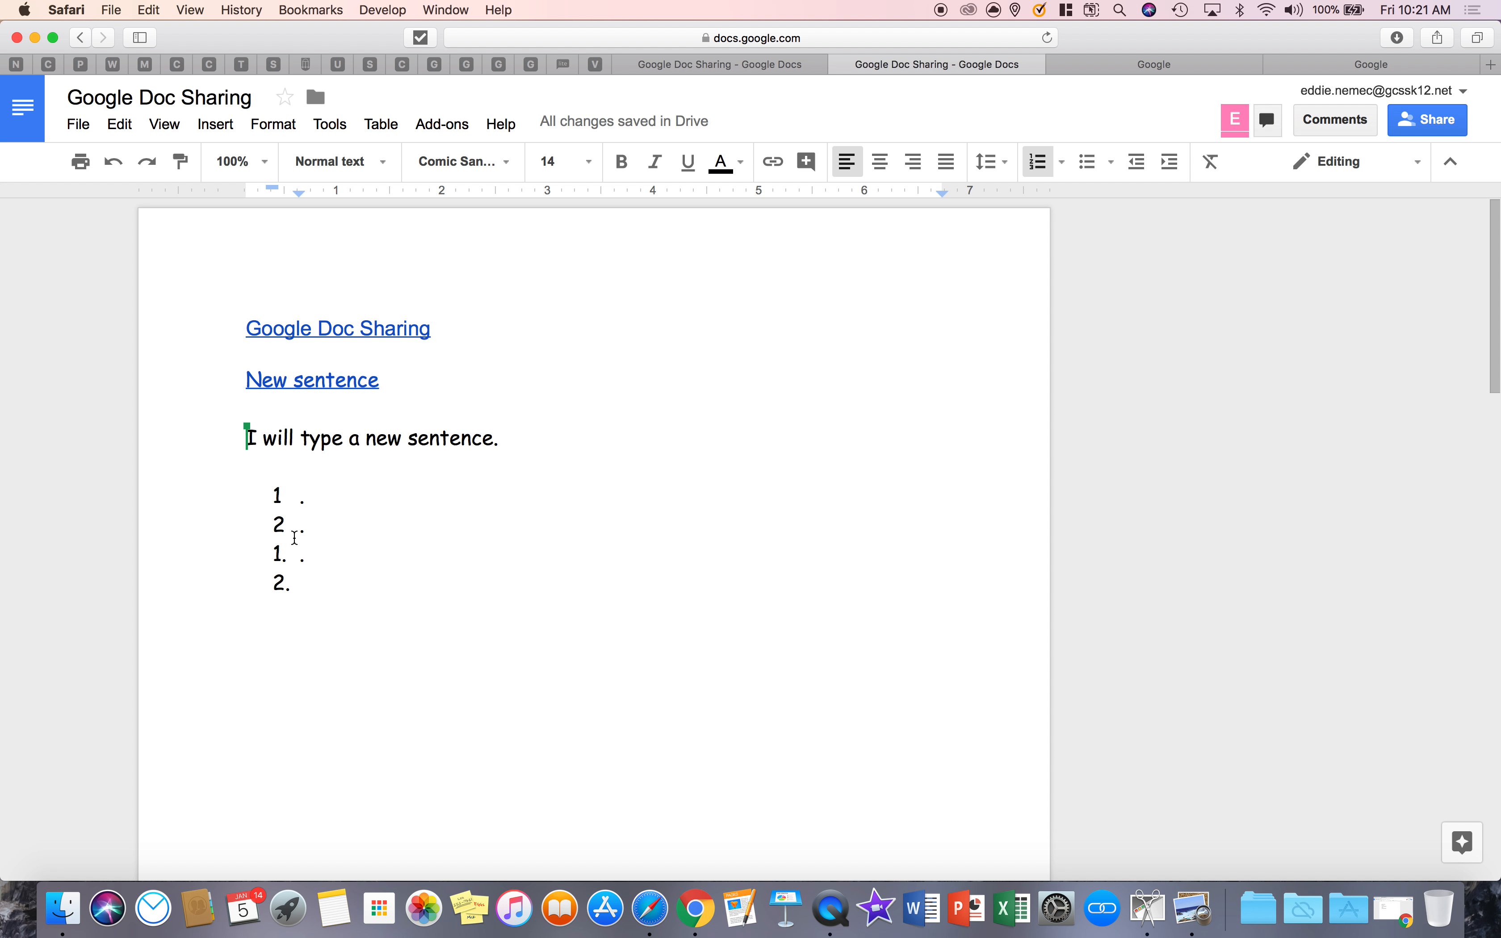
Step: Turn the fourth item into a plain line at the margin and start a bulleted list there
click(1055, 161)
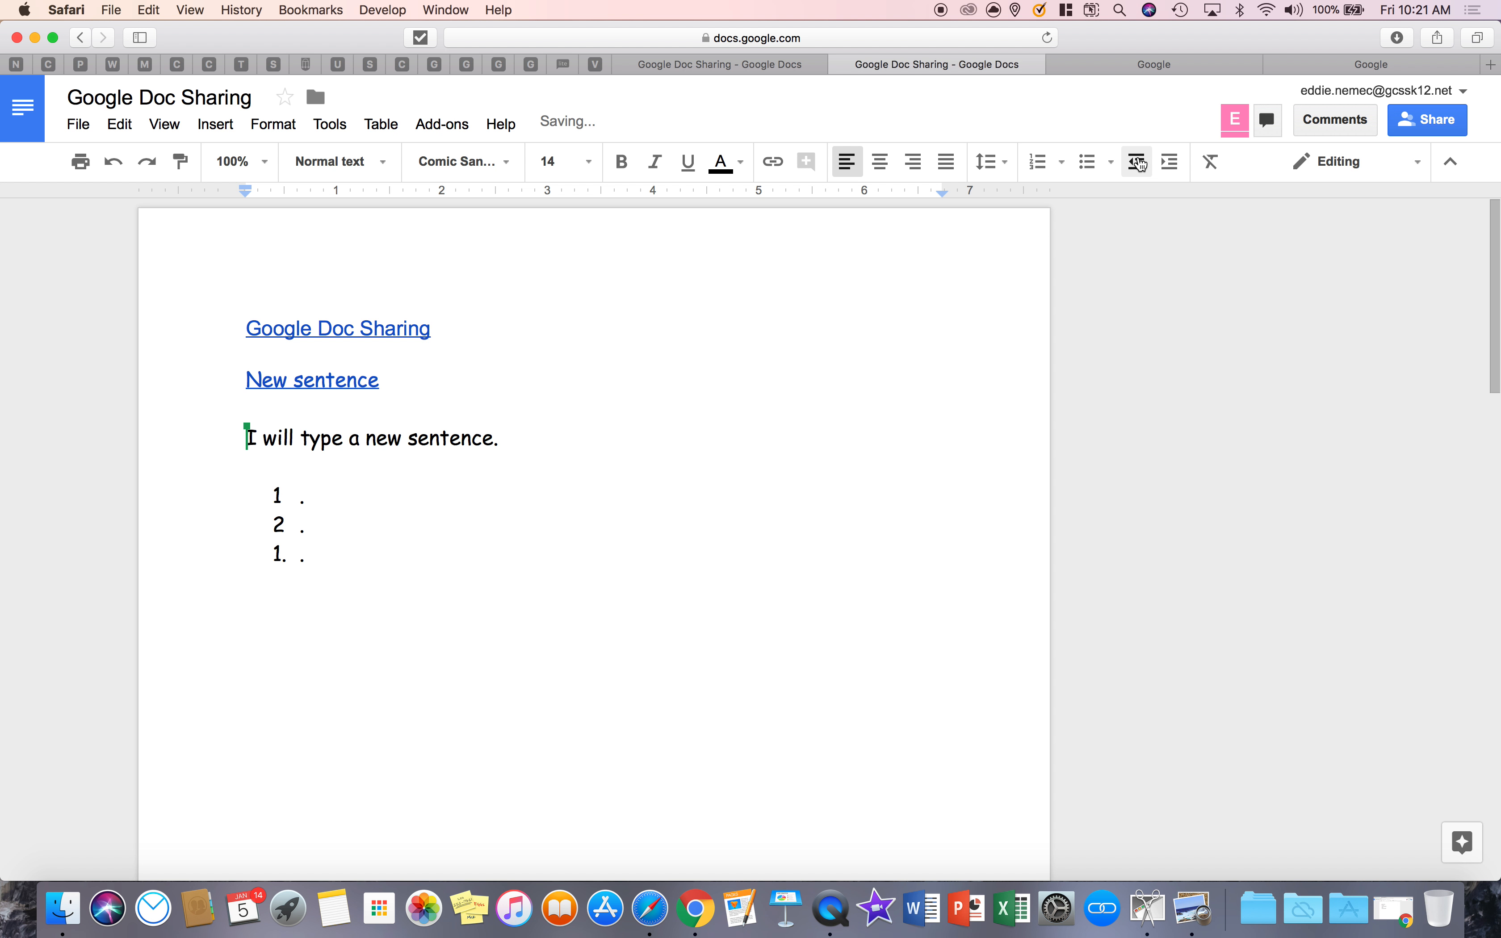
click(1110, 161)
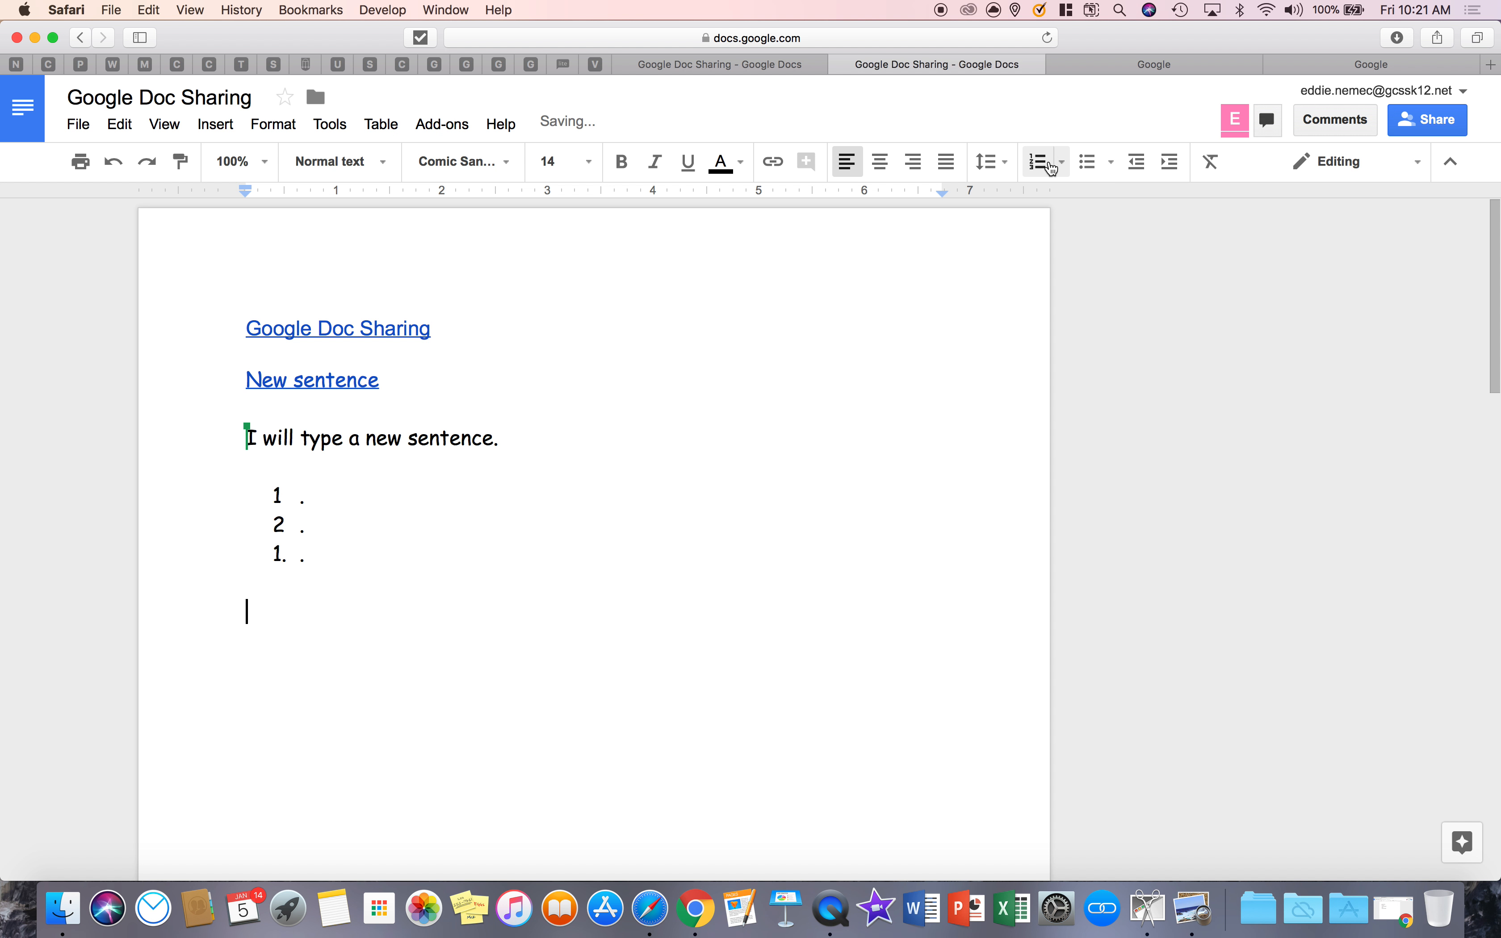
click(1086, 161)
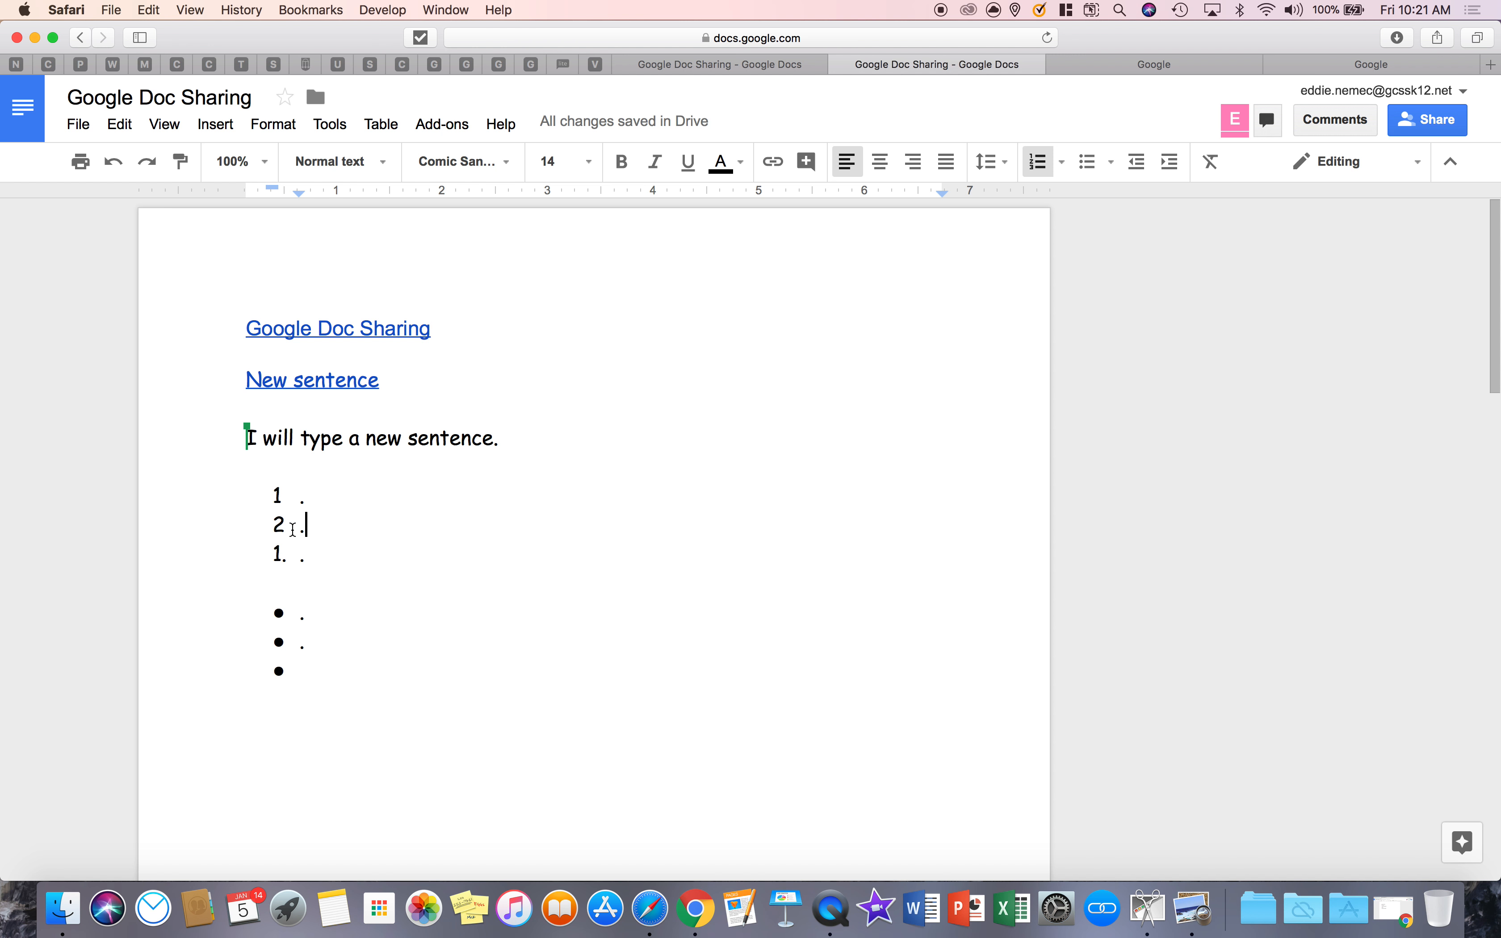
mouse_move(1136, 161)
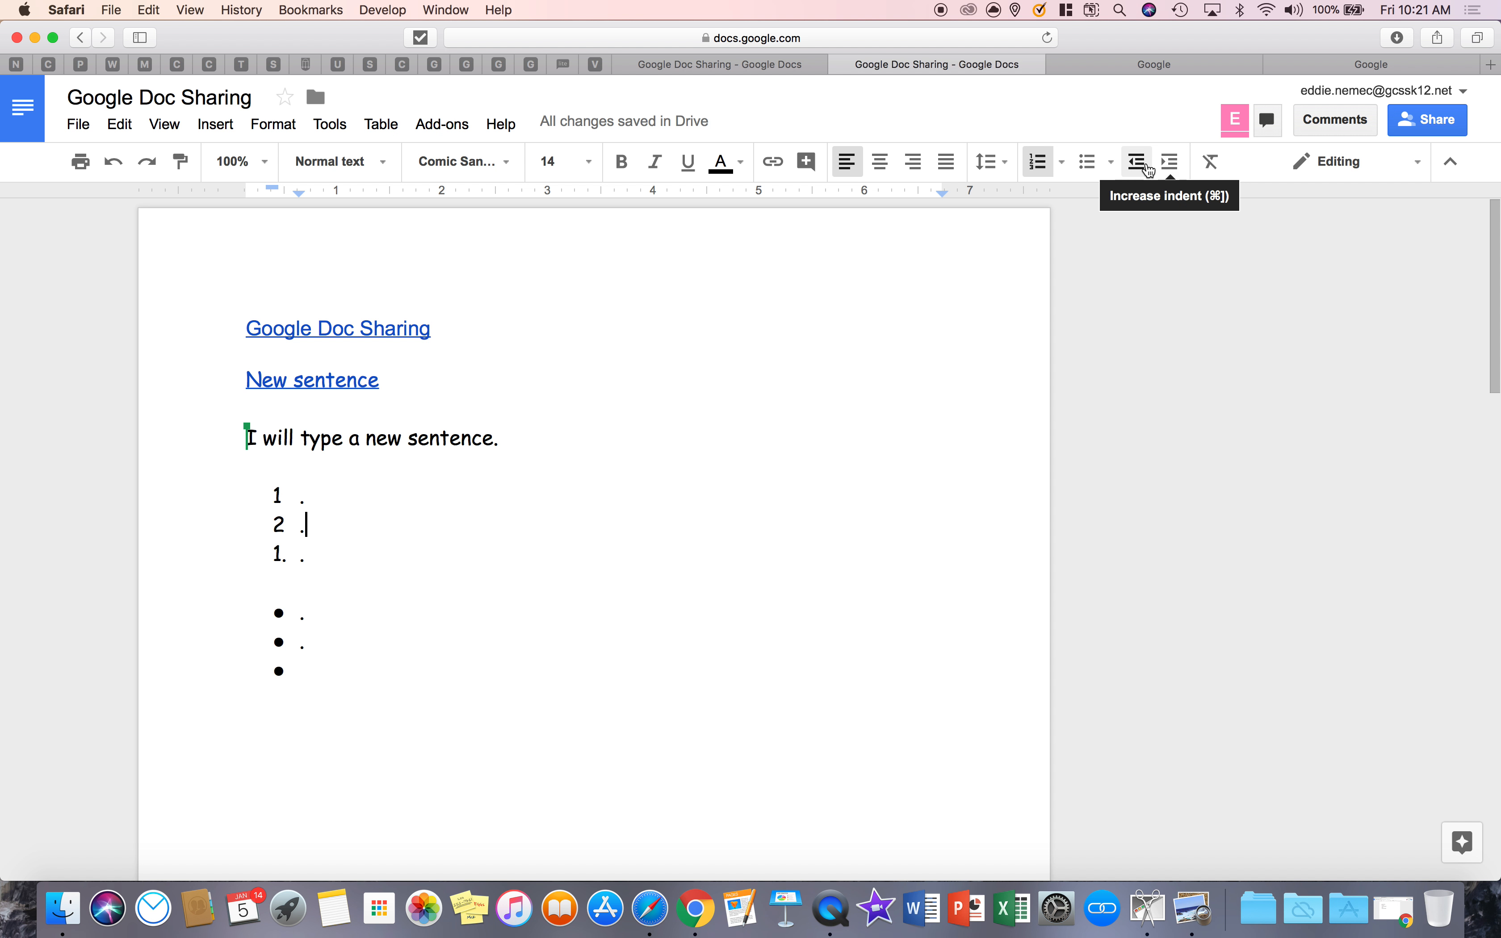
Step: Try indenting the second numbered and bulleted items, then bring both back to top level
click(1167, 161)
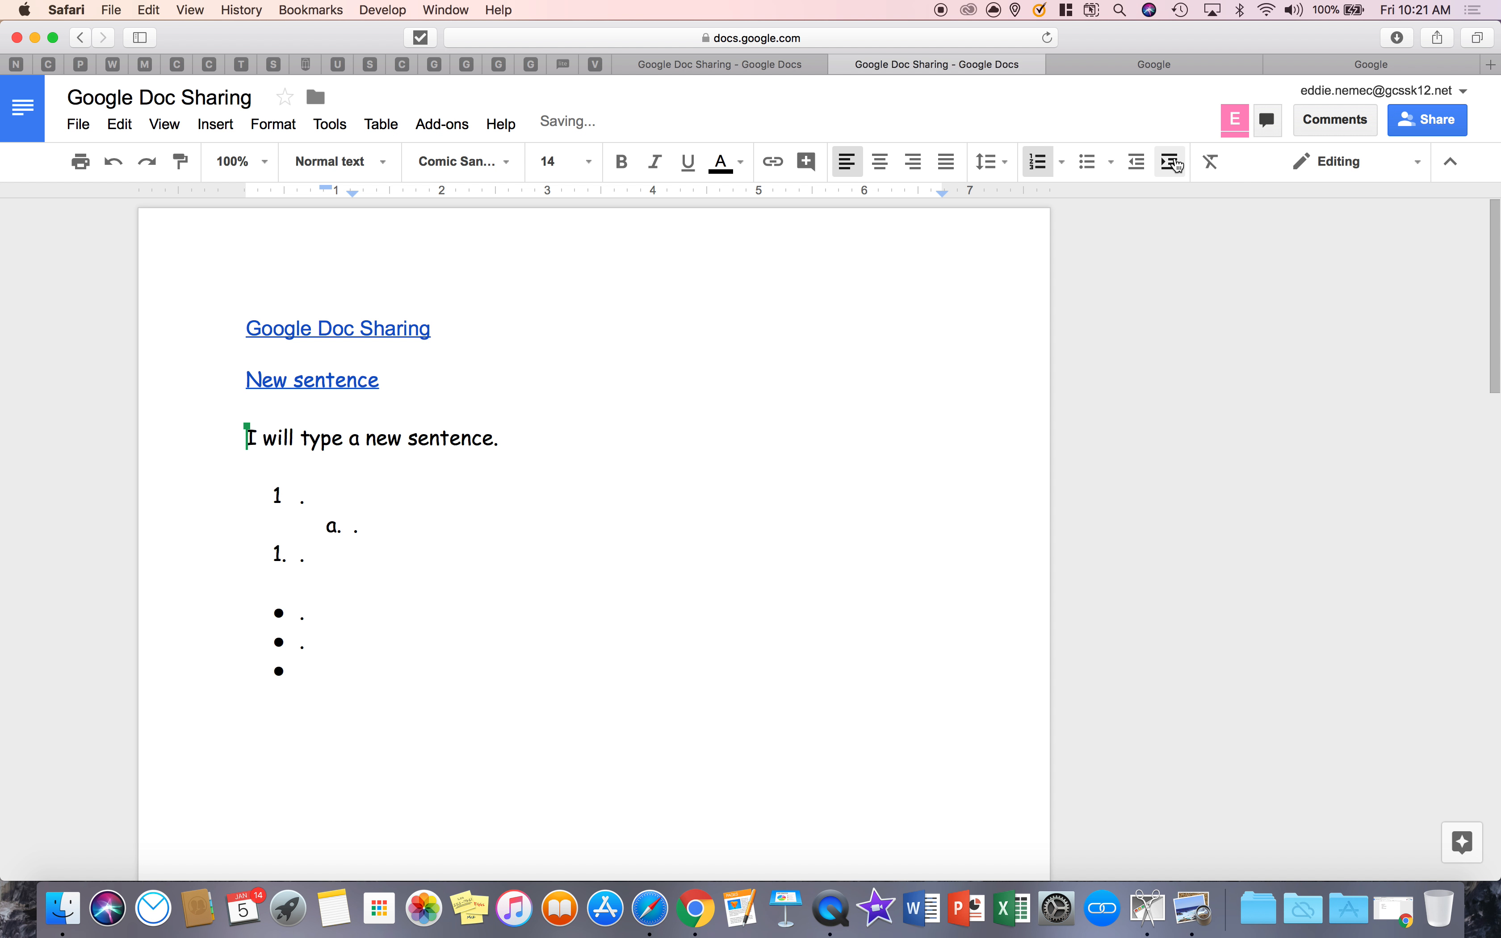
click(1169, 161)
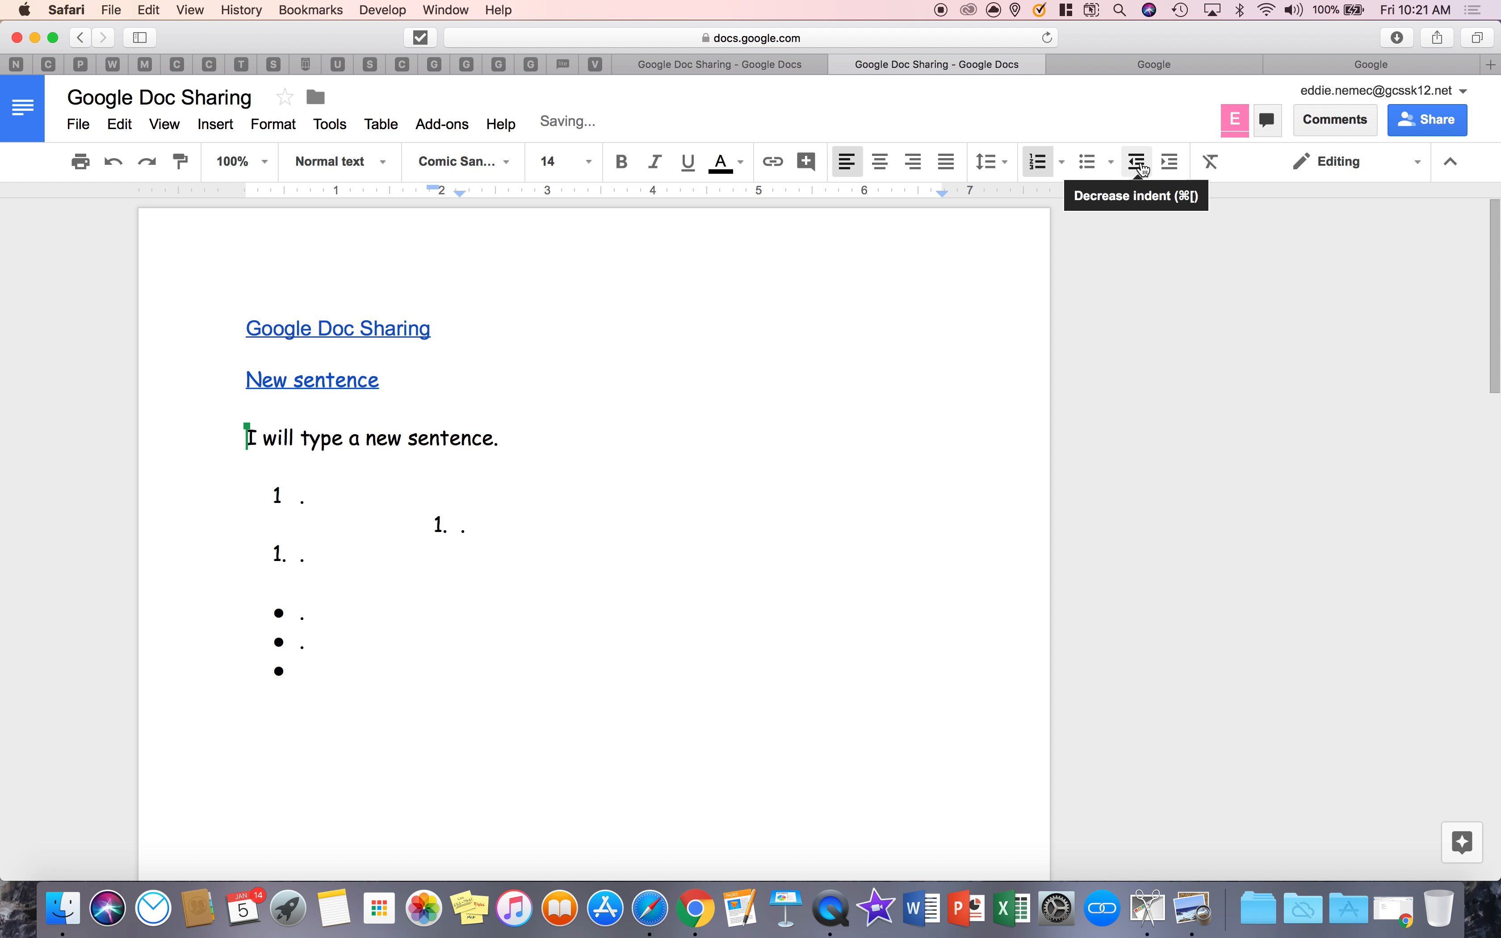
click(1137, 160)
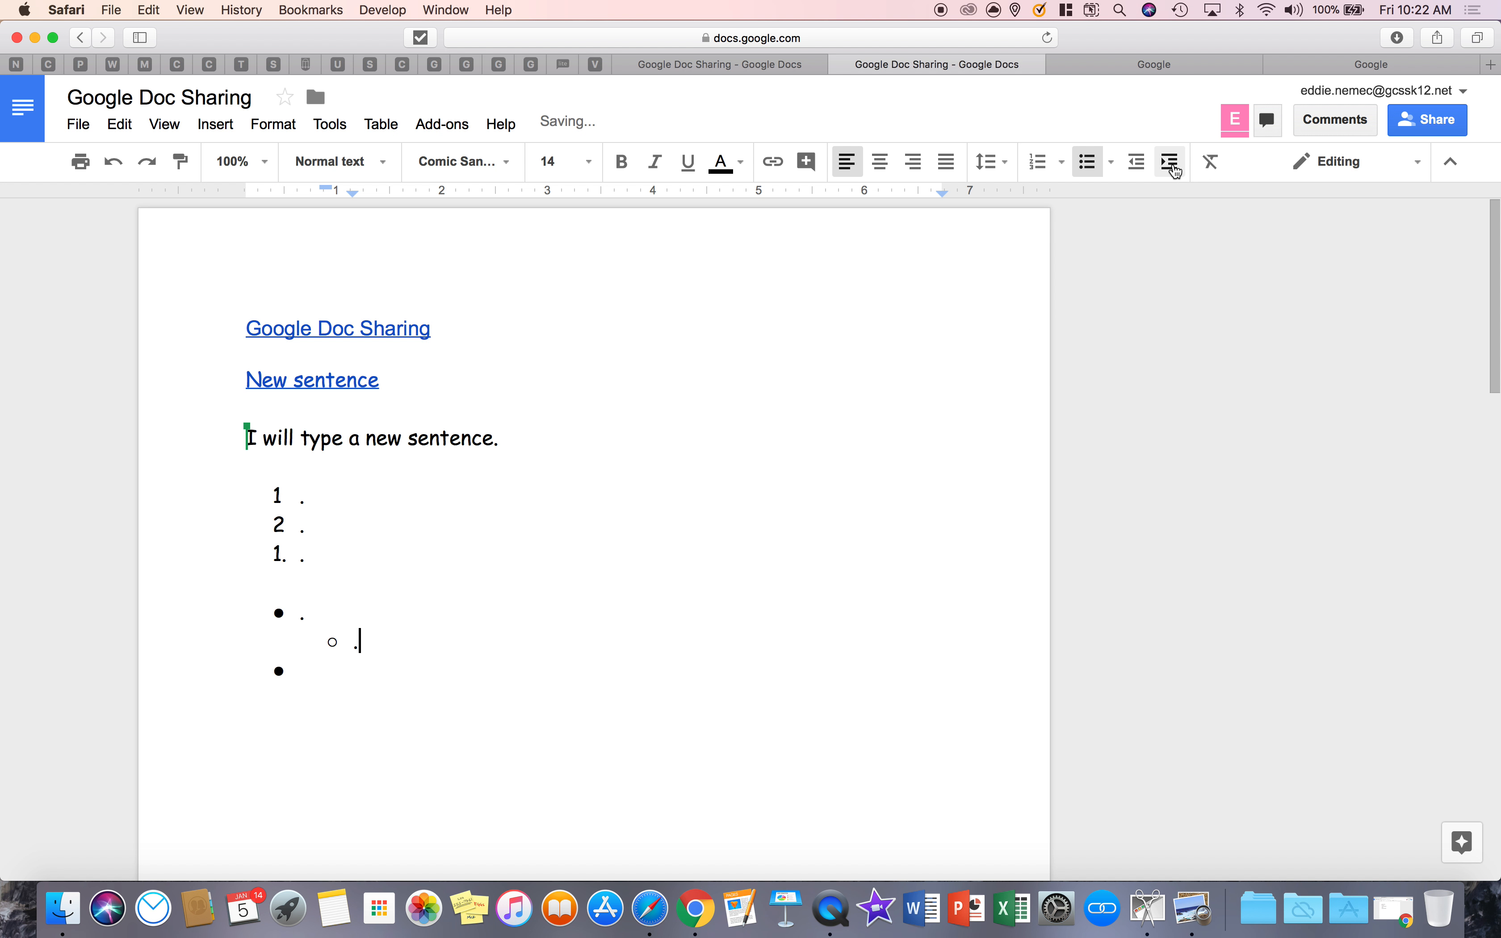
click(1136, 161)
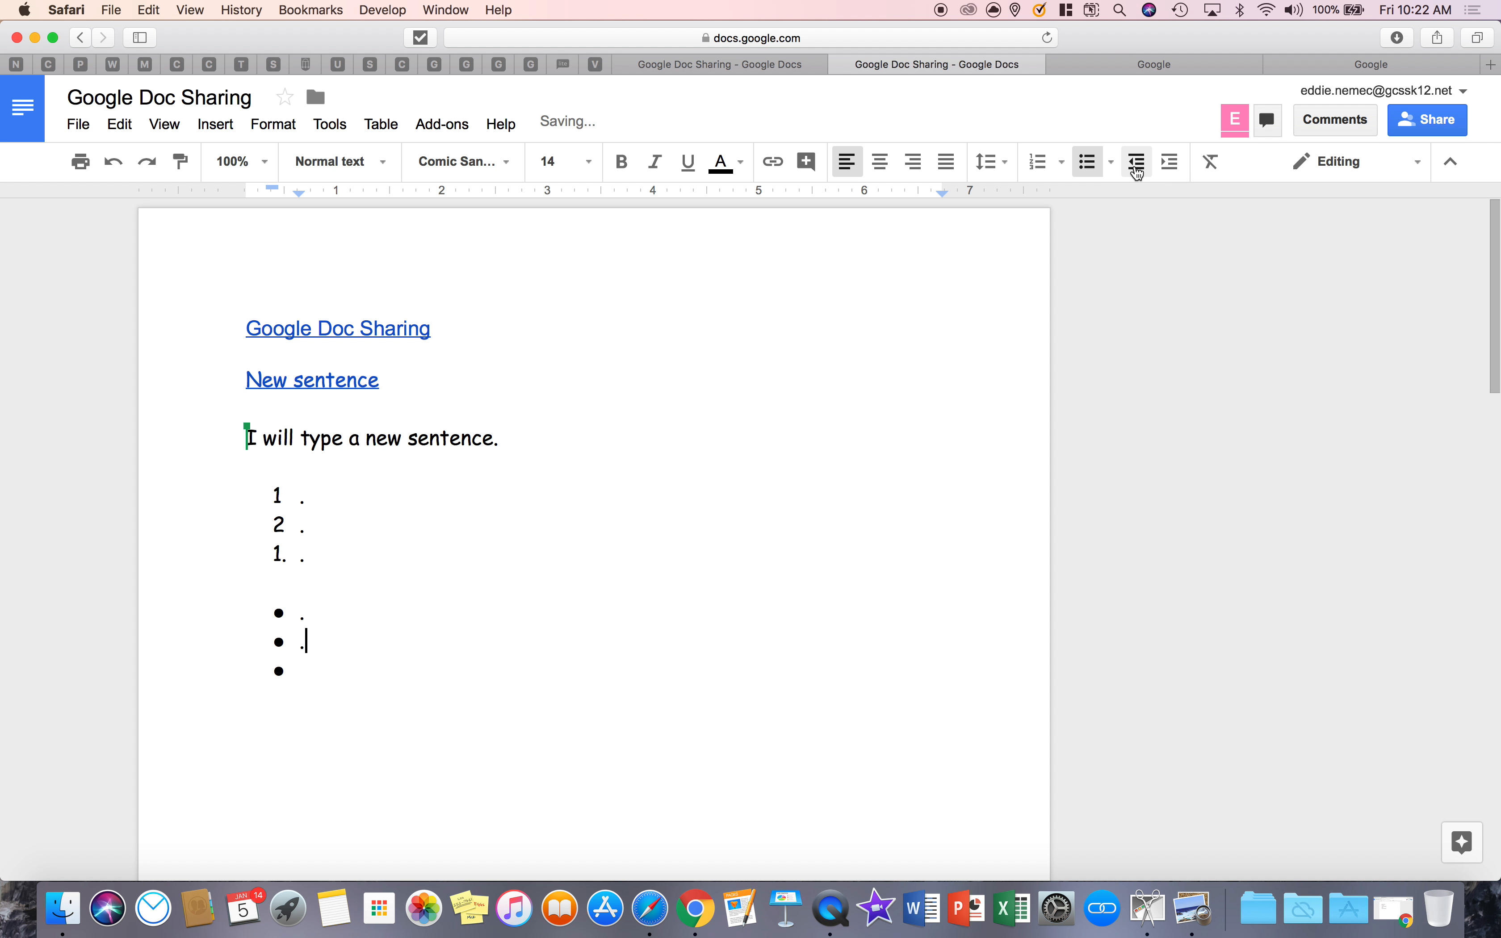
mouse_move(1209, 161)
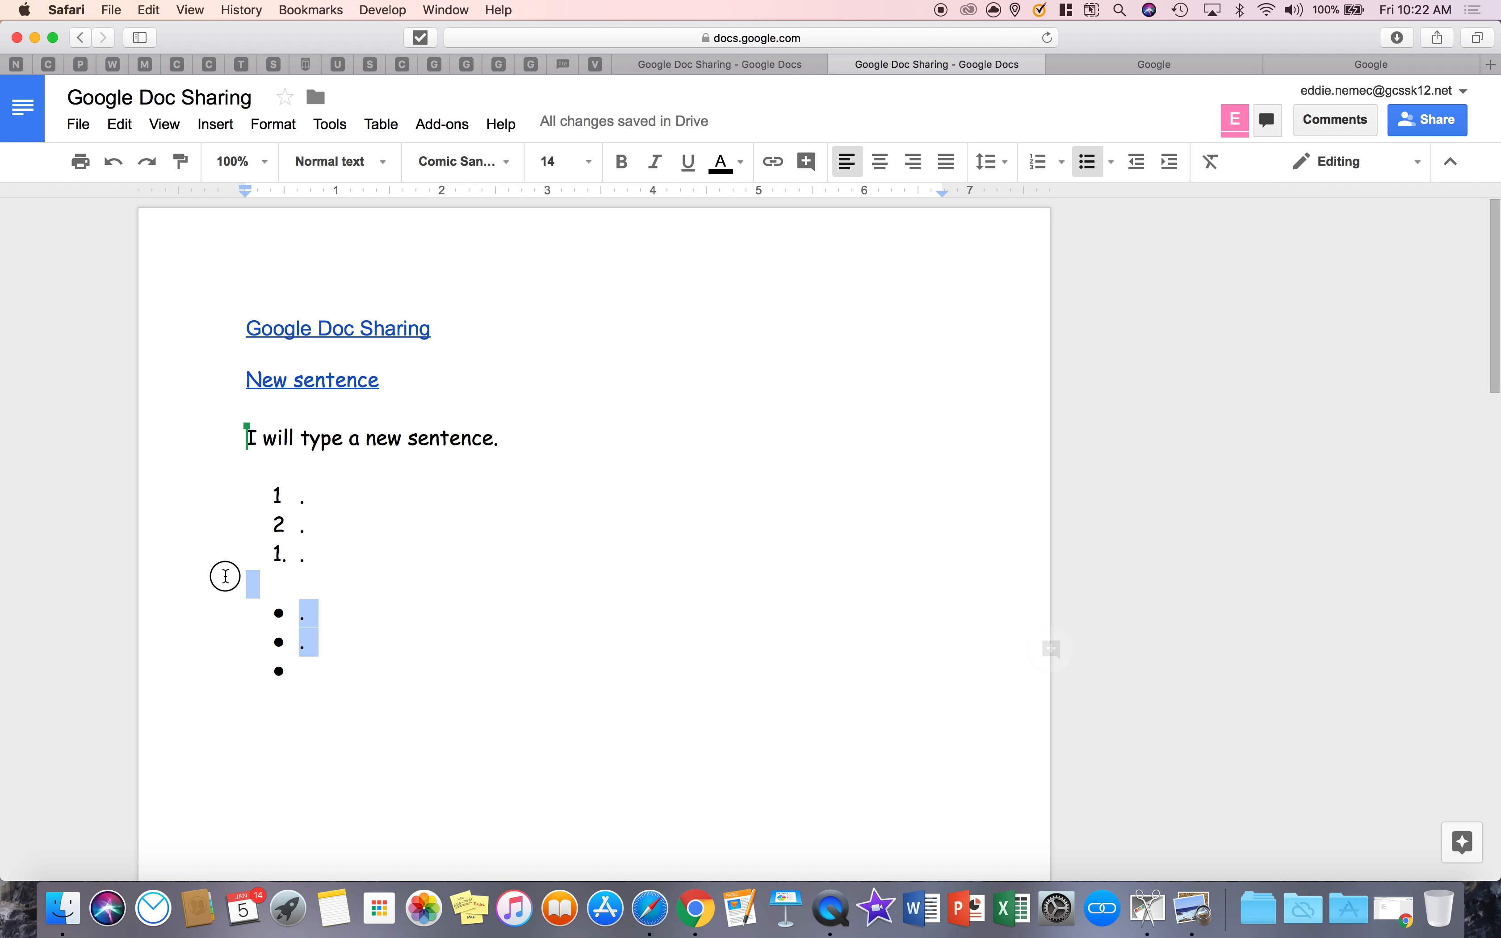
Step: Select all text and clear its formatting so the document reverts to plain Arial 11
key(cmd+a)
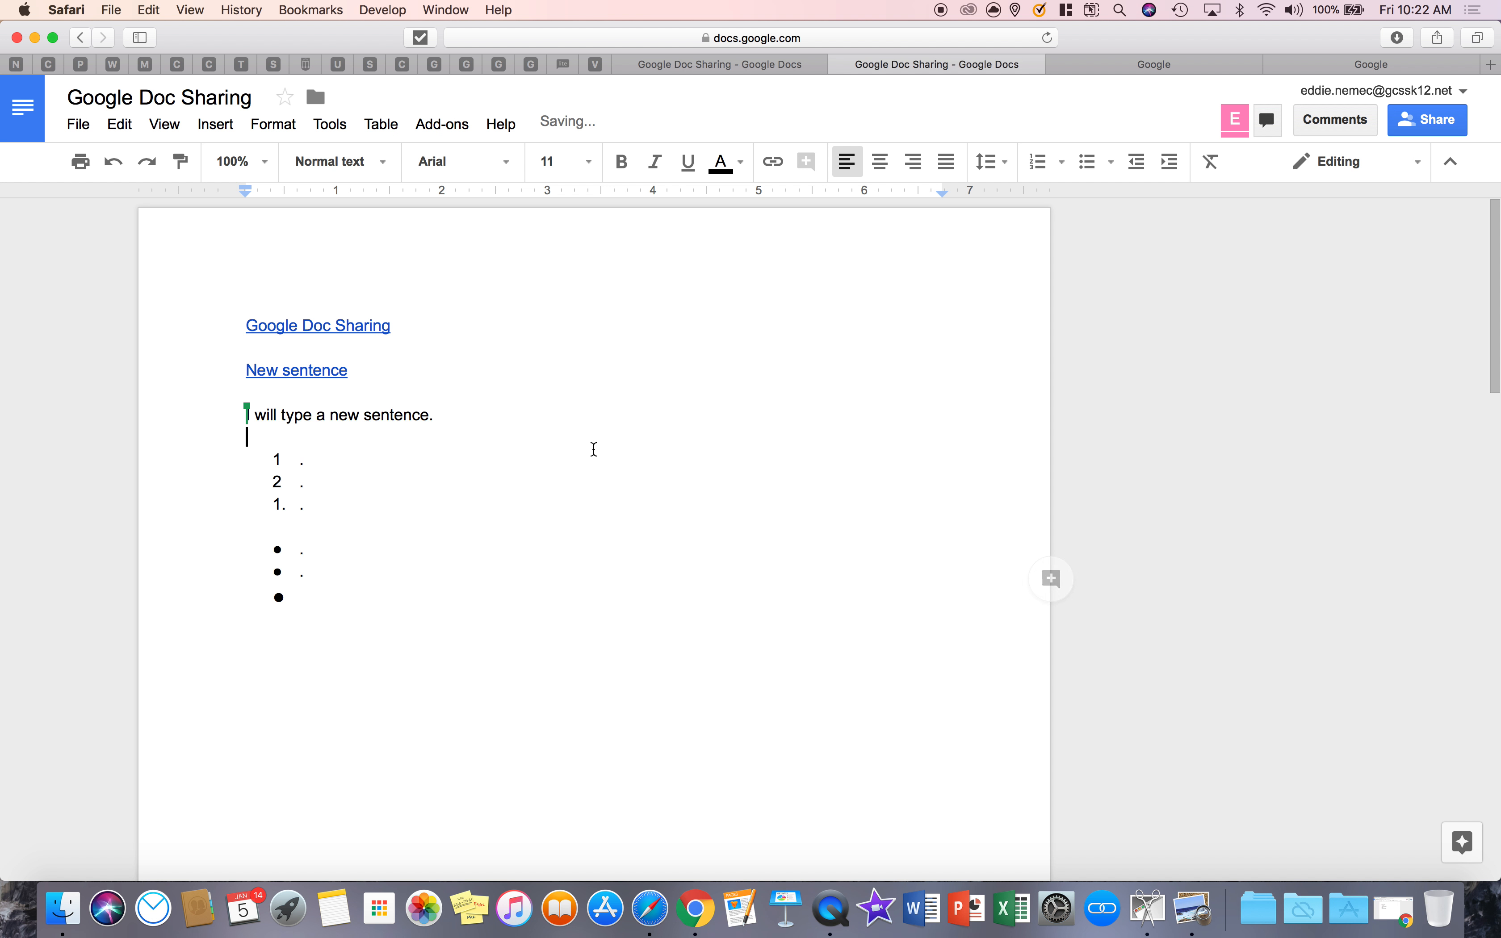
click(1036, 160)
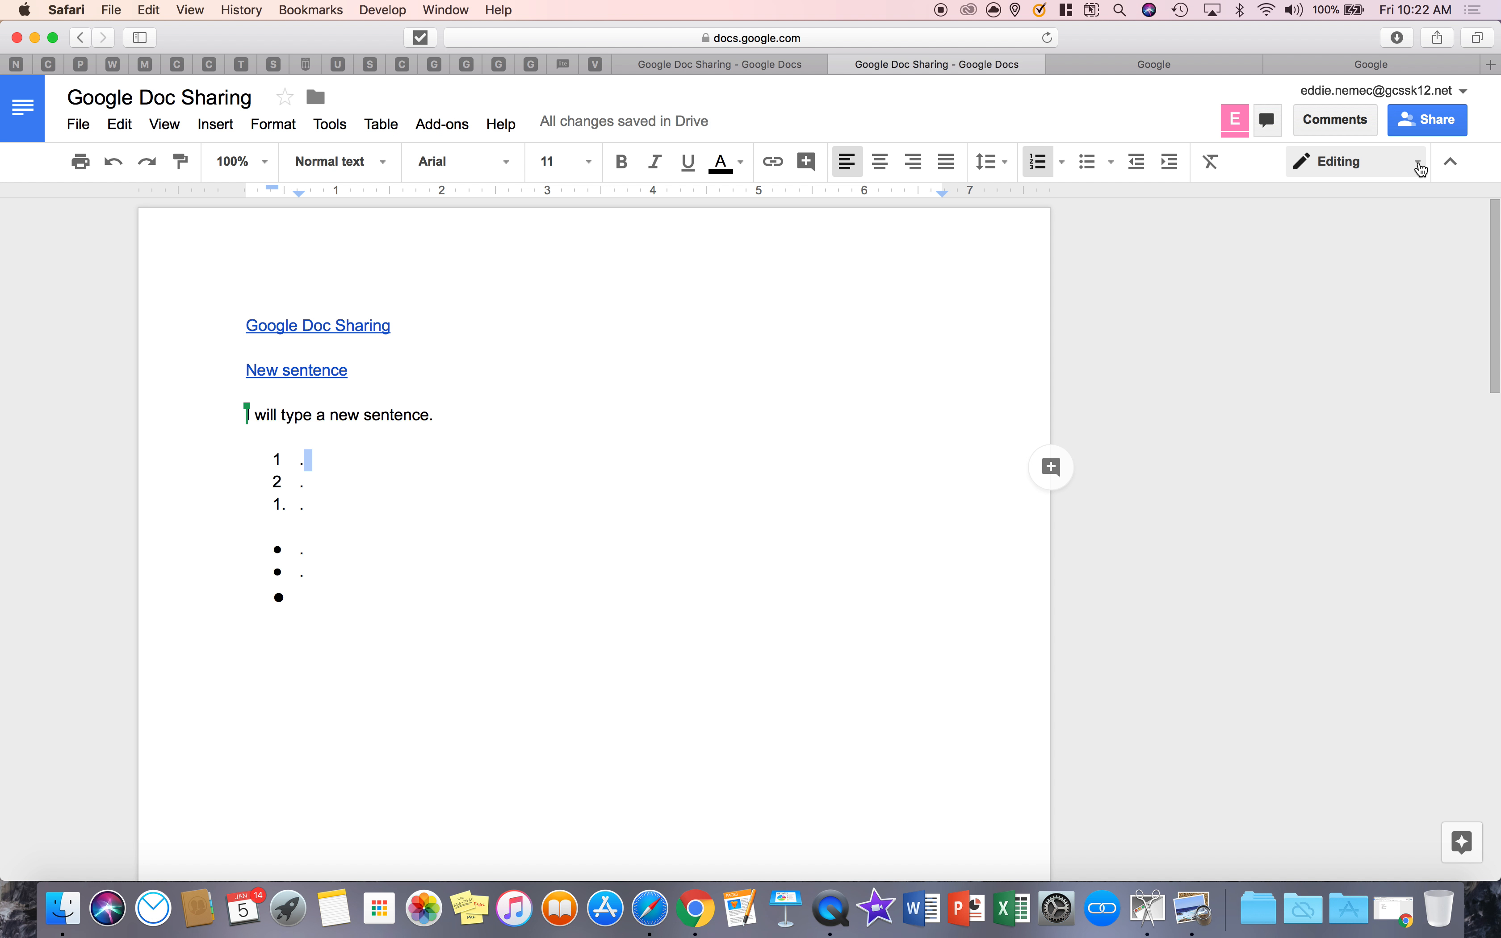
click(1355, 160)
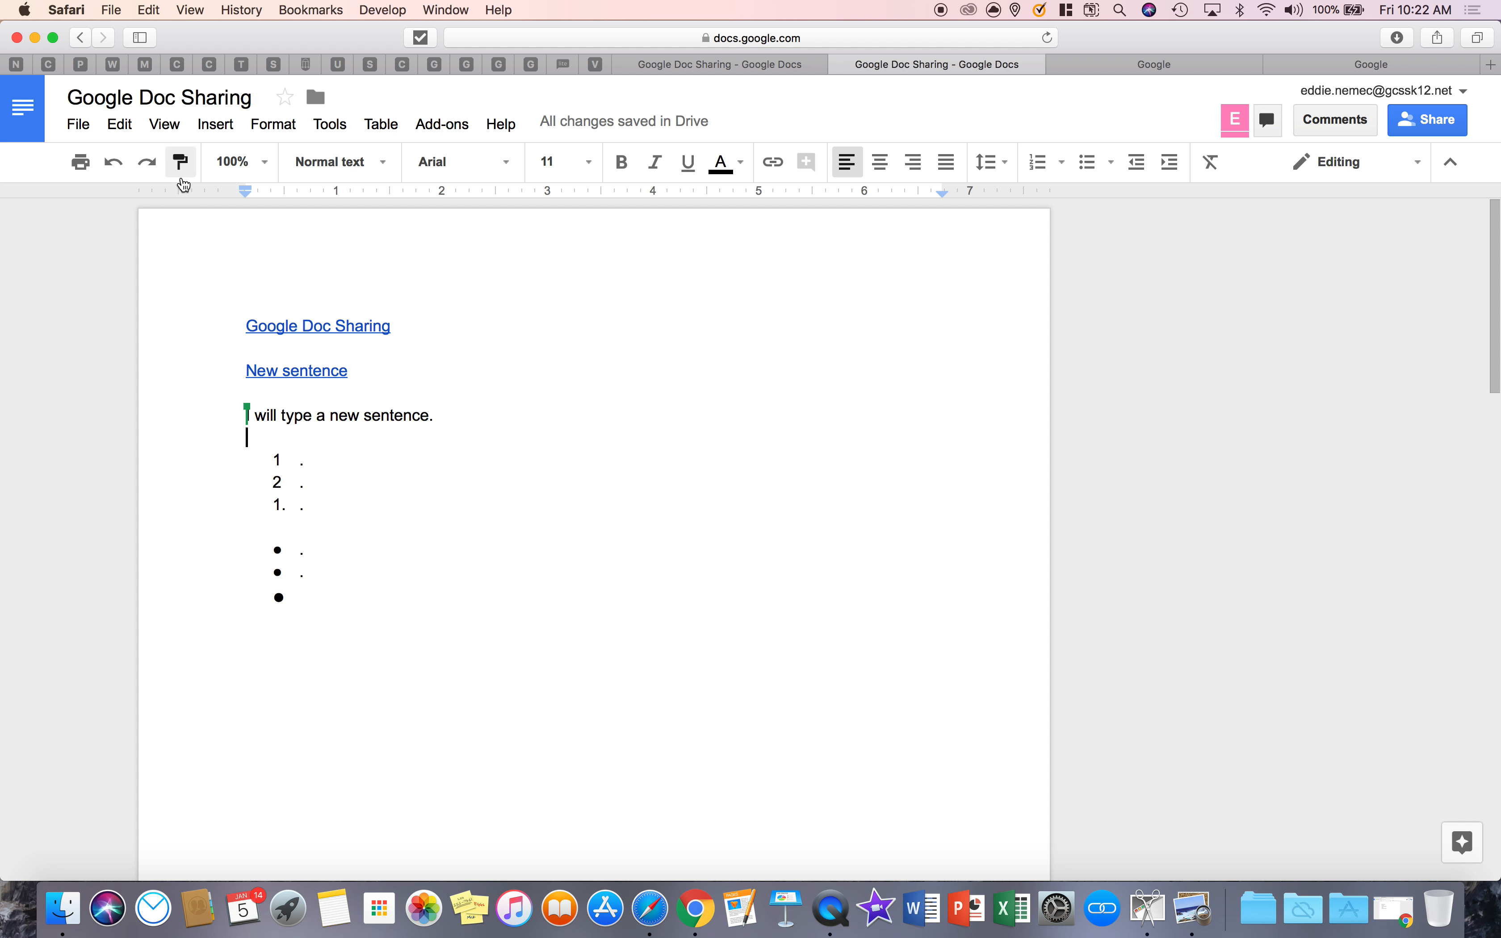
mouse_move(1400, 180)
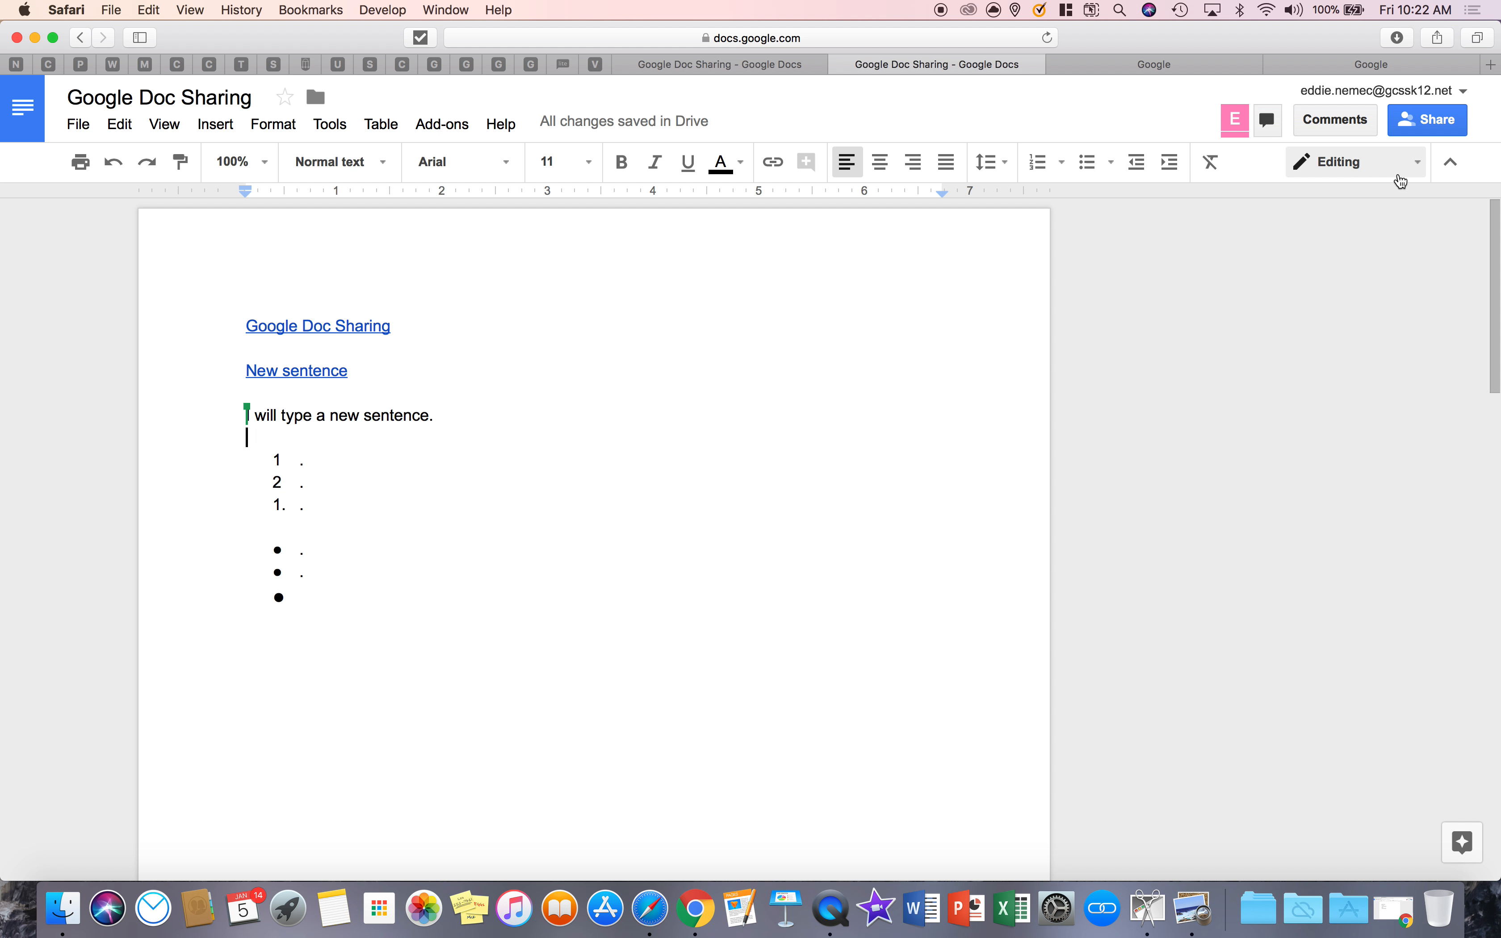